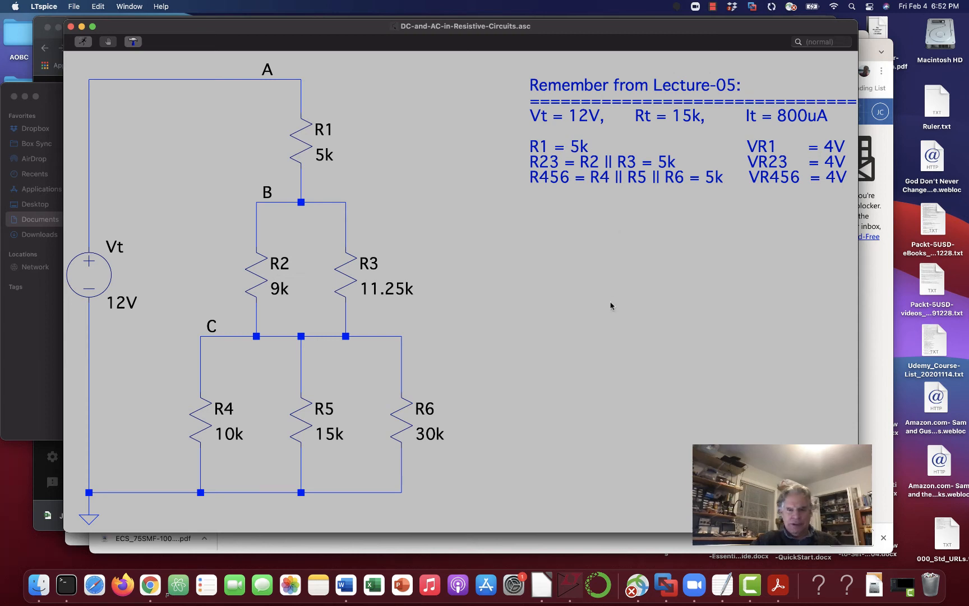
{"action": "mouse_move", "coordinate": [562, 361]}
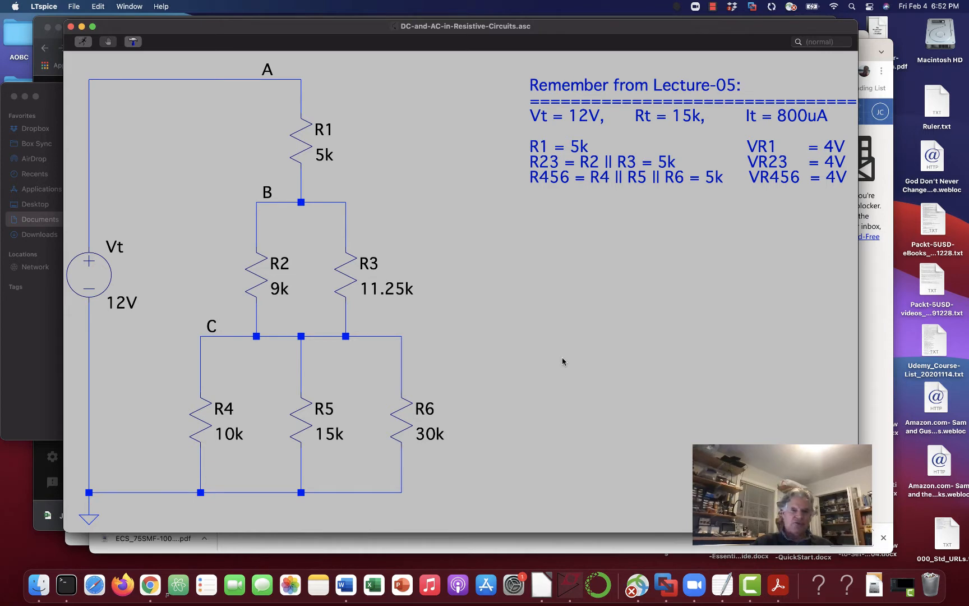
{"action": "mouse_move", "coordinate": [466, 283]}
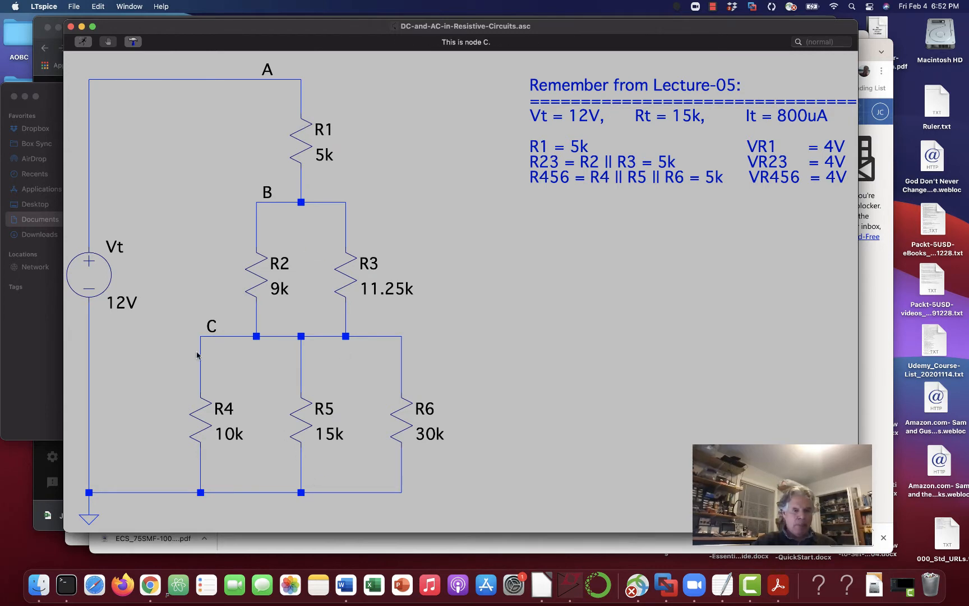
{"action": "mouse_move", "coordinate": [316, 136]}
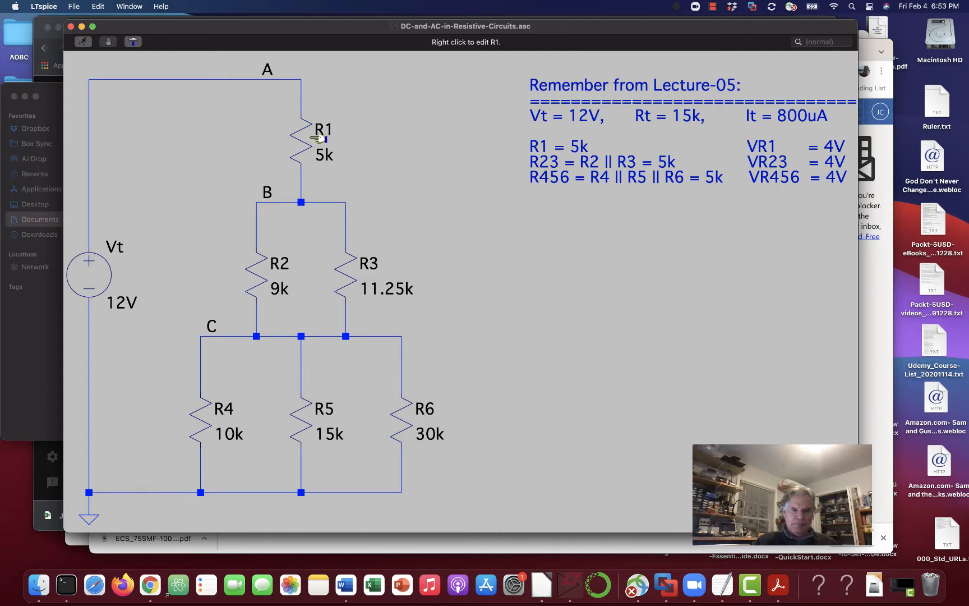
{"action": "mouse_move", "coordinate": [311, 313]}
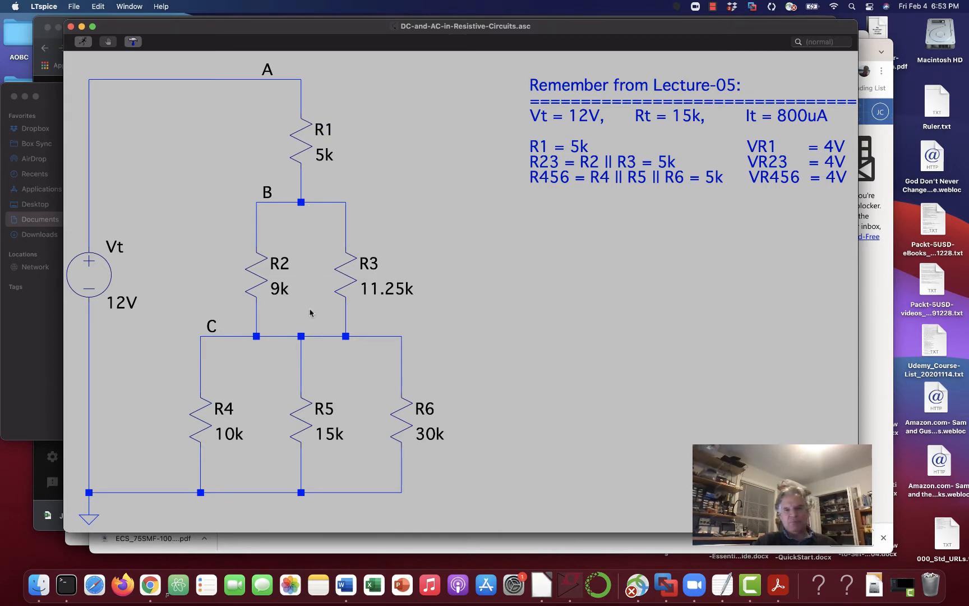
{"action": "mouse_move", "coordinate": [303, 125]}
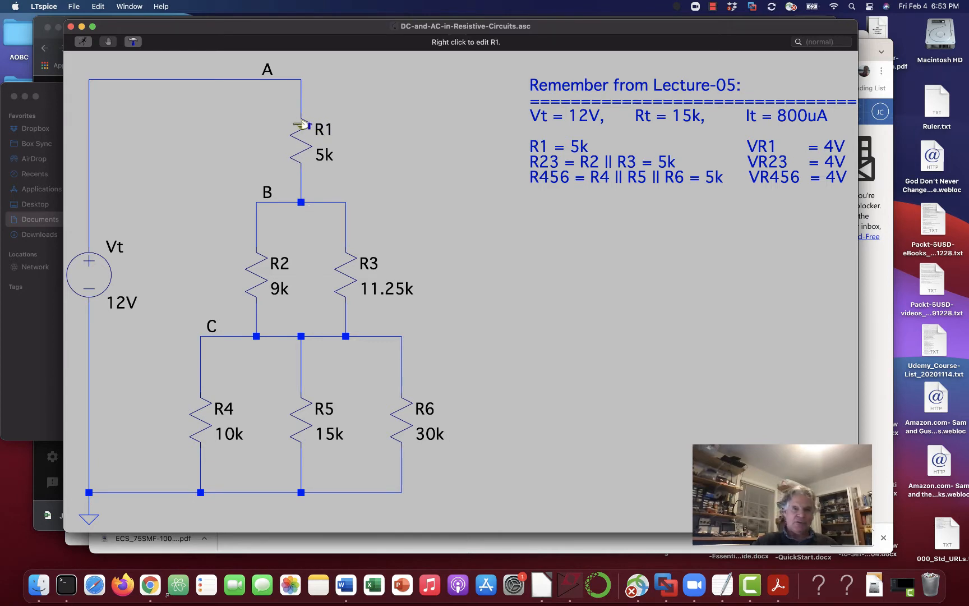
{"action": "mouse_move", "coordinate": [312, 99]}
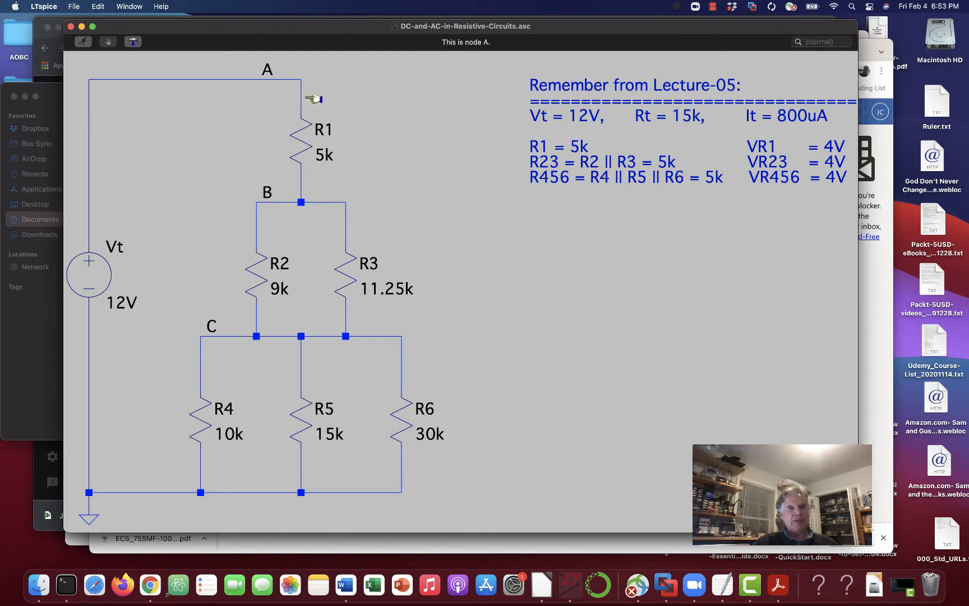
{"action": "mouse_move", "coordinate": [254, 259]}
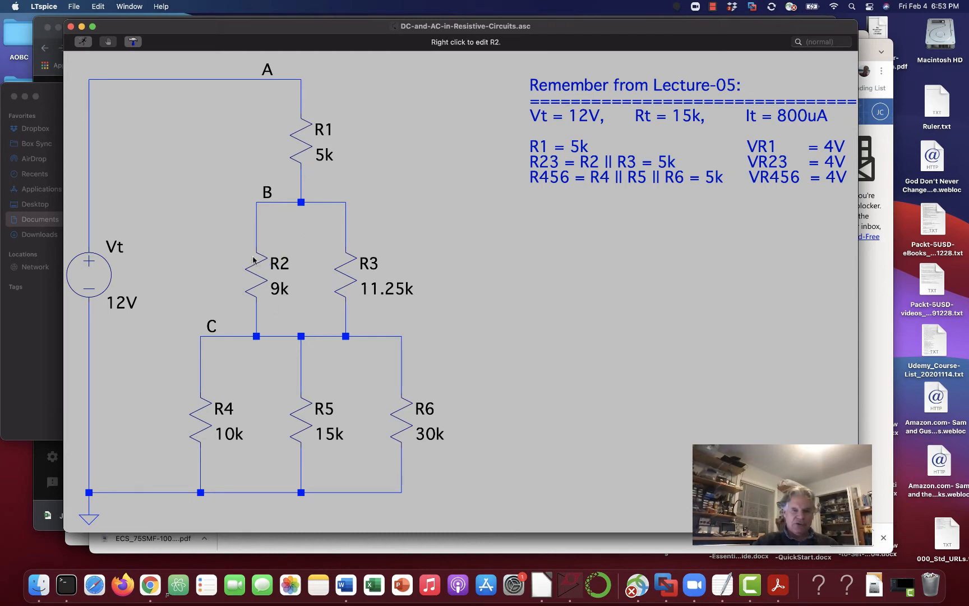
{"action": "mouse_move", "coordinate": [270, 287]}
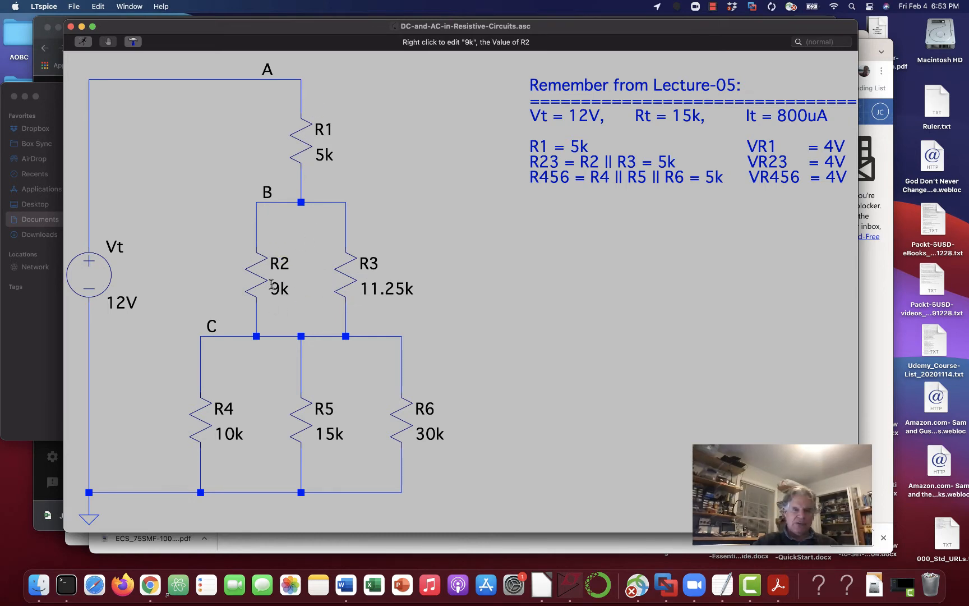
{"action": "mouse_move", "coordinate": [450, 420]}
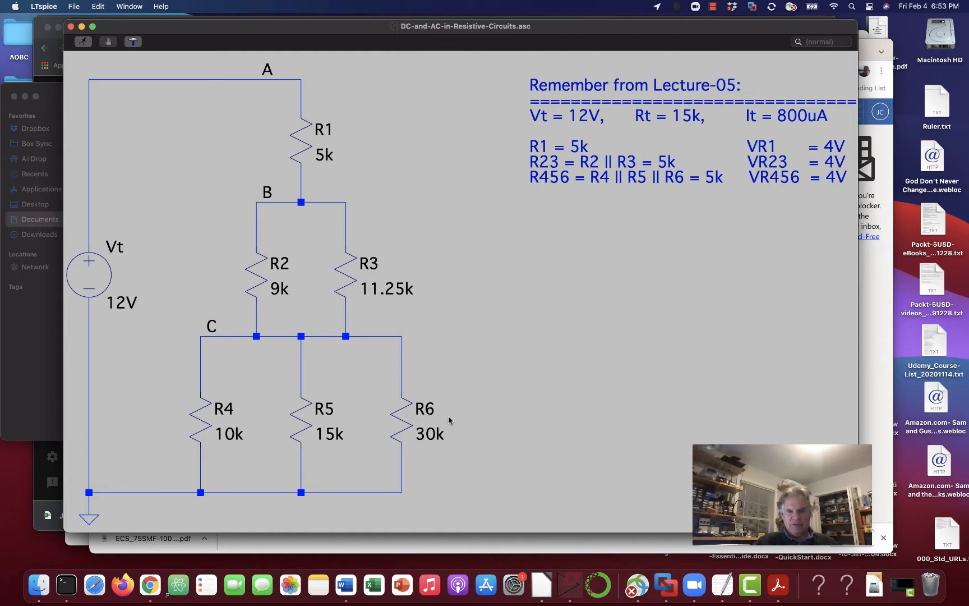
{"action": "mouse_move", "coordinate": [597, 286]}
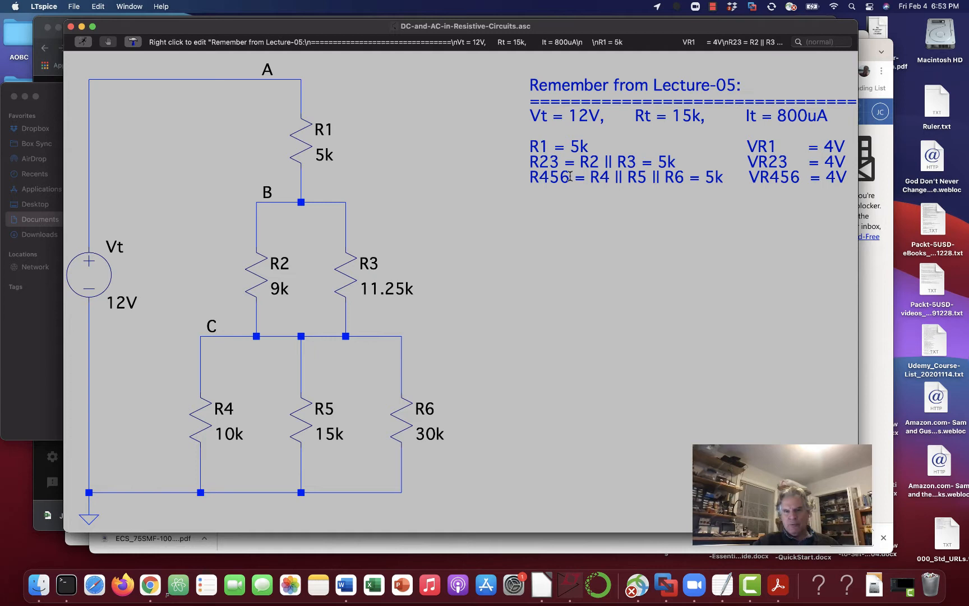
{"action": "mouse_move", "coordinate": [326, 155]}
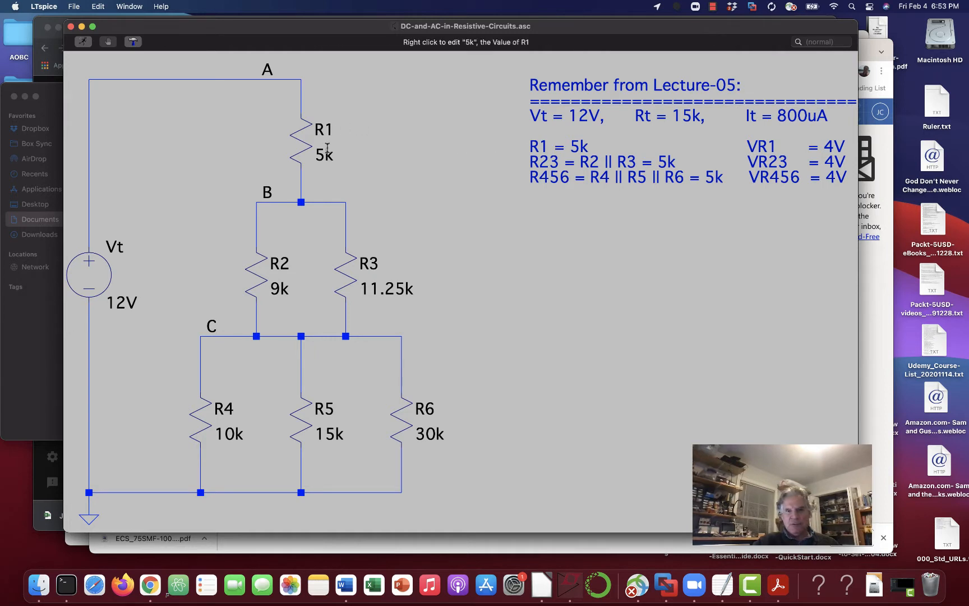
{"action": "mouse_move", "coordinate": [267, 259]}
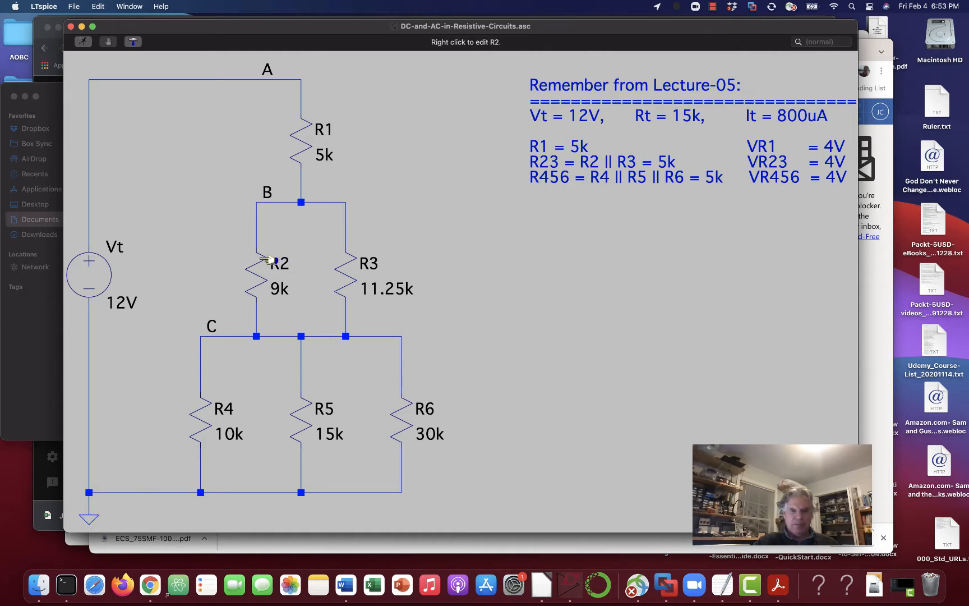
{"action": "mouse_move", "coordinate": [410, 281]}
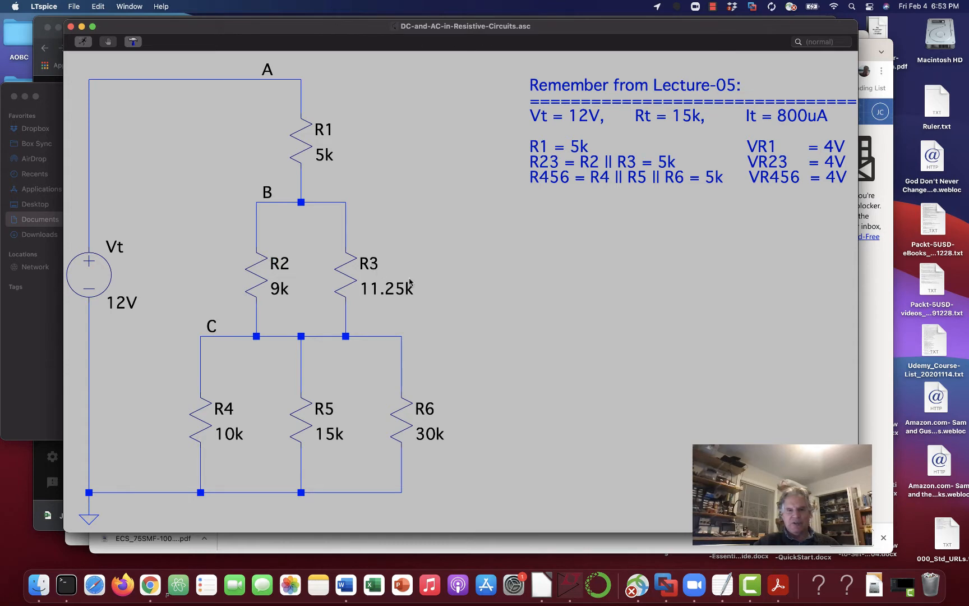
{"action": "mouse_move", "coordinate": [704, 164]}
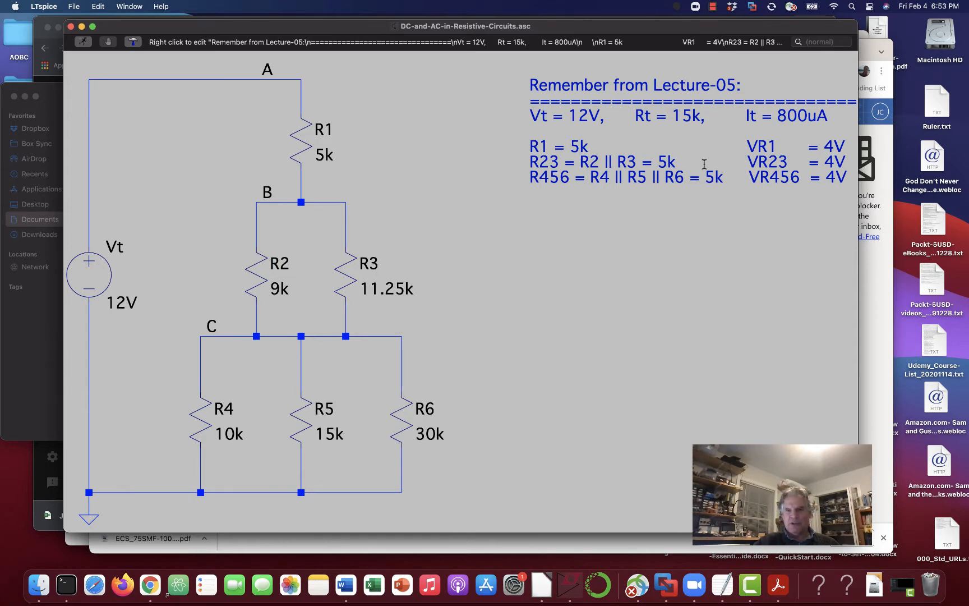
{"action": "mouse_move", "coordinate": [647, 162]}
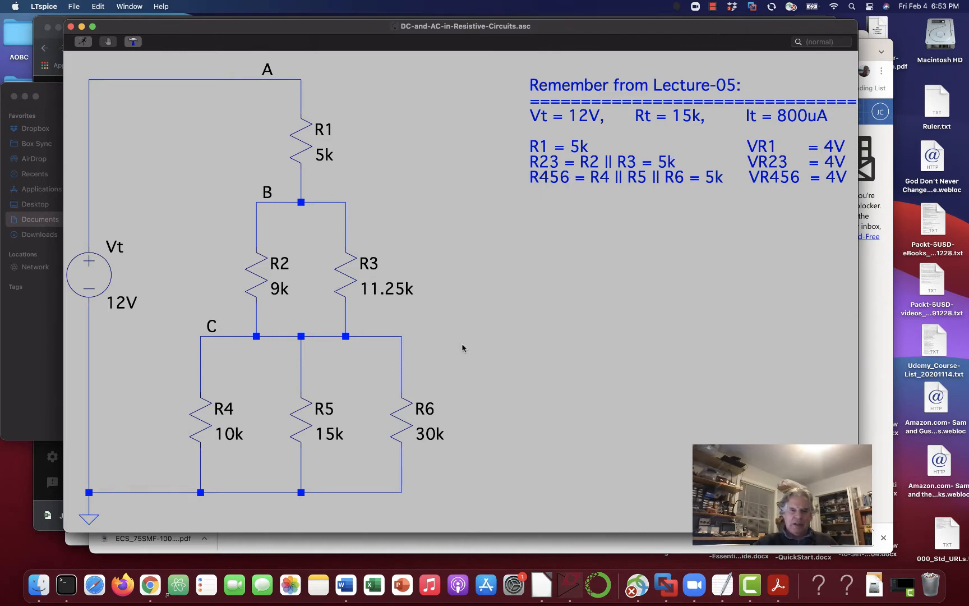
{"action": "mouse_move", "coordinate": [324, 408]}
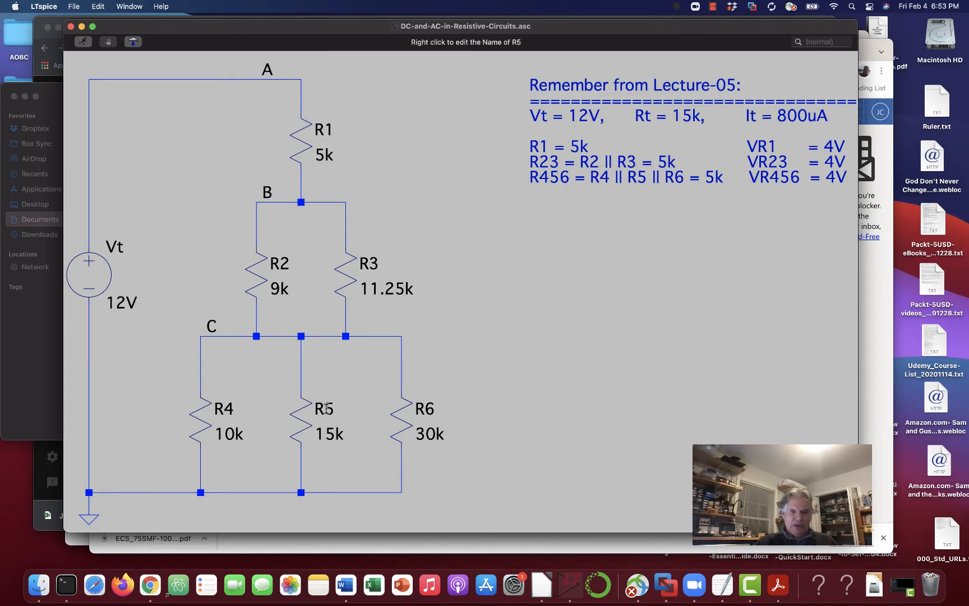
{"action": "mouse_move", "coordinate": [359, 451]}
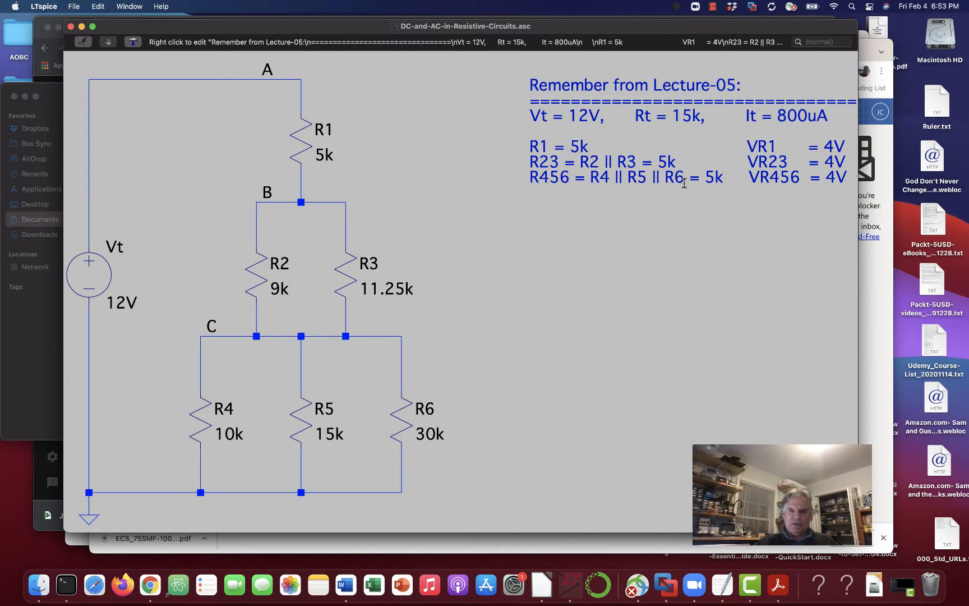
{"action": "mouse_move", "coordinate": [316, 129]}
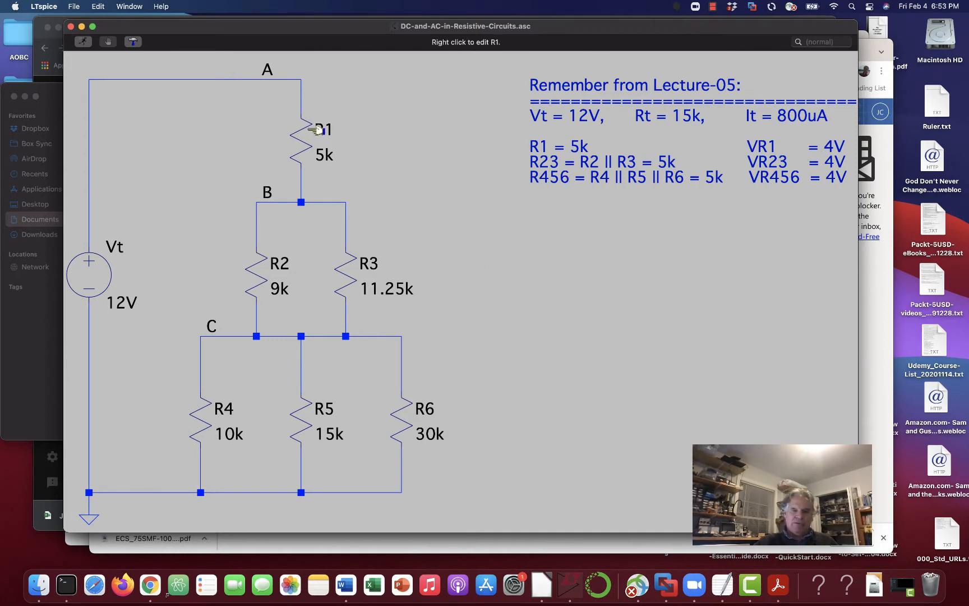
{"action": "mouse_move", "coordinate": [302, 259]}
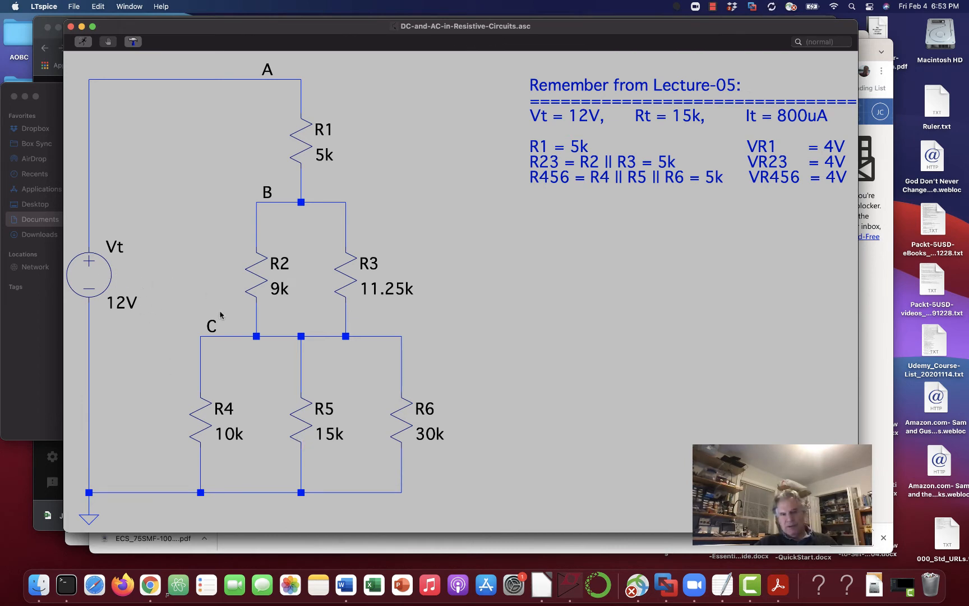
{"action": "mouse_move", "coordinate": [89, 276]}
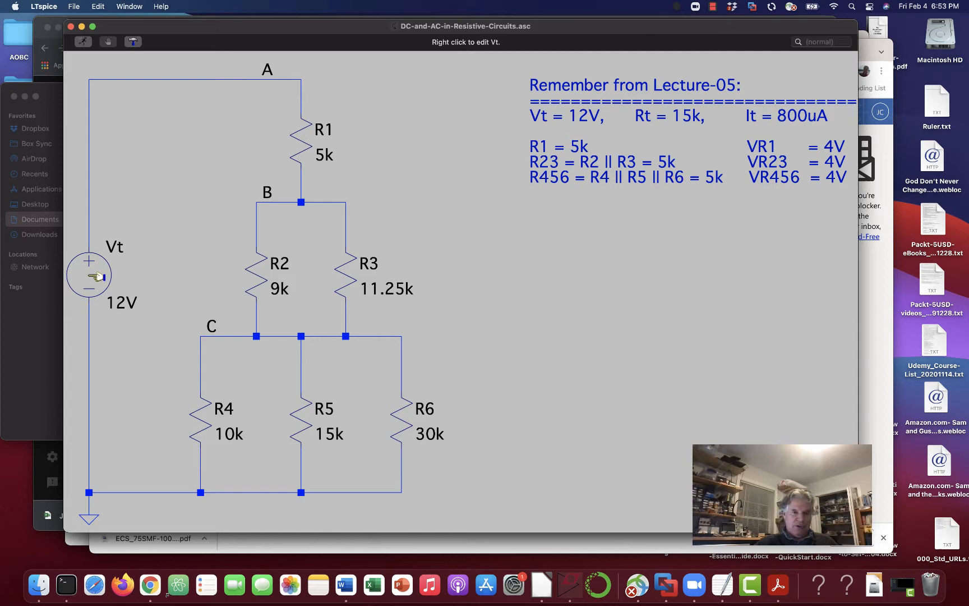
{"action": "mouse_move", "coordinate": [313, 154]}
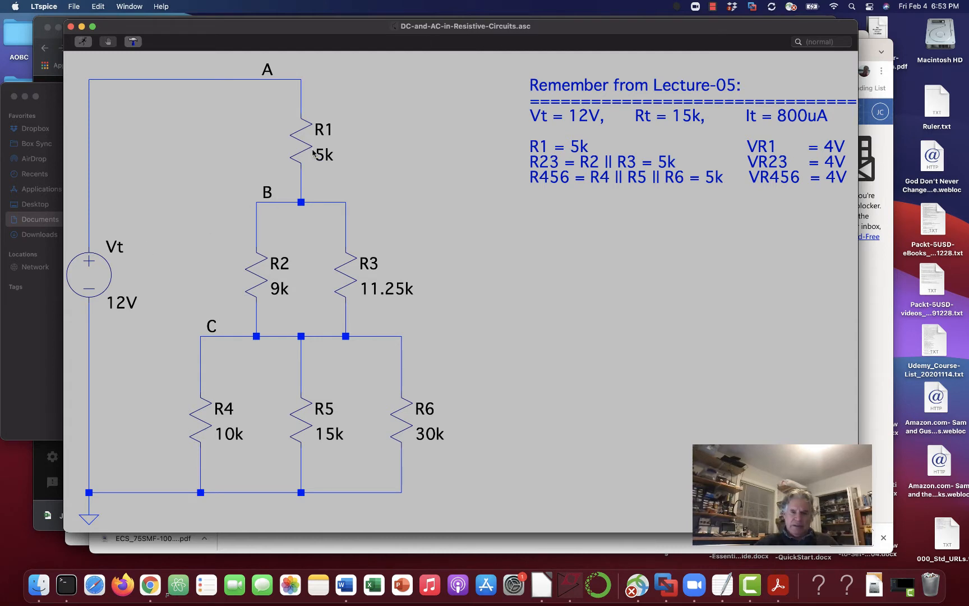
{"action": "mouse_move", "coordinate": [318, 155]}
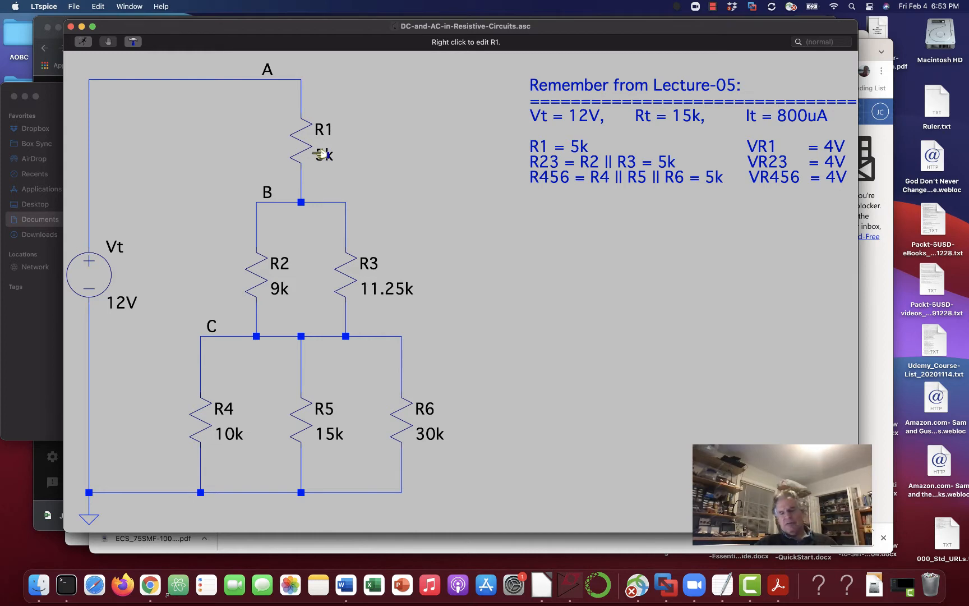
{"action": "mouse_move", "coordinate": [317, 154]}
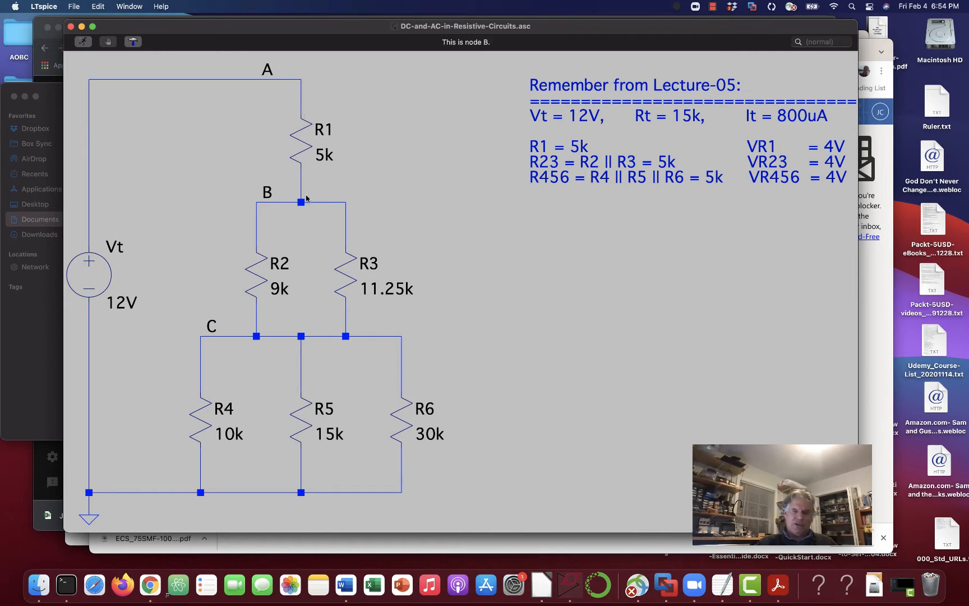
{"action": "mouse_move", "coordinate": [287, 222]}
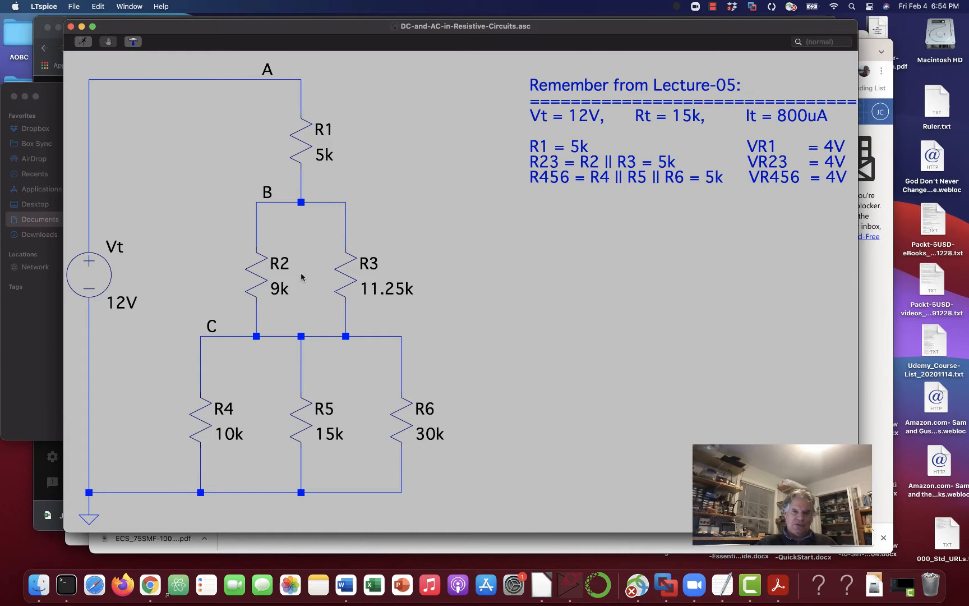
{"action": "mouse_move", "coordinate": [312, 153]}
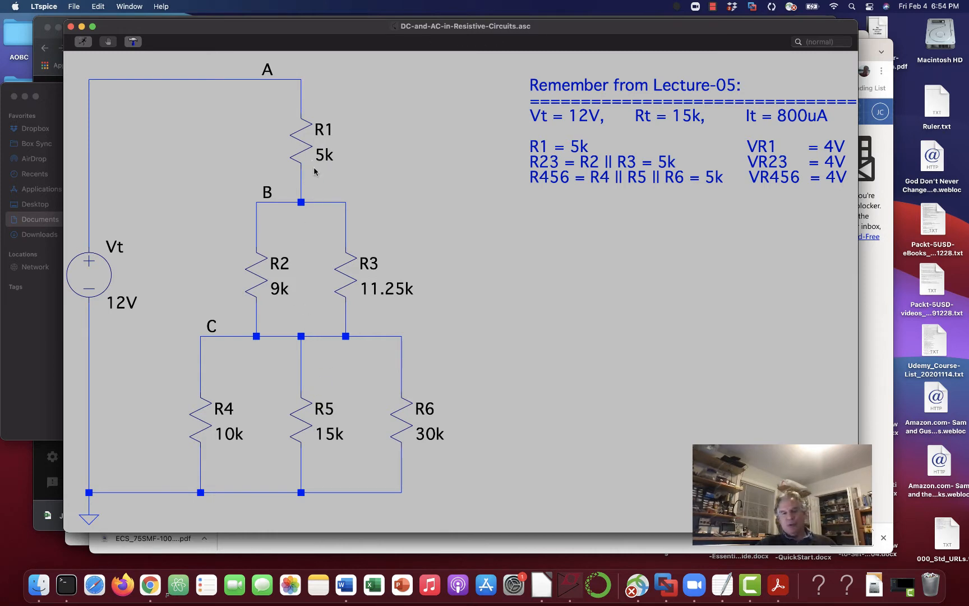
{"action": "mouse_move", "coordinate": [307, 150]}
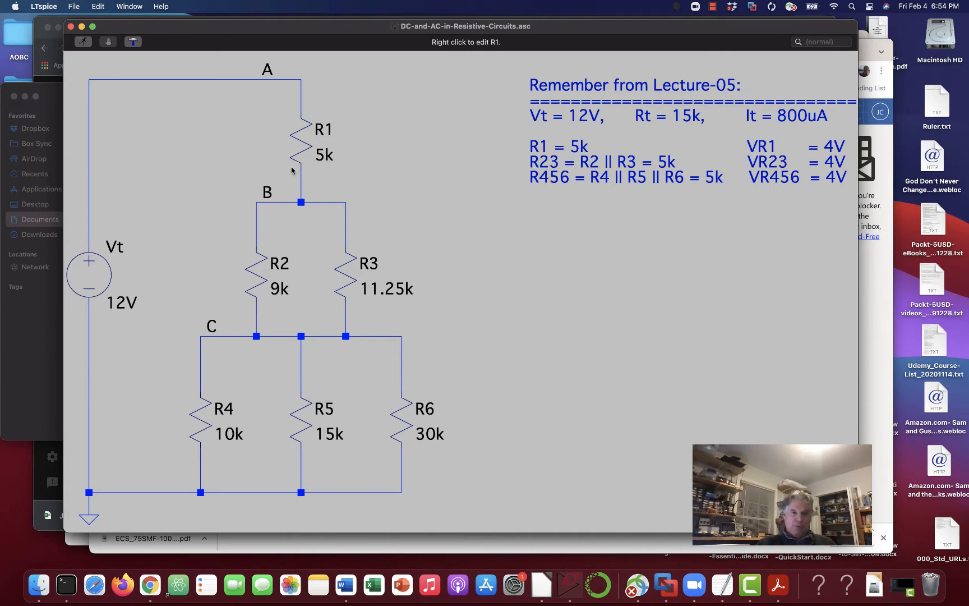
{"action": "mouse_move", "coordinate": [303, 175]}
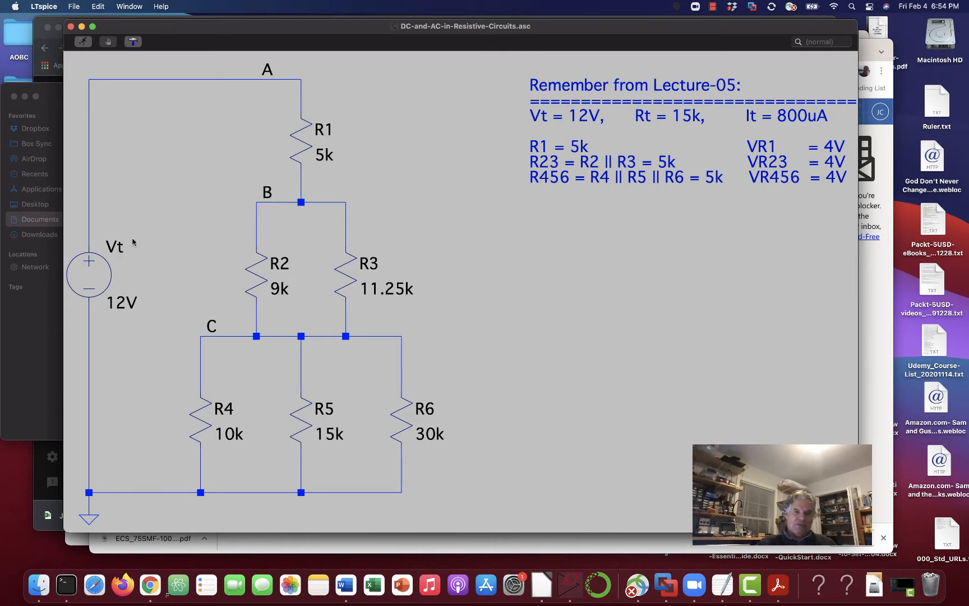
{"action": "mouse_move", "coordinate": [115, 248]}
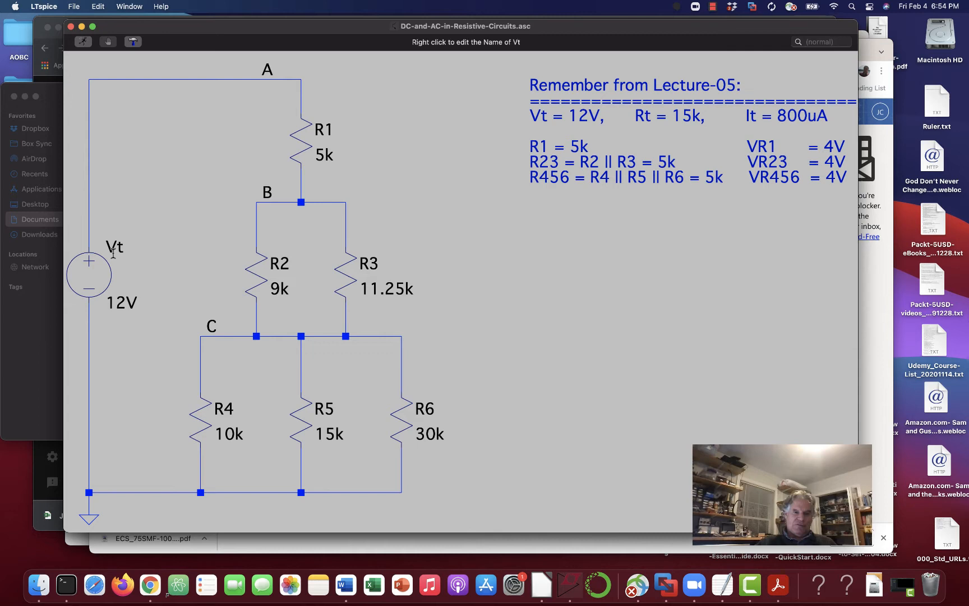
{"action": "mouse_move", "coordinate": [282, 546]}
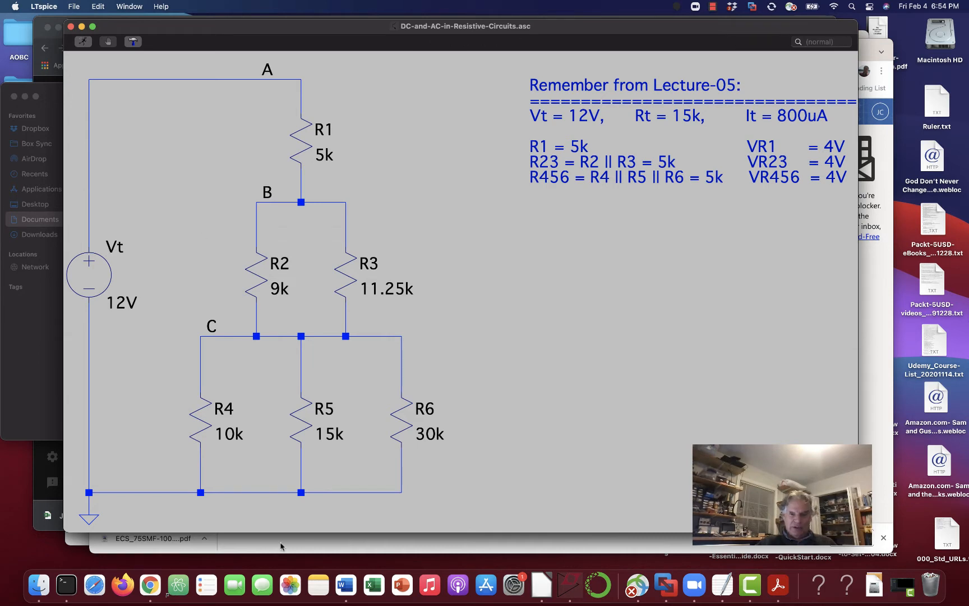
{"action": "mouse_move", "coordinate": [303, 155]}
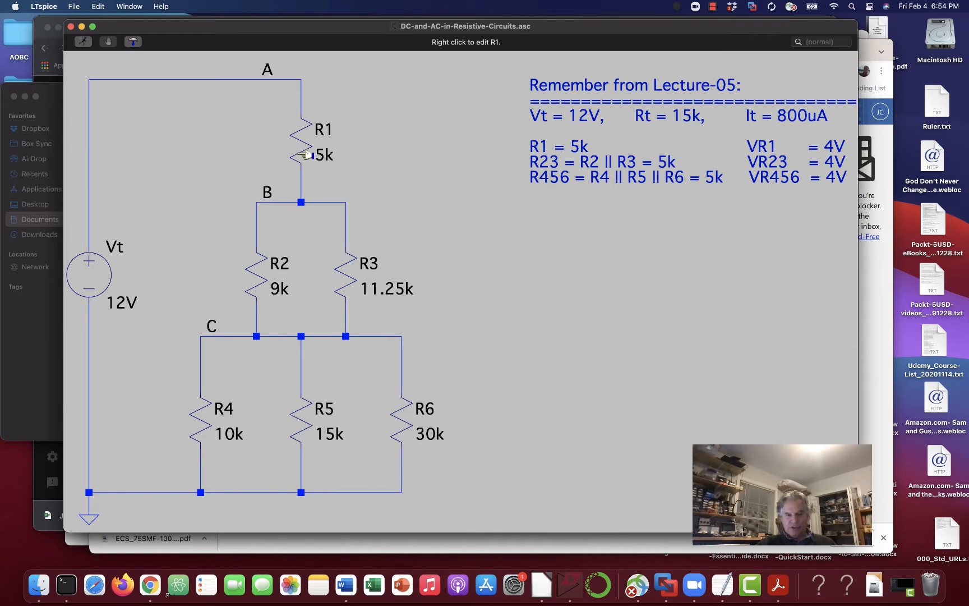
{"action": "mouse_move", "coordinate": [314, 130]}
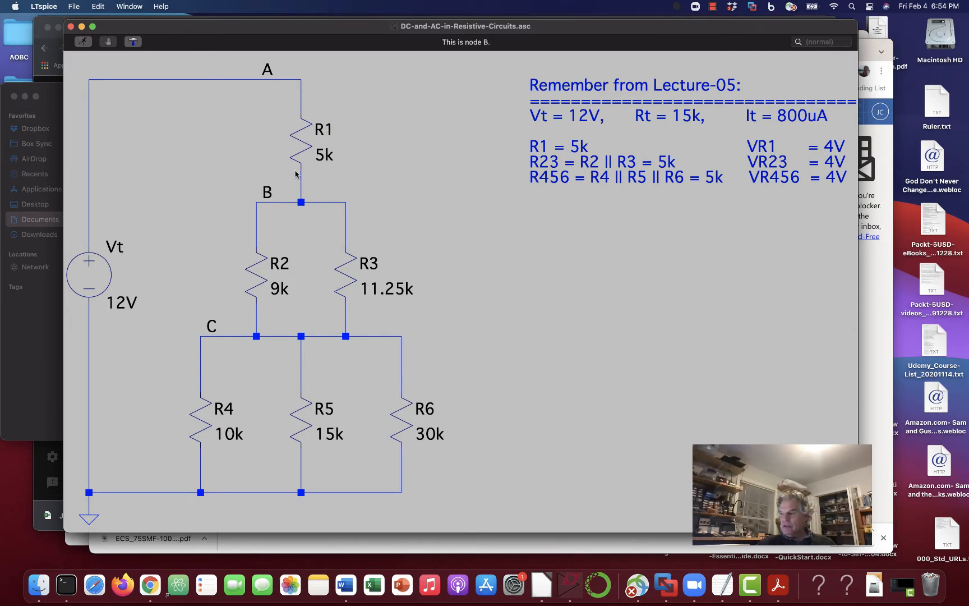
{"action": "mouse_move", "coordinate": [307, 121]}
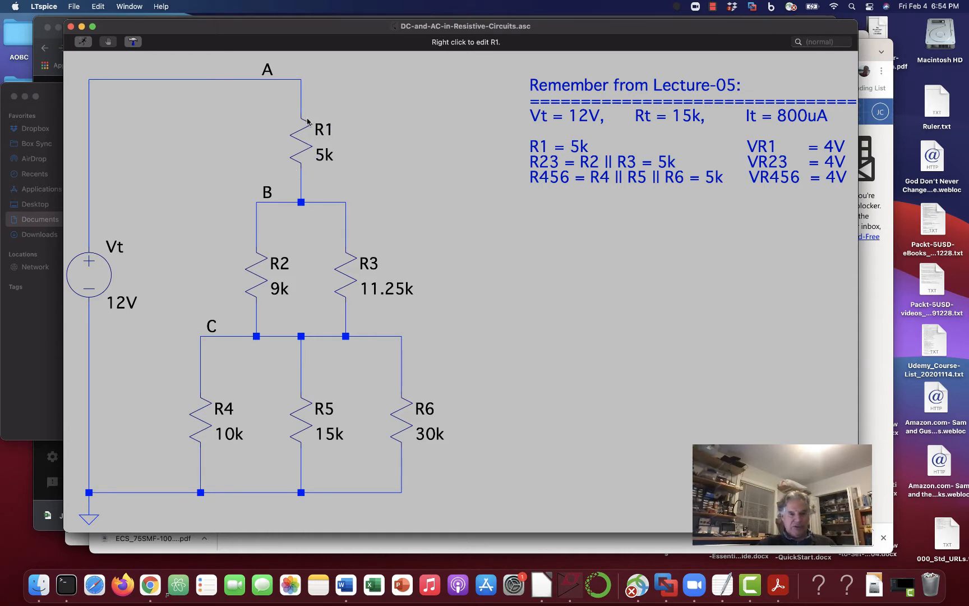
{"action": "mouse_move", "coordinate": [302, 176]}
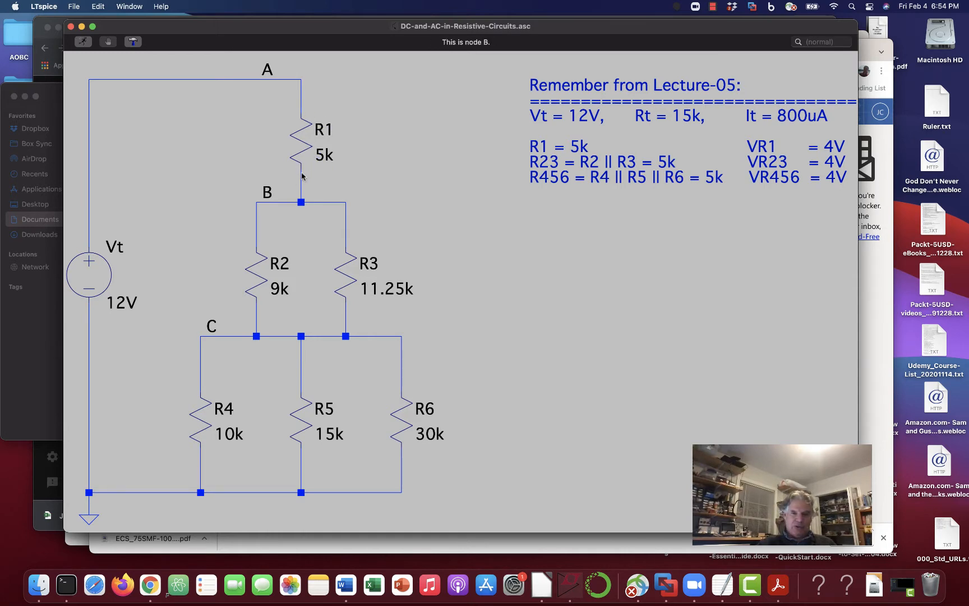
{"action": "mouse_move", "coordinate": [312, 123]}
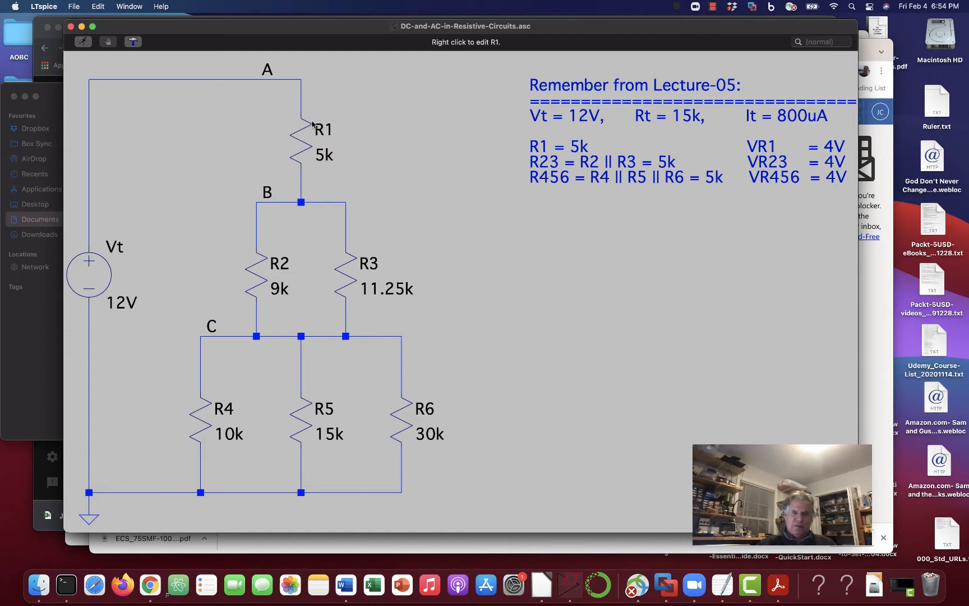
{"action": "mouse_move", "coordinate": [339, 171]}
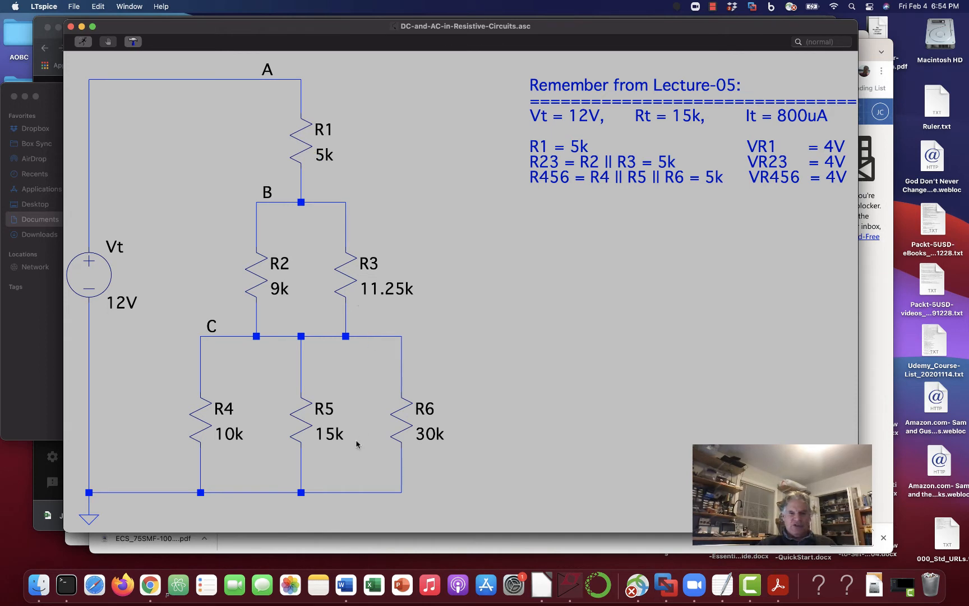
{"action": "mouse_move", "coordinate": [451, 344]}
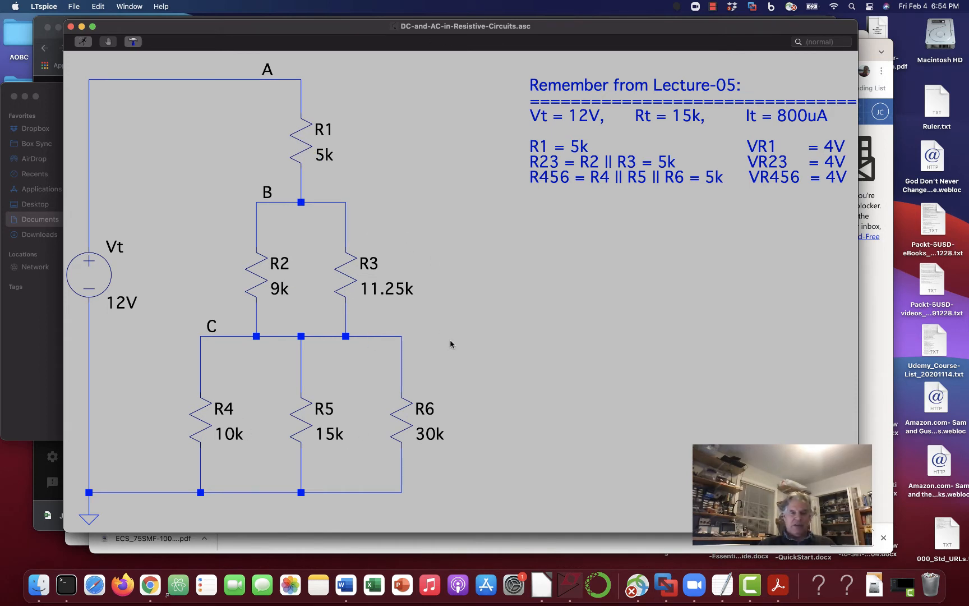
{"action": "mouse_move", "coordinate": [528, 407]}
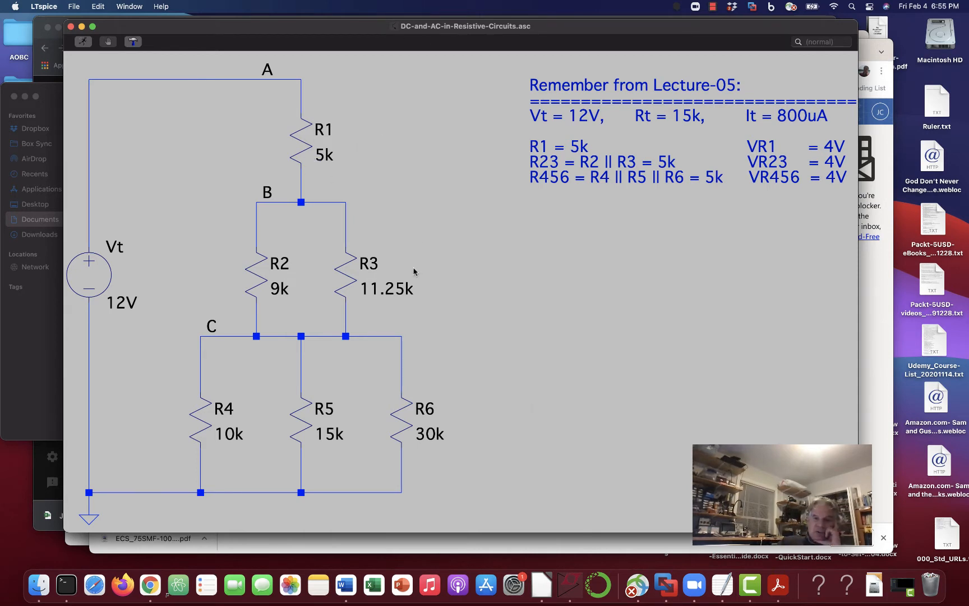
{"action": "mouse_move", "coordinate": [490, 368]}
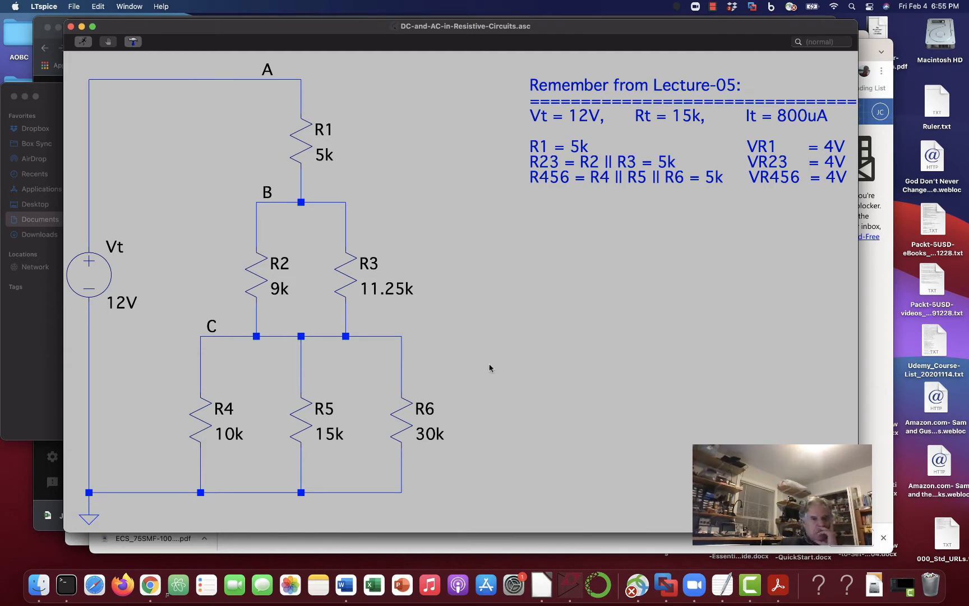
{"action": "mouse_move", "coordinate": [433, 301]}
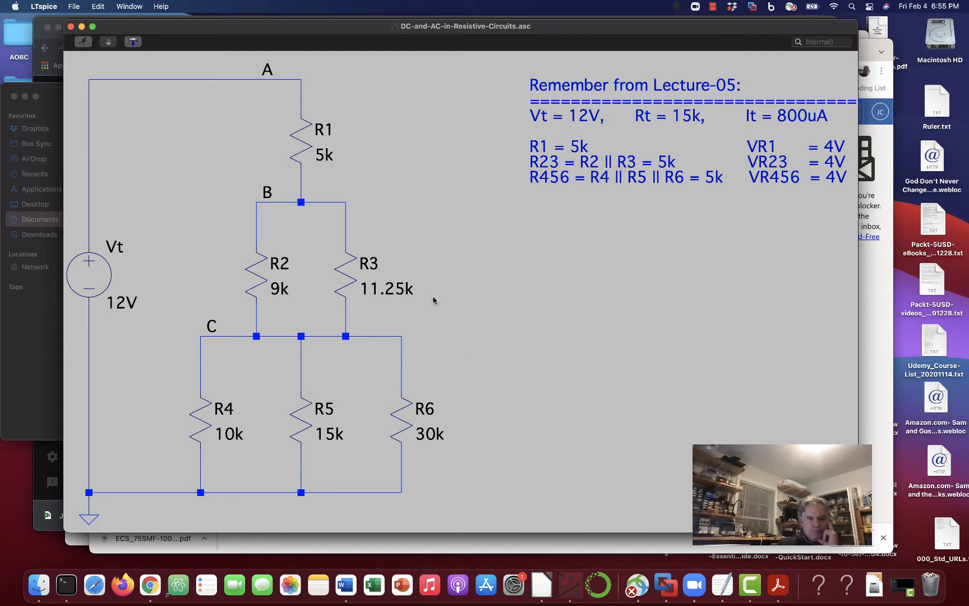
{"action": "mouse_move", "coordinate": [543, 277]}
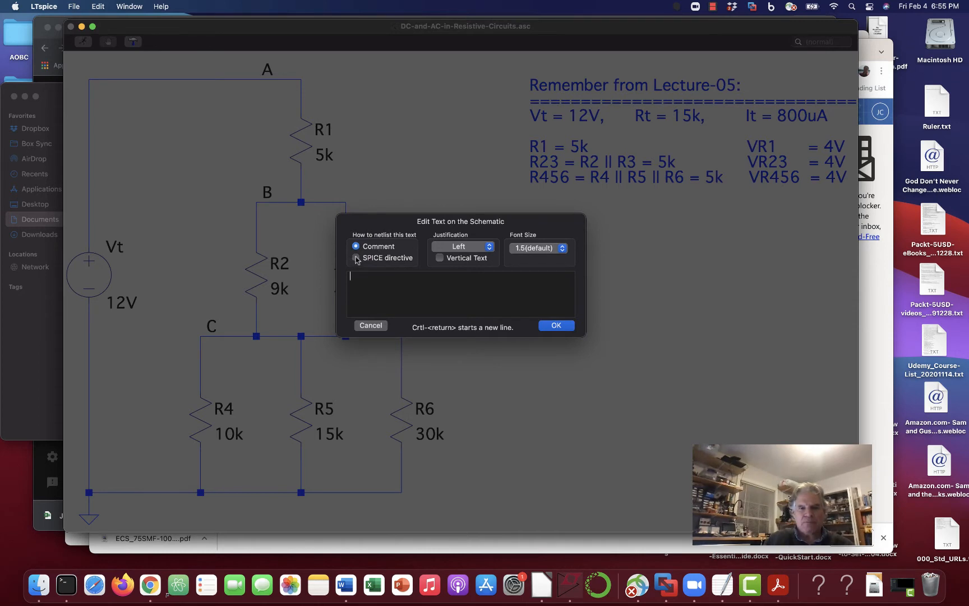
Place a SPICE directive reading '.trans 1ms' near the bottom of the schematic
{"action": "left_click", "coordinate": [357, 258]}
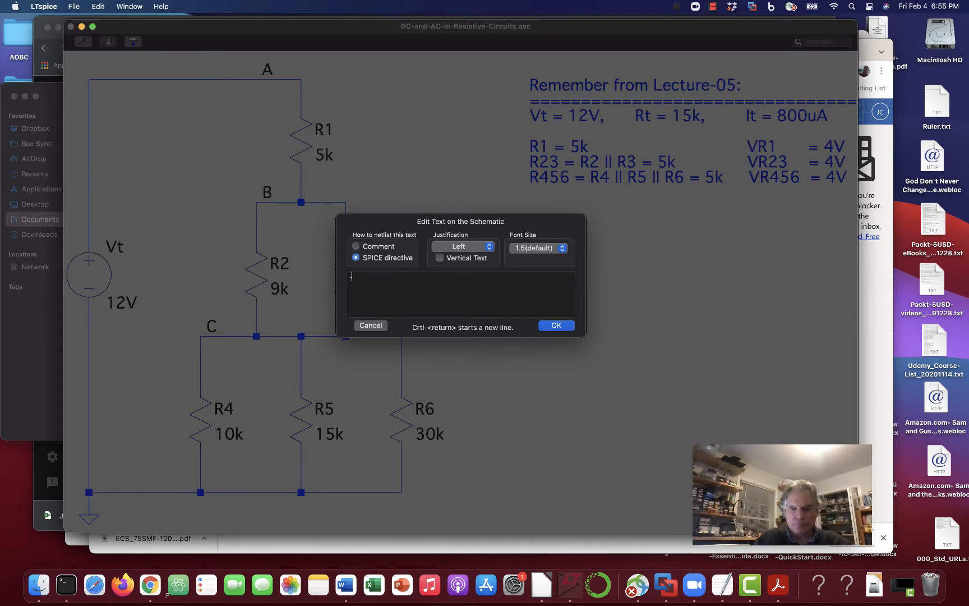
{"action": "type", "text": ".trans"}
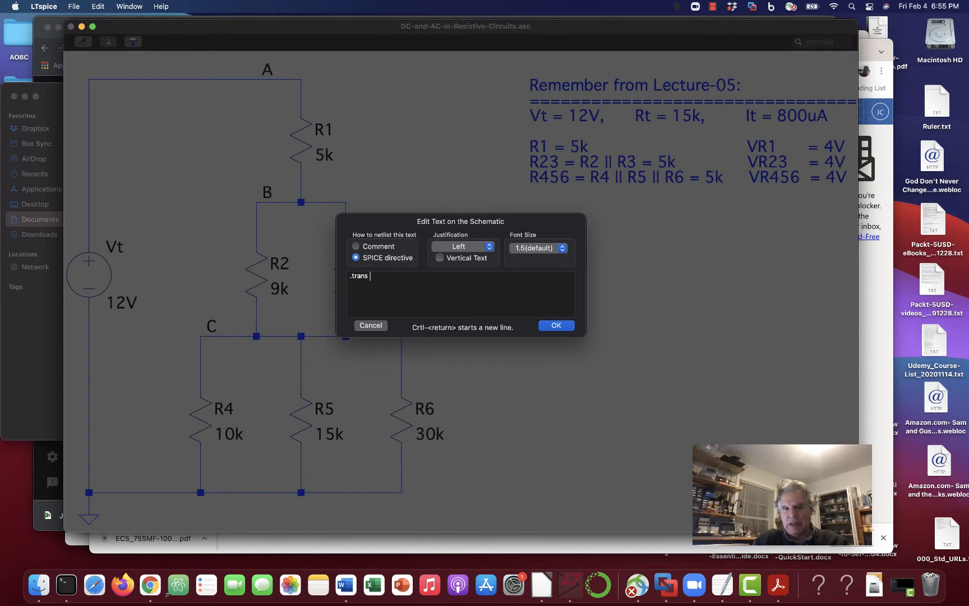
{"action": "type", "text": "1"}
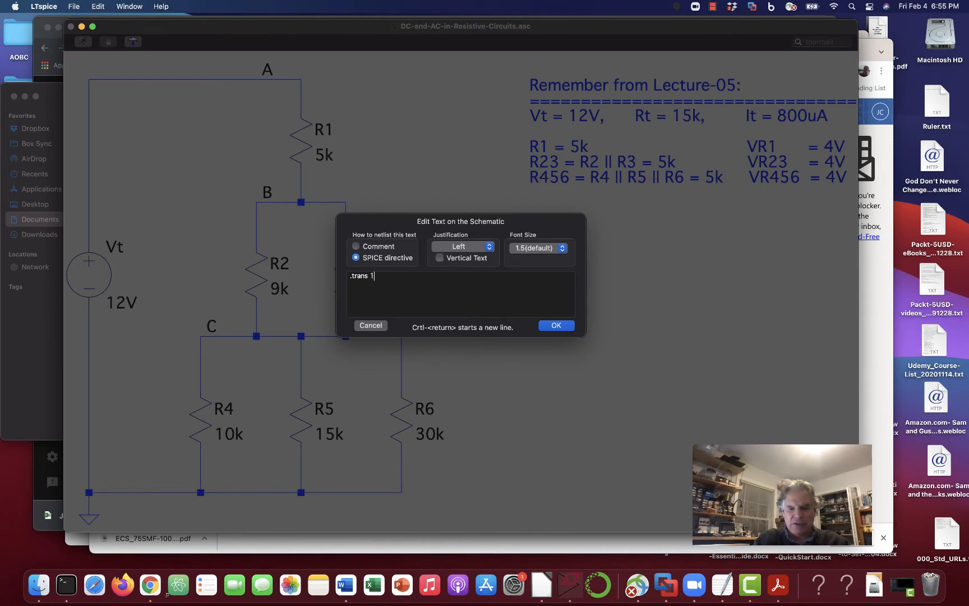
{"action": "type", "text": "ms"}
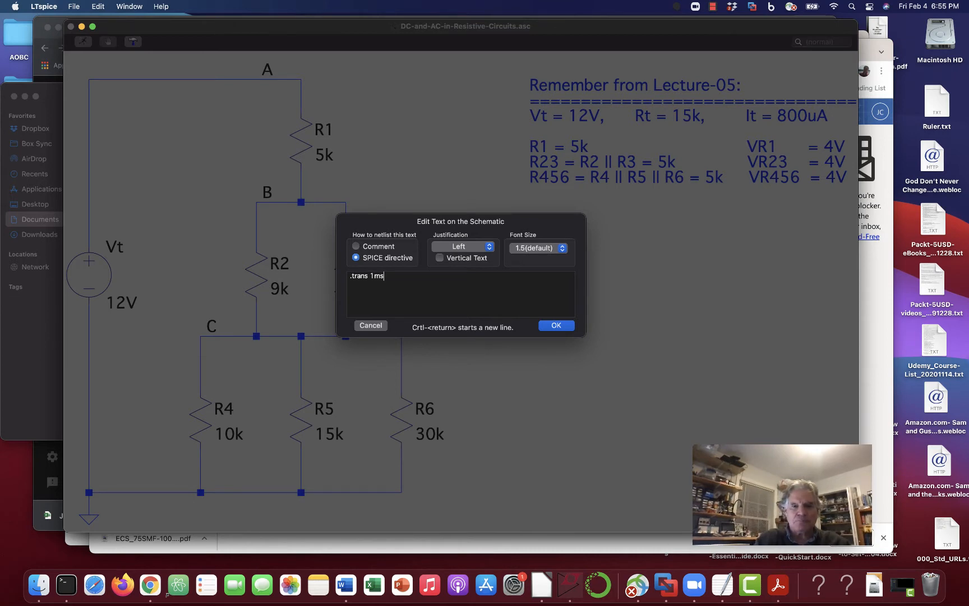
{"action": "left_click", "coordinate": [554, 325]}
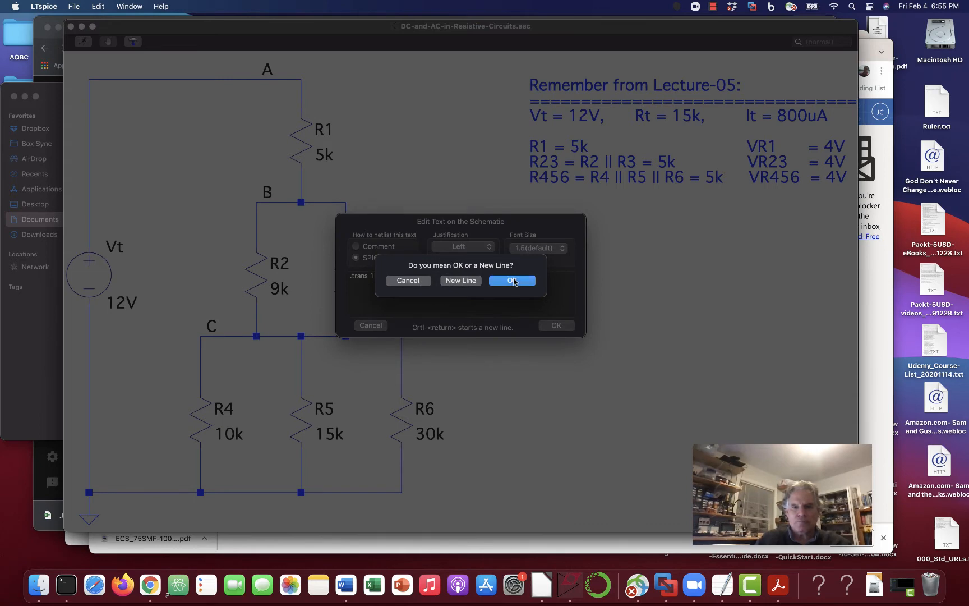
{"action": "left_click", "coordinate": [511, 281]}
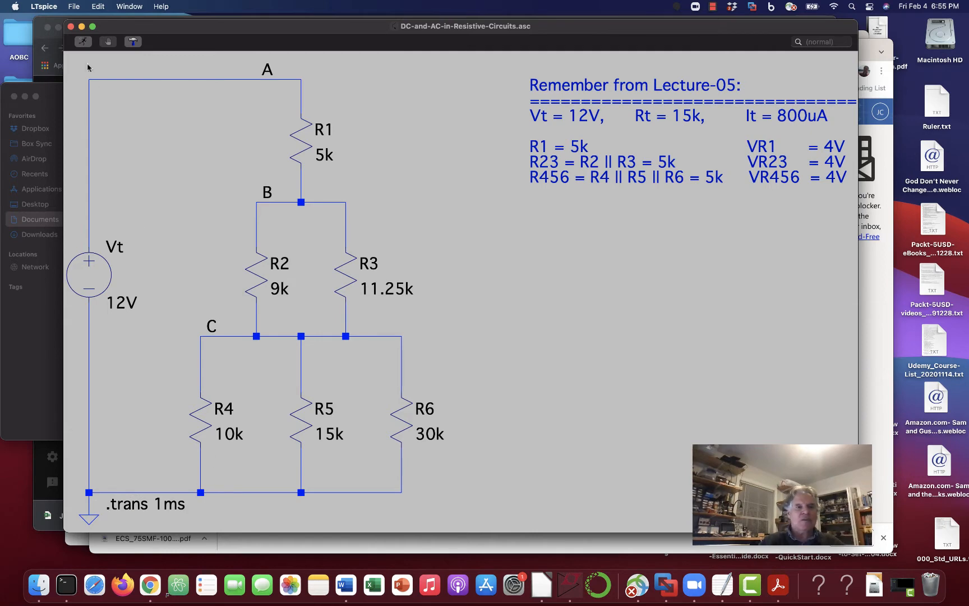
After the 'No analysis command found' warning, correct the directive to '.tran 1ms' and rerun
{"action": "left_click", "coordinate": [83, 41]}
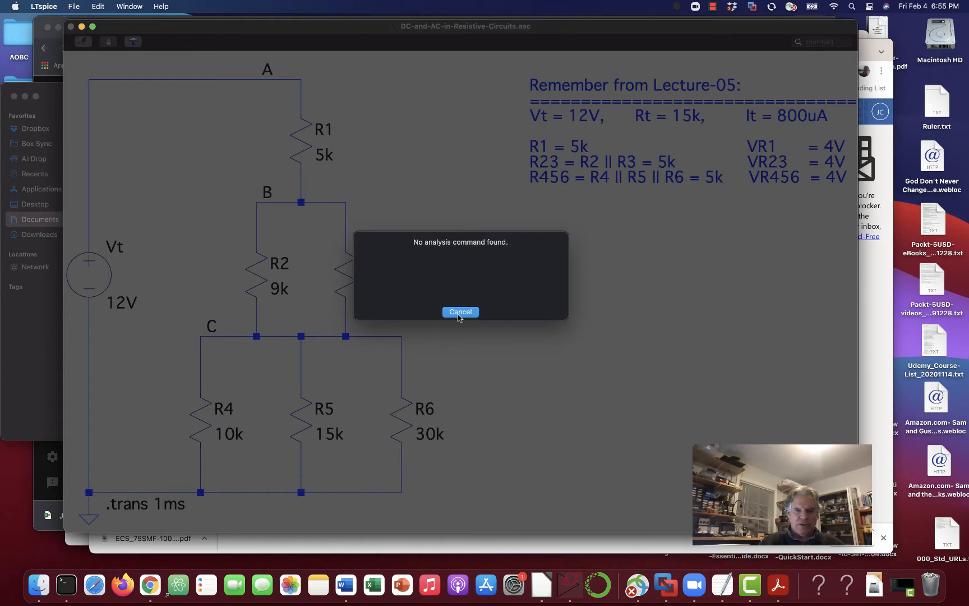
{"action": "left_click", "coordinate": [460, 312]}
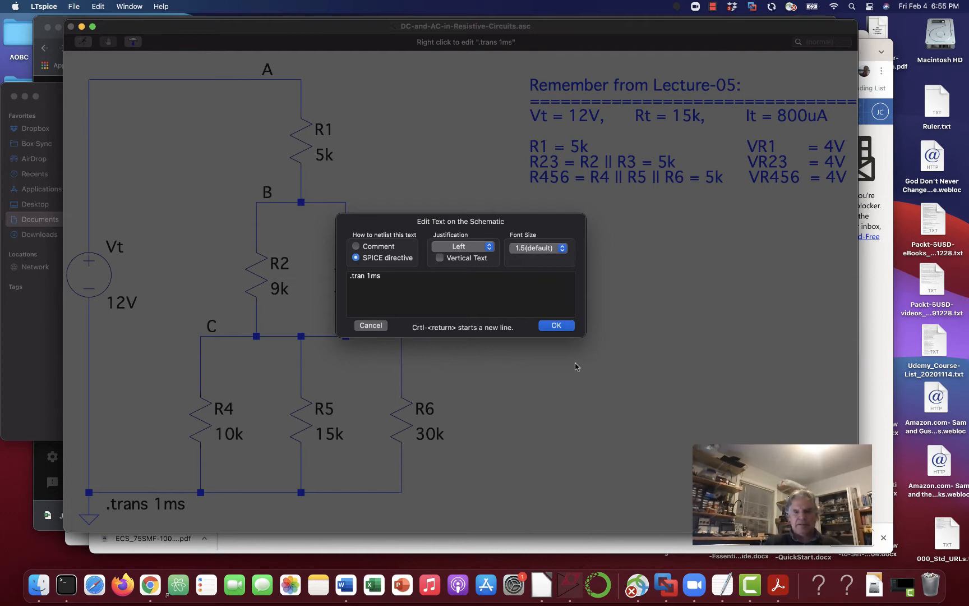
{"action": "mouse_move", "coordinate": [554, 325]}
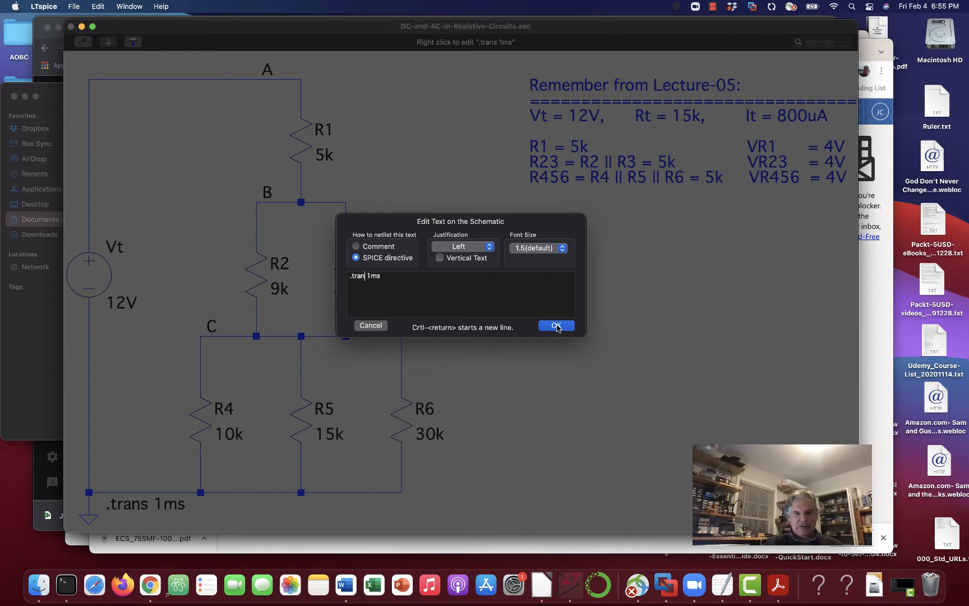
{"action": "left_click", "coordinate": [554, 326]}
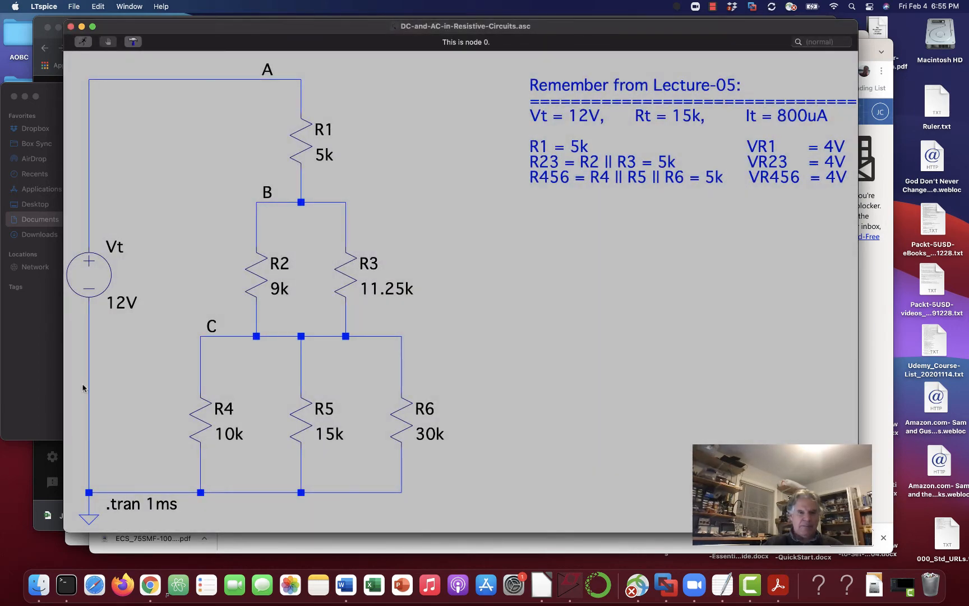
{"action": "left_click", "coordinate": [83, 42]}
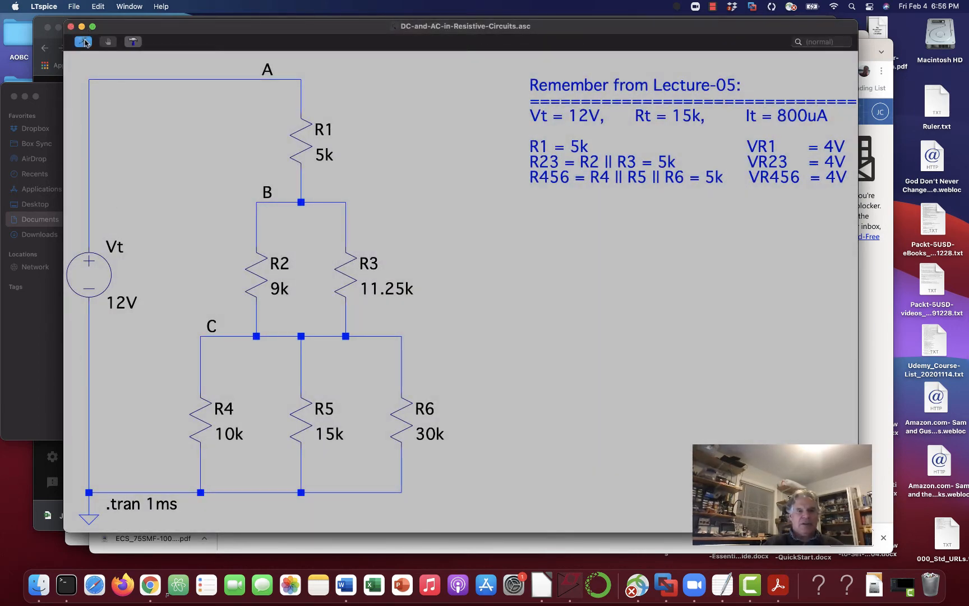
Run the transient simulation and probe V(a), V(b), V(c) and I(R1) onto the plot
{"action": "left_click", "coordinate": [83, 42]}
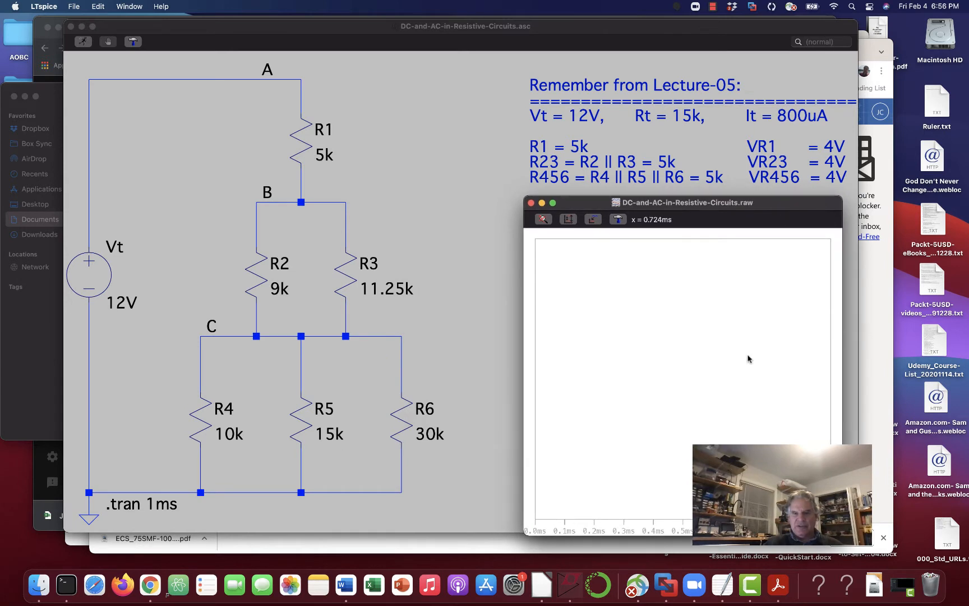
{"action": "mouse_move", "coordinate": [682, 546]}
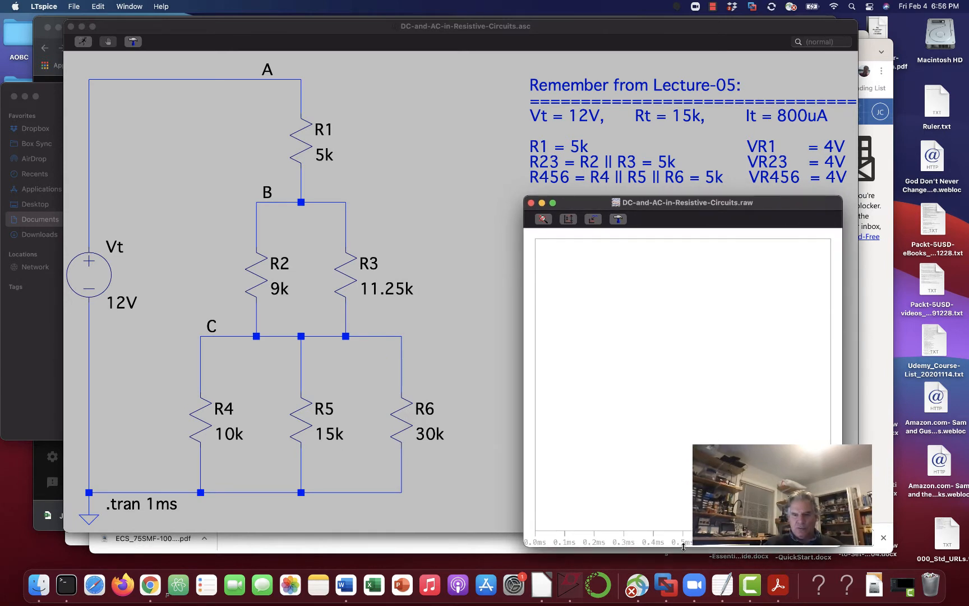
{"action": "mouse_move", "coordinate": [328, 87]}
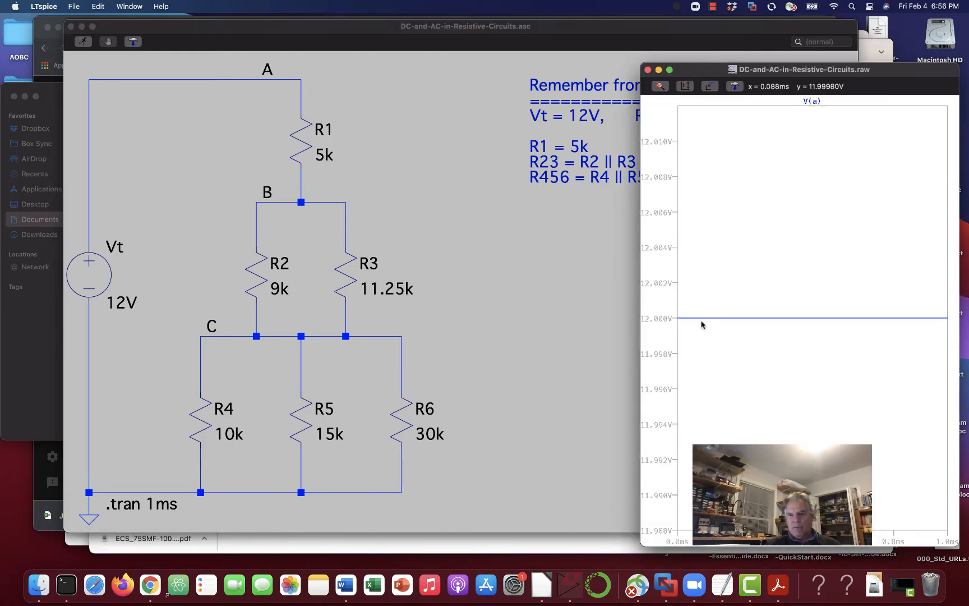
{"action": "mouse_move", "coordinate": [312, 187]}
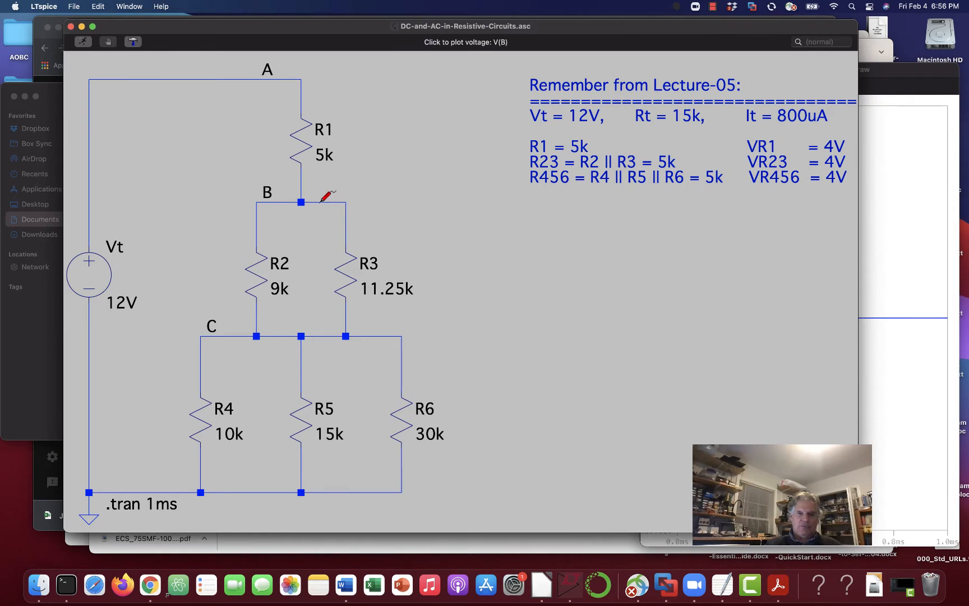
{"action": "left_click", "coordinate": [301, 202]}
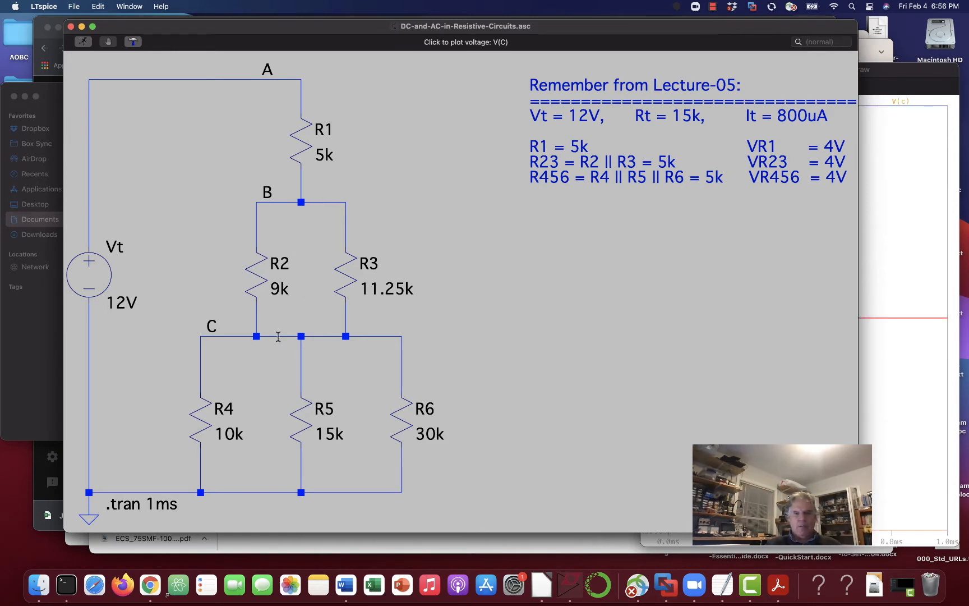
{"action": "mouse_move", "coordinate": [301, 136]}
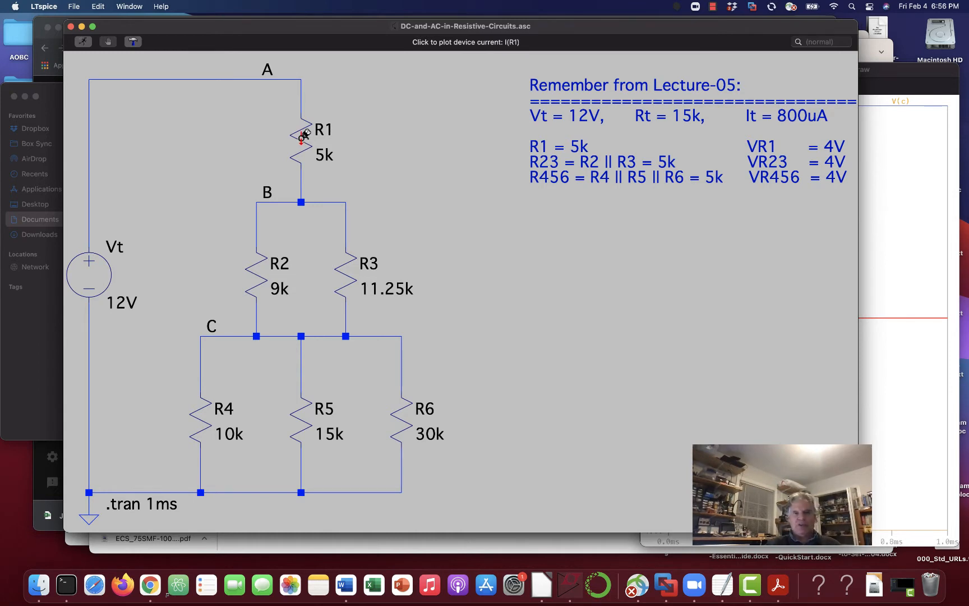
{"action": "left_click", "coordinate": [300, 139]}
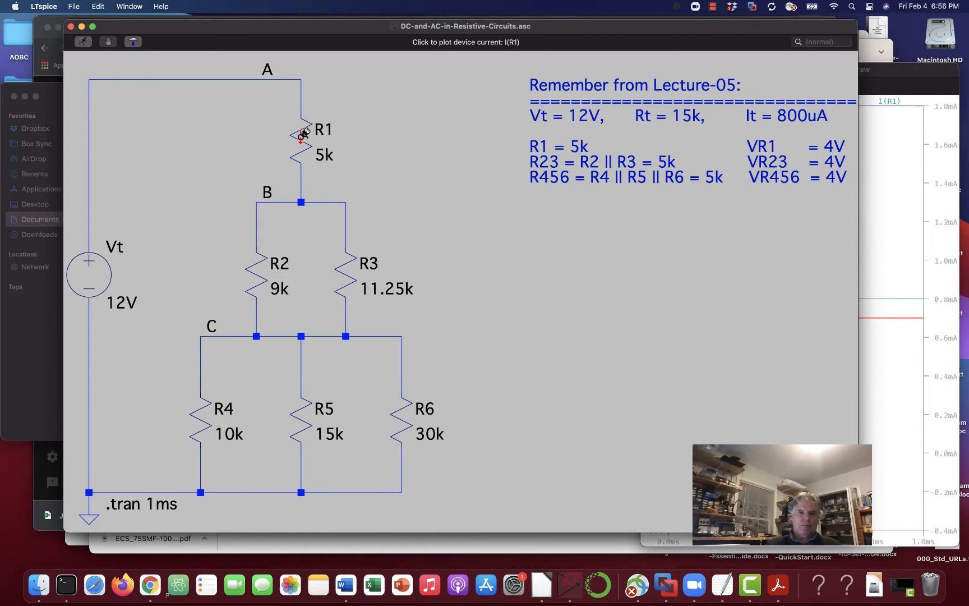
{"action": "left_click", "coordinate": [300, 130]}
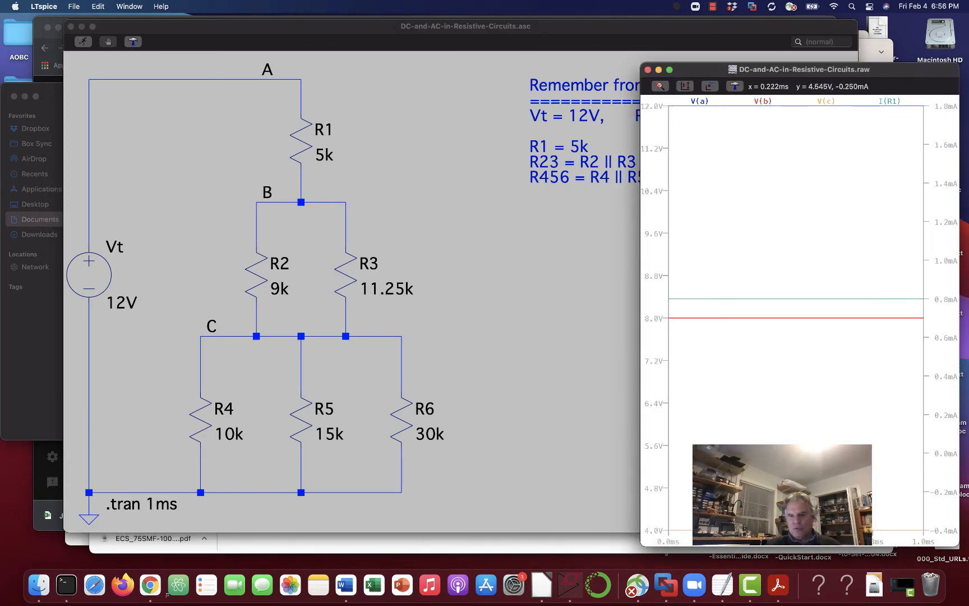
{"action": "mouse_move", "coordinate": [712, 172]}
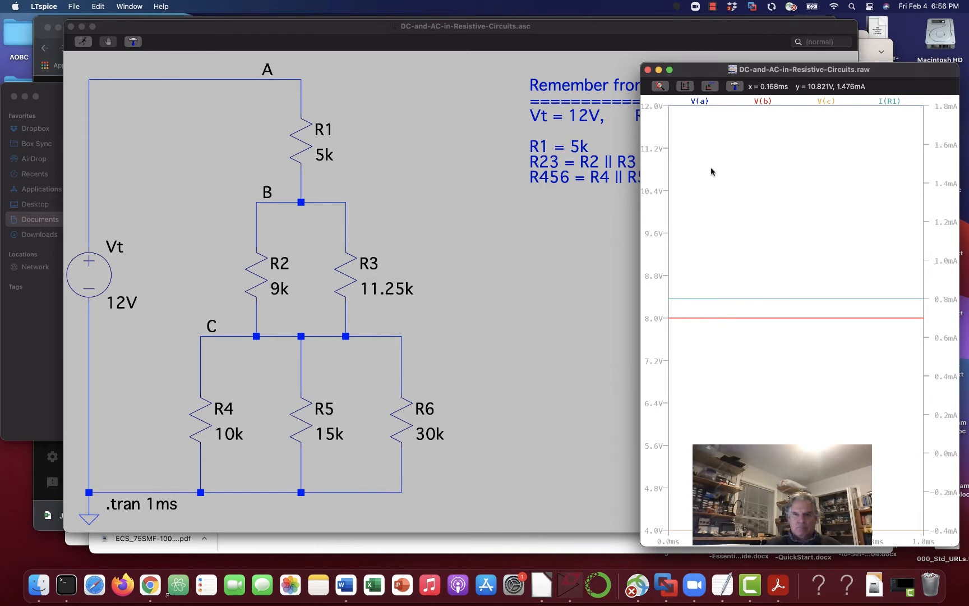
{"action": "mouse_move", "coordinate": [716, 158]}
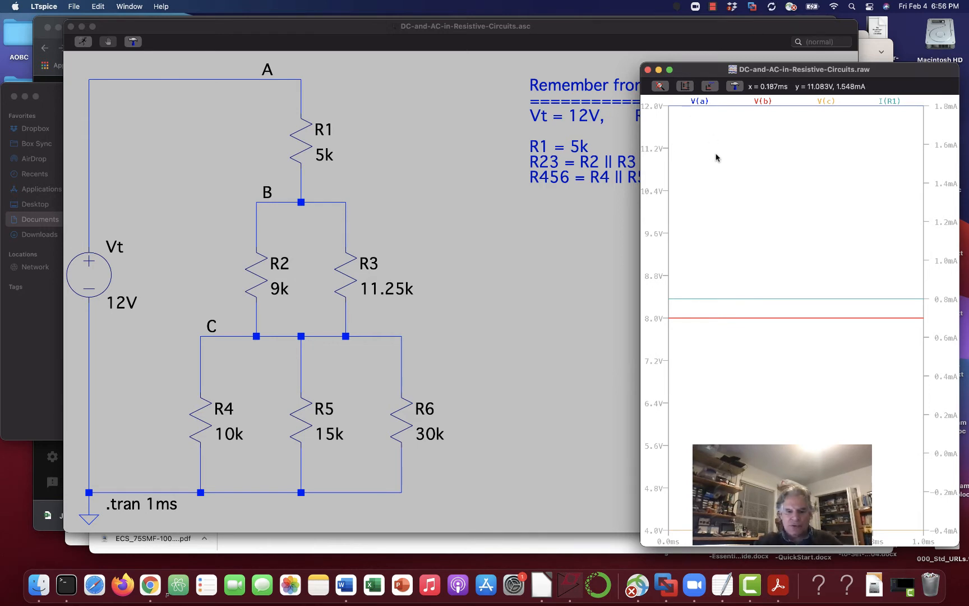
{"action": "mouse_move", "coordinate": [730, 143]}
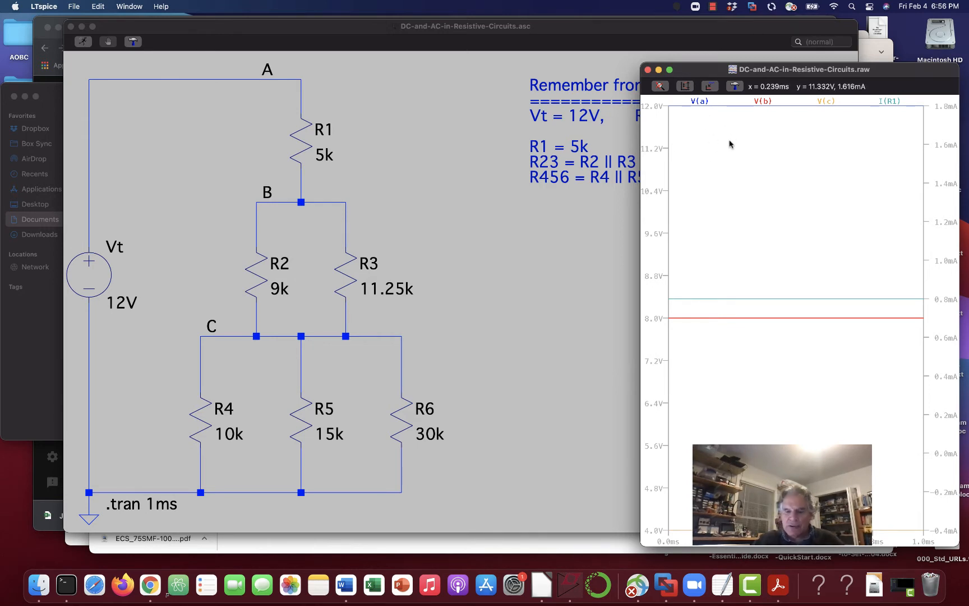
{"action": "right_click", "coordinate": [730, 144]}
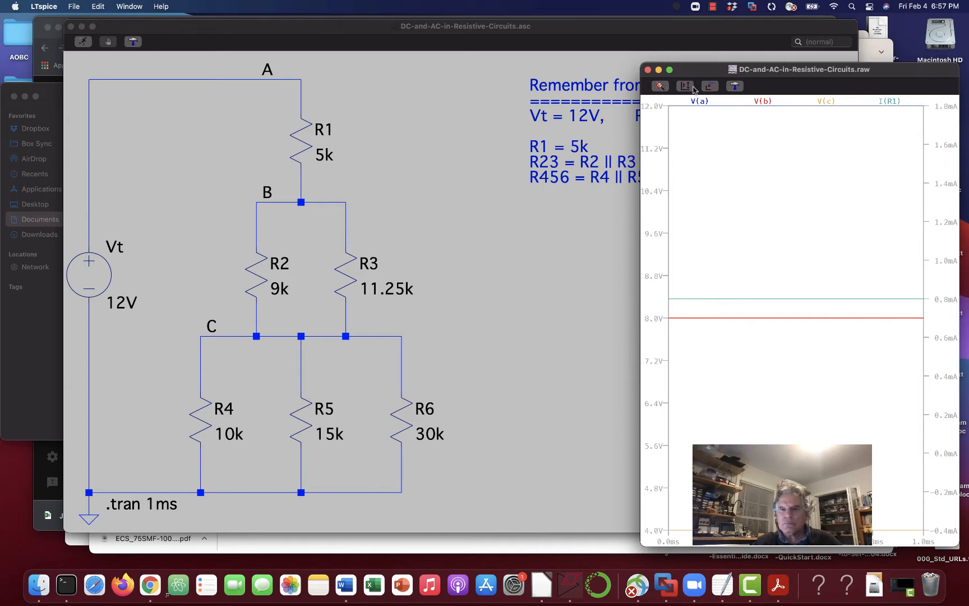
{"action": "mouse_move", "coordinate": [710, 86]}
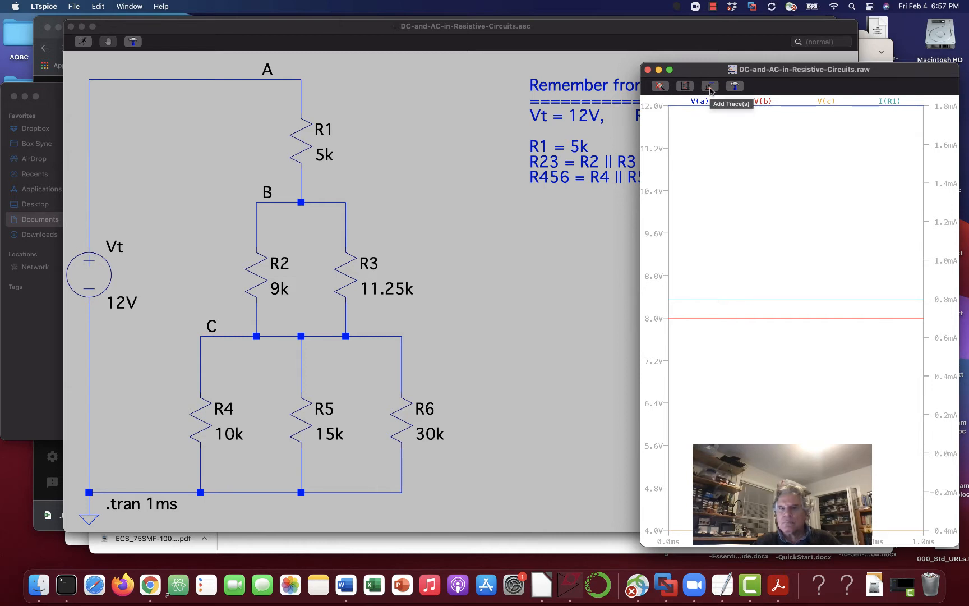
{"action": "mouse_move", "coordinate": [753, 85]}
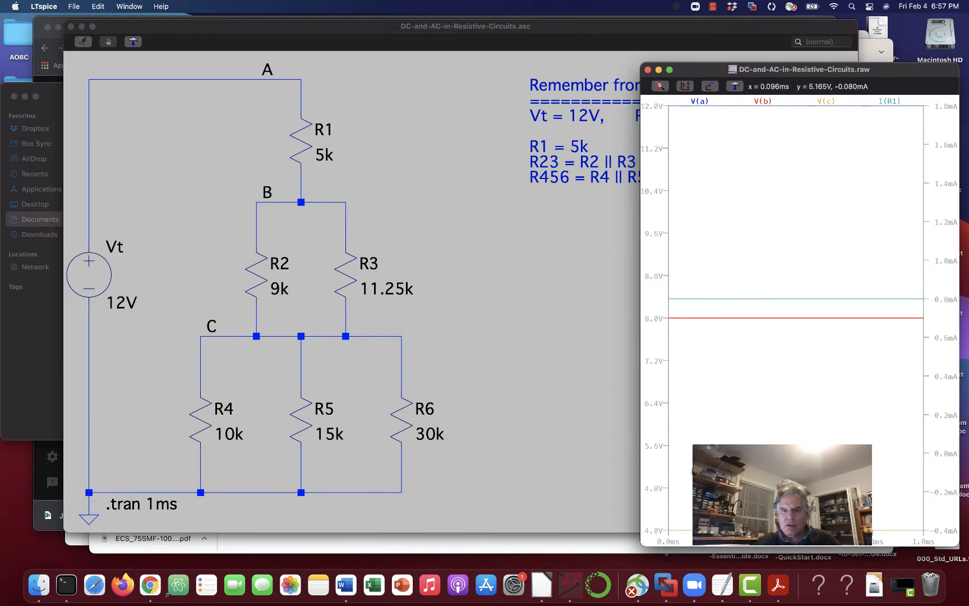
{"action": "mouse_move", "coordinate": [676, 161]}
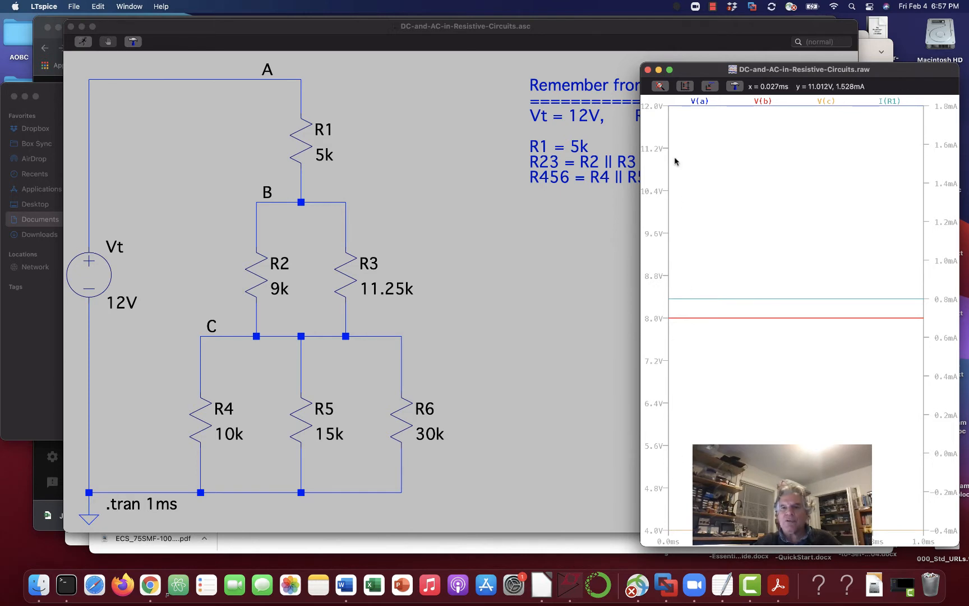
{"action": "mouse_move", "coordinate": [694, 69]}
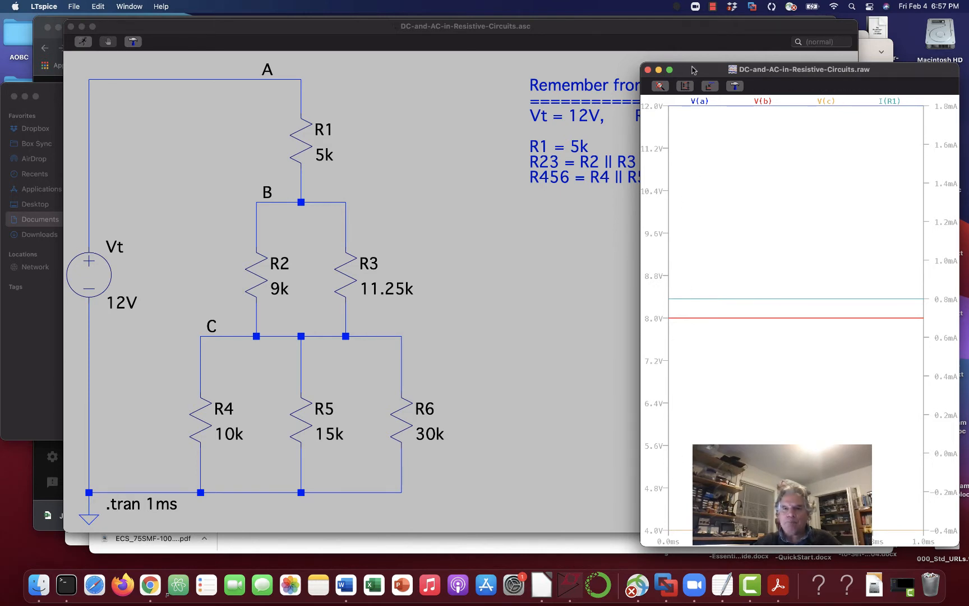
{"action": "mouse_move", "coordinate": [682, 153]}
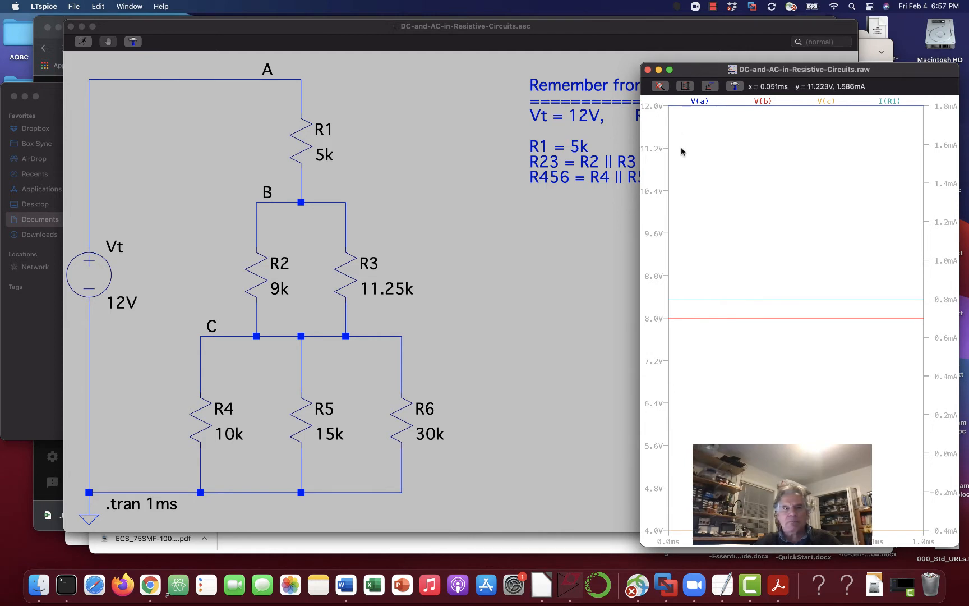
{"action": "mouse_move", "coordinate": [720, 157]}
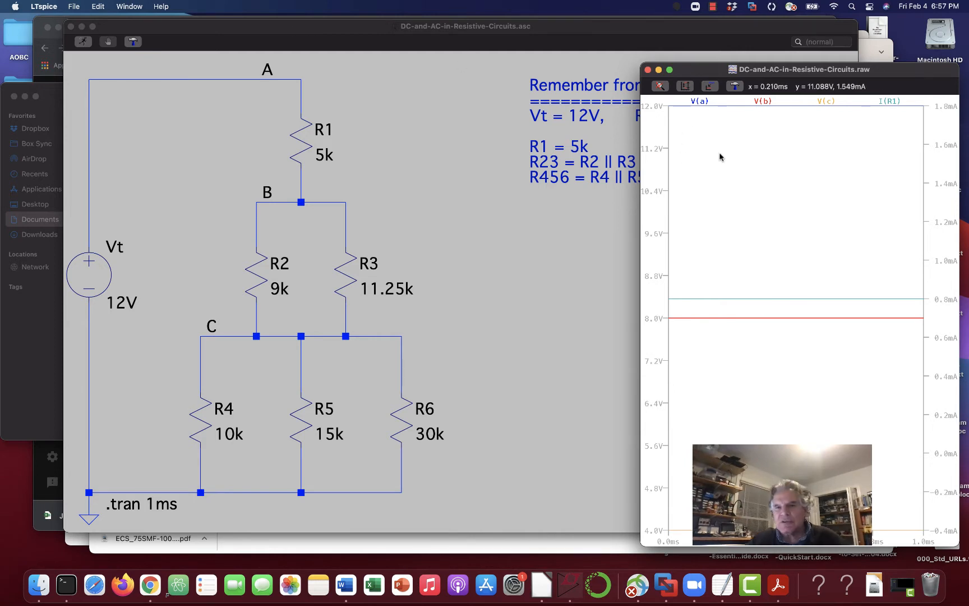
{"action": "mouse_move", "coordinate": [712, 165]}
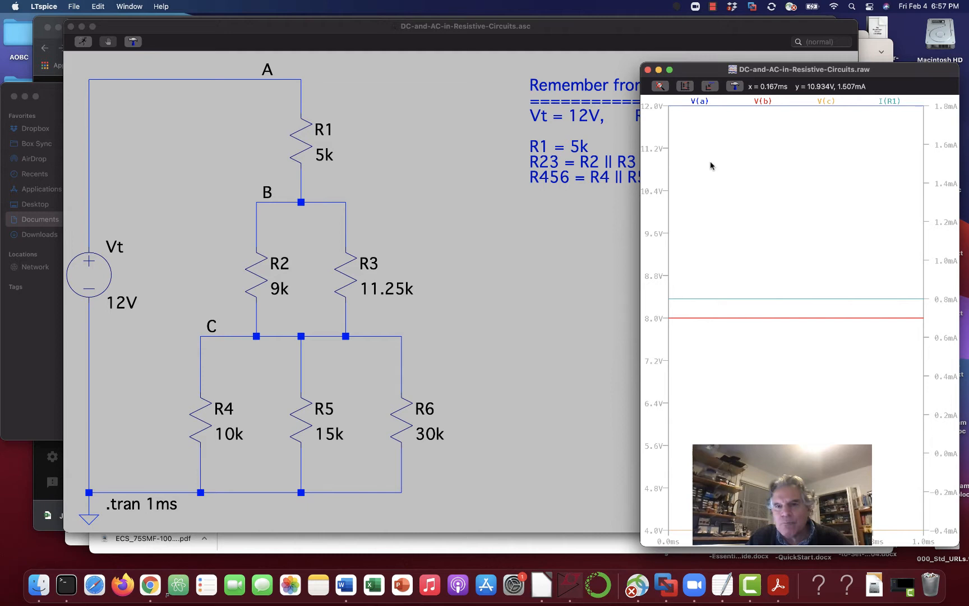
Set the voltage axis bottom limit to 0V so the plot spans 0 to 12.8V
{"action": "right_click", "coordinate": [712, 166]}
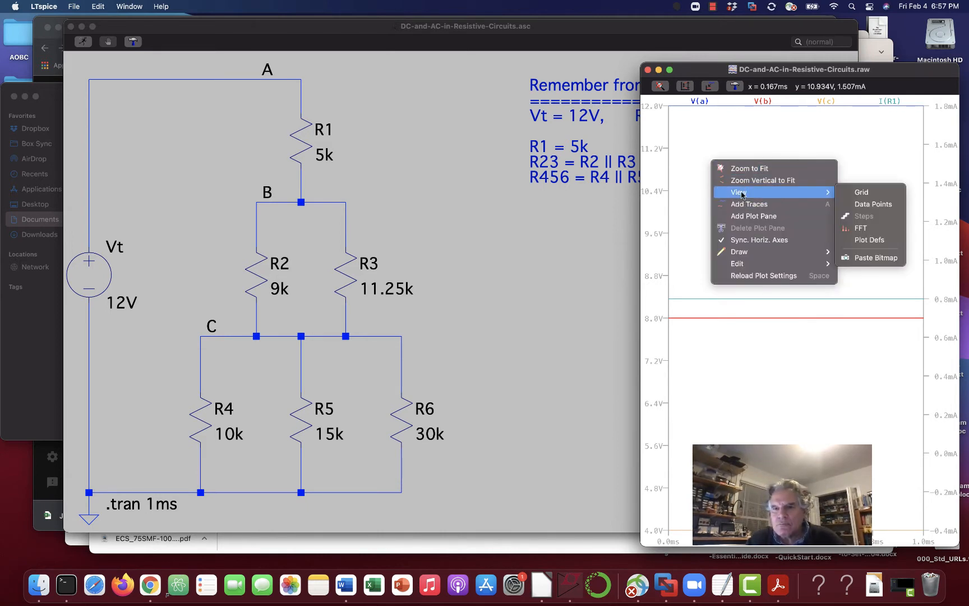
{"action": "mouse_move", "coordinate": [860, 228]}
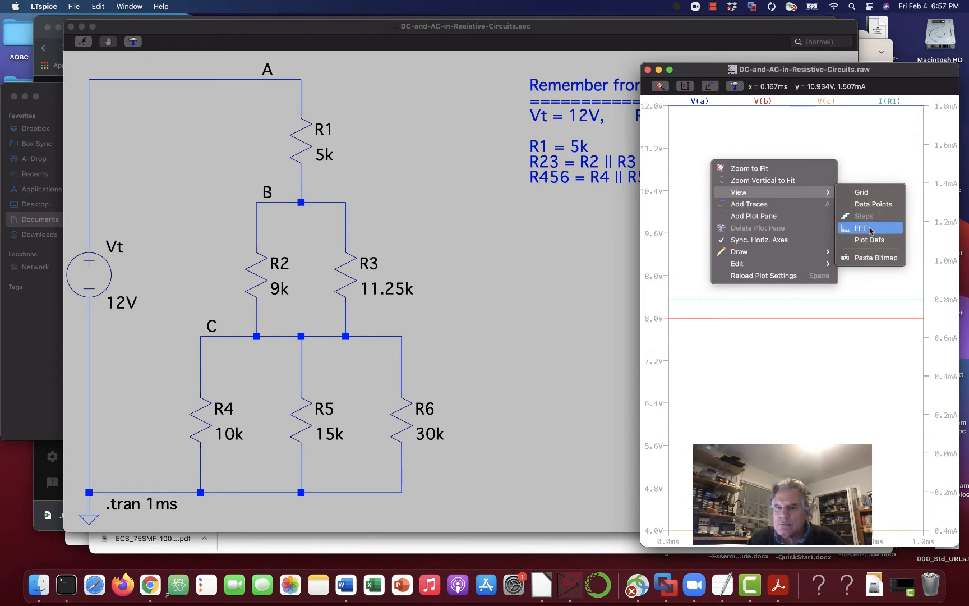
{"action": "mouse_move", "coordinate": [868, 192]}
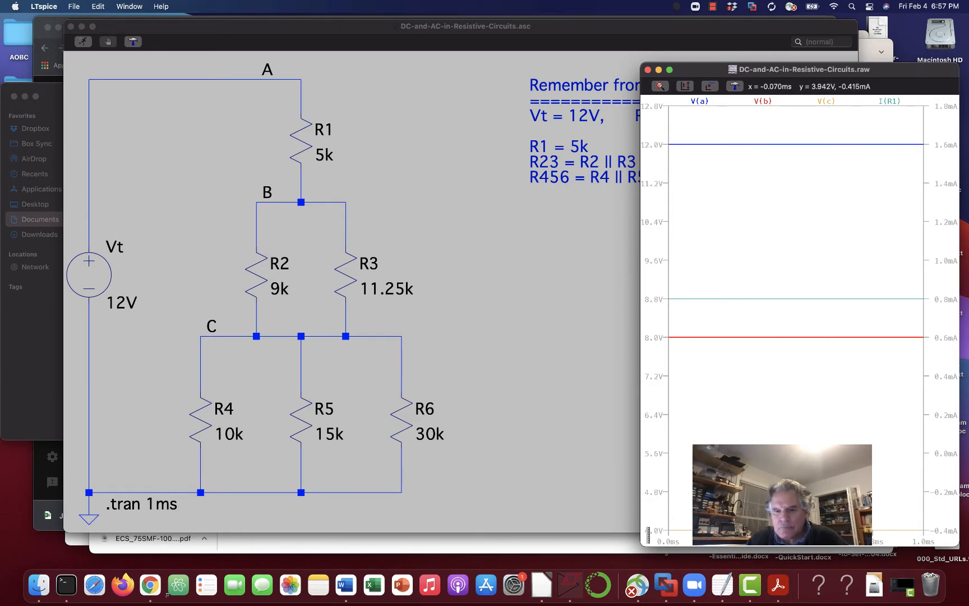
{"action": "mouse_move", "coordinate": [652, 423]}
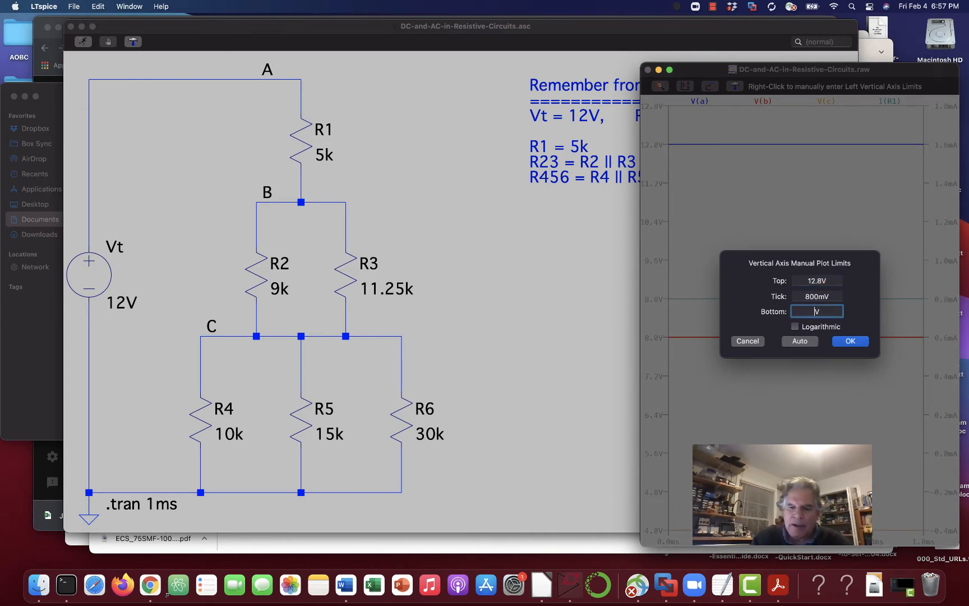
{"action": "type", "text": "0"}
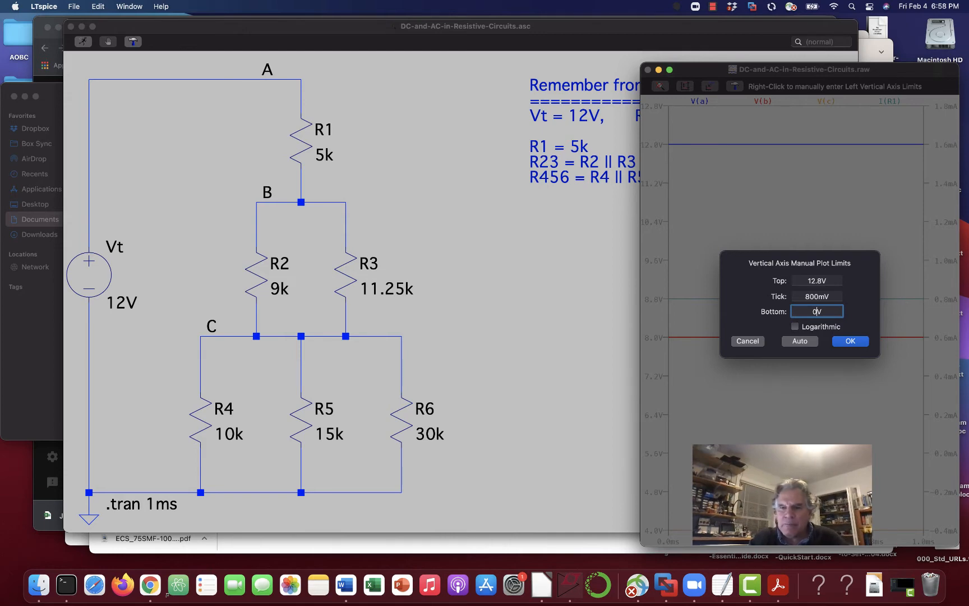
{"action": "left_click", "coordinate": [849, 341]}
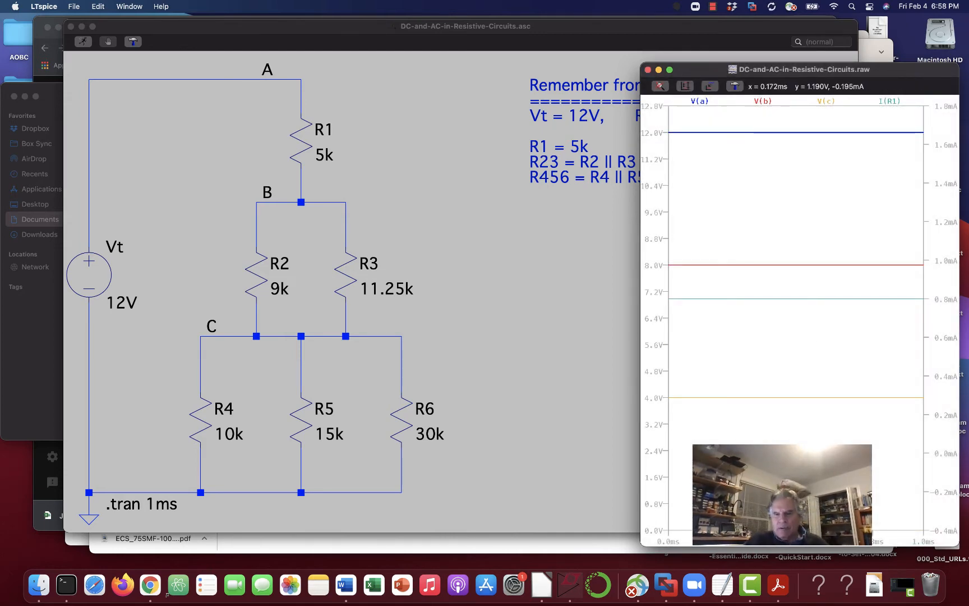
{"action": "mouse_move", "coordinate": [826, 101]}
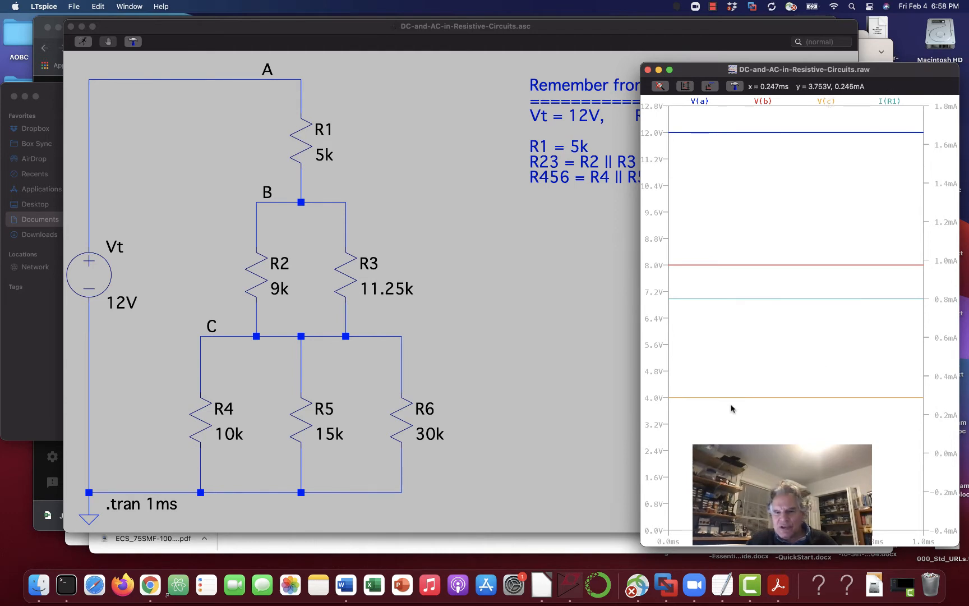
{"action": "mouse_move", "coordinate": [664, 402]}
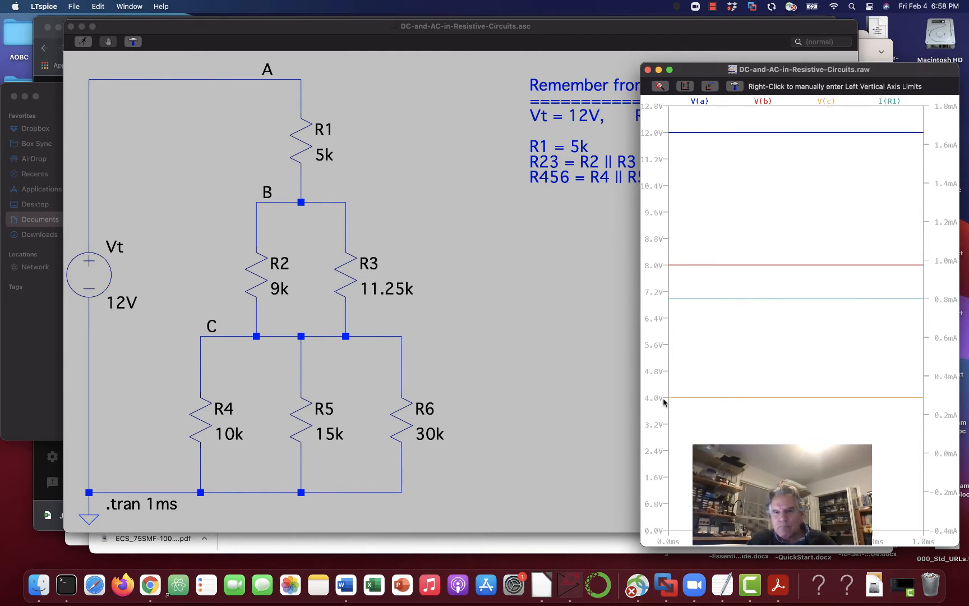
{"action": "mouse_move", "coordinate": [730, 332]}
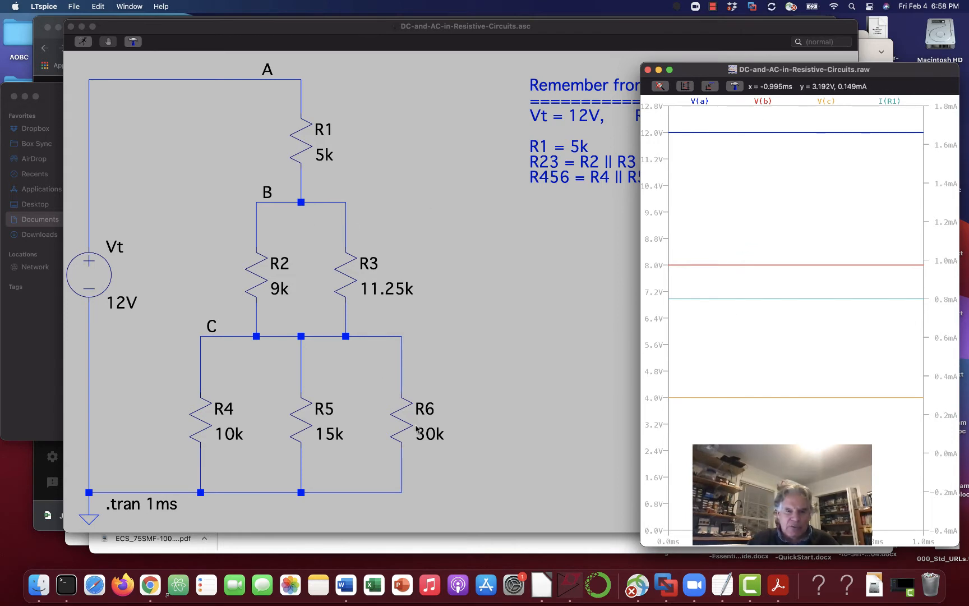
{"action": "mouse_move", "coordinate": [701, 266]}
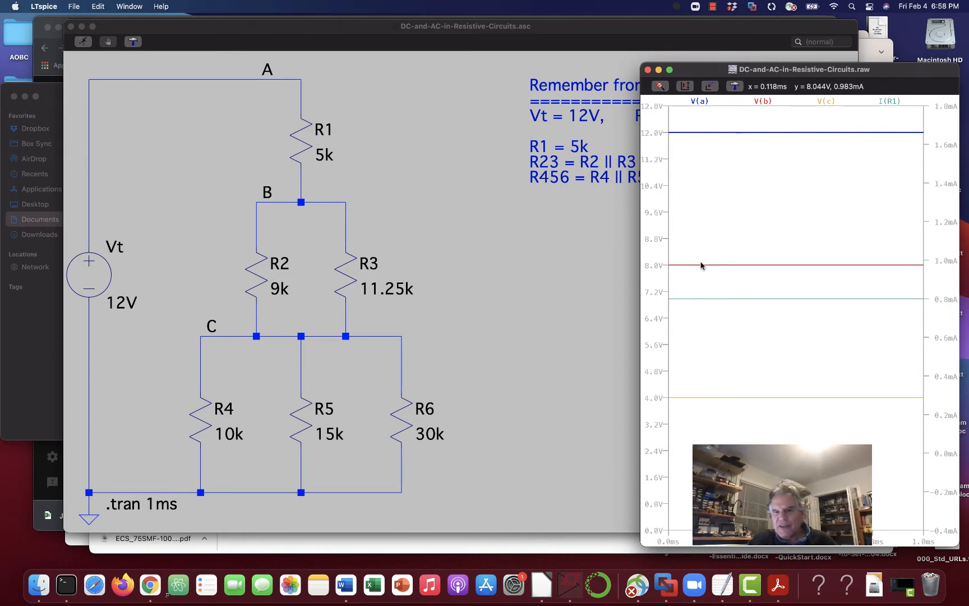
{"action": "mouse_move", "coordinate": [699, 101]}
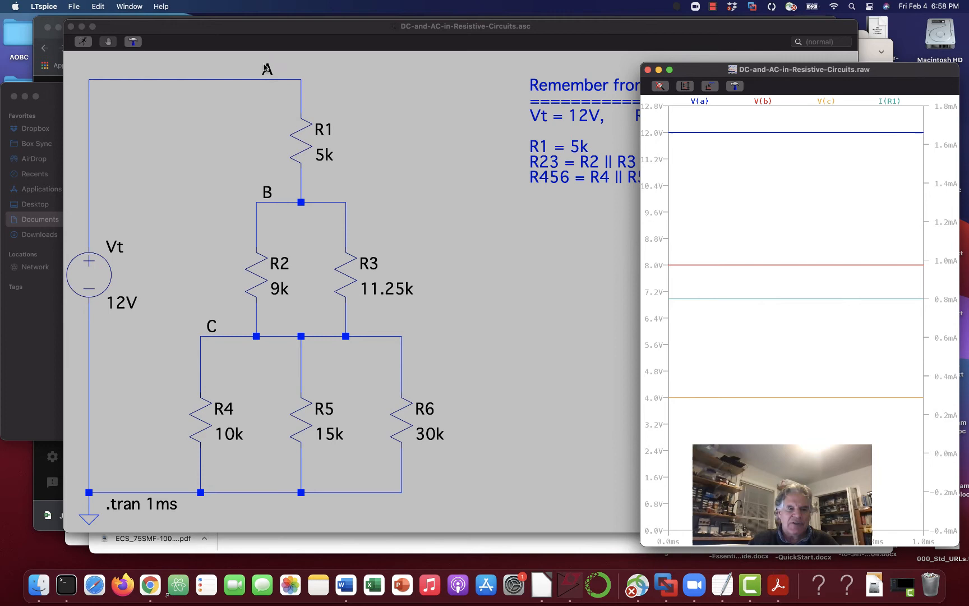
{"action": "mouse_move", "coordinate": [612, 259]}
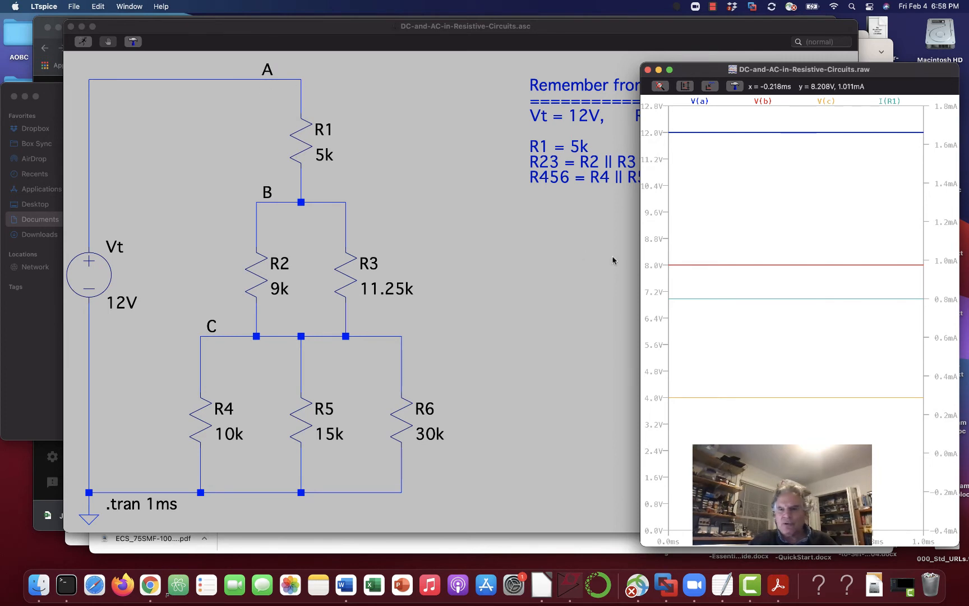
{"action": "mouse_move", "coordinate": [710, 328]}
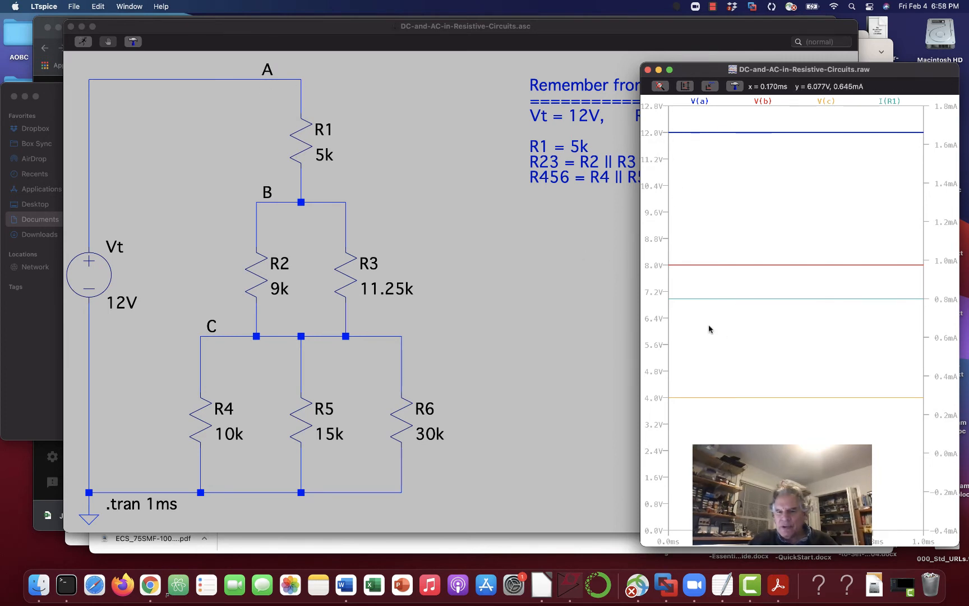
{"action": "mouse_move", "coordinate": [874, 303]}
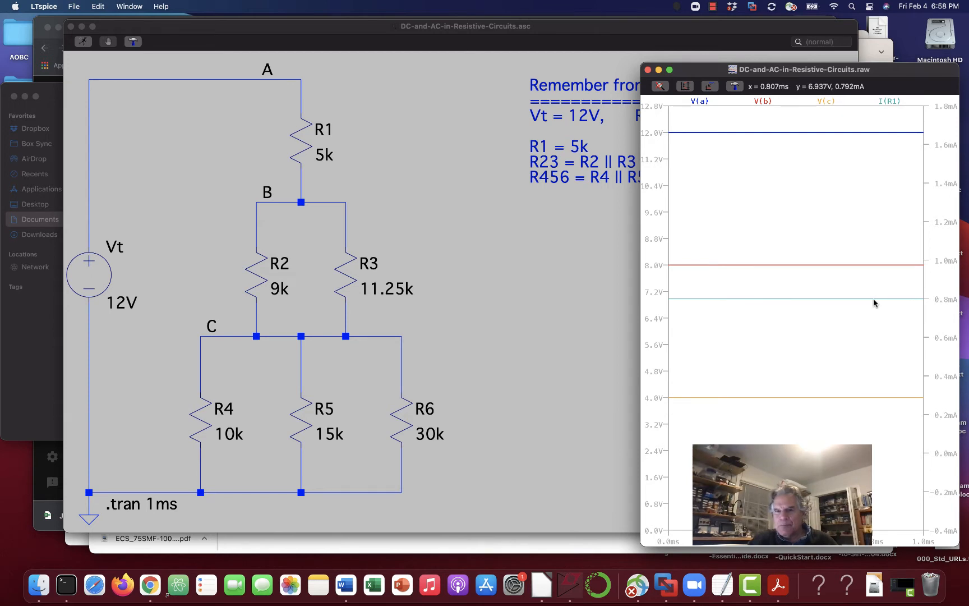
{"action": "mouse_move", "coordinate": [888, 101]}
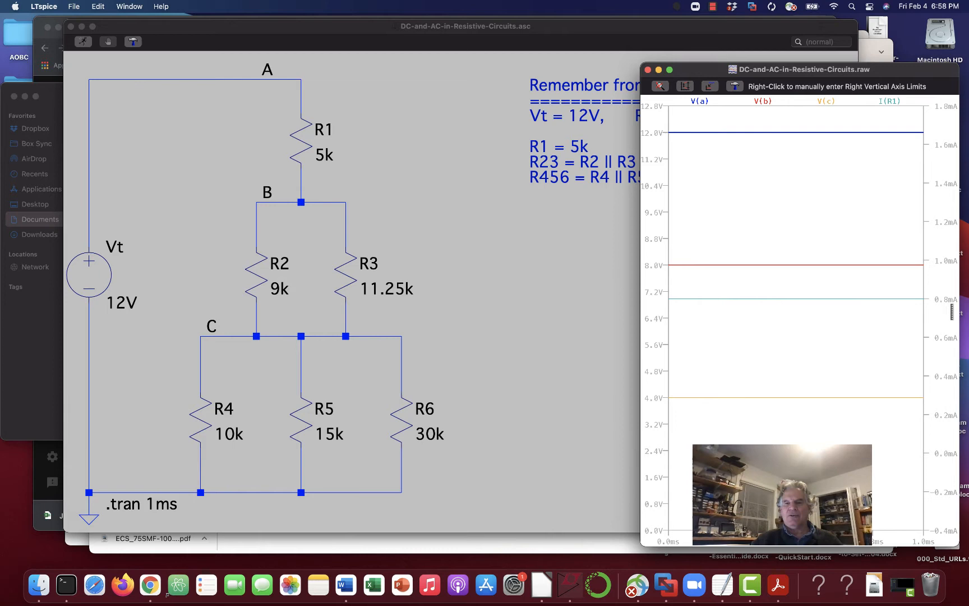
{"action": "mouse_move", "coordinate": [914, 334]}
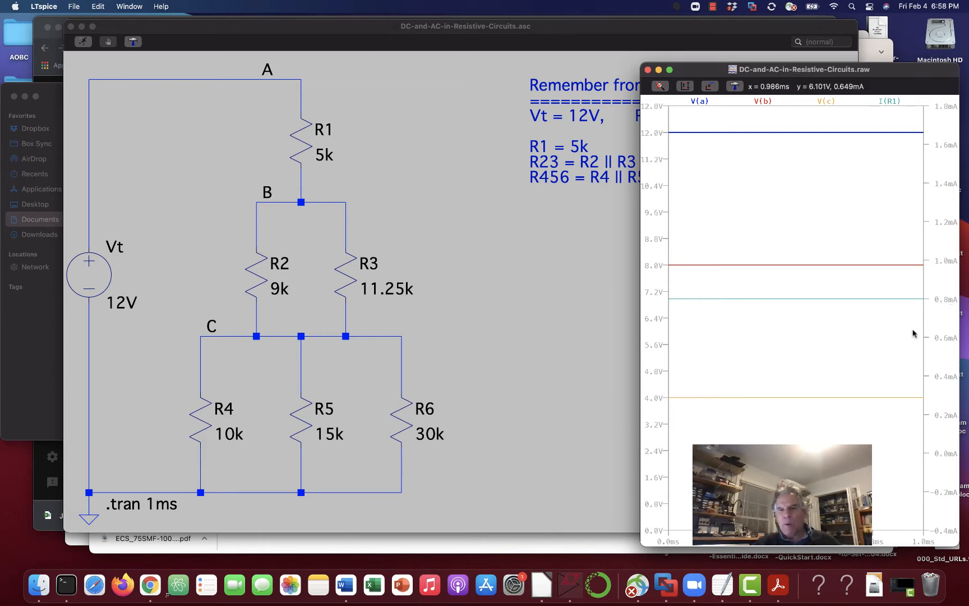
{"action": "mouse_move", "coordinate": [674, 253]}
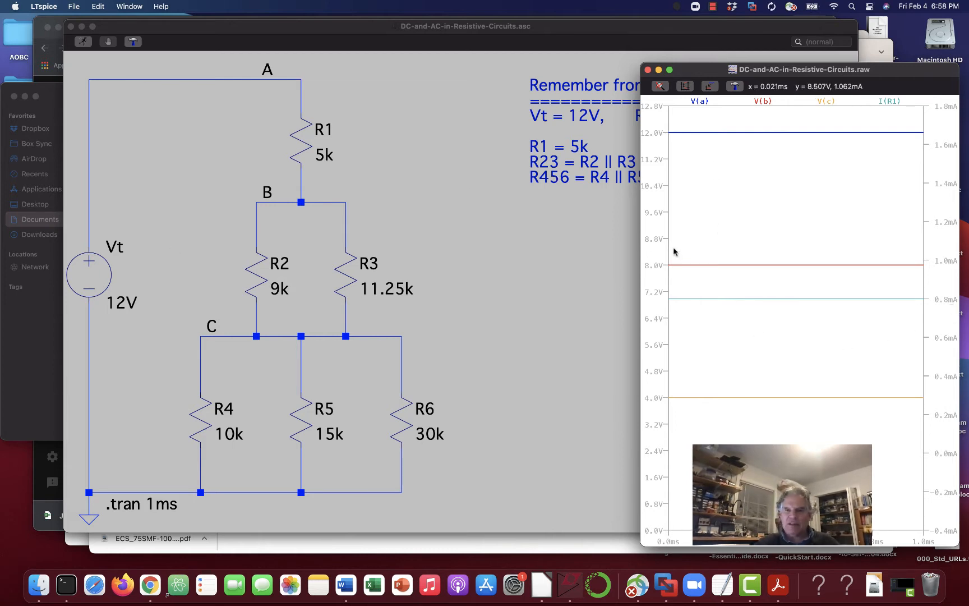
{"action": "mouse_move", "coordinate": [704, 139]}
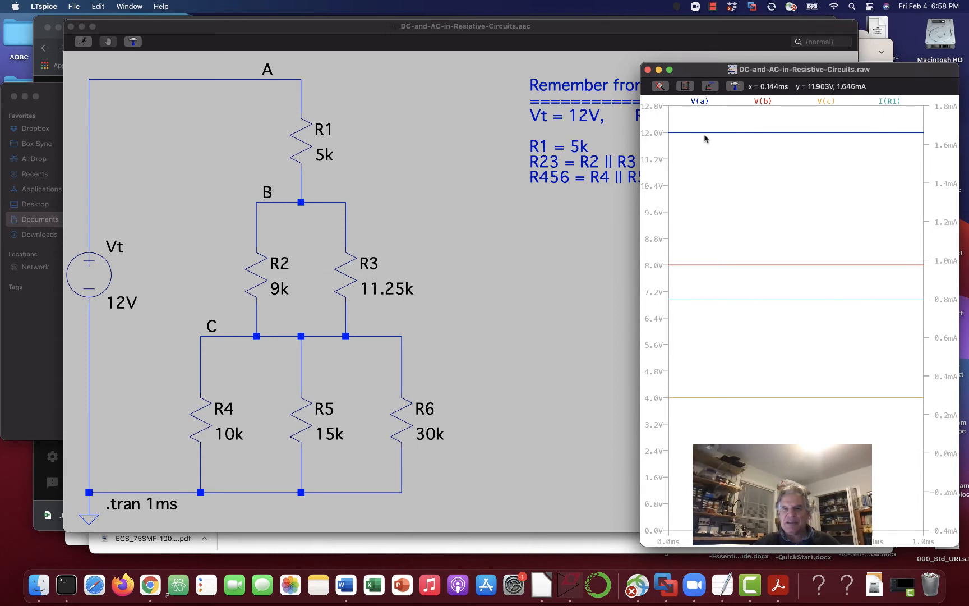
{"action": "mouse_move", "coordinate": [717, 151]}
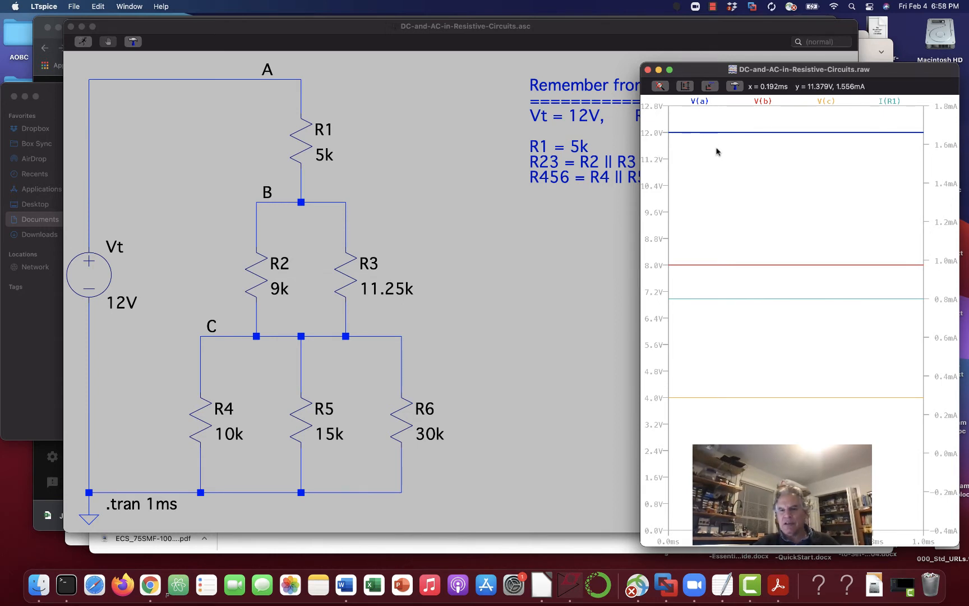
{"action": "mouse_move", "coordinate": [718, 137]}
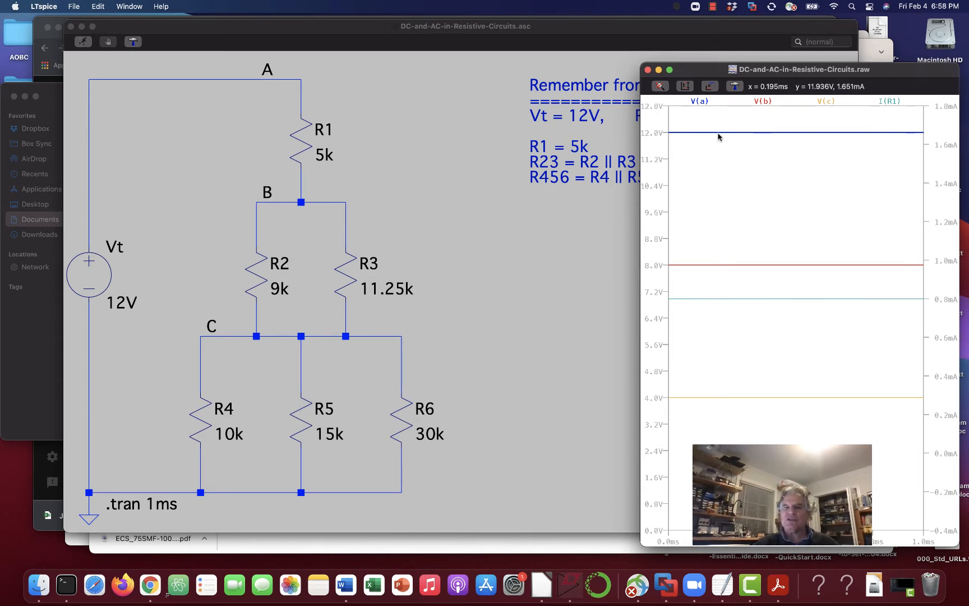
{"action": "mouse_move", "coordinate": [681, 135]}
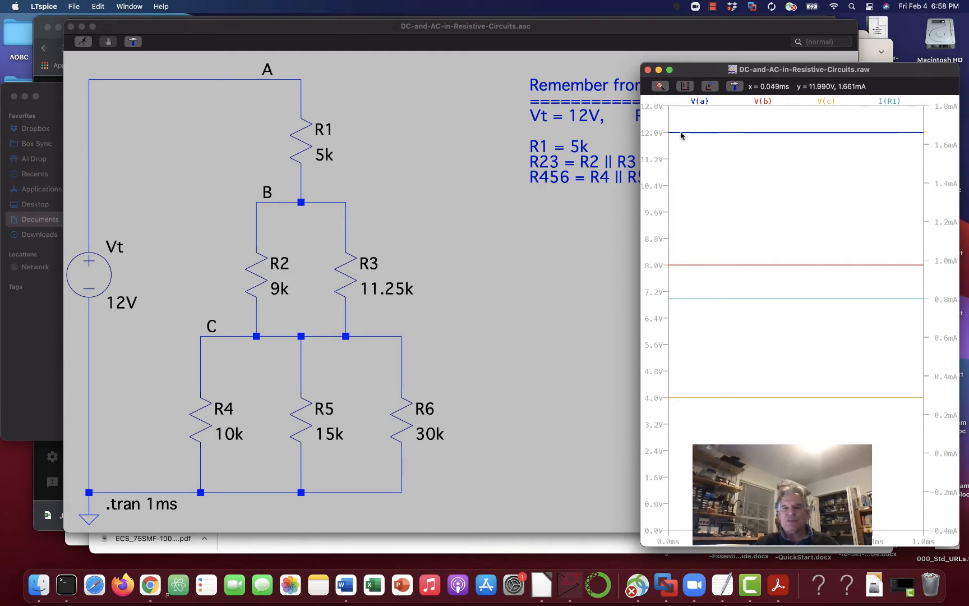
{"action": "mouse_move", "coordinate": [686, 136]}
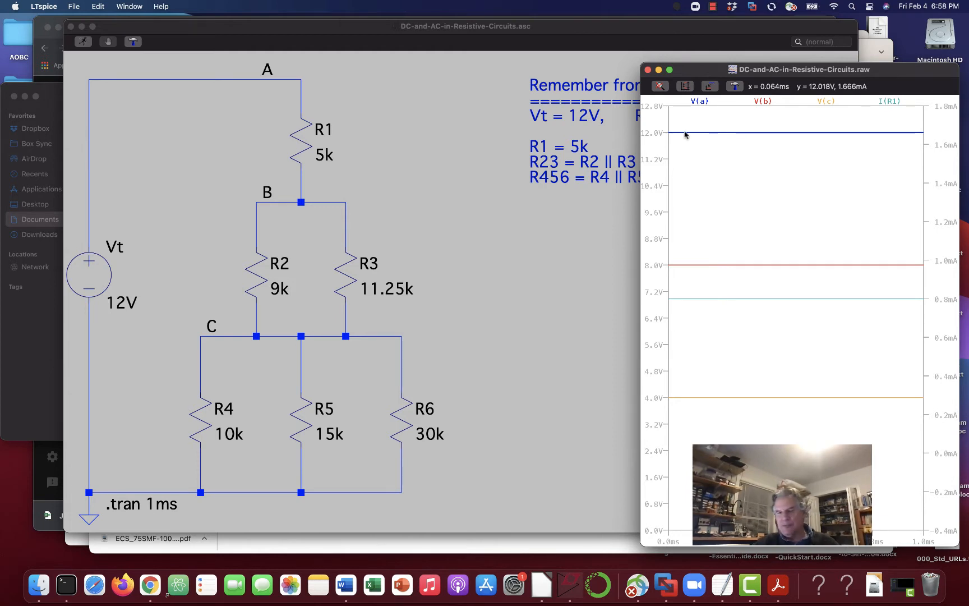
{"action": "mouse_move", "coordinate": [682, 141]}
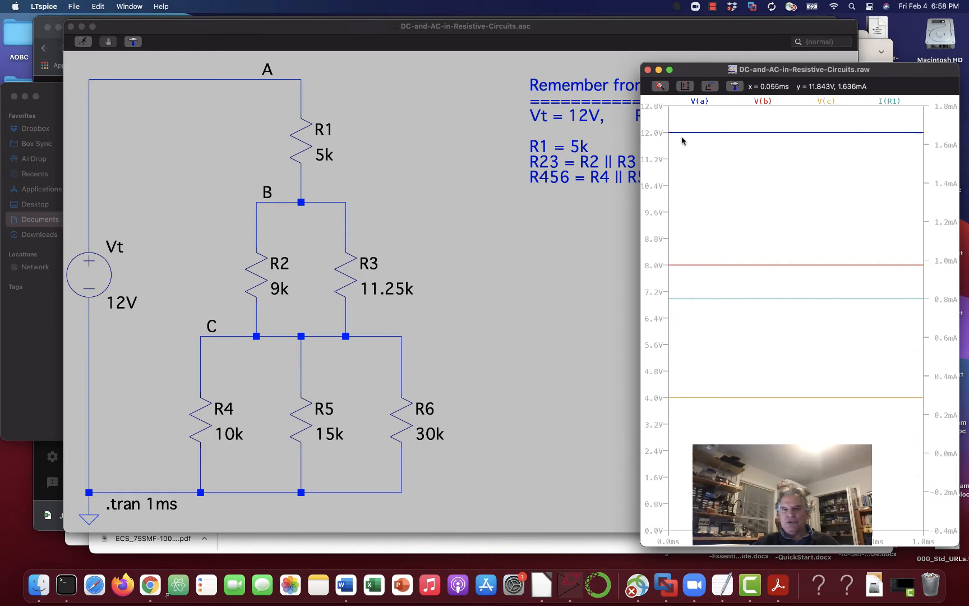
{"action": "mouse_move", "coordinate": [905, 143]}
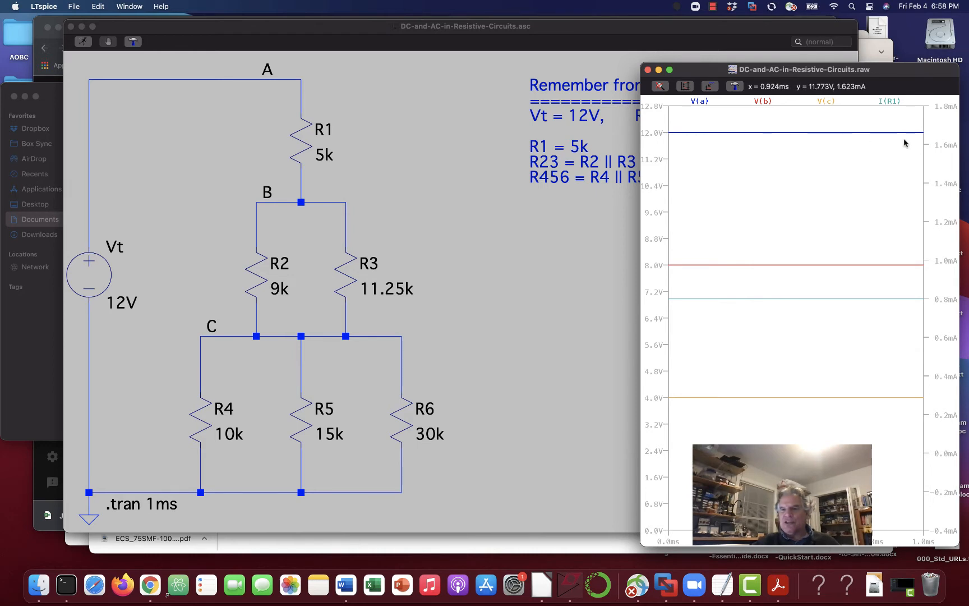
{"action": "mouse_move", "coordinate": [779, 163]}
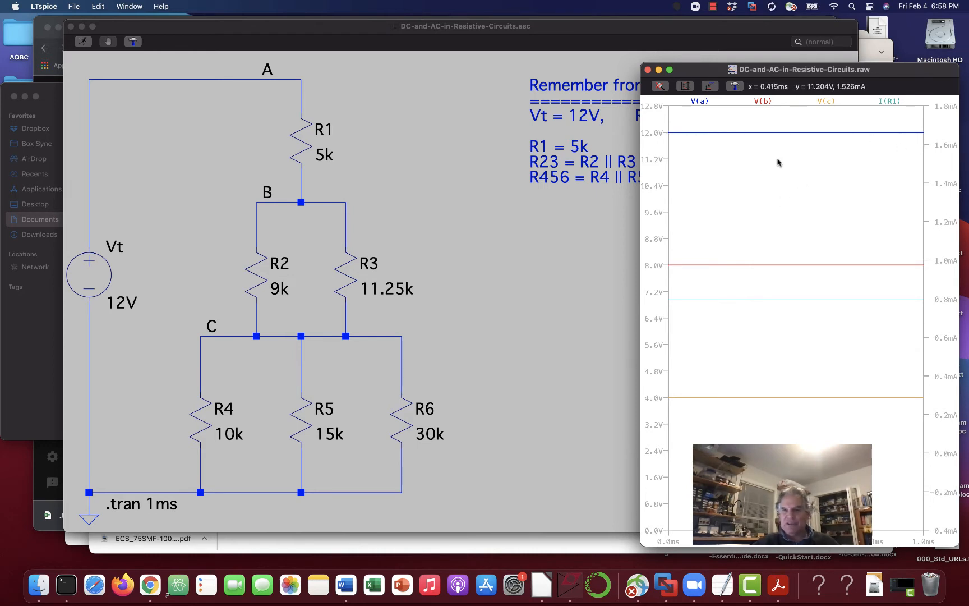
{"action": "mouse_move", "coordinate": [729, 266]}
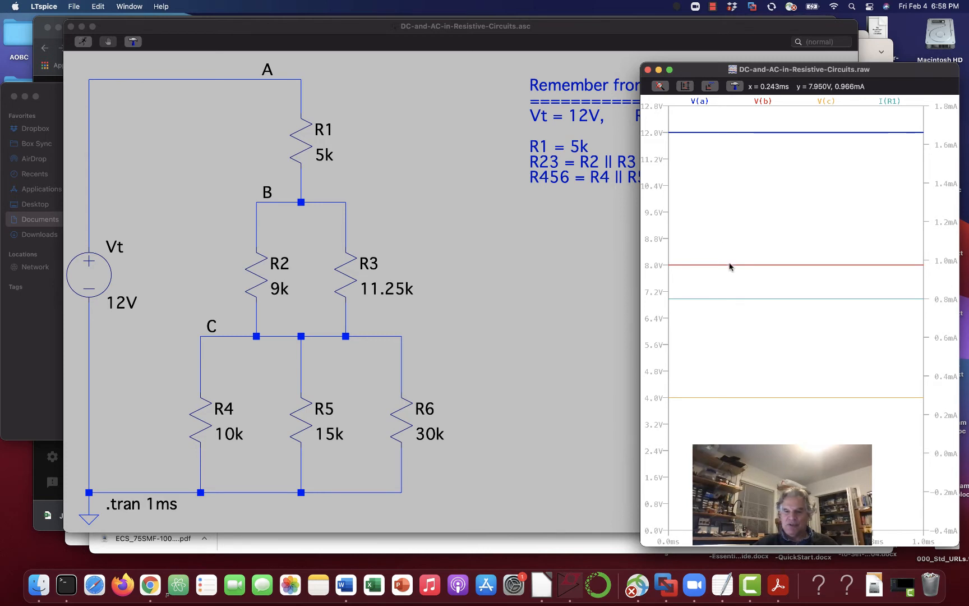
{"action": "mouse_move", "coordinate": [736, 364]}
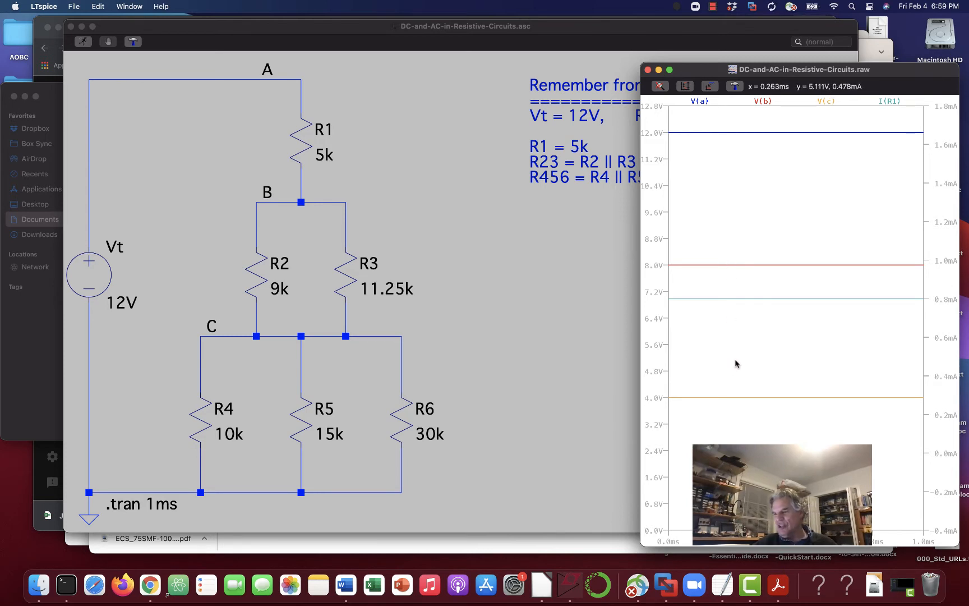
{"action": "mouse_move", "coordinate": [745, 347]}
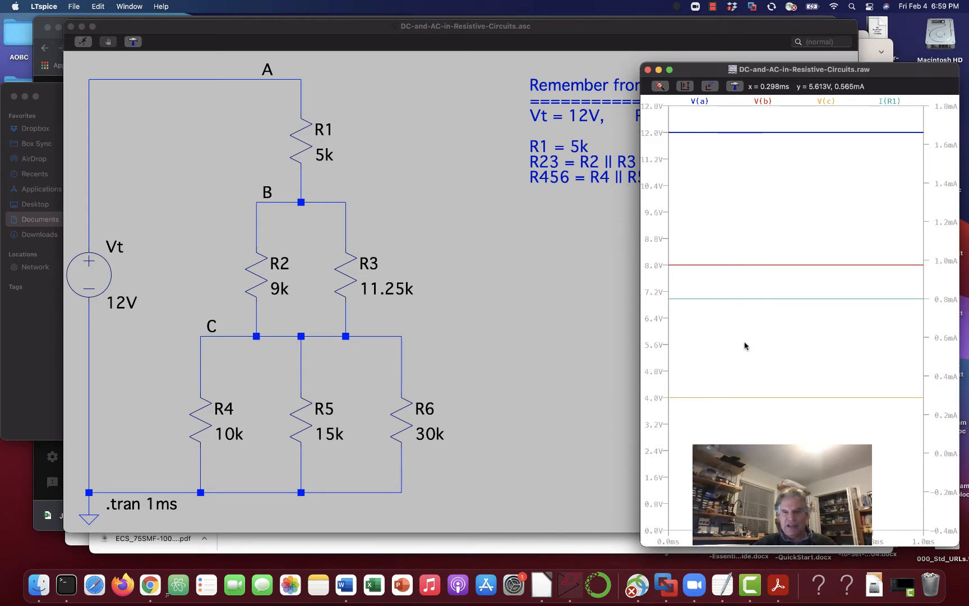
{"action": "mouse_move", "coordinate": [148, 275]}
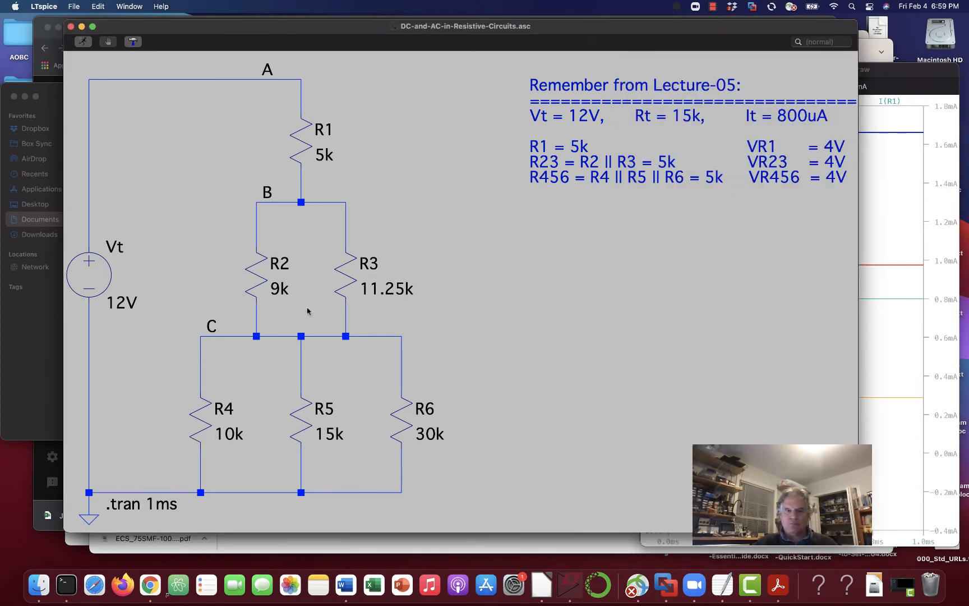
{"action": "mouse_move", "coordinate": [89, 273]}
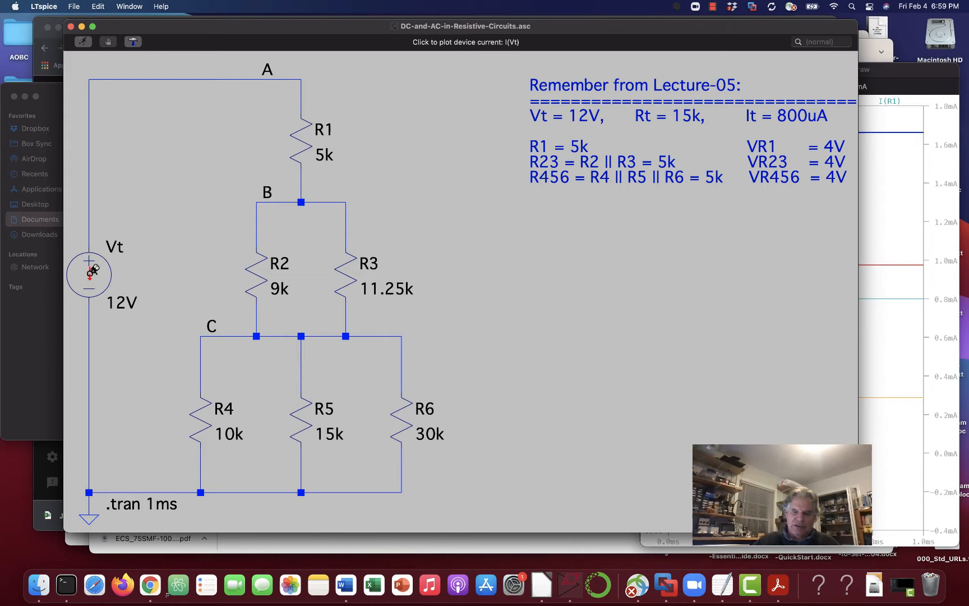
Open Vt's advanced source editor showing its 12V DC value and waveform styles
{"action": "double_click", "coordinate": [88, 274]}
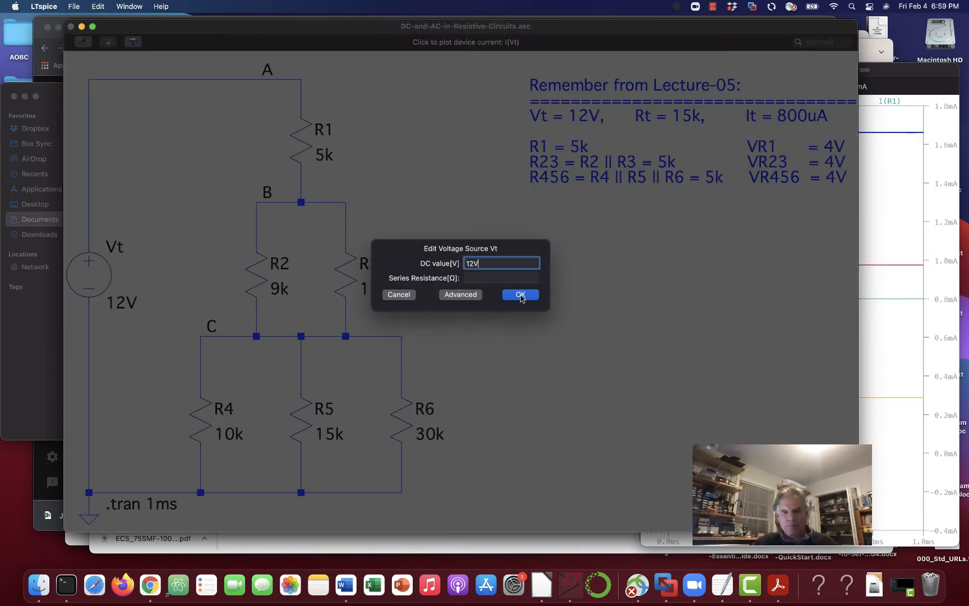
{"action": "mouse_move", "coordinate": [459, 294]}
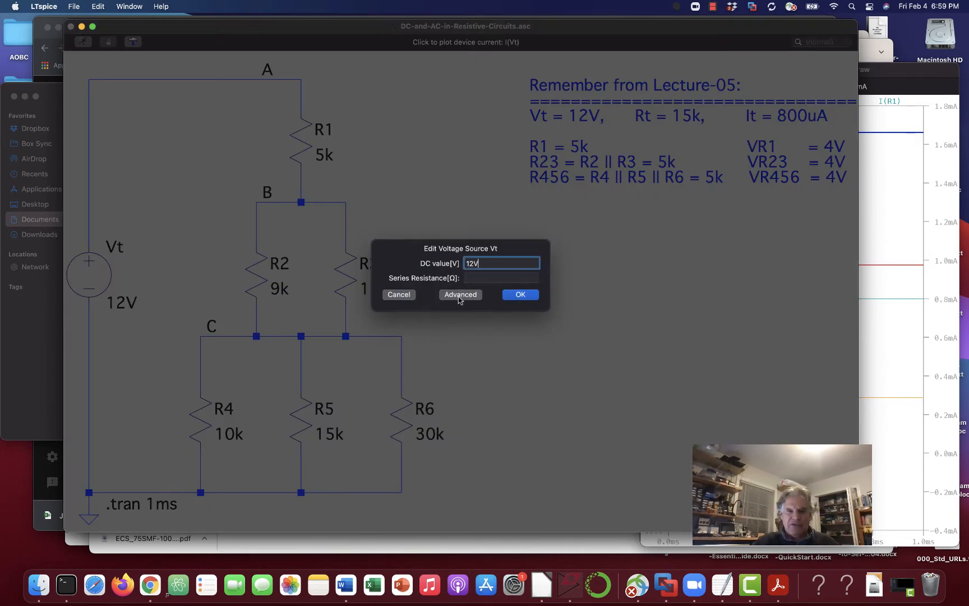
{"action": "left_click", "coordinate": [460, 294]}
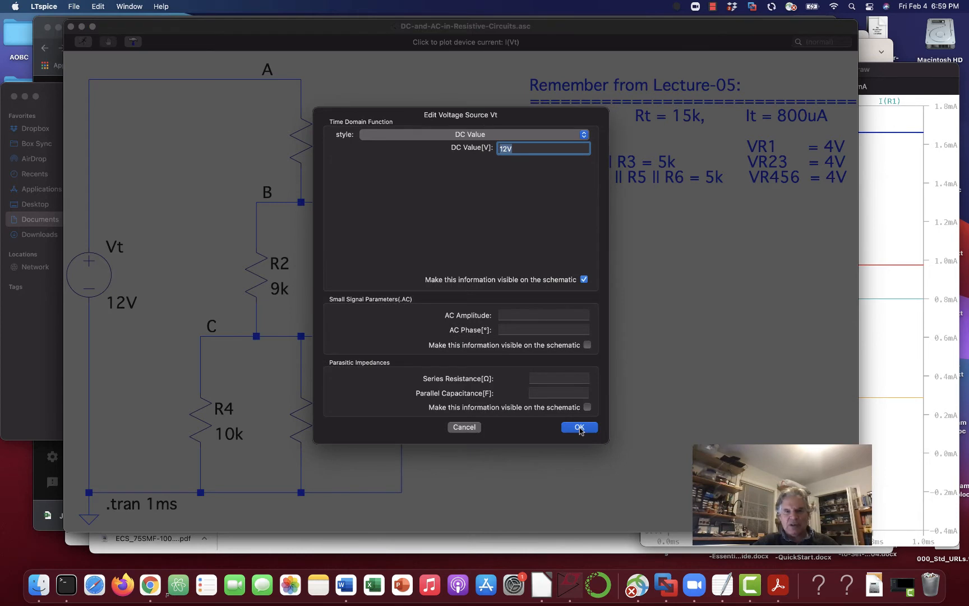
{"action": "mouse_move", "coordinate": [499, 264]}
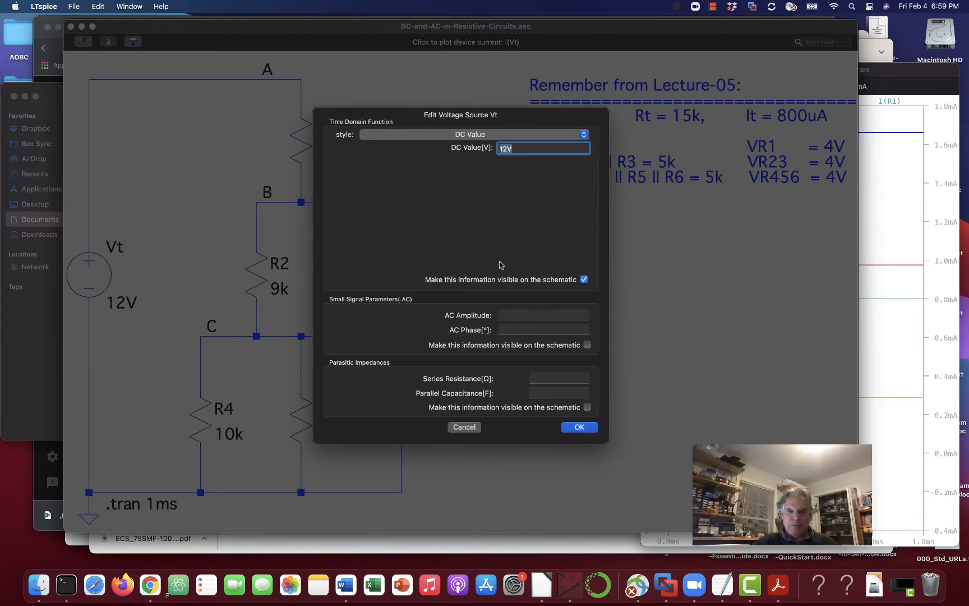
{"action": "mouse_move", "coordinate": [512, 251]}
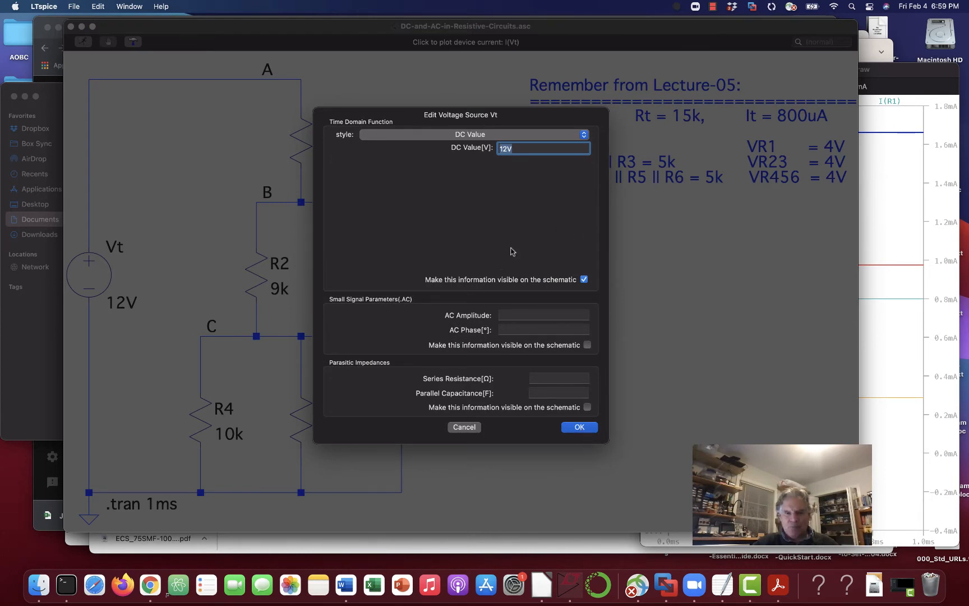
{"action": "mouse_move", "coordinate": [446, 126]}
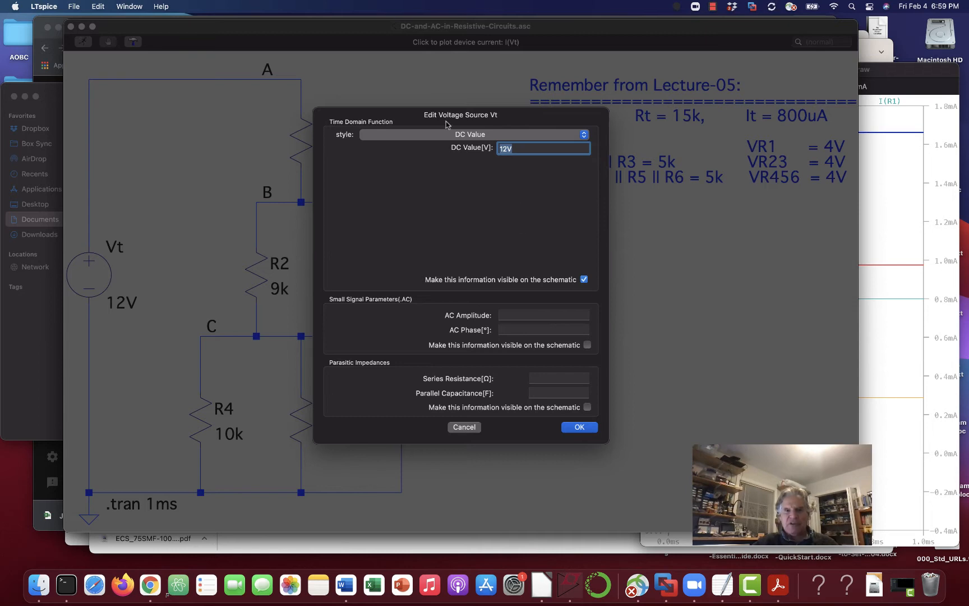
{"action": "mouse_move", "coordinate": [582, 142]}
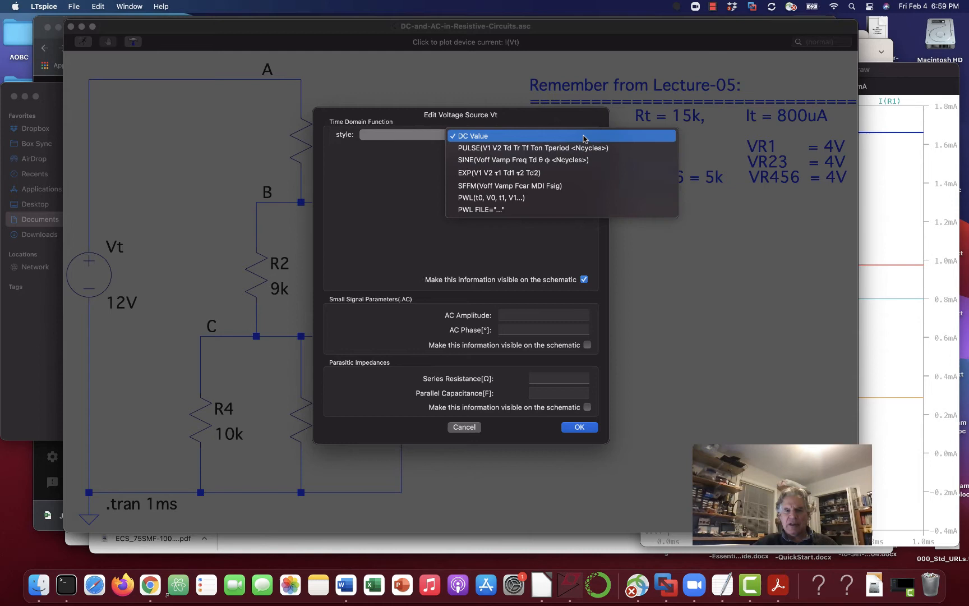
{"action": "mouse_move", "coordinate": [528, 148]}
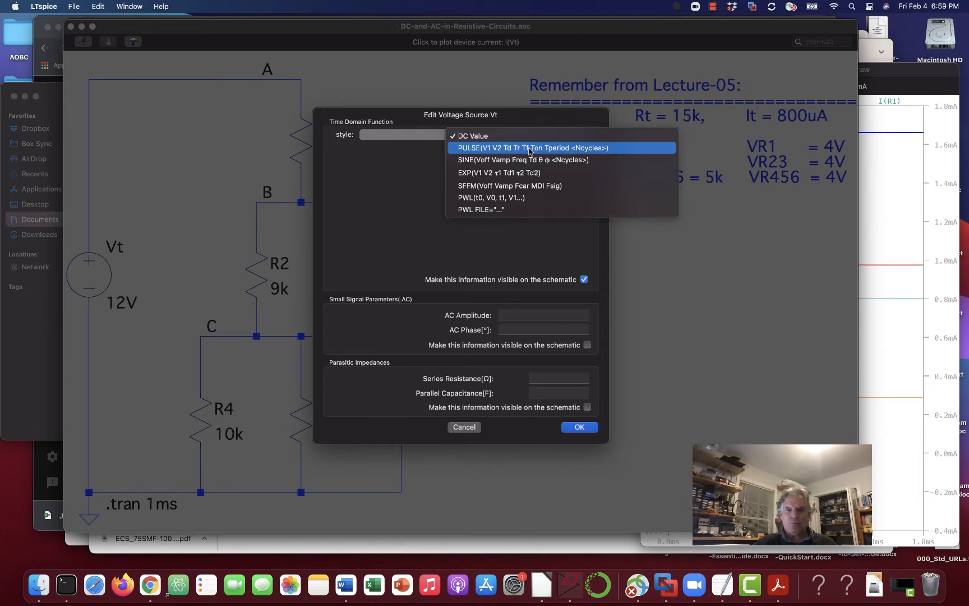
Make Vt a PULSE source with Vinitial 0V, Von 12V and 1us rise time
{"action": "left_click", "coordinate": [533, 148]}
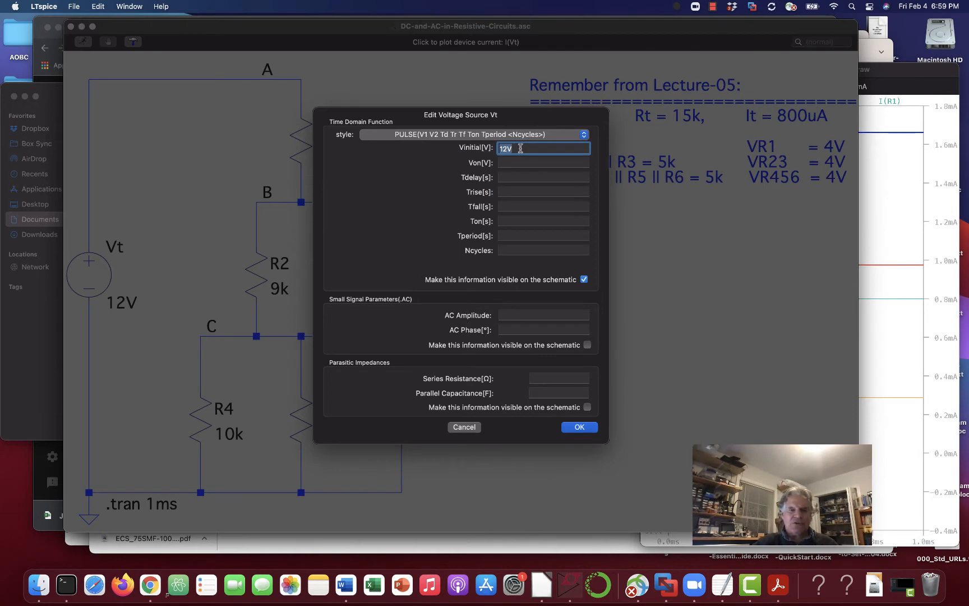
{"action": "left_click", "coordinate": [543, 163]}
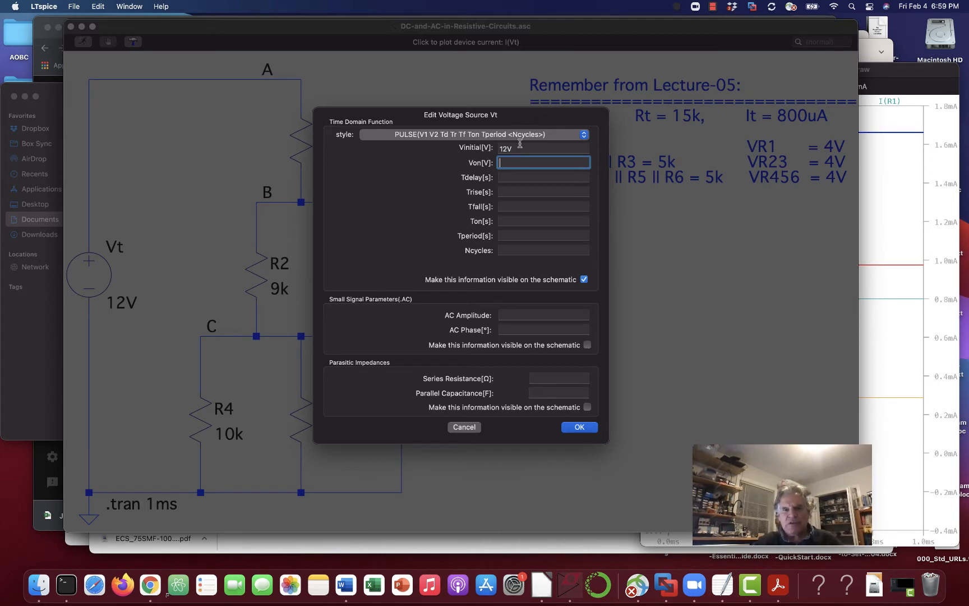
{"action": "left_click", "coordinate": [543, 148]}
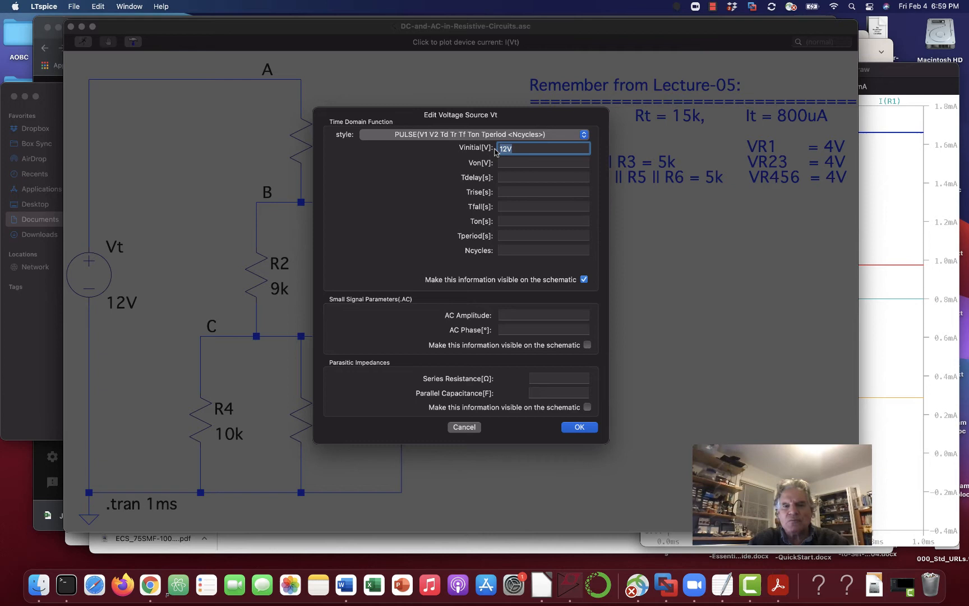
{"action": "type", "text": "0"}
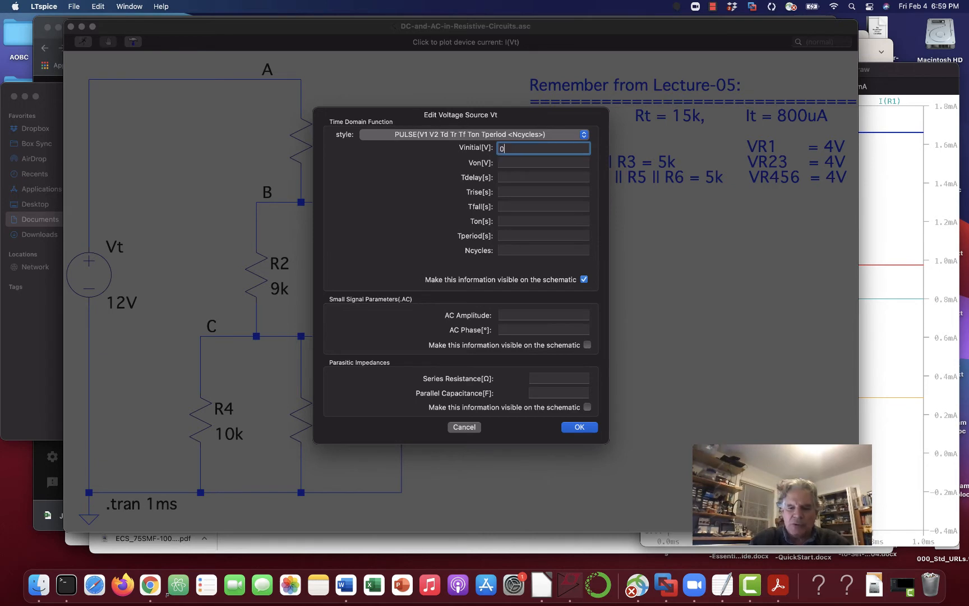
{"action": "type", "text": "V"}
{"action": "left_click", "coordinate": [543, 163]}
{"action": "type", "text": "12V"}
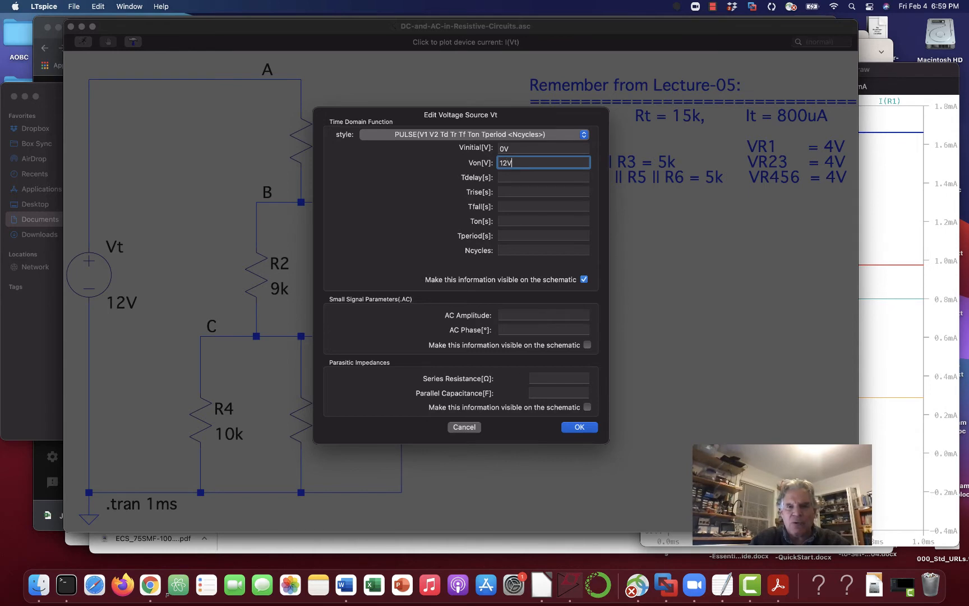
{"action": "left_click", "coordinate": [543, 192]}
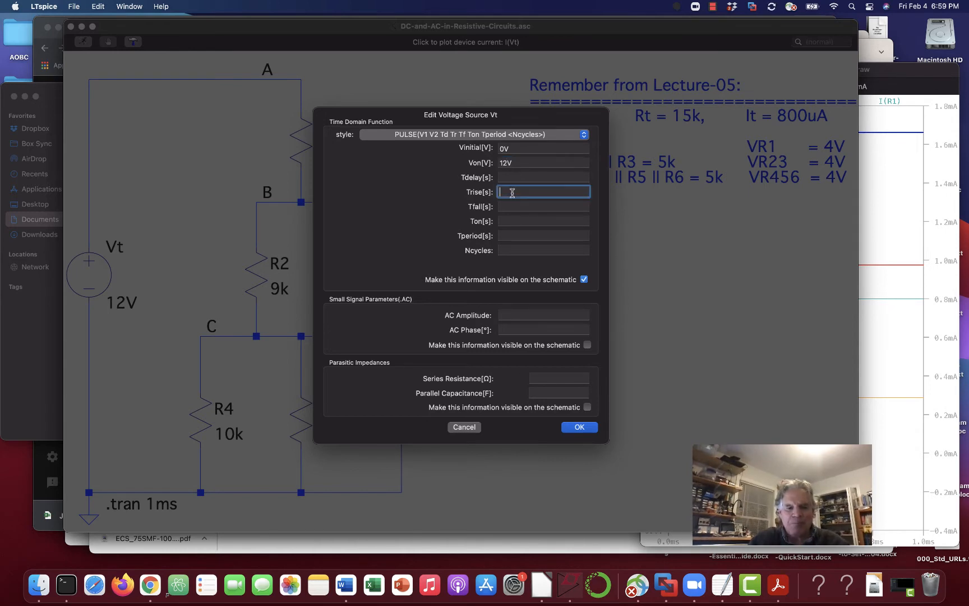
{"action": "type", "text": "1"}
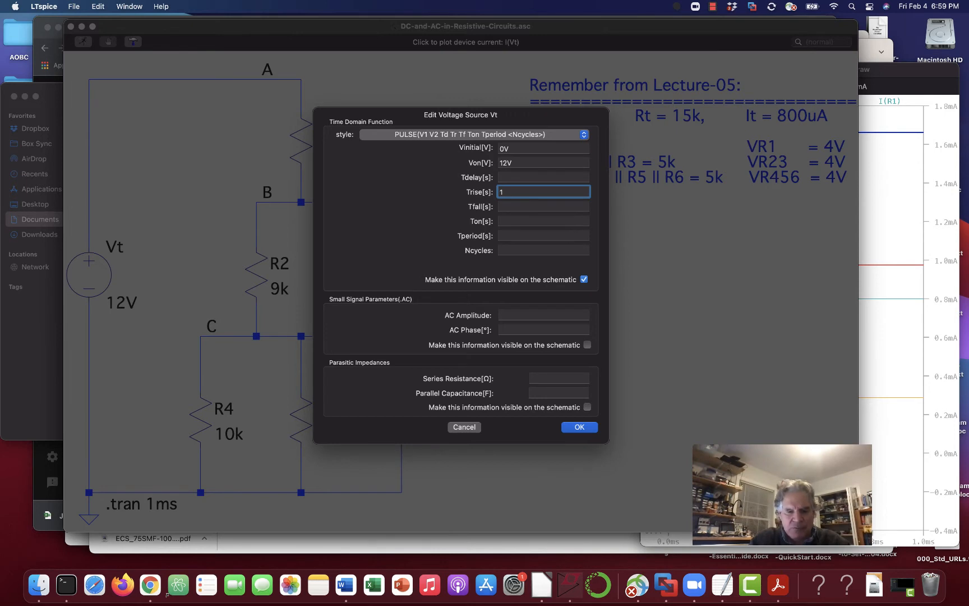
{"action": "type", "text": "us"}
{"action": "left_click", "coordinate": [543, 206]}
{"action": "type", "text": "1us"}
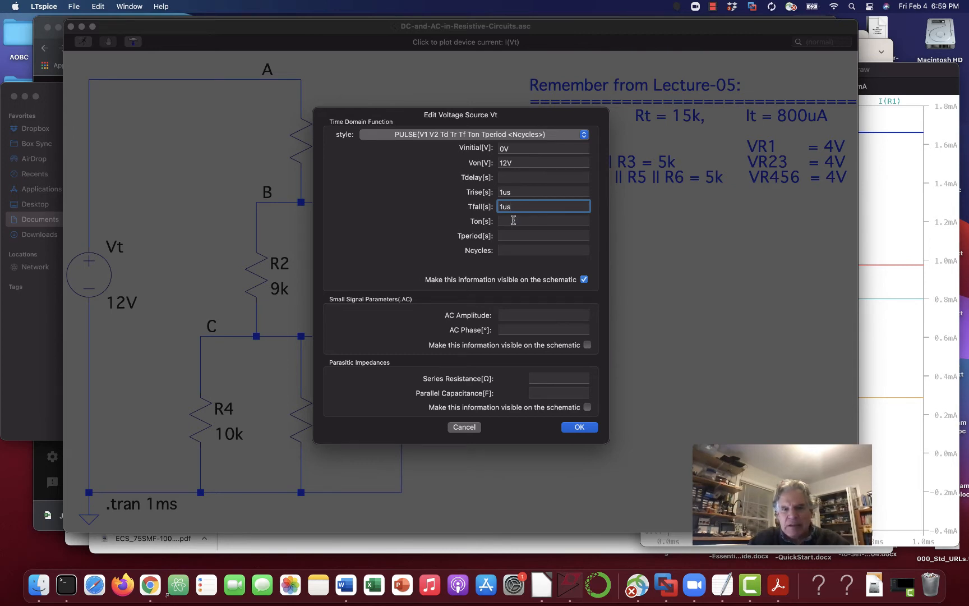
Give the pulse a 499us on-time and 1ms period
{"action": "left_click", "coordinate": [543, 221]}
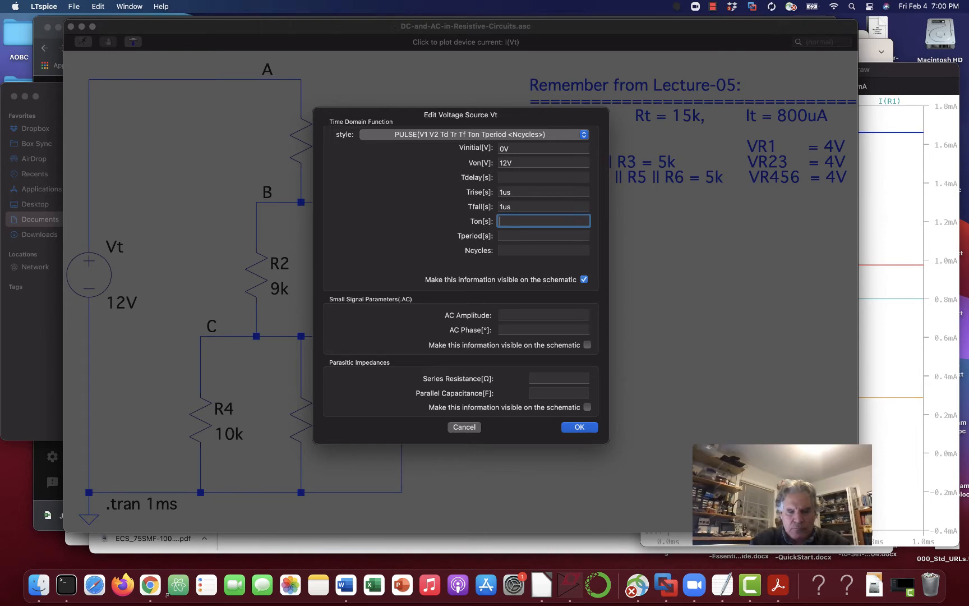
{"action": "type", "text": "499us"}
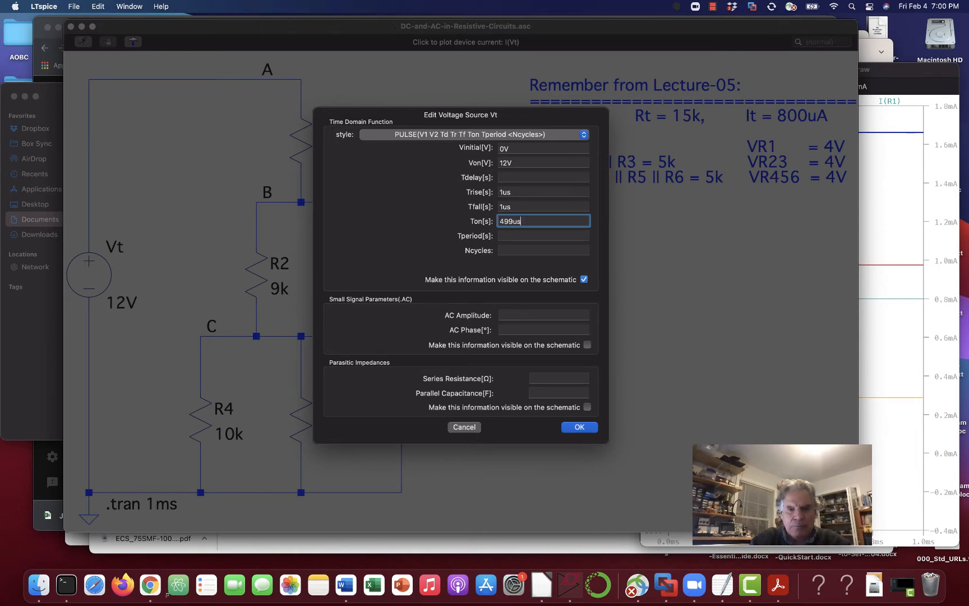
{"action": "left_click", "coordinate": [543, 236]}
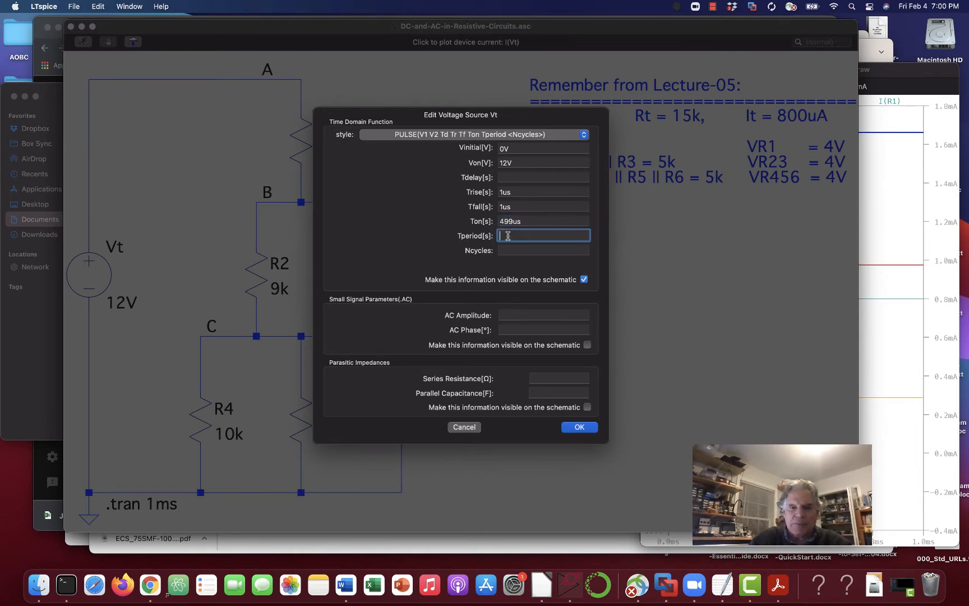
{"action": "type", "text": "1m"}
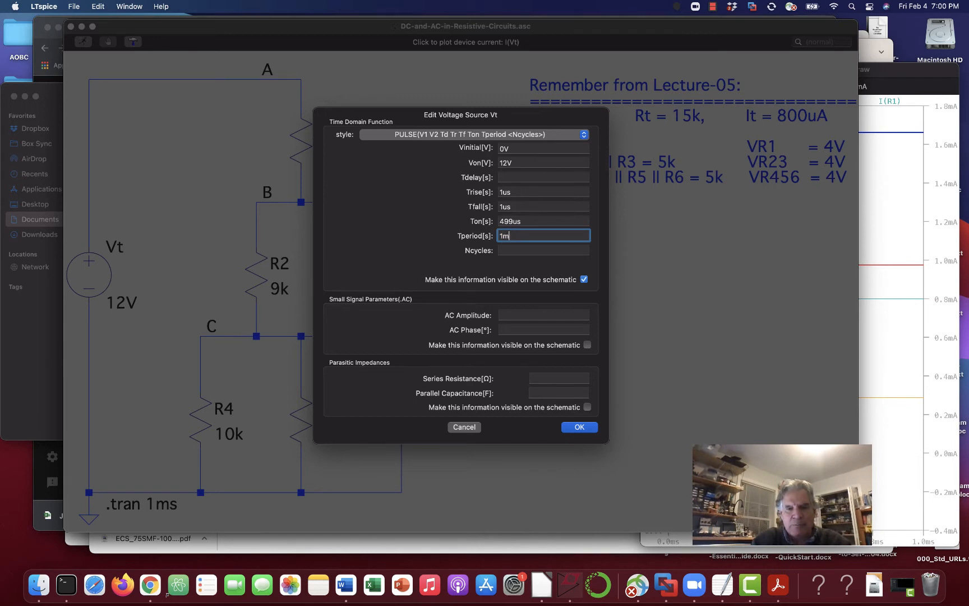
{"action": "type", "text": "s"}
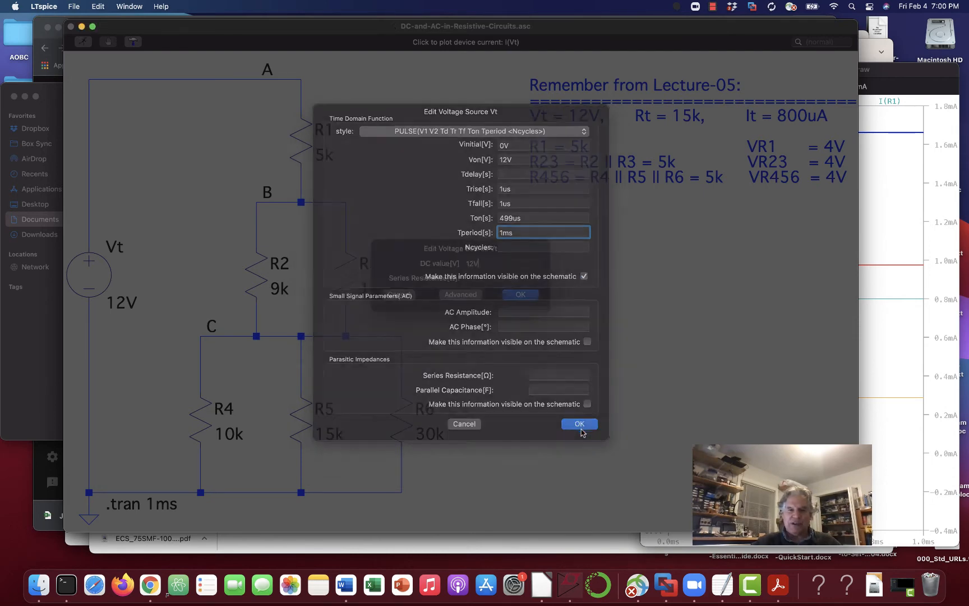
{"action": "left_click", "coordinate": [578, 423]}
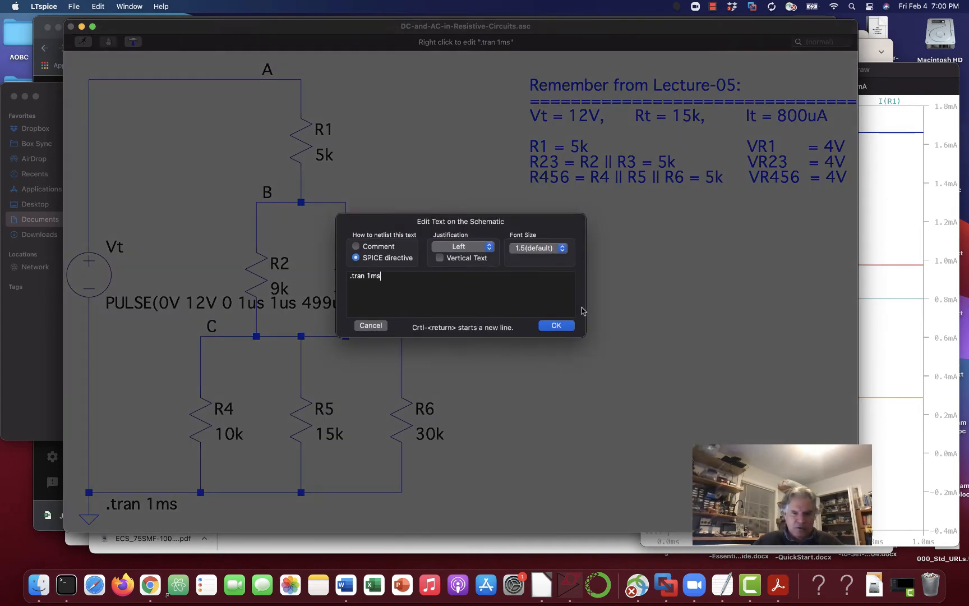
{"action": "mouse_move", "coordinate": [401, 287]}
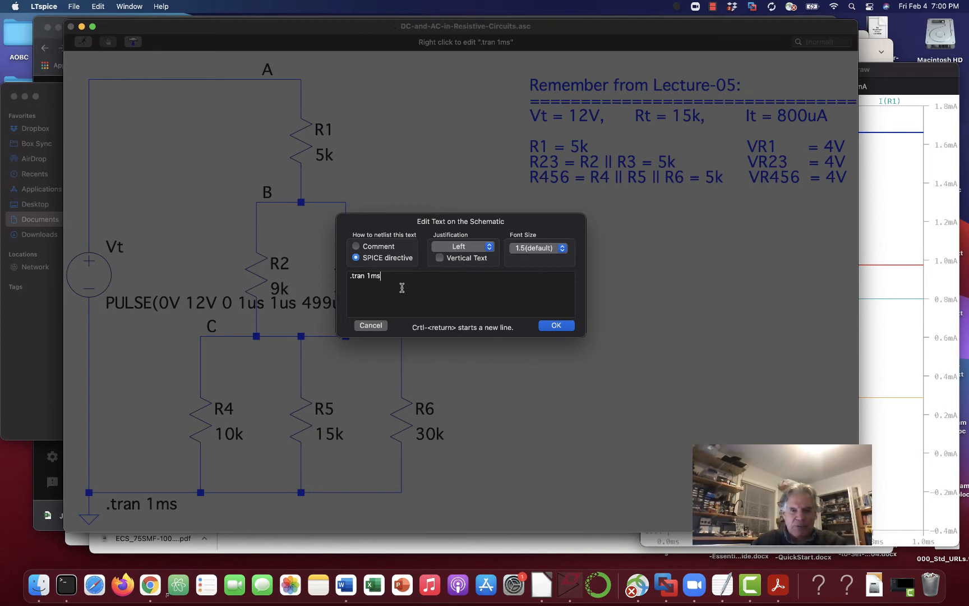
{"action": "key", "text": "Backspace"}
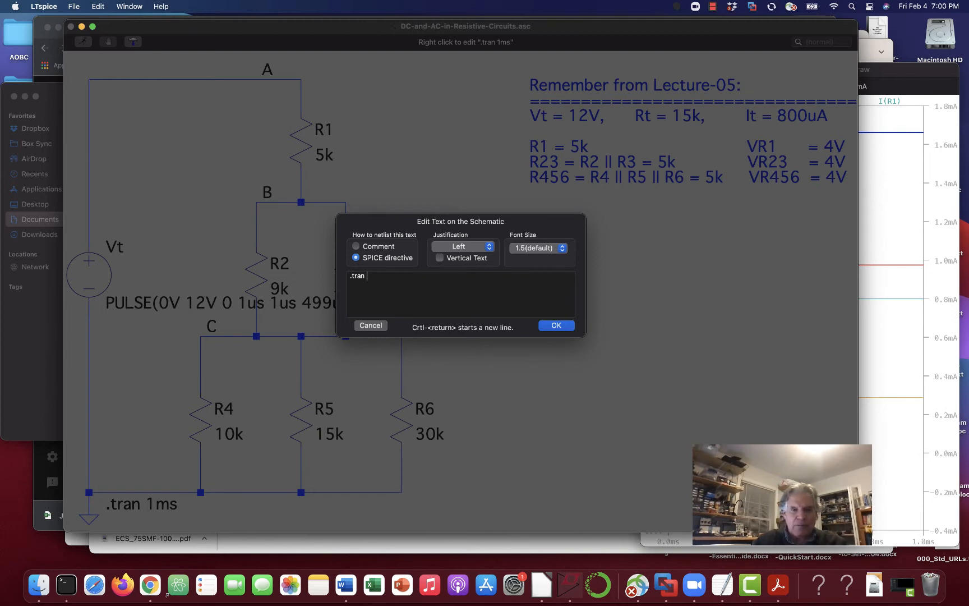
{"action": "type", "text": "5ms"}
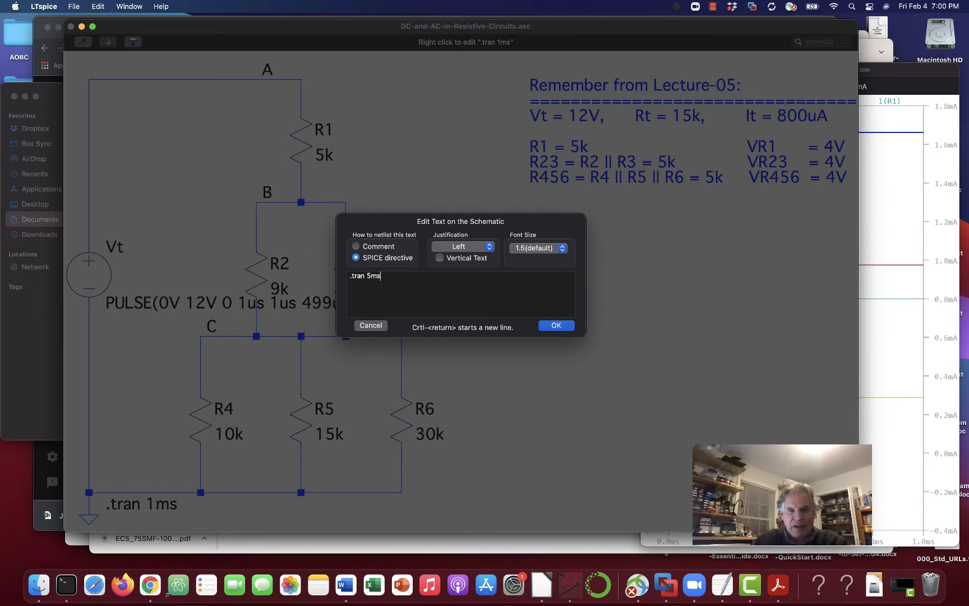
{"action": "mouse_move", "coordinate": [518, 290]}
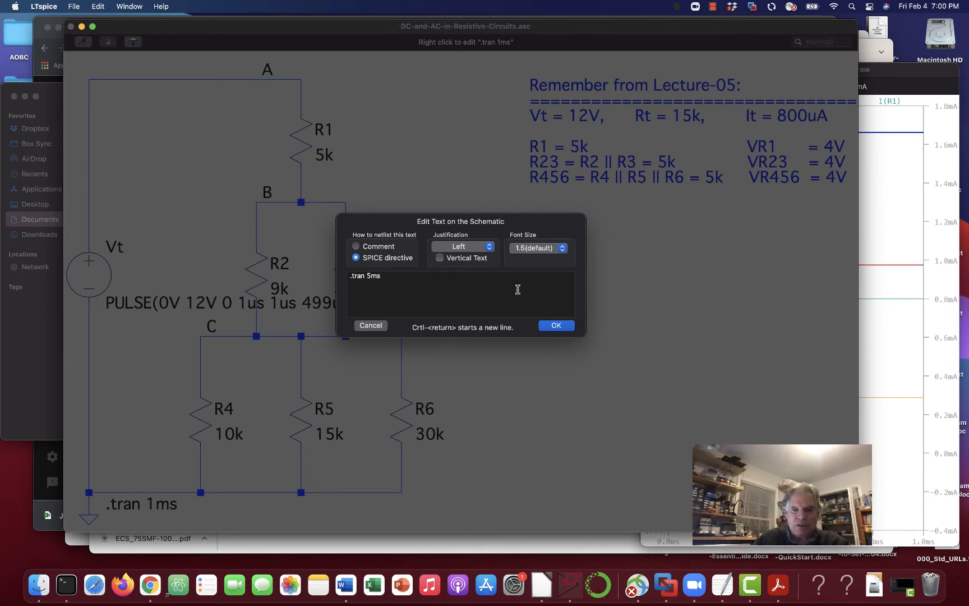
{"action": "left_click", "coordinate": [554, 326]}
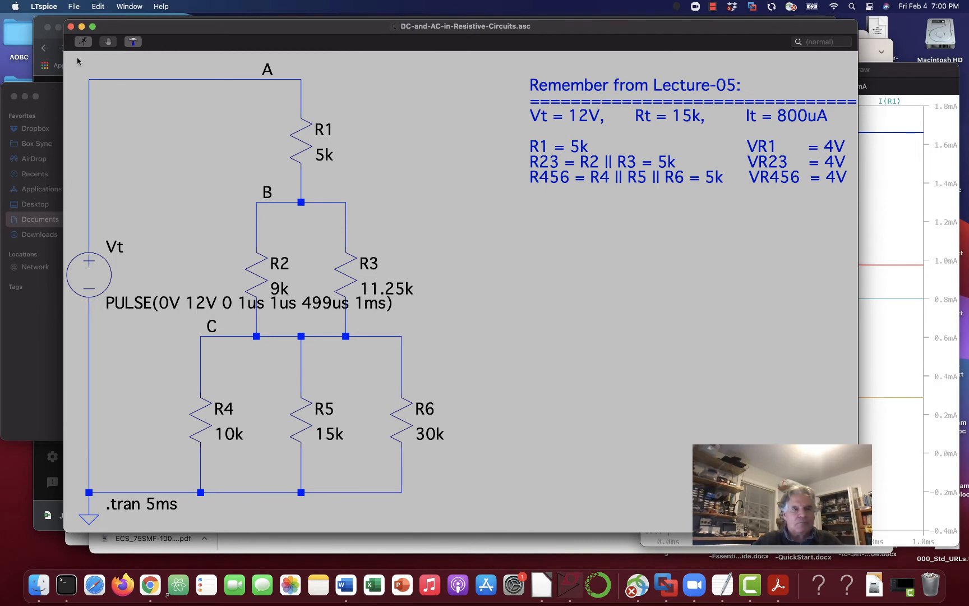
{"action": "mouse_move", "coordinate": [213, 302]}
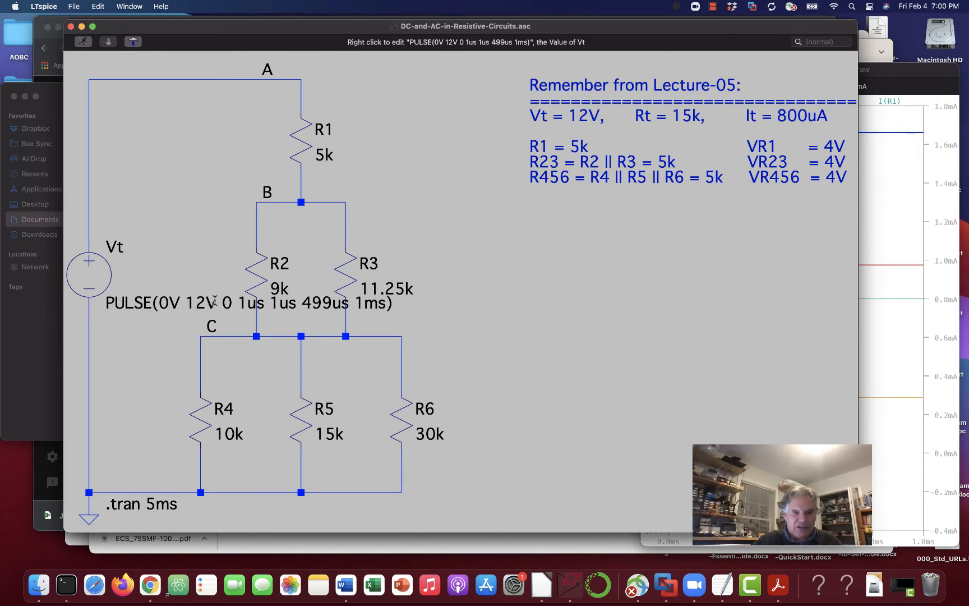
{"action": "mouse_move", "coordinate": [287, 322]}
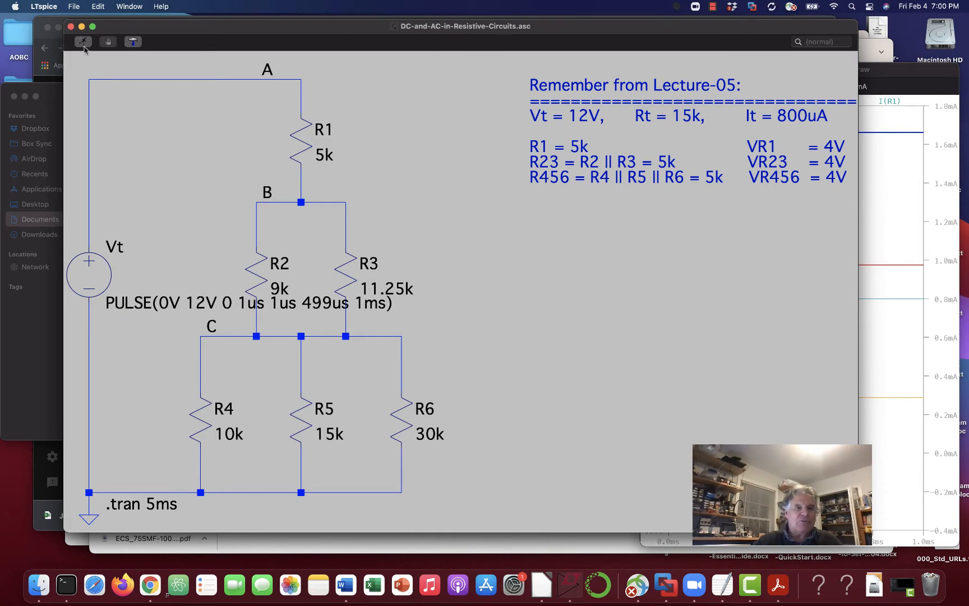
Run the transient simulation, showing 0-12V, 0-8V, 0-4V square waves over 5 ms
{"action": "left_click", "coordinate": [82, 42]}
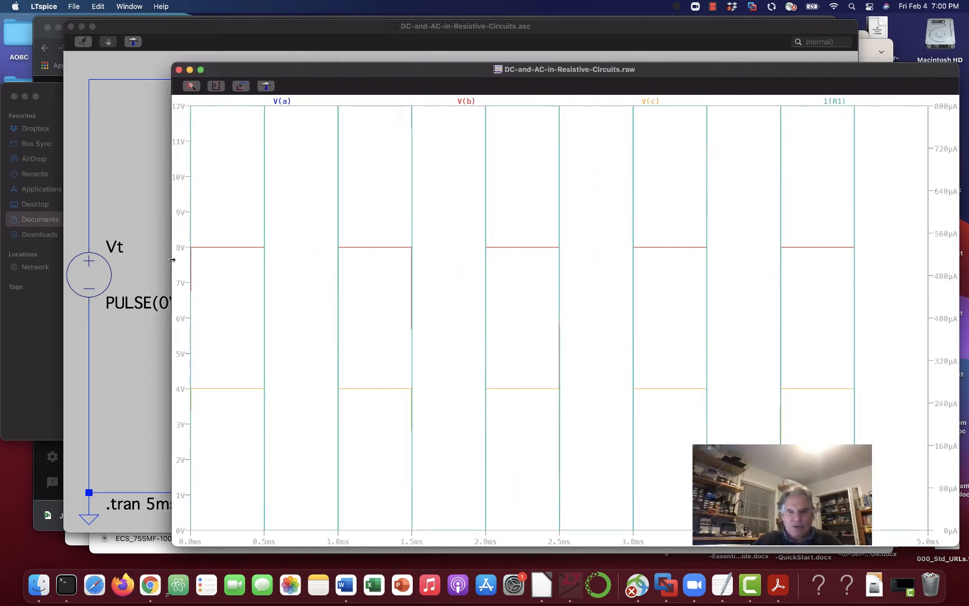
{"action": "mouse_move", "coordinate": [293, 366]}
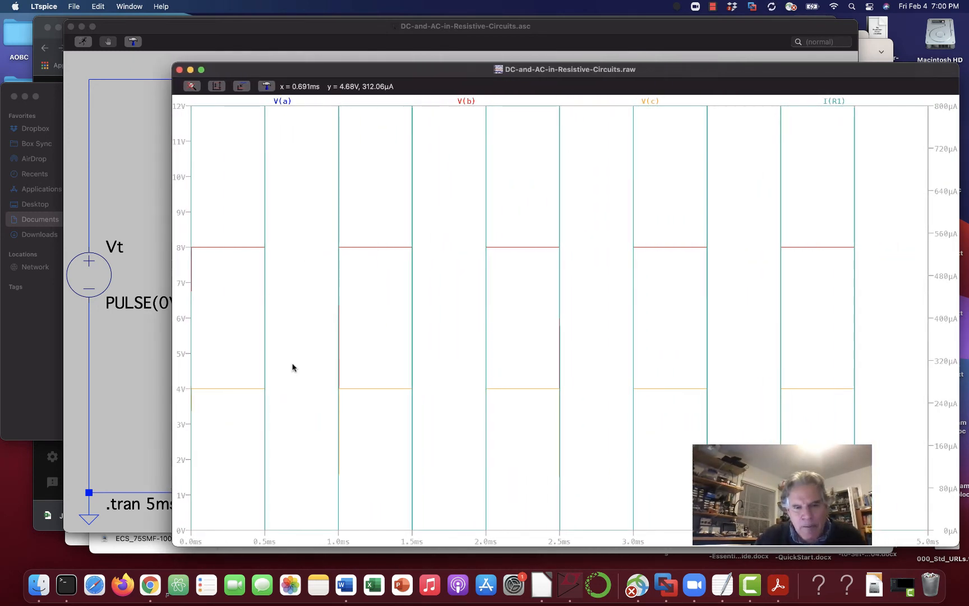
{"action": "mouse_move", "coordinate": [305, 160]}
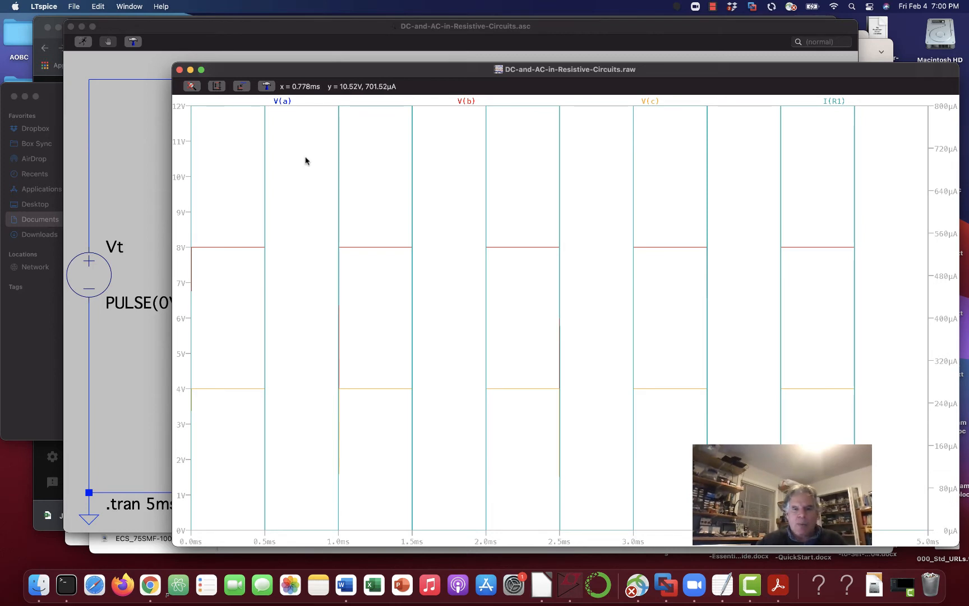
{"action": "mouse_move", "coordinate": [302, 169]}
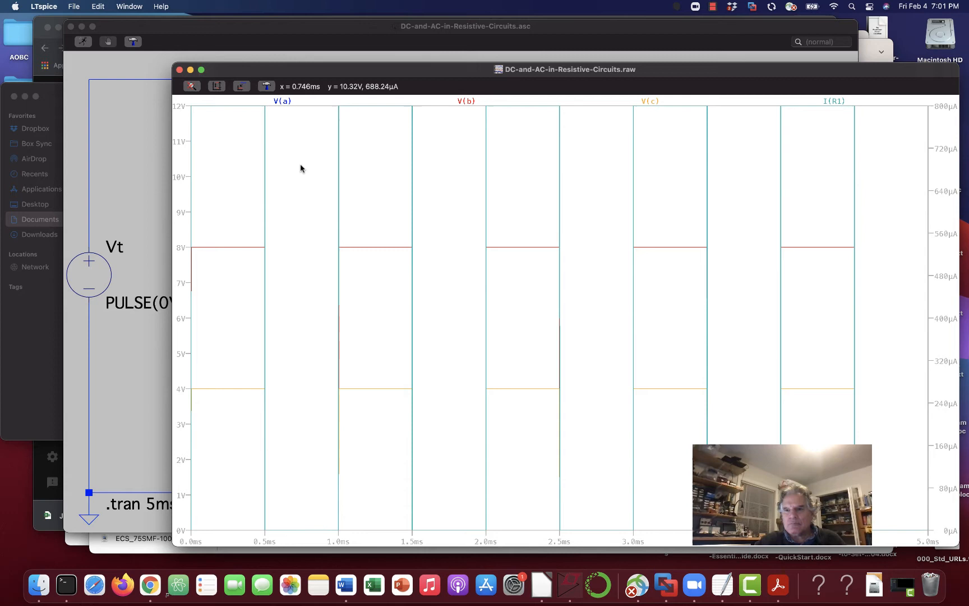
{"action": "mouse_move", "coordinate": [836, 101]}
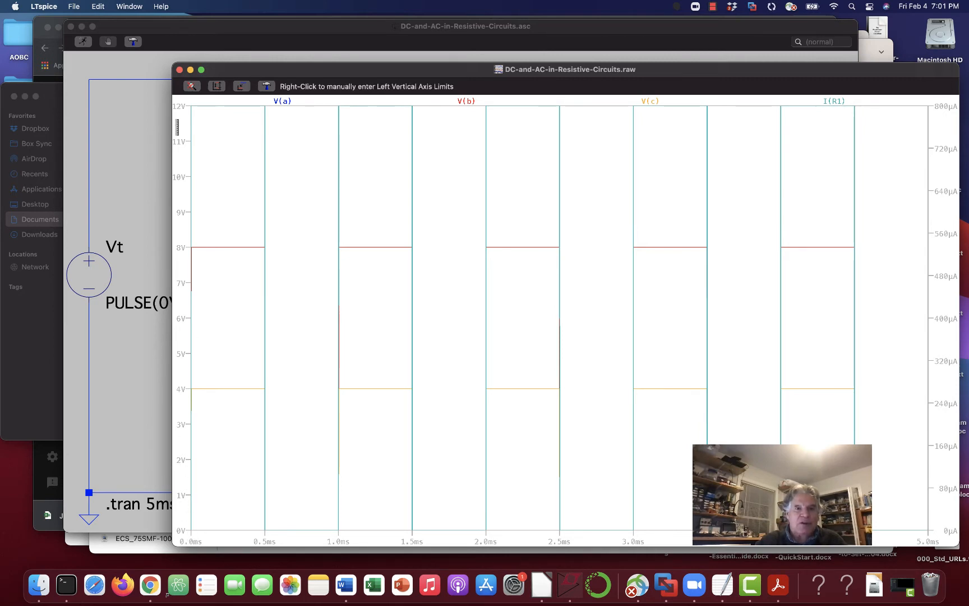
{"action": "mouse_move", "coordinate": [196, 126]}
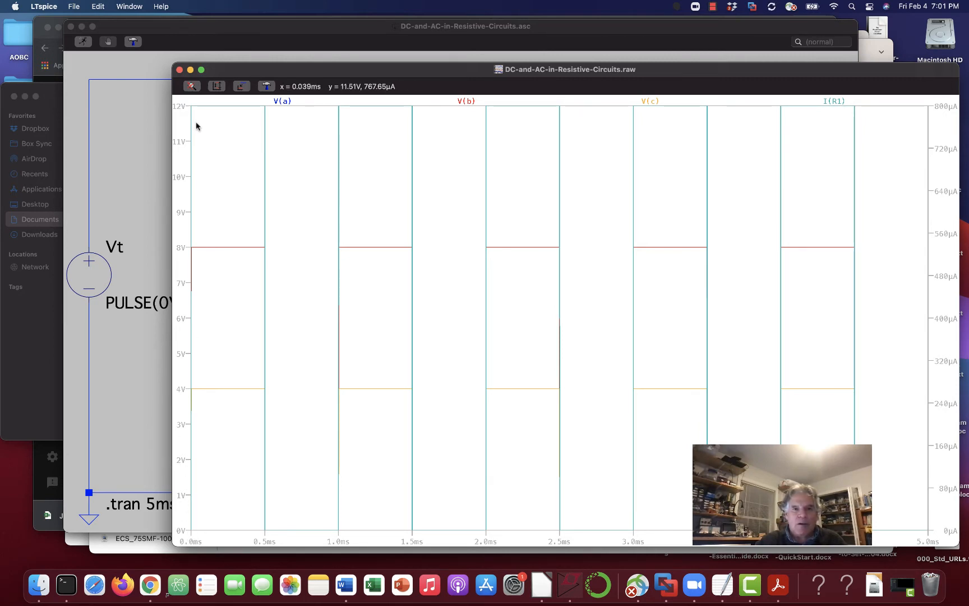
{"action": "mouse_move", "coordinate": [189, 106]}
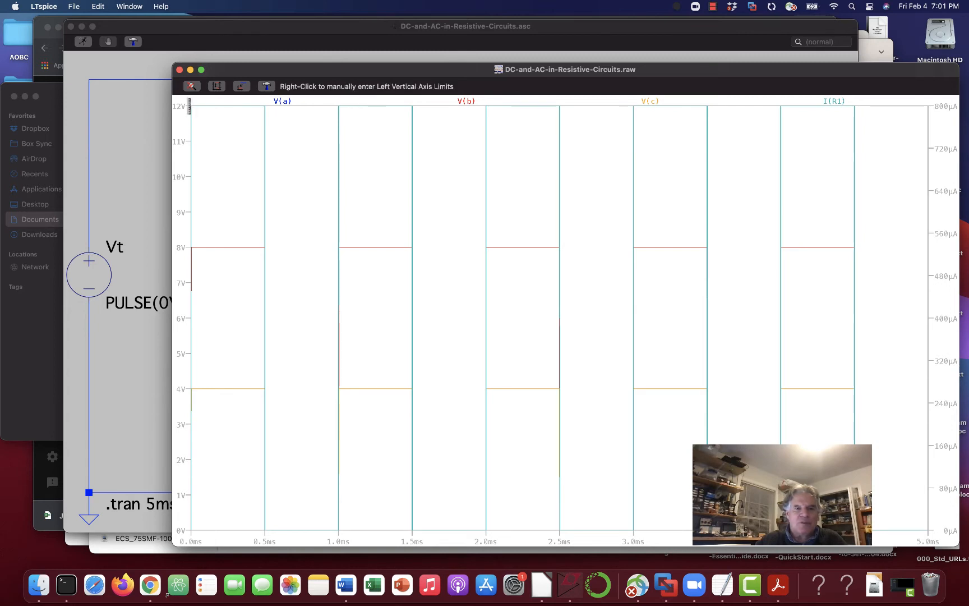
{"action": "mouse_move", "coordinate": [192, 110]}
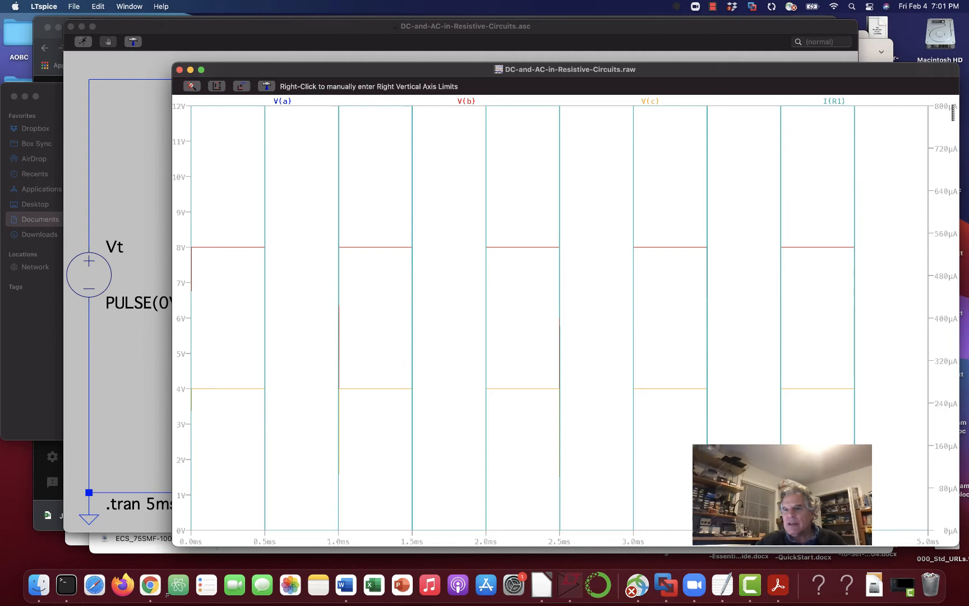
{"action": "mouse_move", "coordinate": [265, 110]}
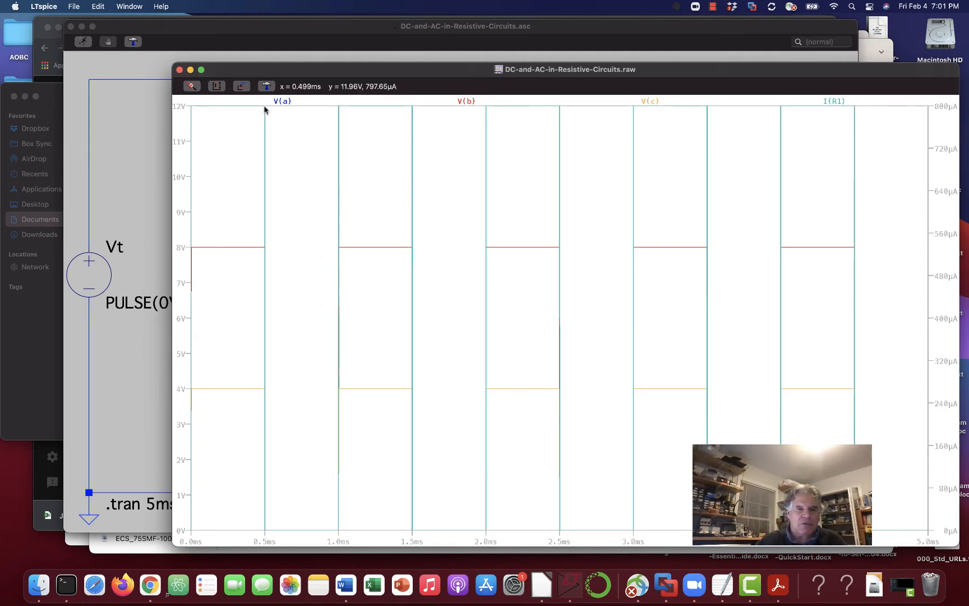
{"action": "mouse_move", "coordinate": [270, 532]}
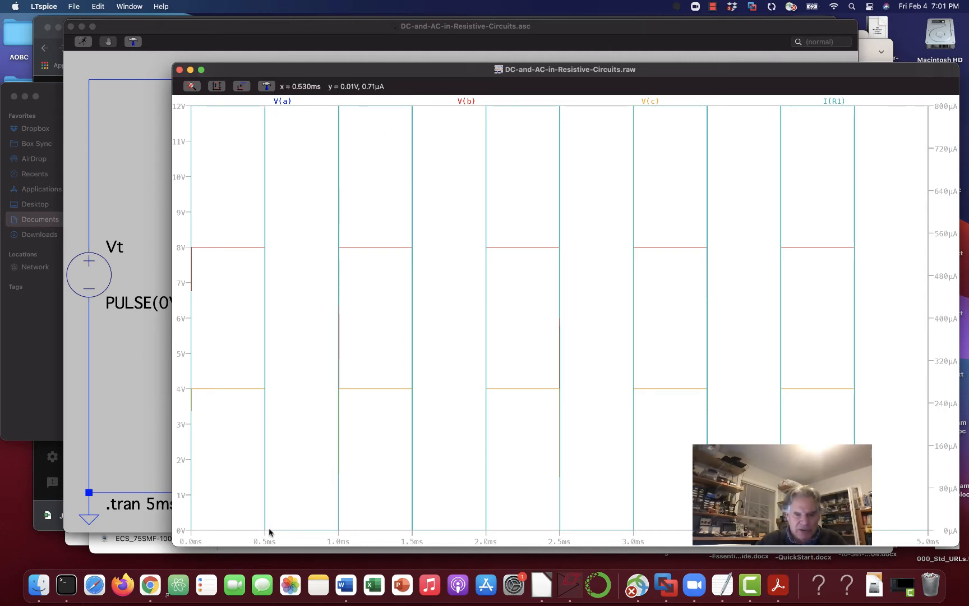
{"action": "mouse_move", "coordinate": [354, 135]}
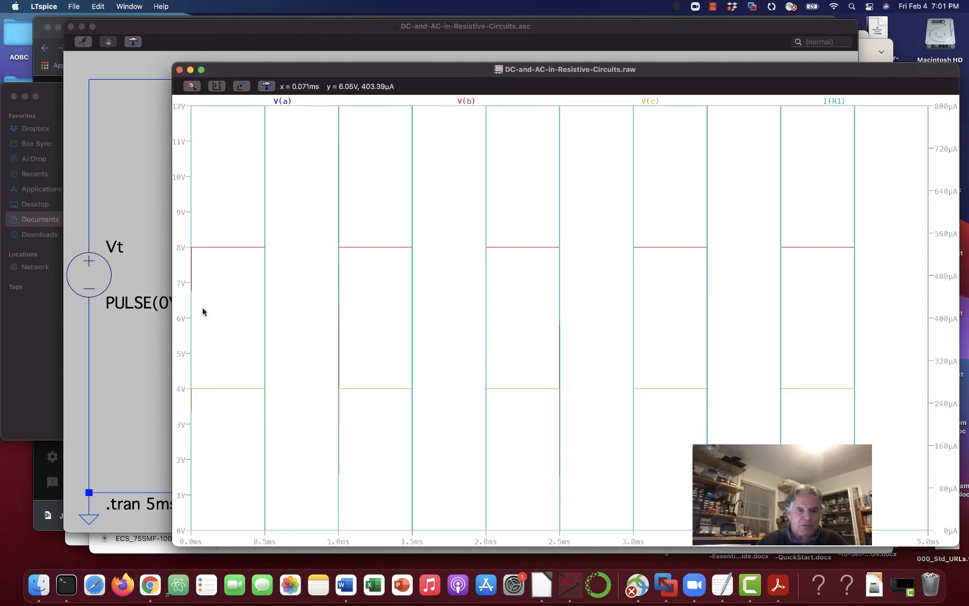
{"action": "mouse_move", "coordinate": [221, 110]}
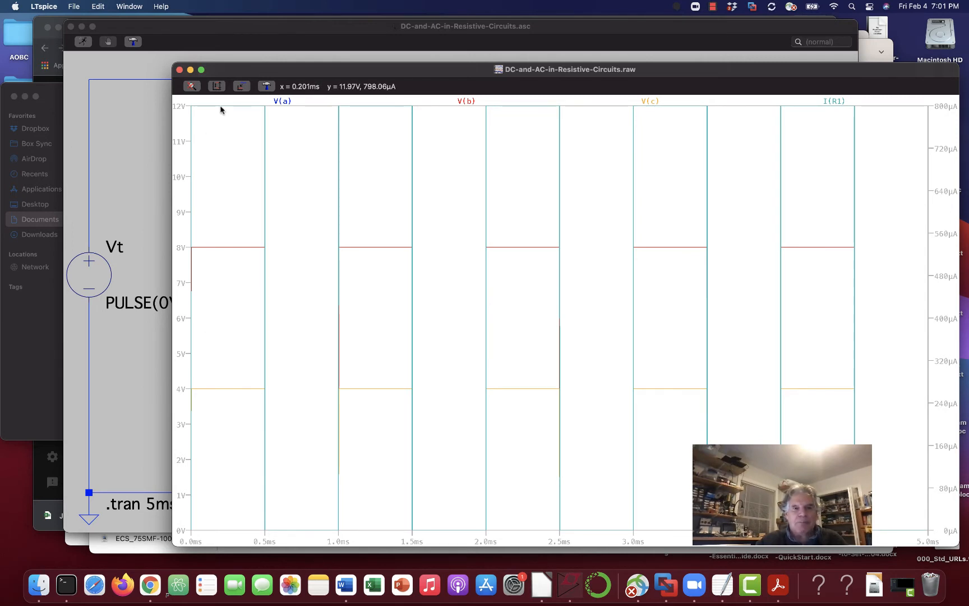
{"action": "mouse_move", "coordinate": [281, 101]}
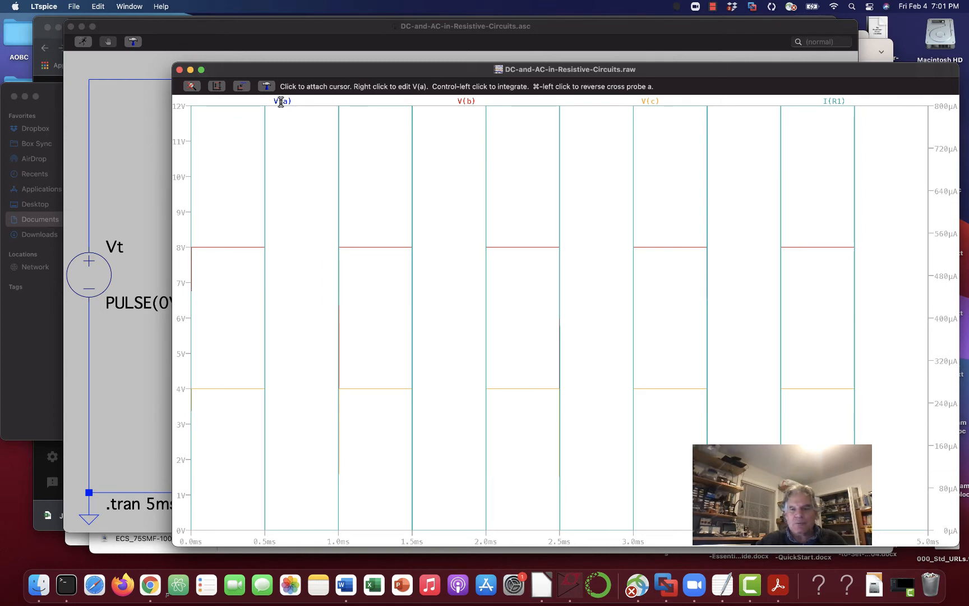
{"action": "mouse_move", "coordinate": [210, 110]}
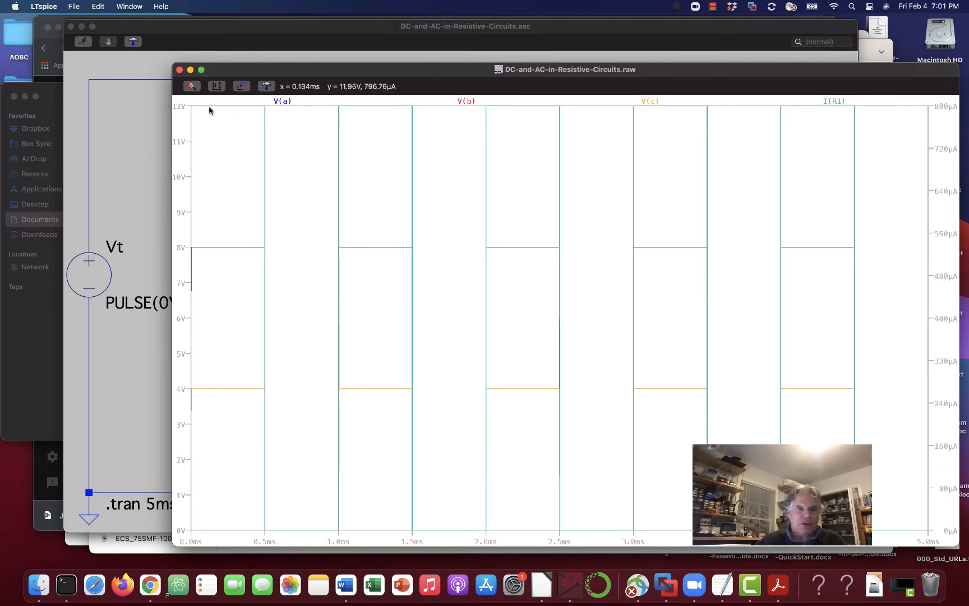
{"action": "mouse_move", "coordinate": [232, 108]}
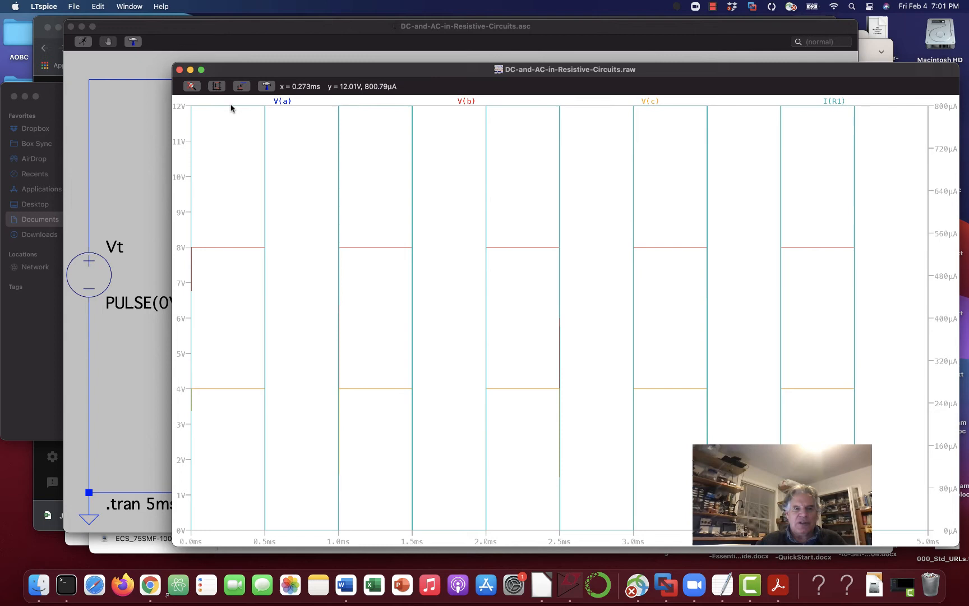
{"action": "mouse_move", "coordinate": [226, 250]}
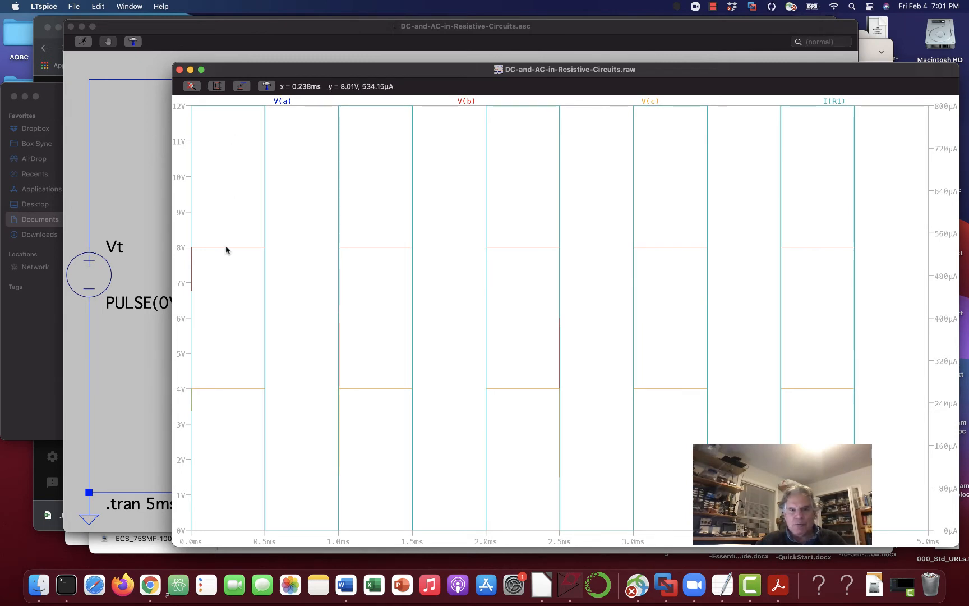
{"action": "mouse_move", "coordinate": [217, 391]}
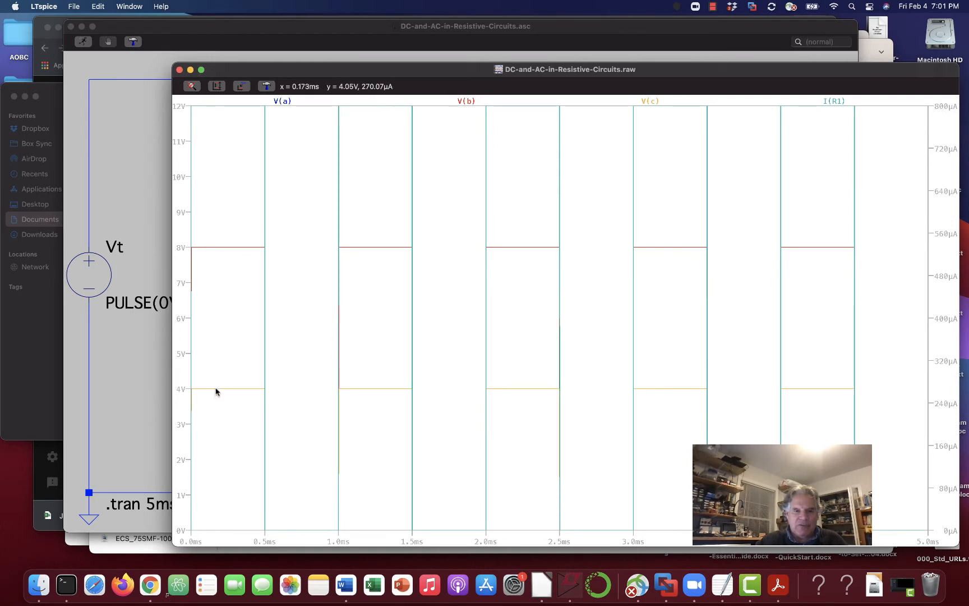
{"action": "mouse_move", "coordinate": [221, 392]}
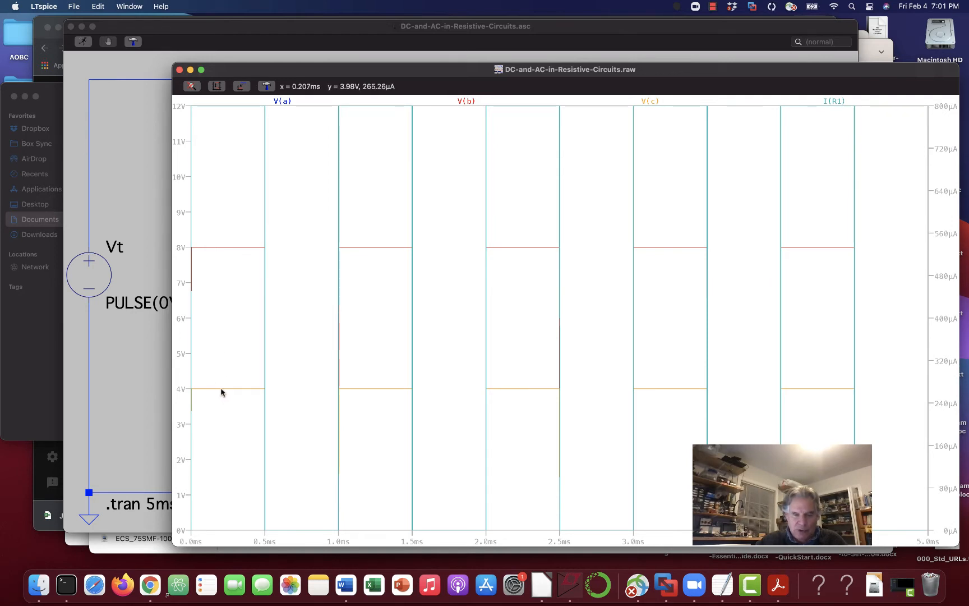
{"action": "mouse_move", "coordinate": [299, 473]}
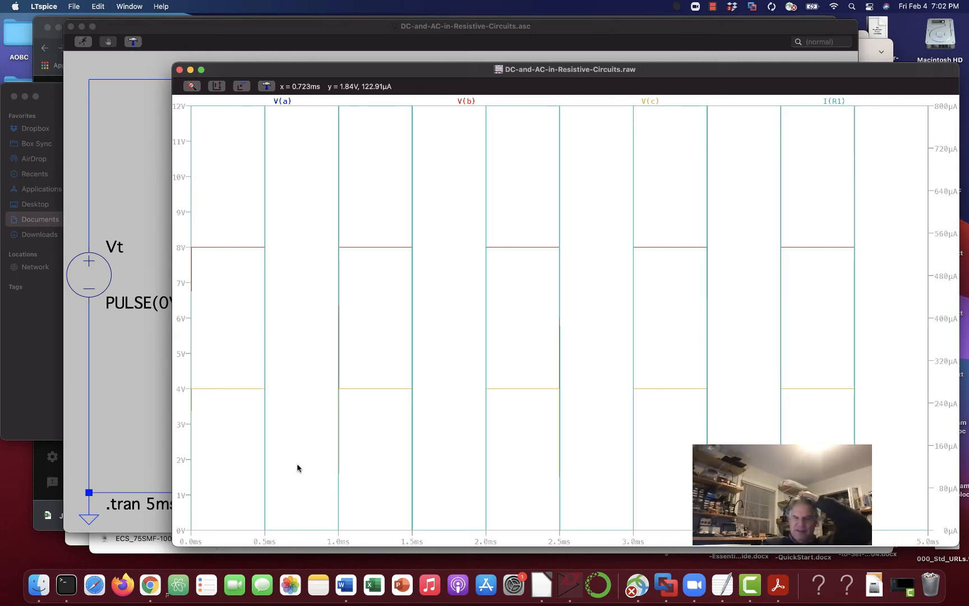
{"action": "mouse_move", "coordinate": [226, 251]}
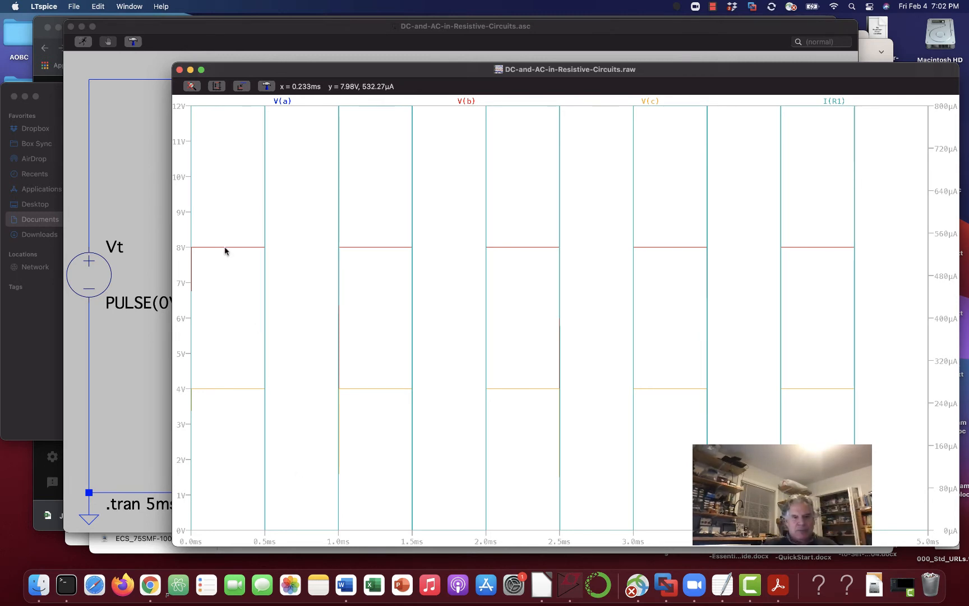
{"action": "mouse_move", "coordinate": [233, 241]}
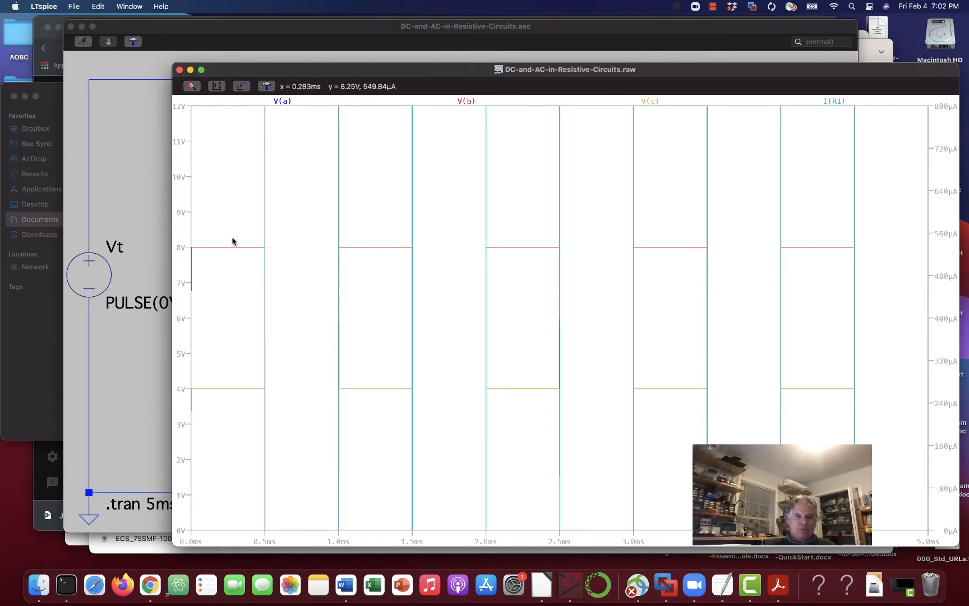
{"action": "mouse_move", "coordinate": [232, 105]}
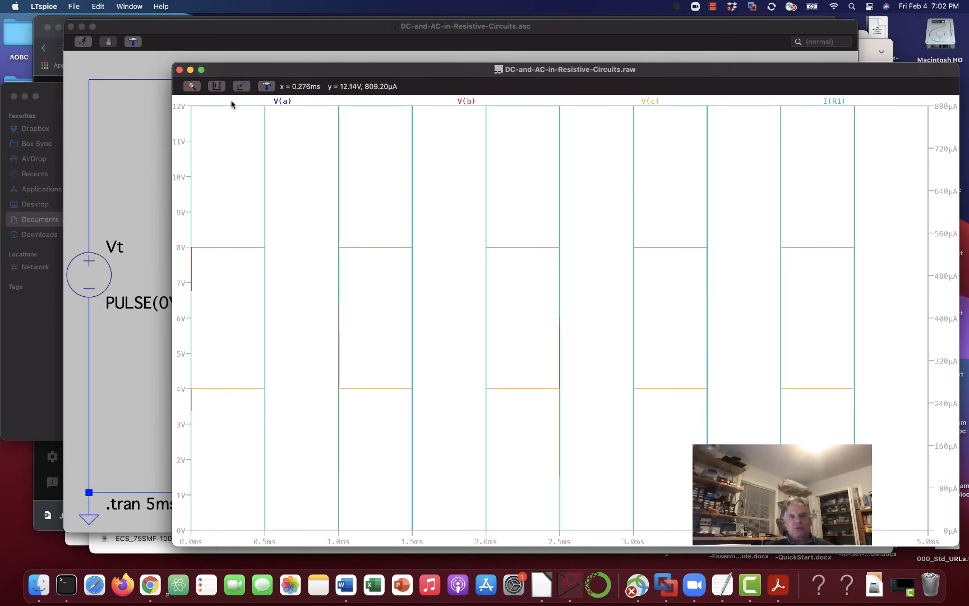
{"action": "mouse_move", "coordinate": [227, 245]}
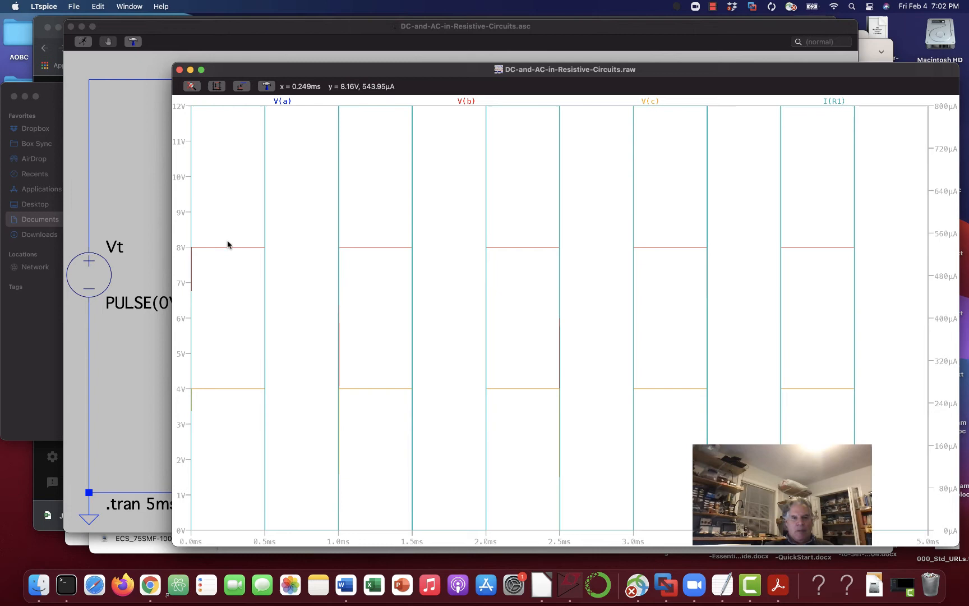
{"action": "mouse_move", "coordinate": [198, 247]}
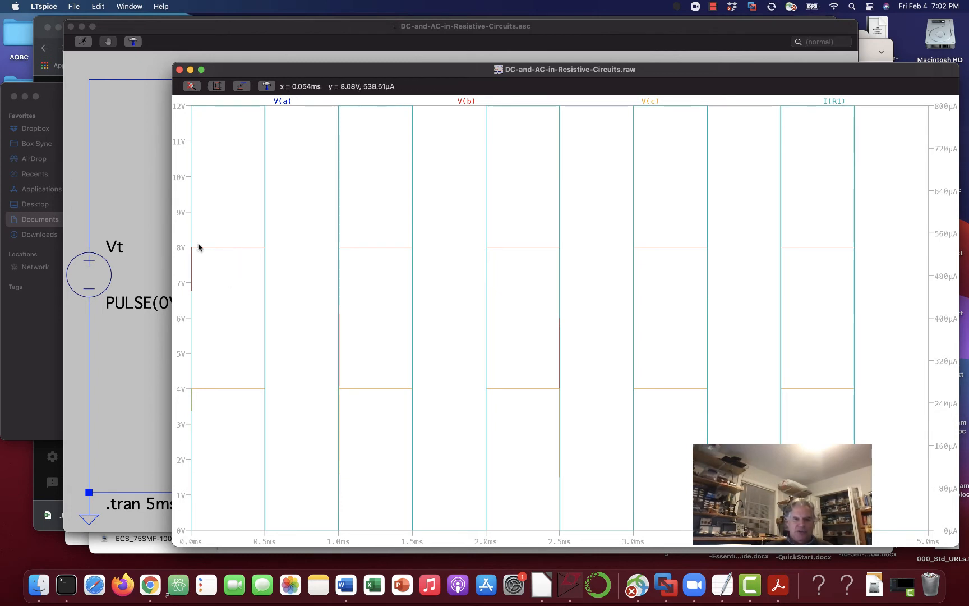
{"action": "mouse_move", "coordinate": [367, 252]}
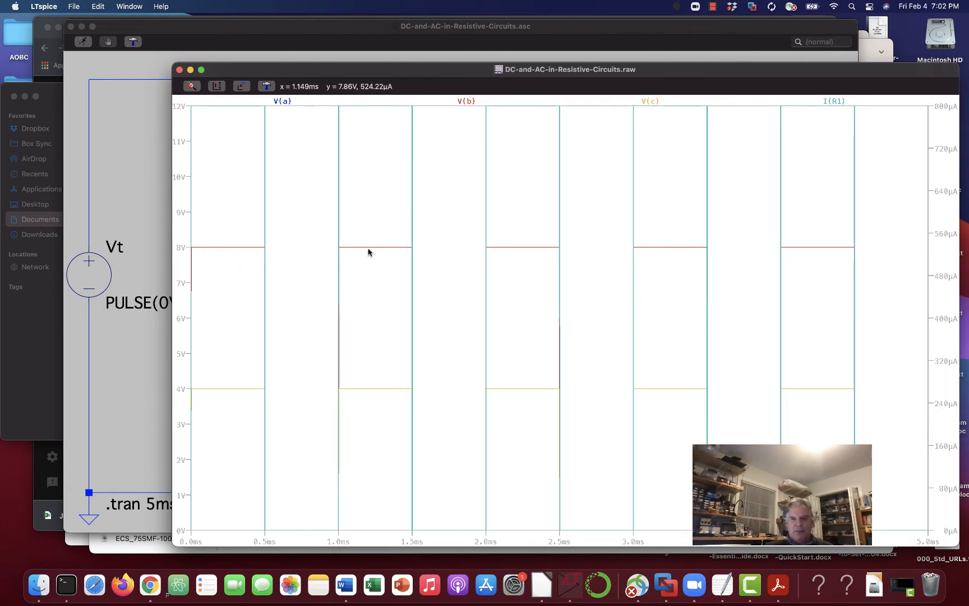
{"action": "mouse_move", "coordinate": [492, 264]}
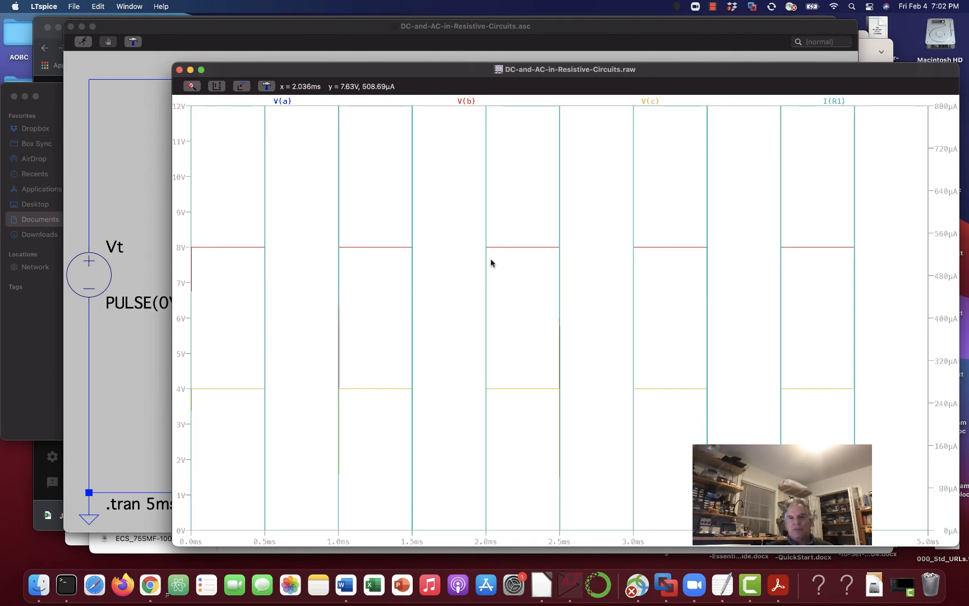
{"action": "mouse_move", "coordinate": [381, 324]}
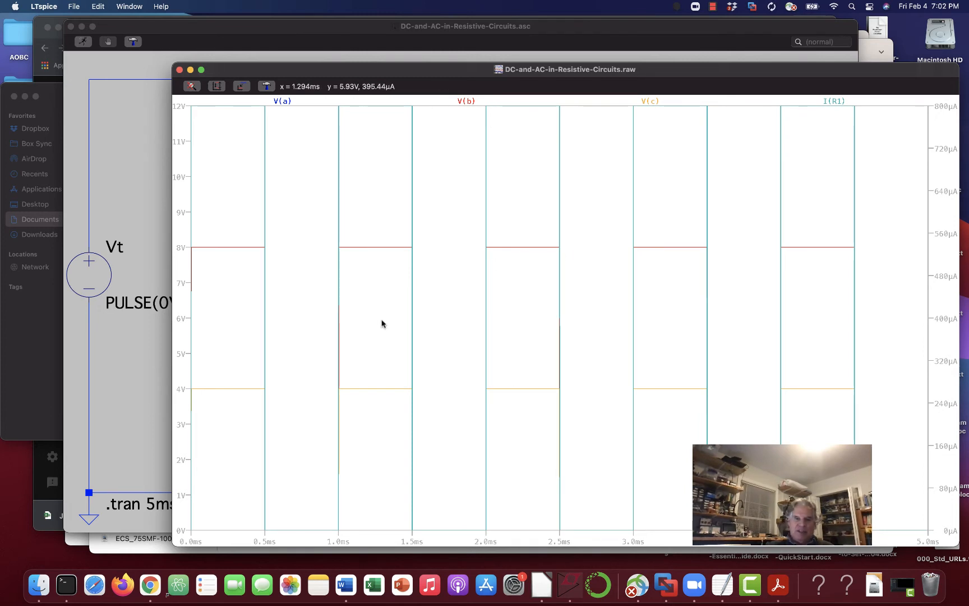
{"action": "mouse_move", "coordinate": [374, 322]}
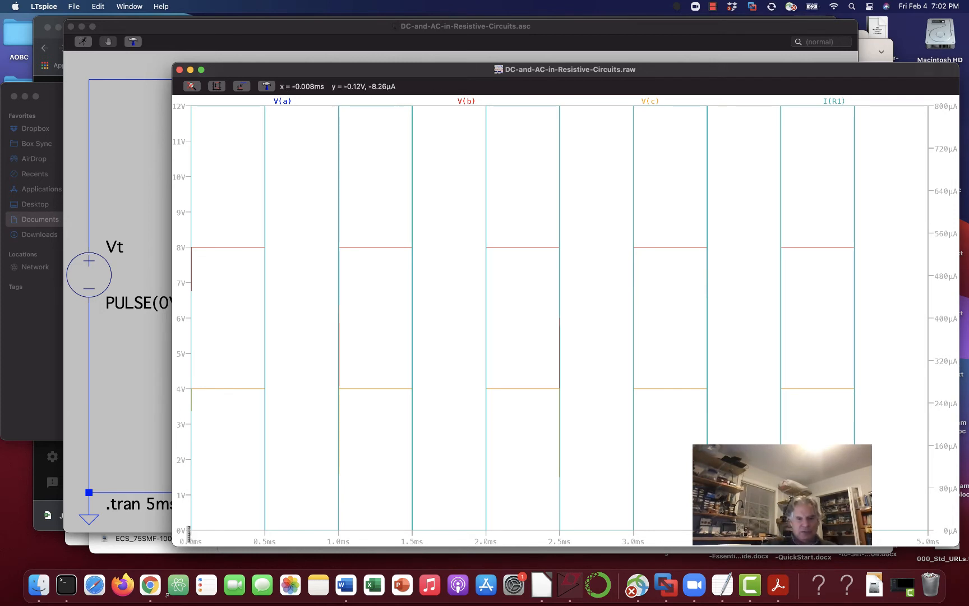
{"action": "mouse_move", "coordinate": [250, 512]}
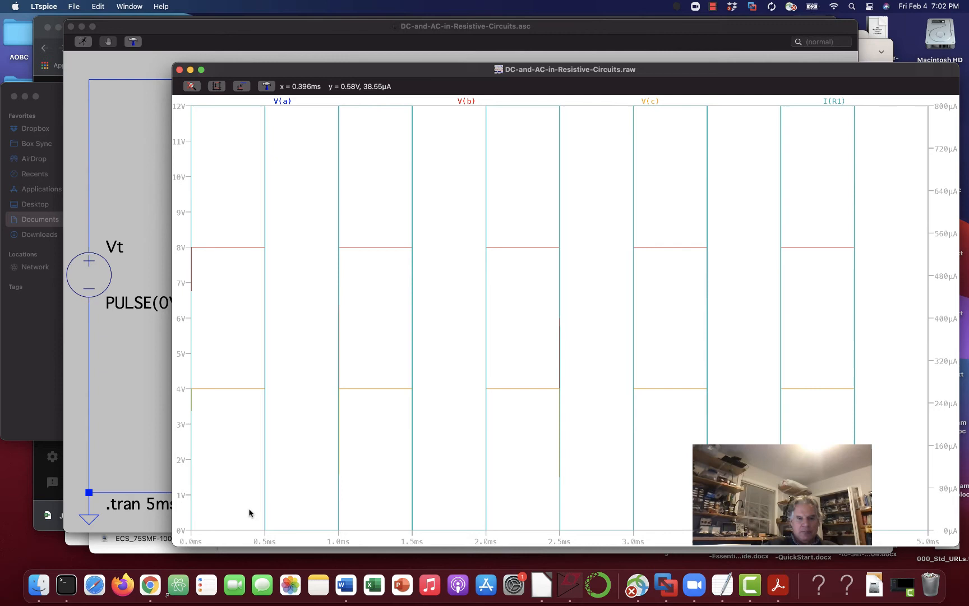
{"action": "mouse_move", "coordinate": [320, 329]}
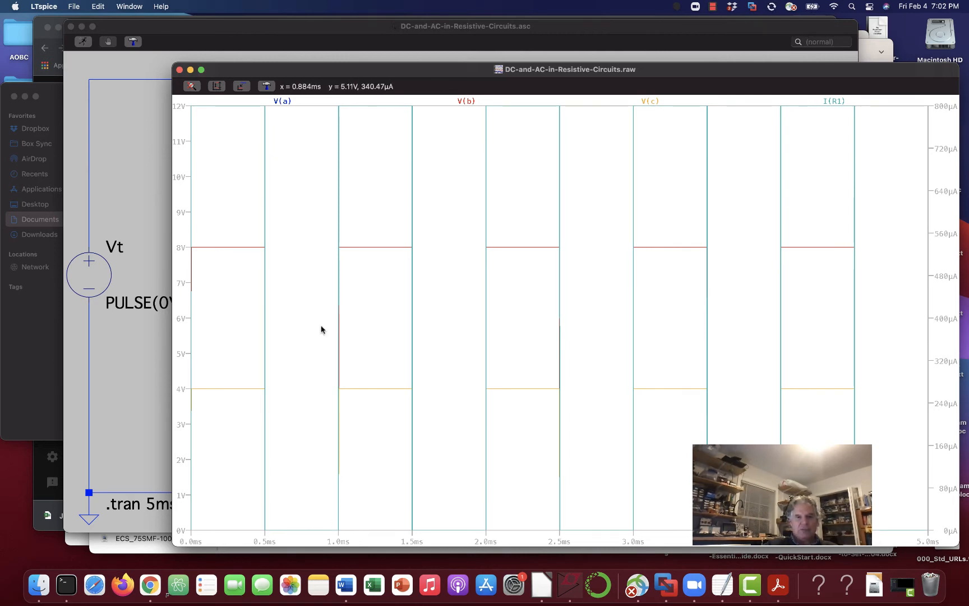
{"action": "mouse_move", "coordinate": [409, 111]}
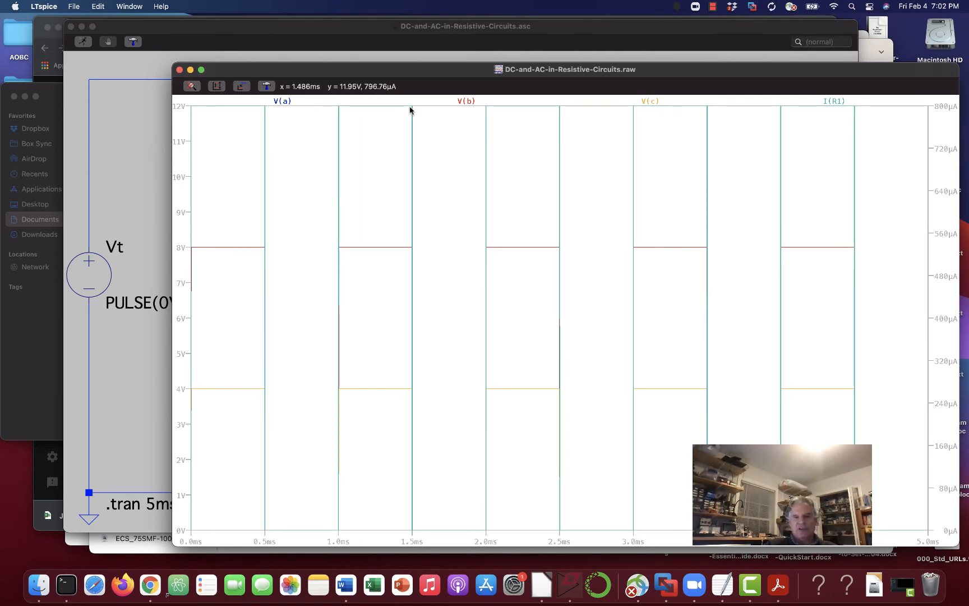
{"action": "mouse_move", "coordinate": [486, 527]}
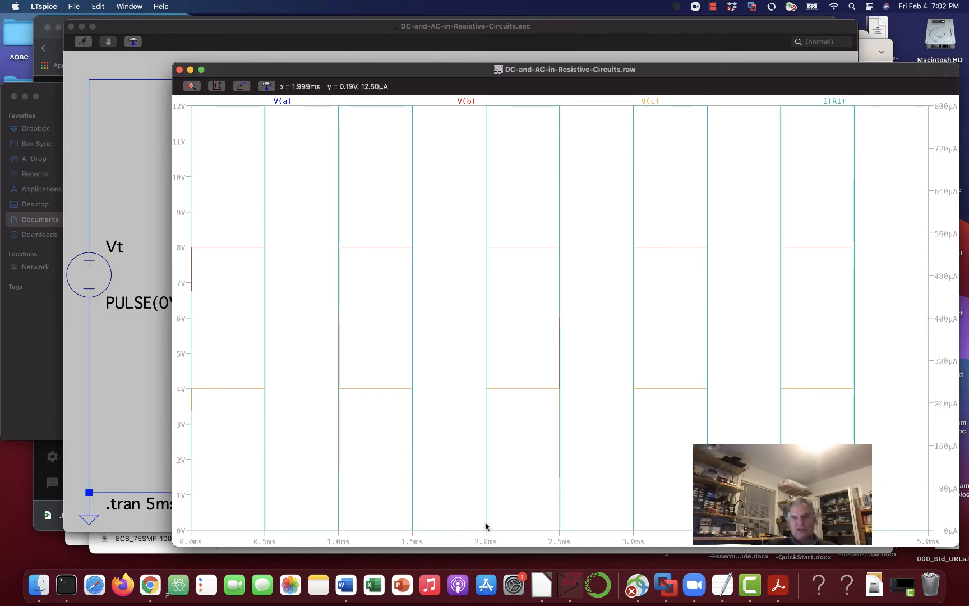
{"action": "mouse_move", "coordinate": [487, 103]}
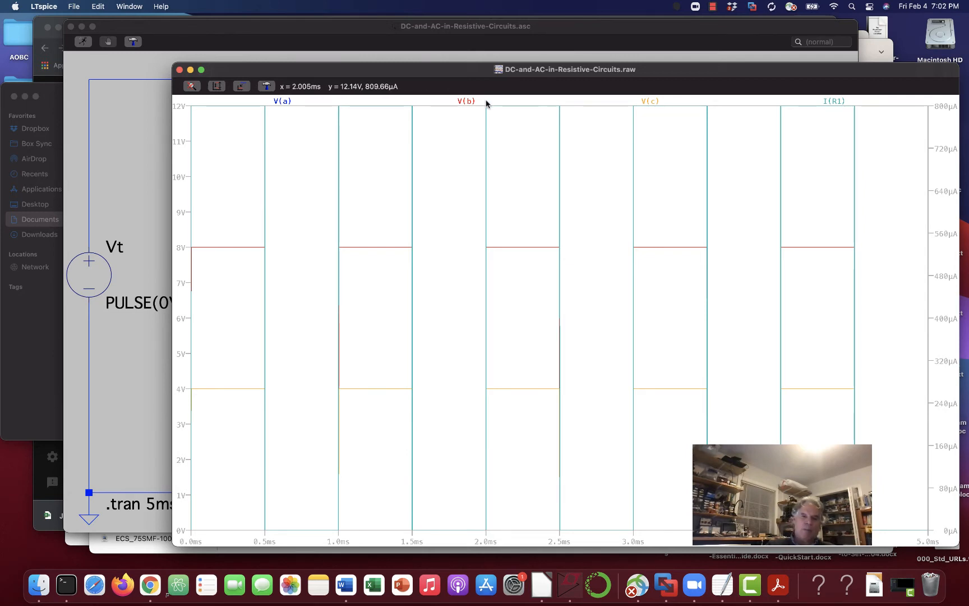
{"action": "mouse_move", "coordinate": [555, 318]}
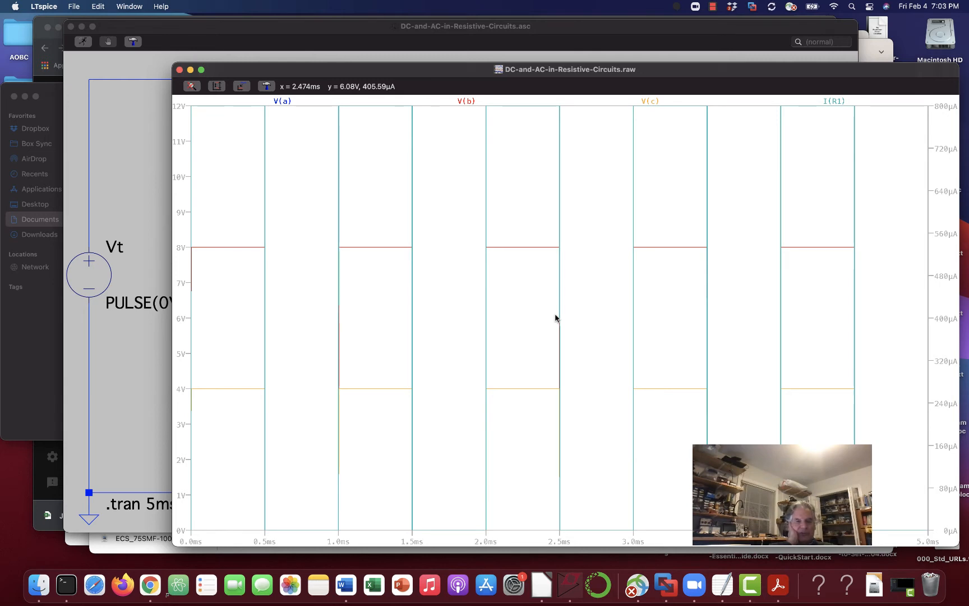
{"action": "mouse_move", "coordinate": [235, 122]}
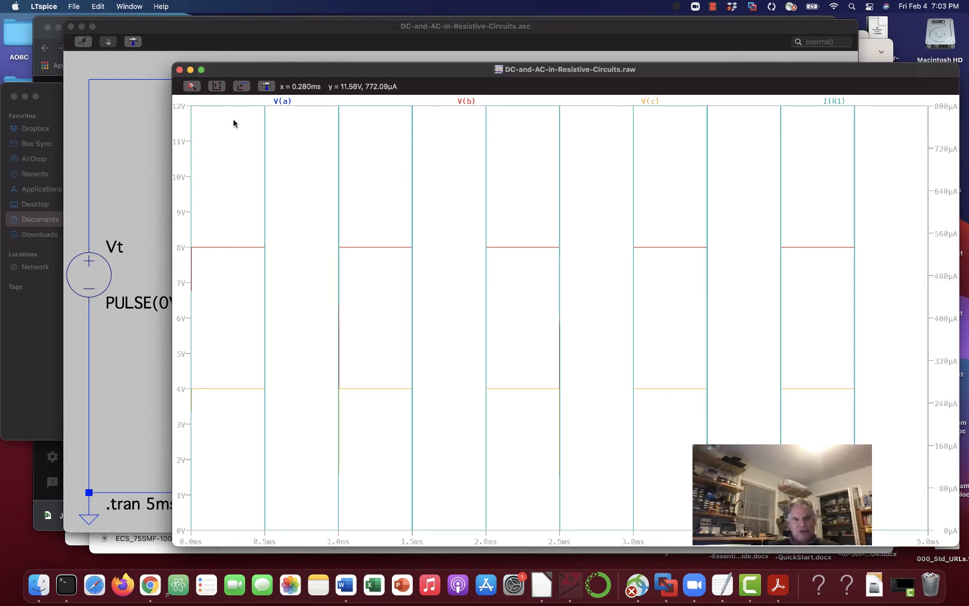
{"action": "mouse_move", "coordinate": [215, 190]}
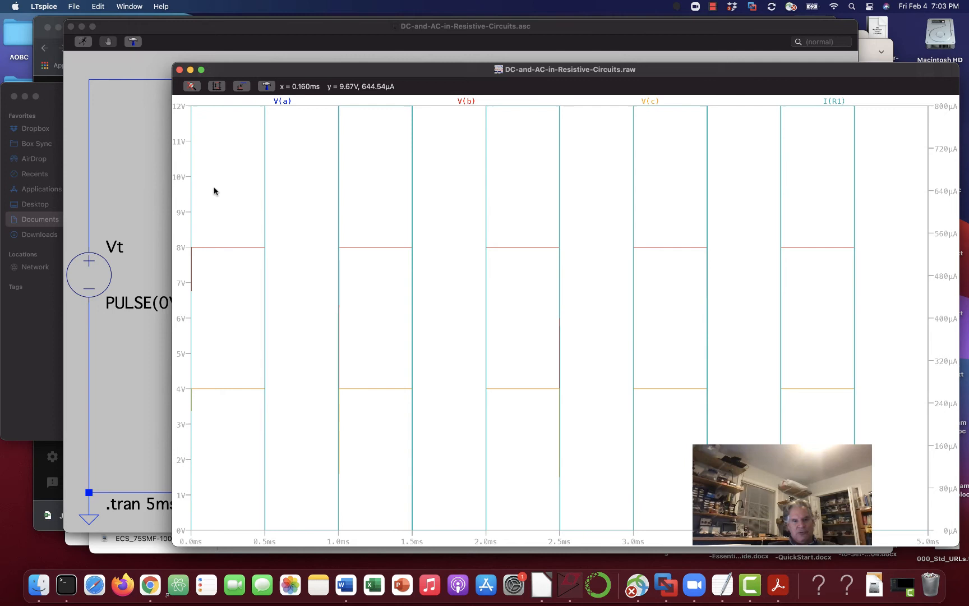
{"action": "mouse_move", "coordinate": [217, 391]}
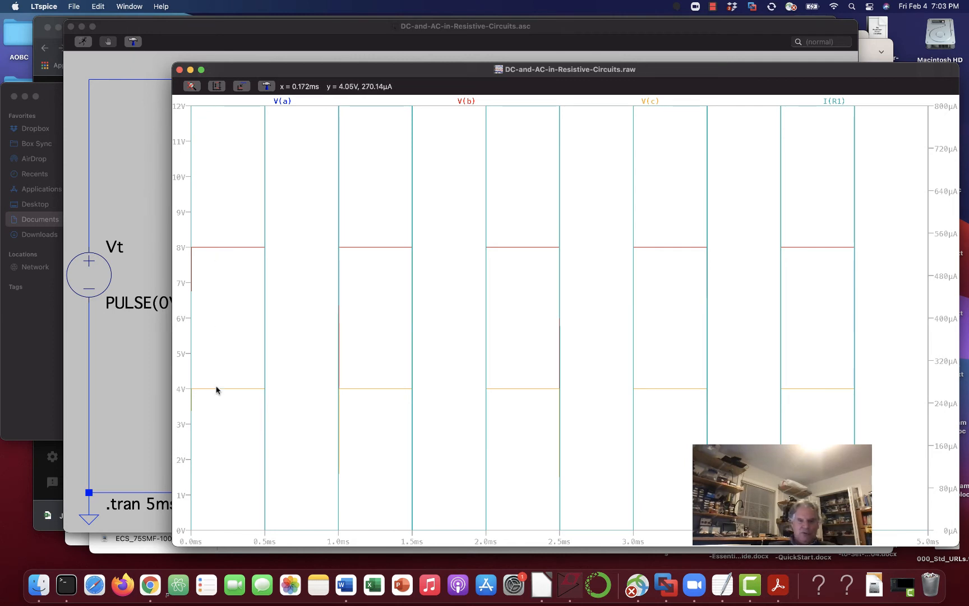
{"action": "mouse_move", "coordinate": [472, 321]}
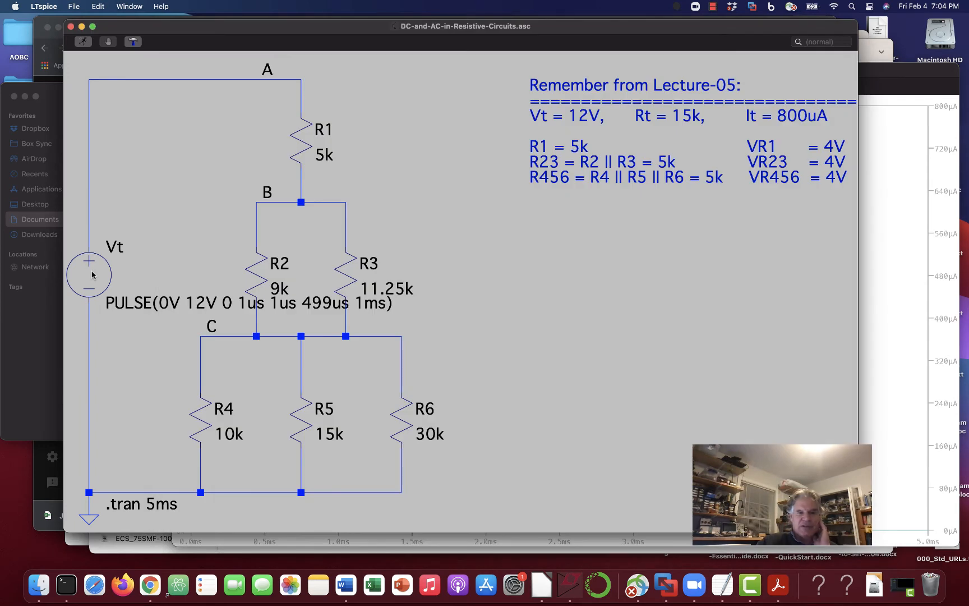
Change Vt's pulse Vinitial from 0V to 6V and apply
{"action": "double_click", "coordinate": [88, 275]}
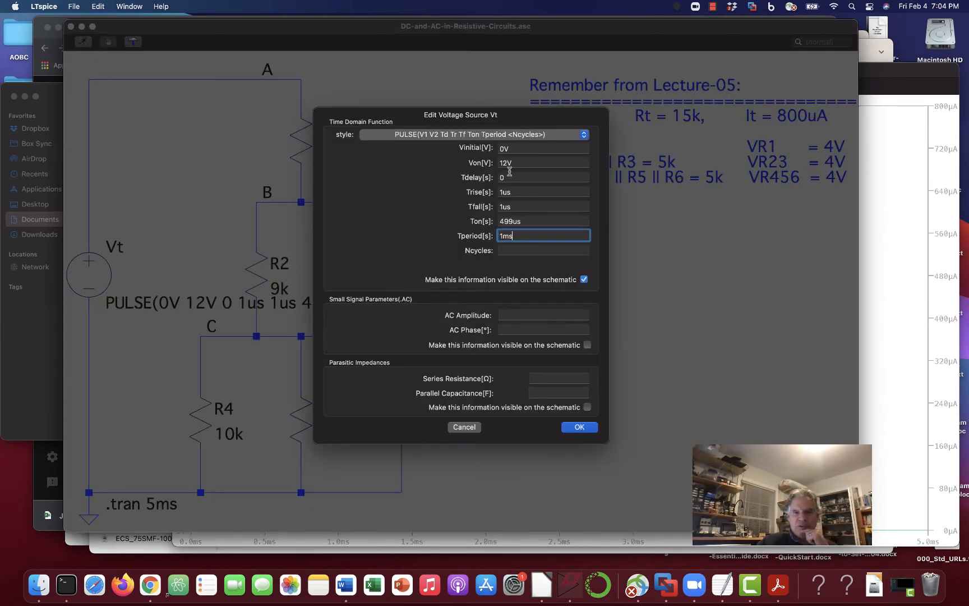
{"action": "left_click", "coordinate": [542, 148]}
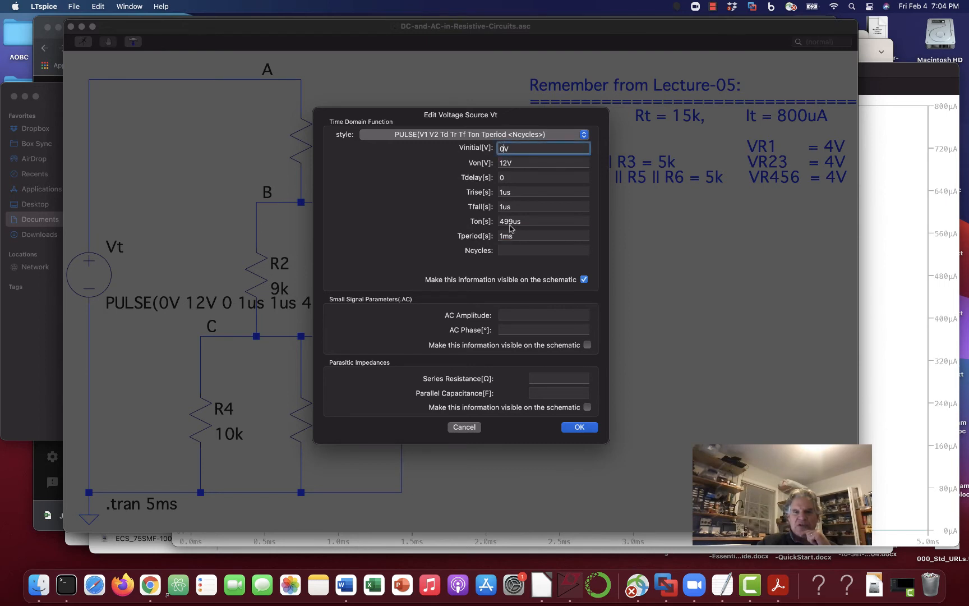
{"action": "key", "text": "Backspace"}
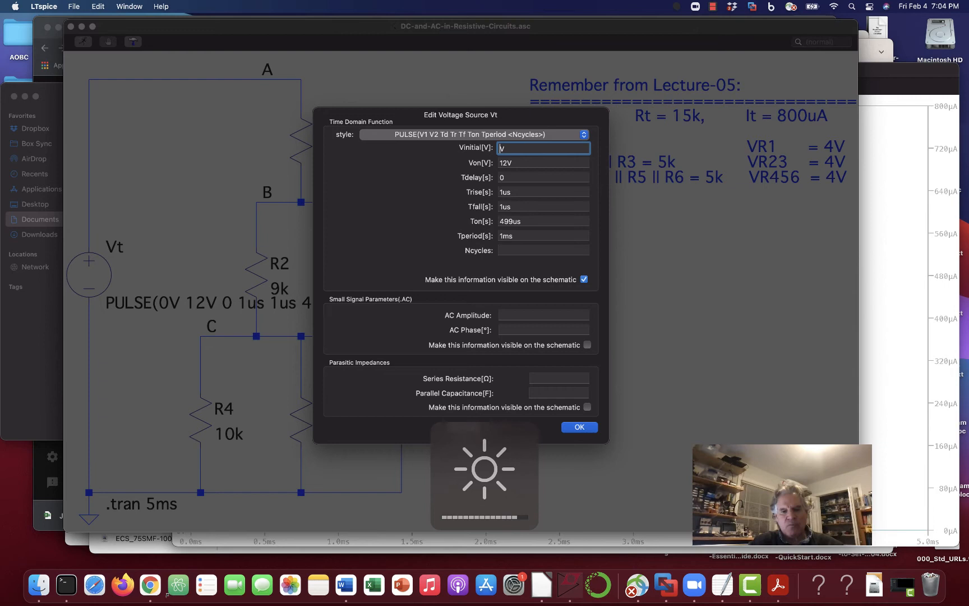
{"action": "type", "text": "4"}
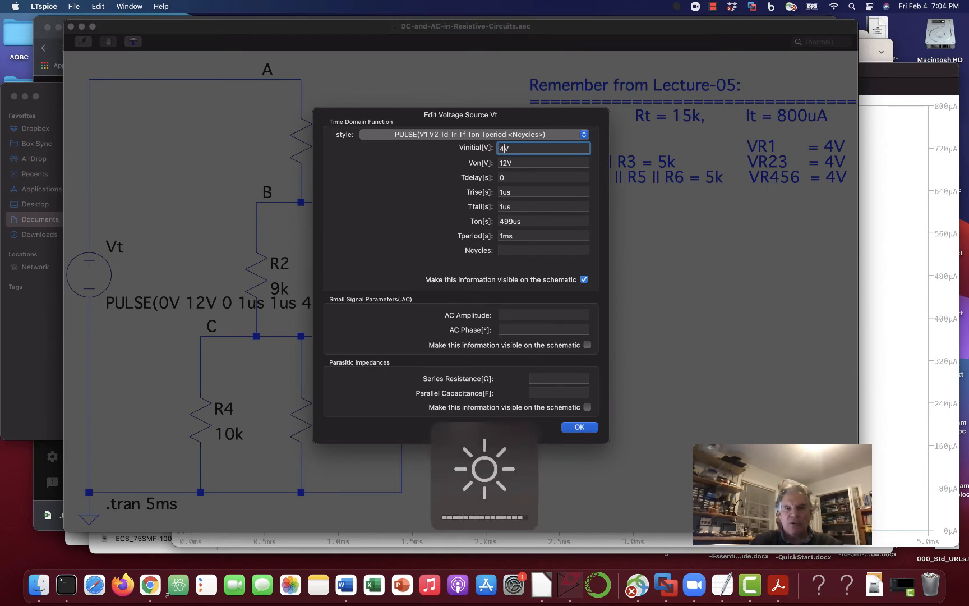
{"action": "key", "text": "backspace"}
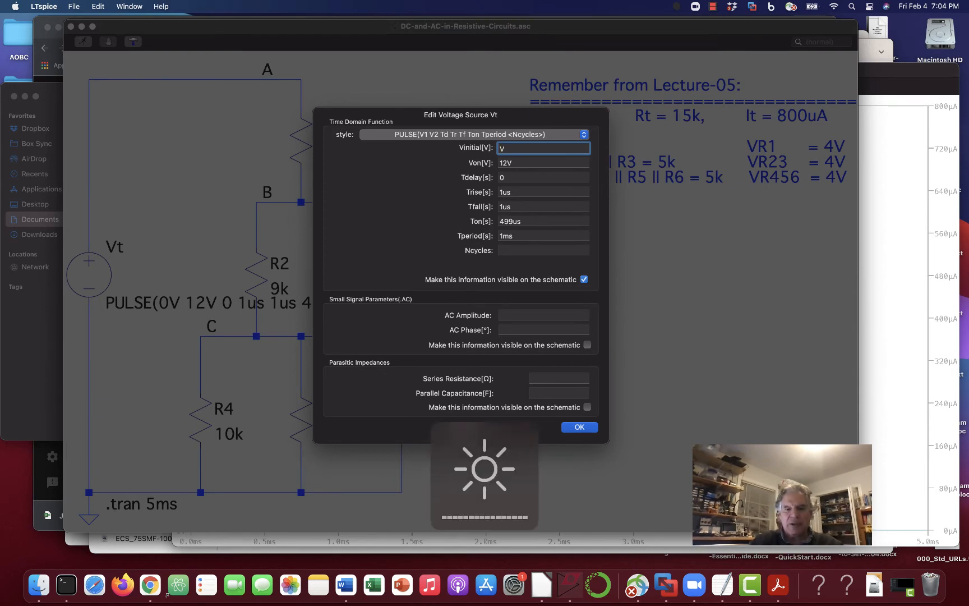
{"action": "type", "text": "6"}
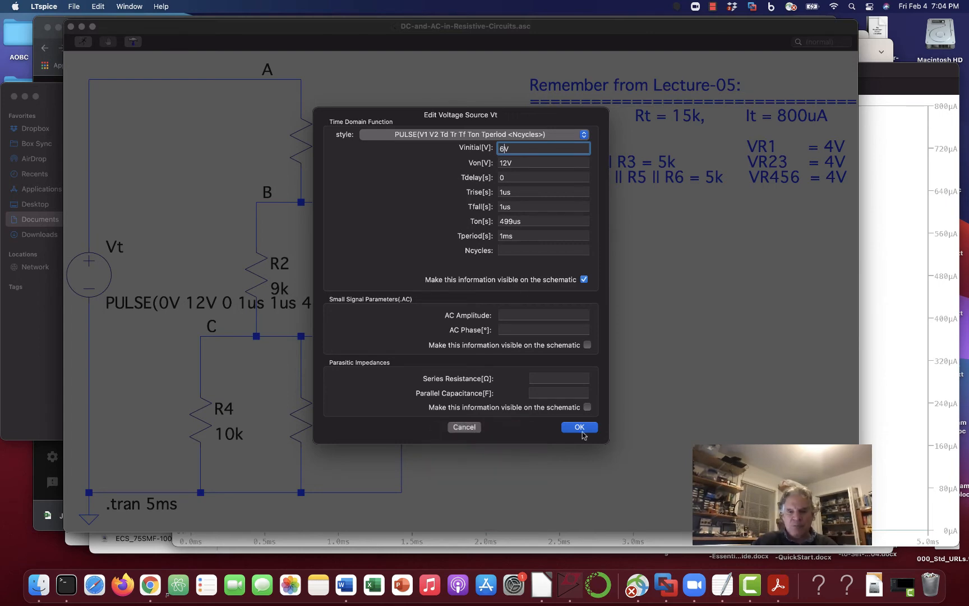
{"action": "left_click", "coordinate": [578, 428]}
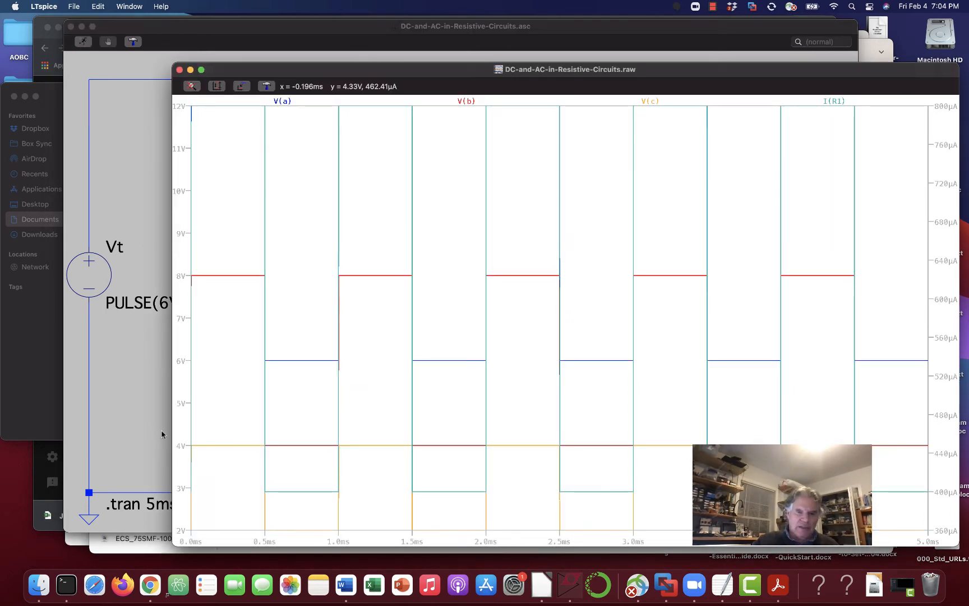
{"action": "mouse_move", "coordinate": [180, 423]}
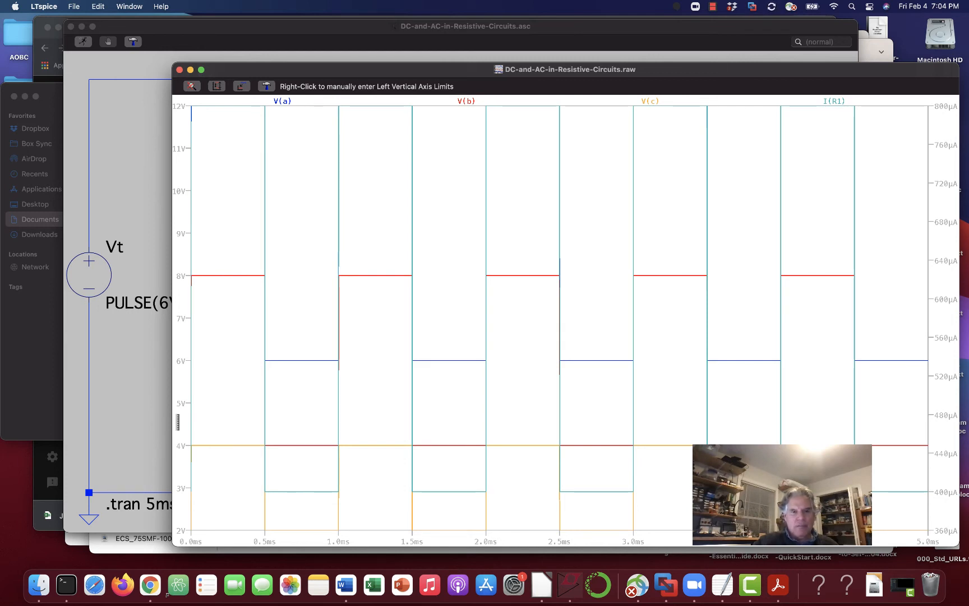
{"action": "mouse_move", "coordinate": [289, 179]}
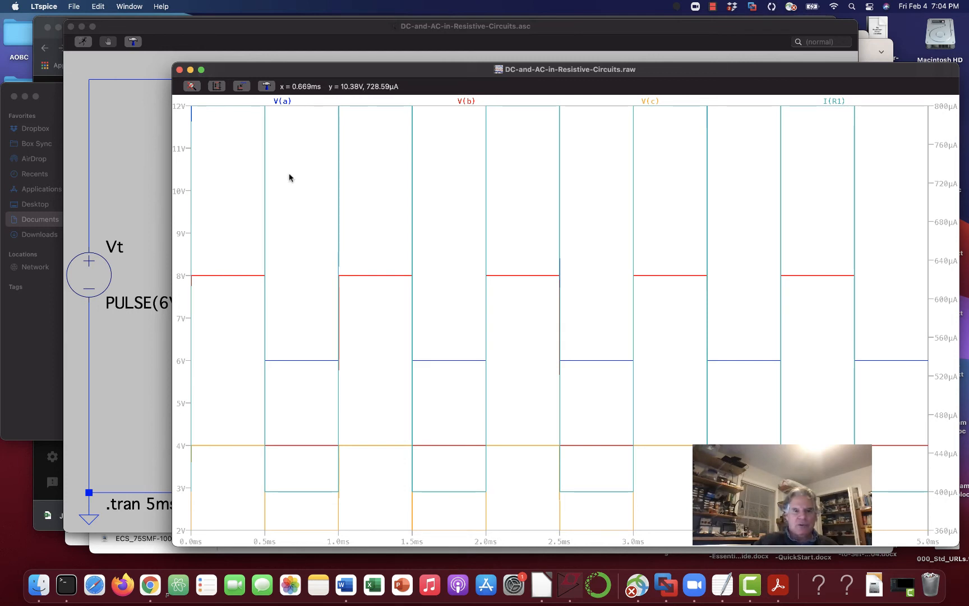
{"action": "mouse_move", "coordinate": [282, 101]}
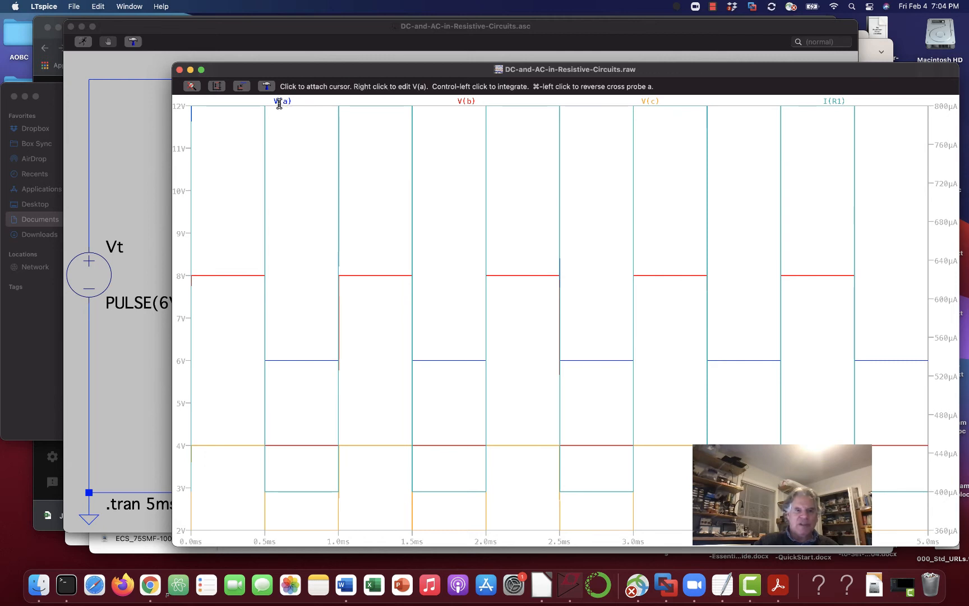
{"action": "mouse_move", "coordinate": [195, 113]}
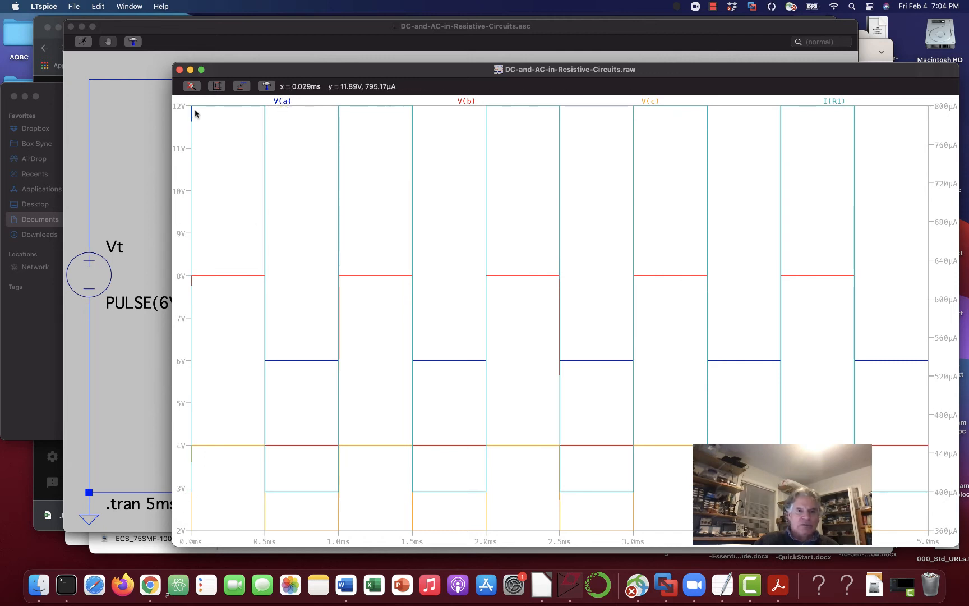
{"action": "mouse_move", "coordinate": [264, 111]}
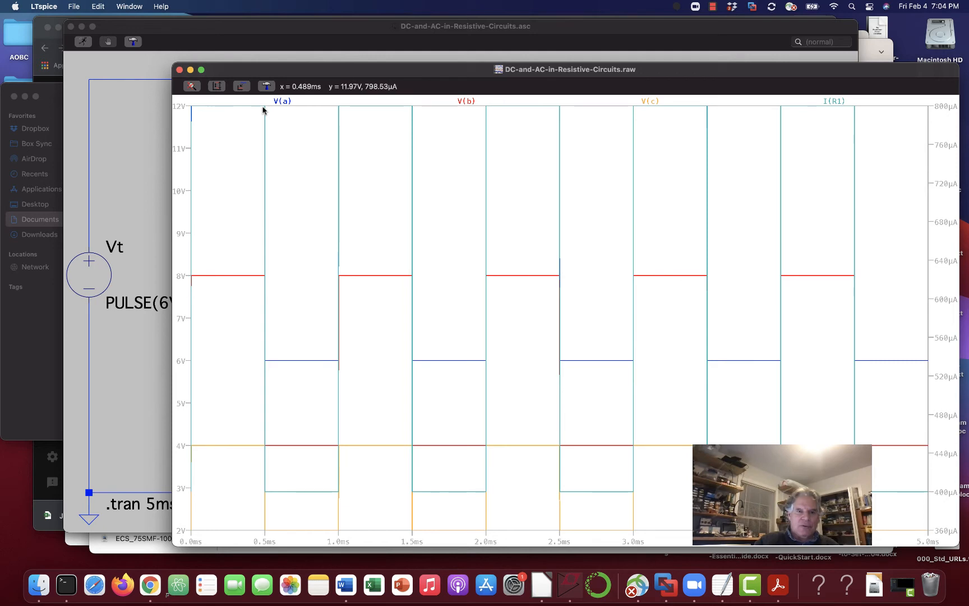
{"action": "mouse_move", "coordinate": [331, 360]}
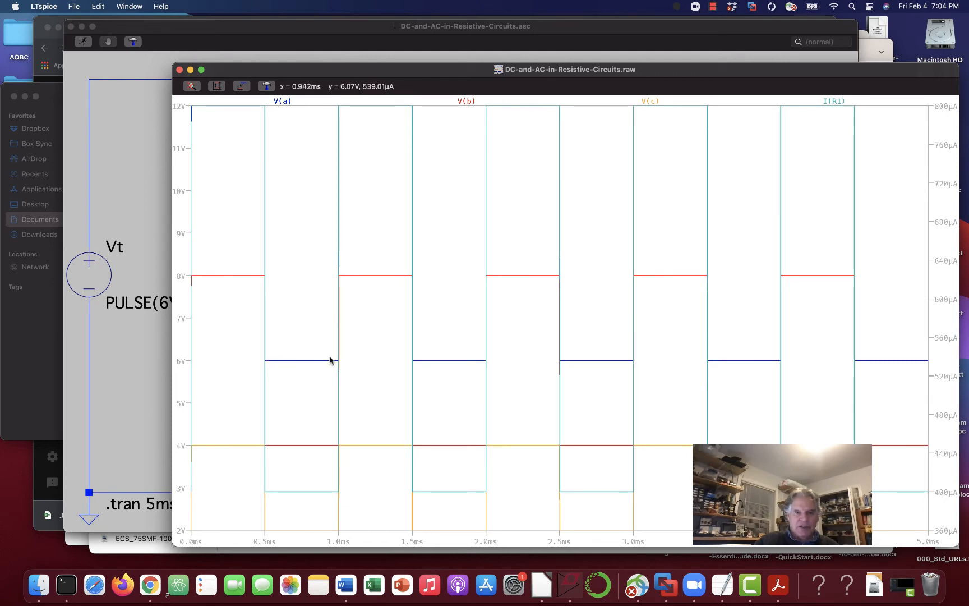
{"action": "mouse_move", "coordinate": [408, 202]}
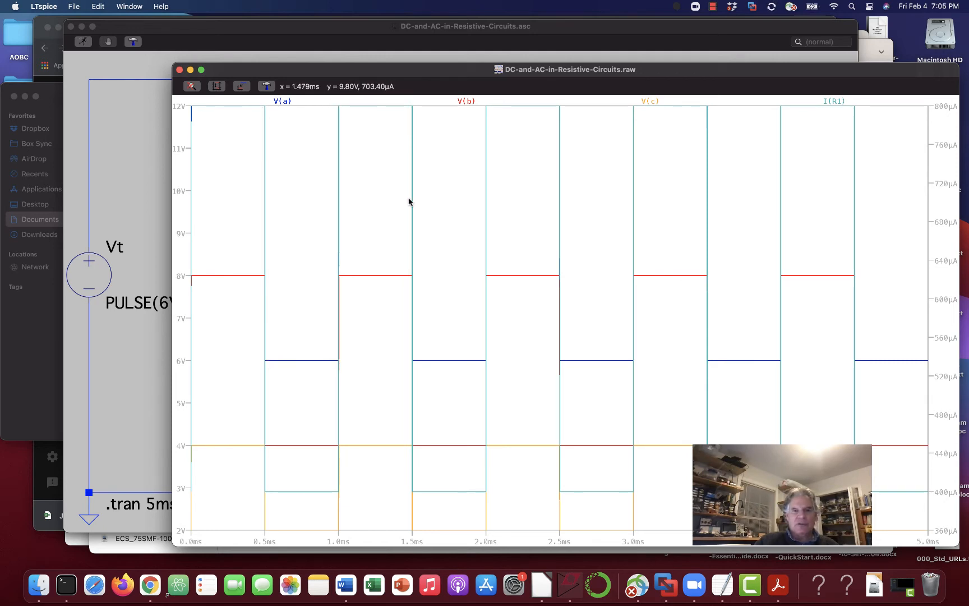
{"action": "mouse_move", "coordinate": [534, 125]}
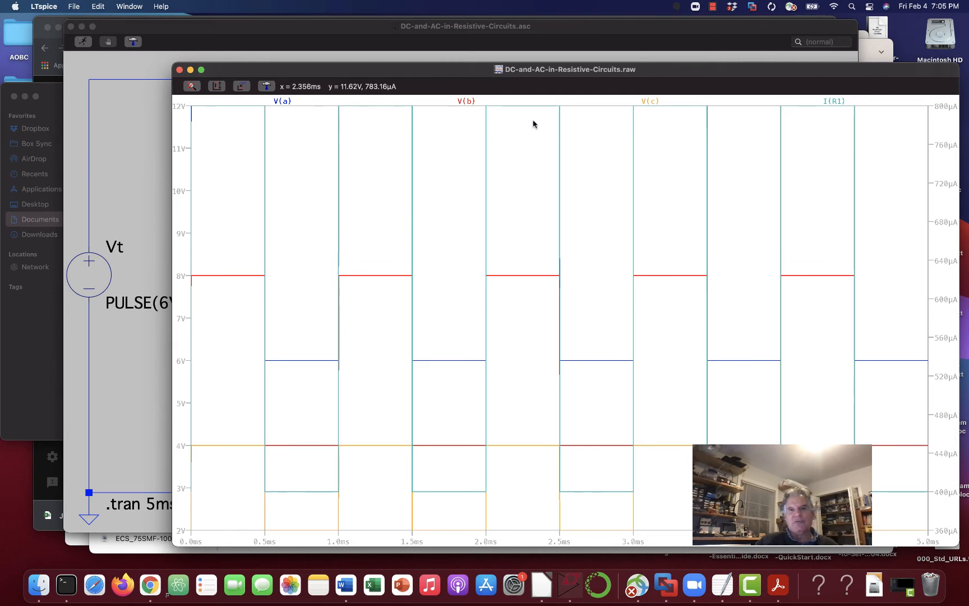
{"action": "mouse_move", "coordinate": [650, 397]}
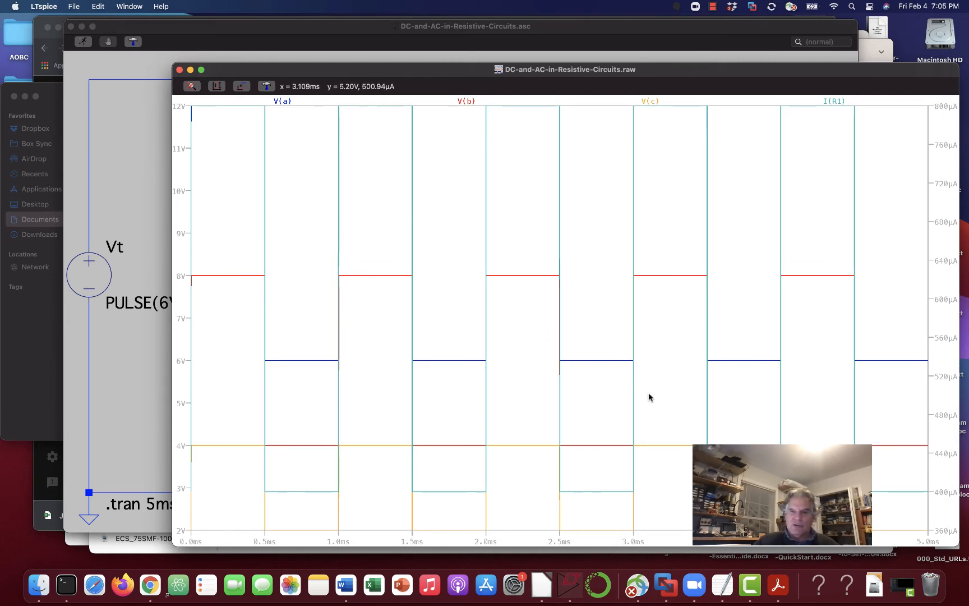
{"action": "mouse_move", "coordinate": [275, 304]}
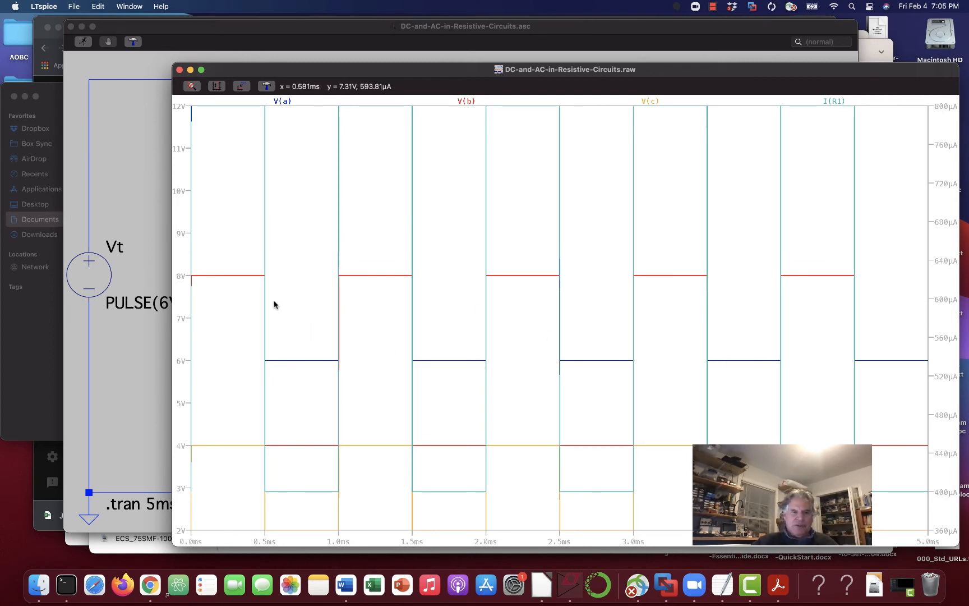
{"action": "mouse_move", "coordinate": [262, 274]}
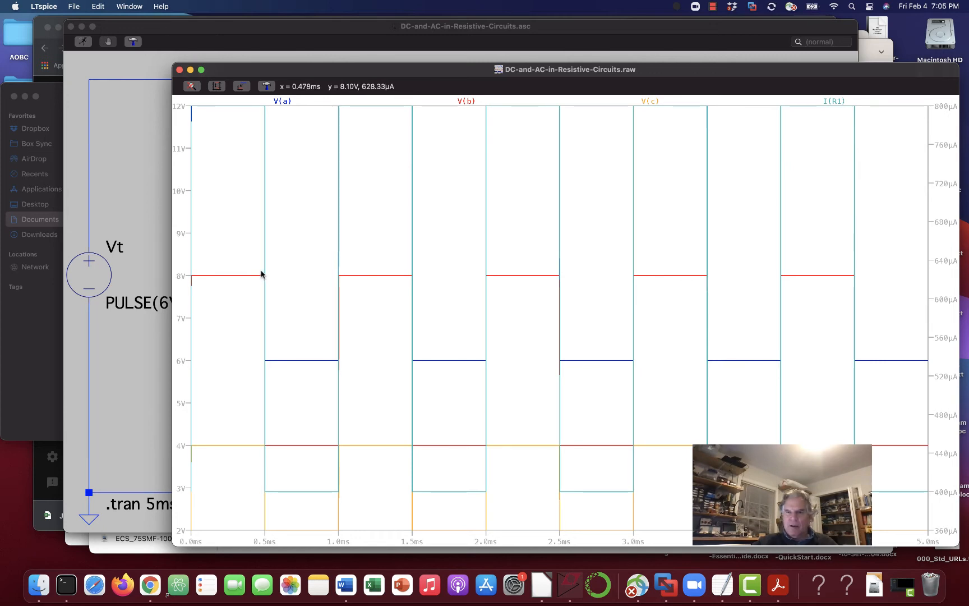
{"action": "mouse_move", "coordinate": [270, 214]}
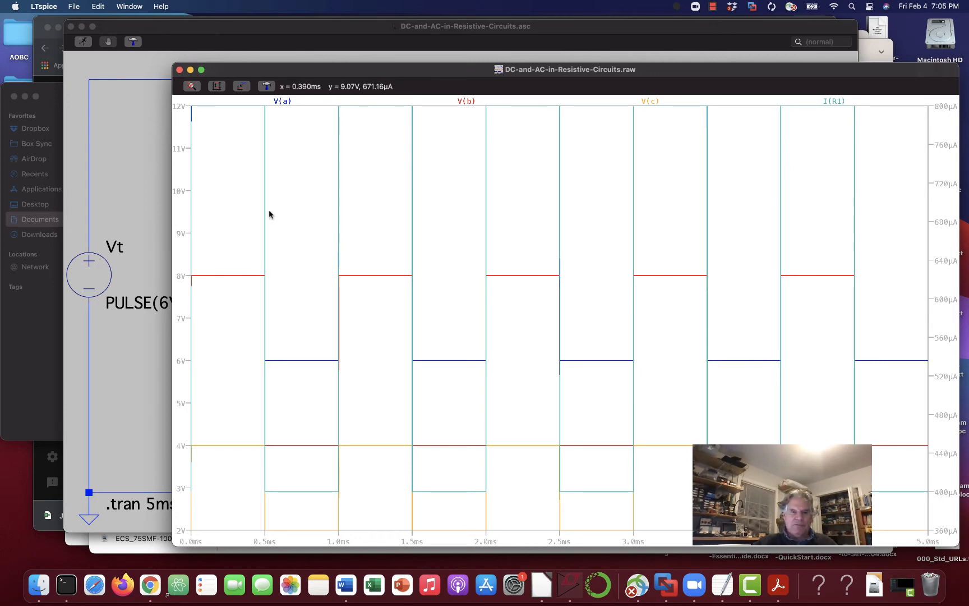
{"action": "mouse_move", "coordinate": [210, 279]}
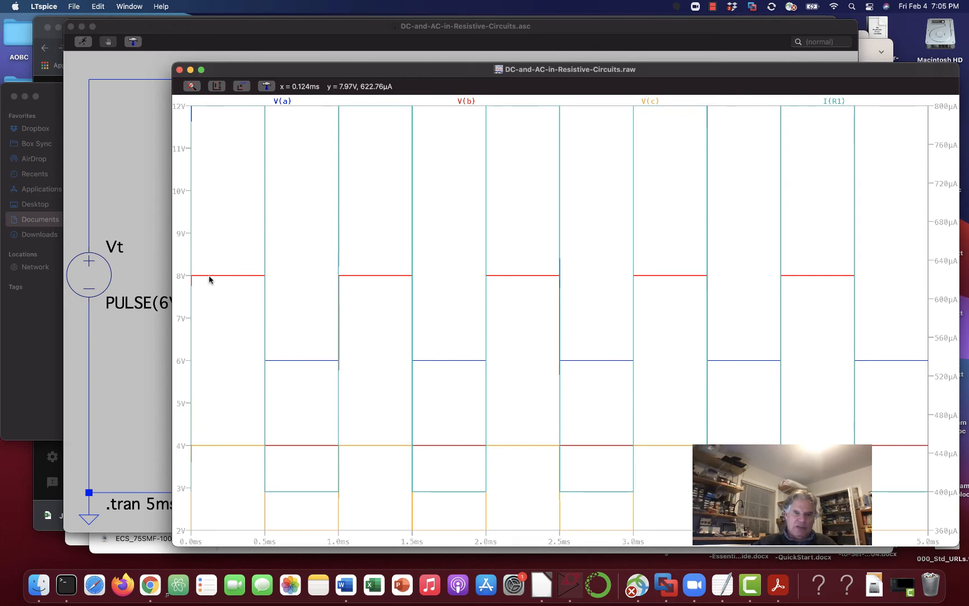
{"action": "mouse_move", "coordinate": [250, 429]}
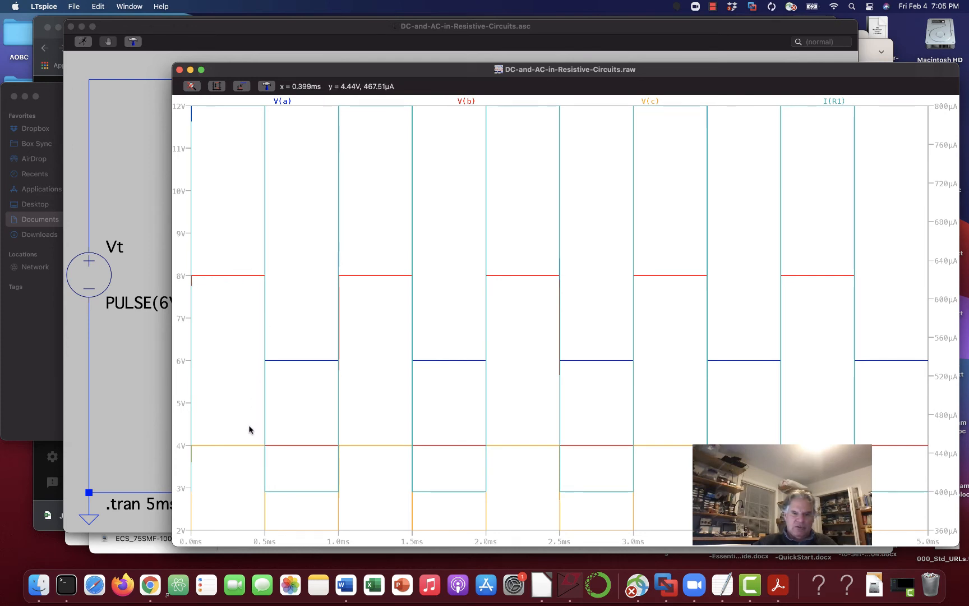
{"action": "mouse_move", "coordinate": [300, 448]}
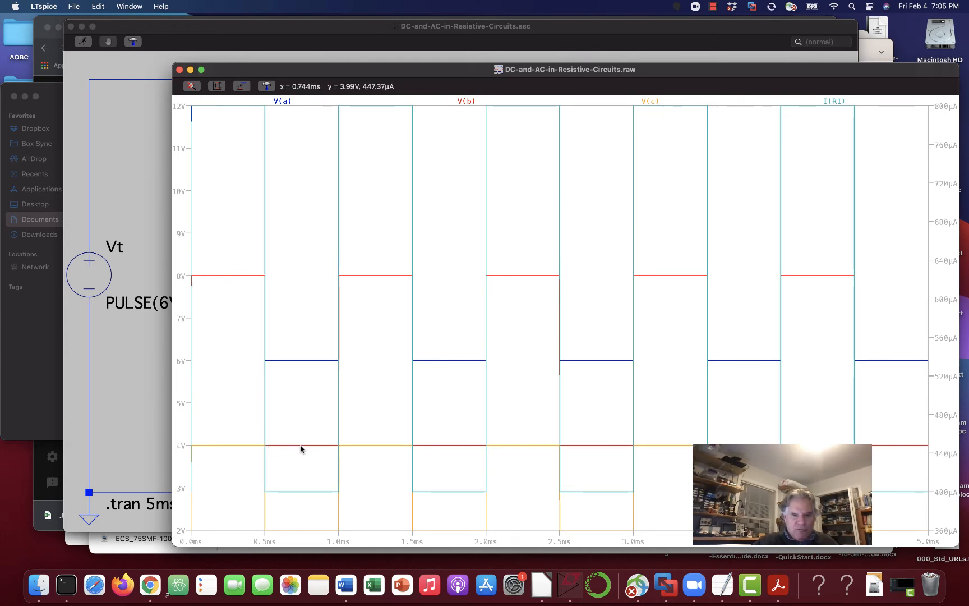
{"action": "mouse_move", "coordinate": [311, 448]}
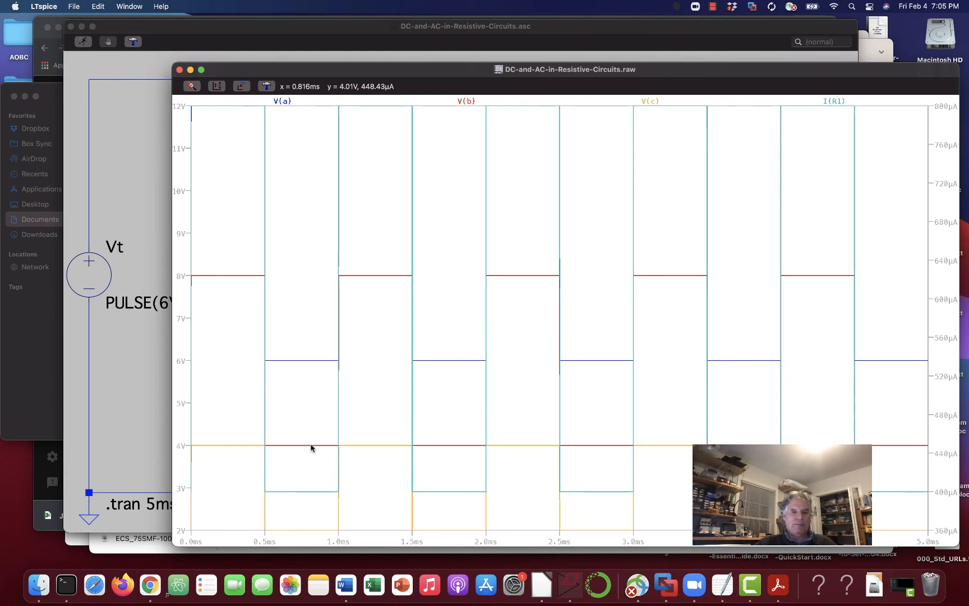
{"action": "mouse_move", "coordinate": [407, 415]}
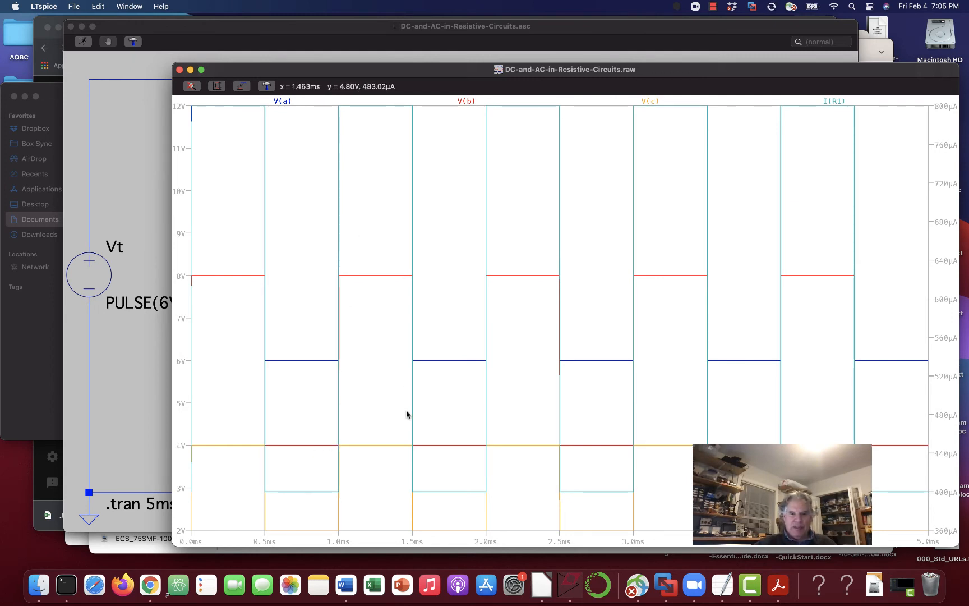
{"action": "mouse_move", "coordinate": [561, 276]}
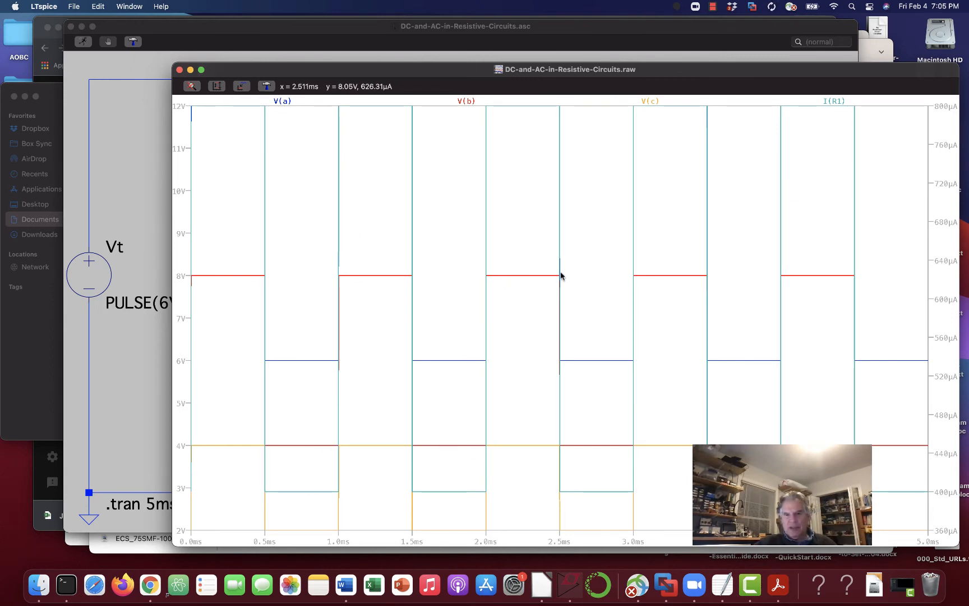
{"action": "mouse_move", "coordinate": [569, 448]}
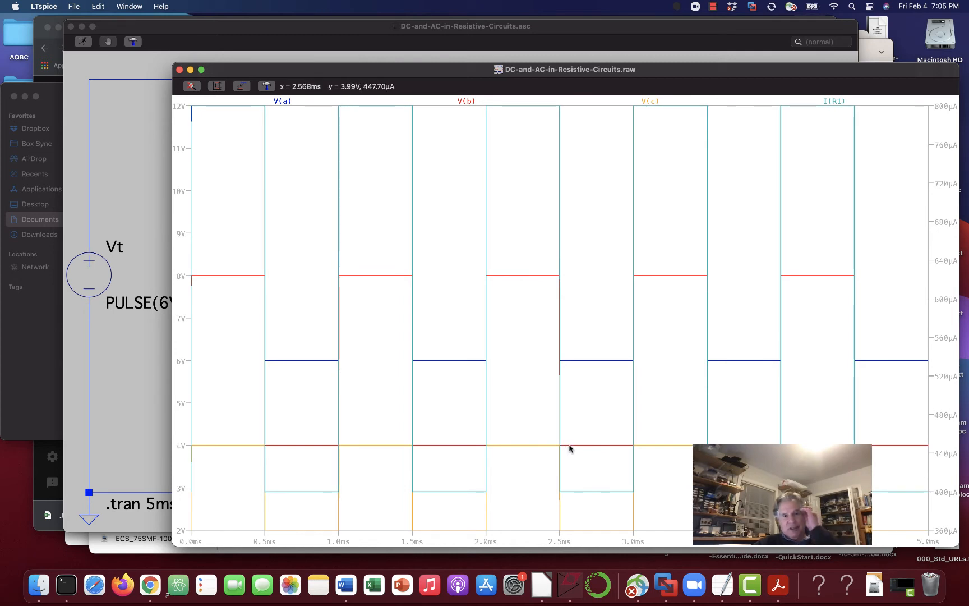
{"action": "mouse_move", "coordinate": [228, 123]}
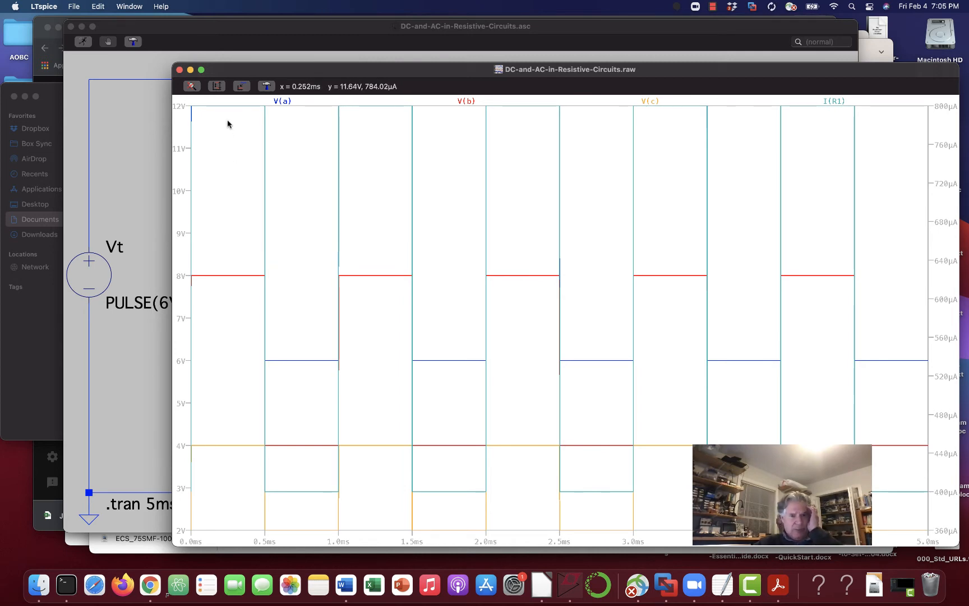
{"action": "mouse_move", "coordinate": [331, 299]}
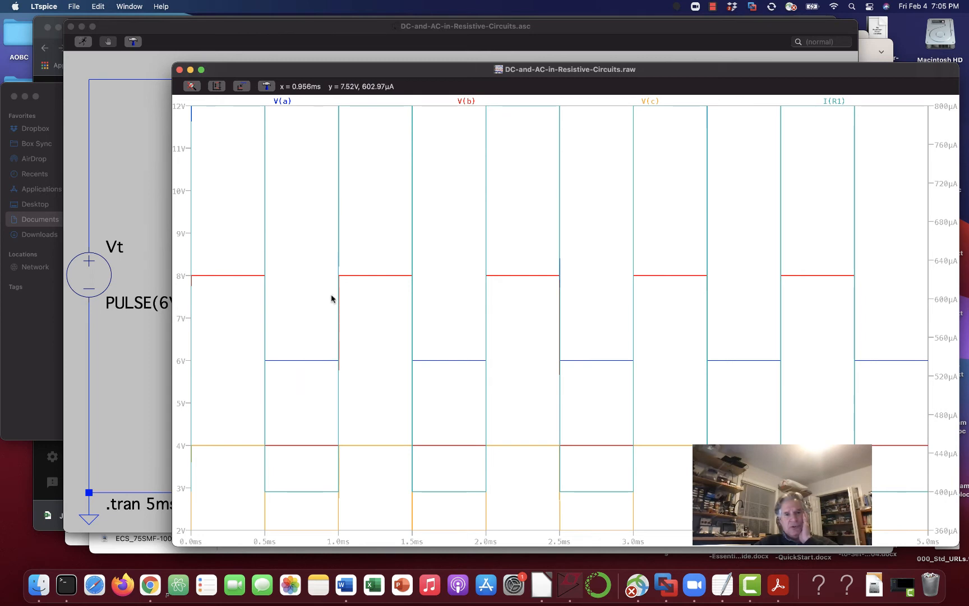
{"action": "mouse_move", "coordinate": [535, 131]}
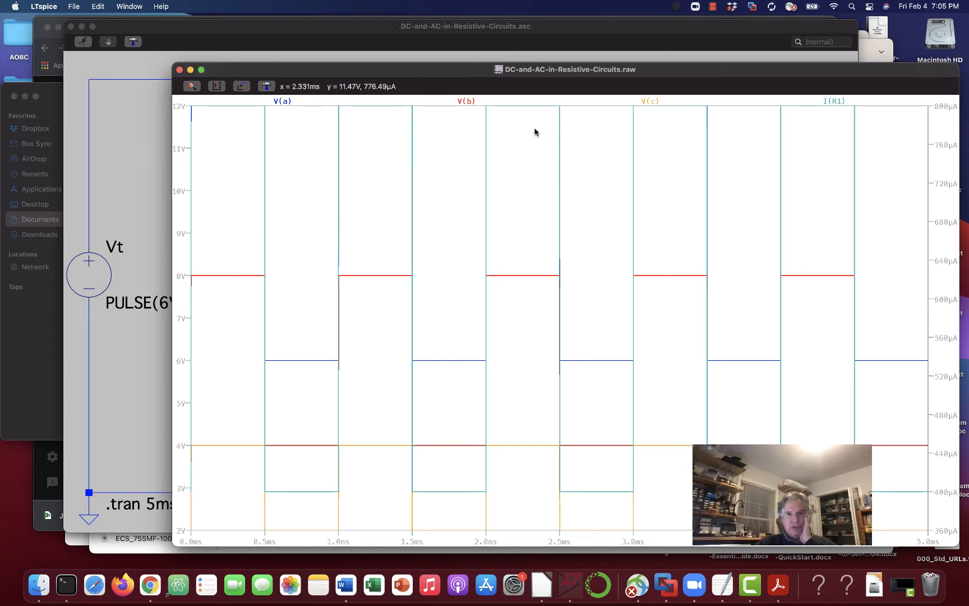
{"action": "mouse_move", "coordinate": [209, 280]}
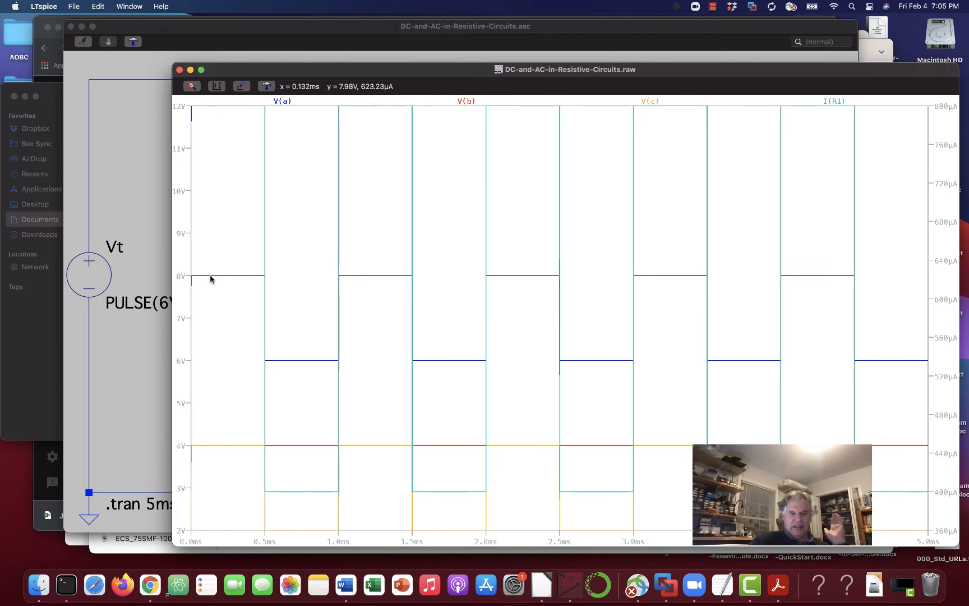
{"action": "mouse_move", "coordinate": [288, 451]}
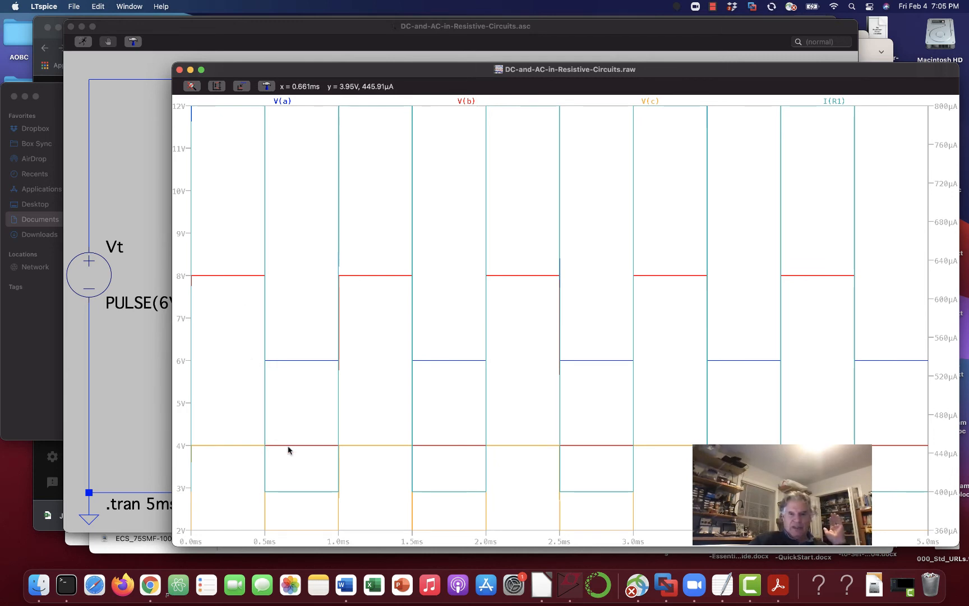
{"action": "mouse_move", "coordinate": [461, 446]}
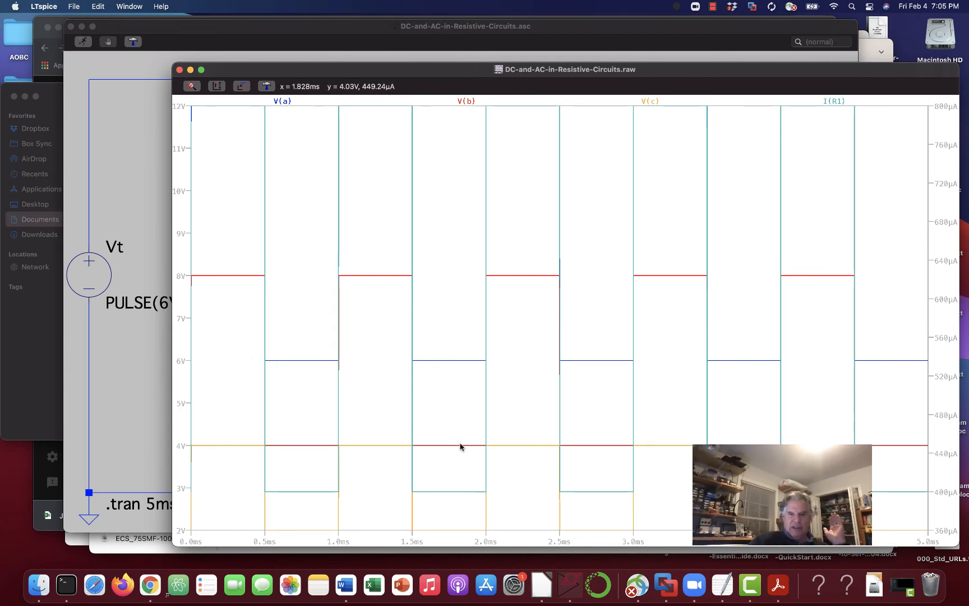
{"action": "mouse_move", "coordinate": [591, 448]}
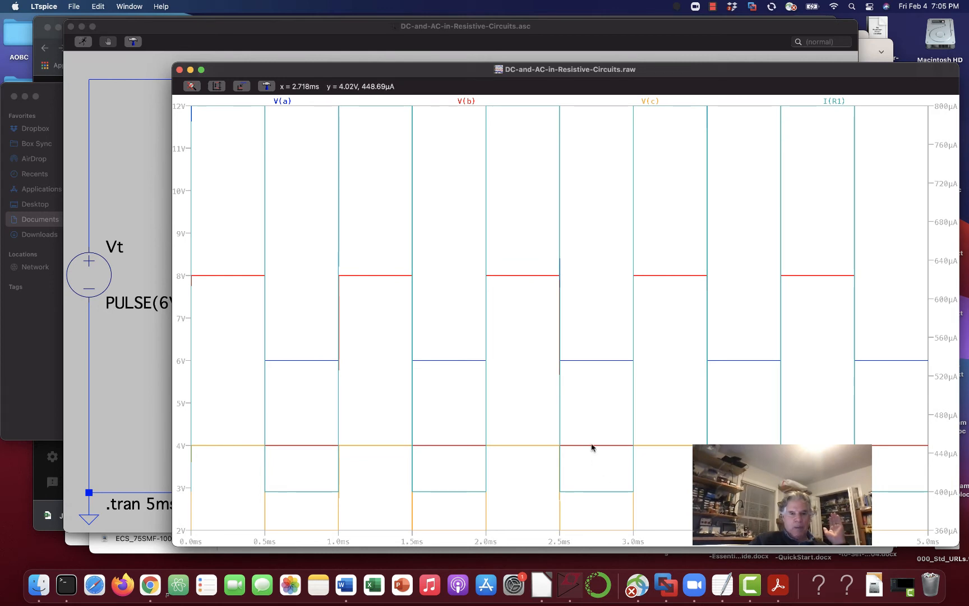
{"action": "mouse_move", "coordinate": [208, 444]}
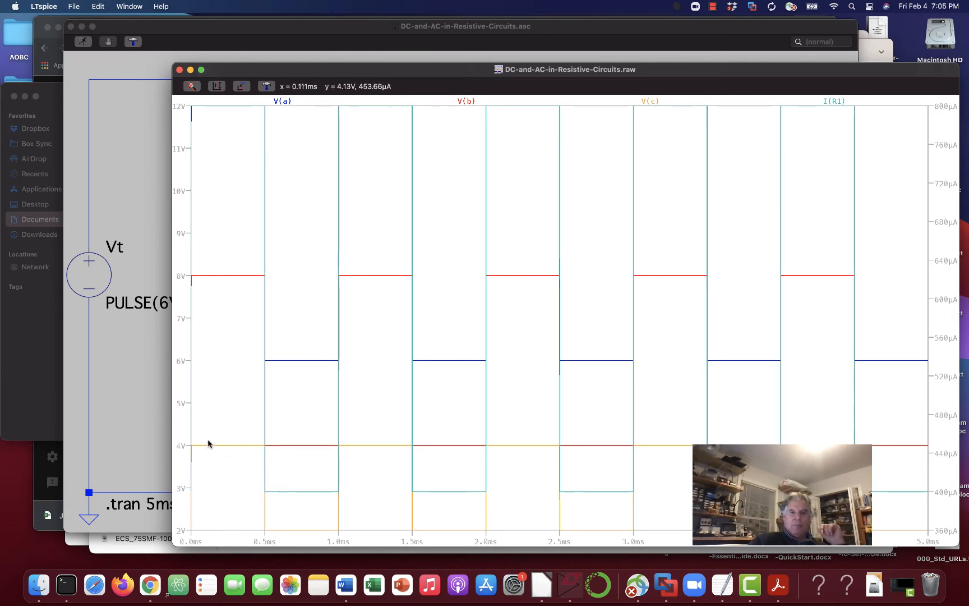
{"action": "mouse_move", "coordinate": [303, 450]}
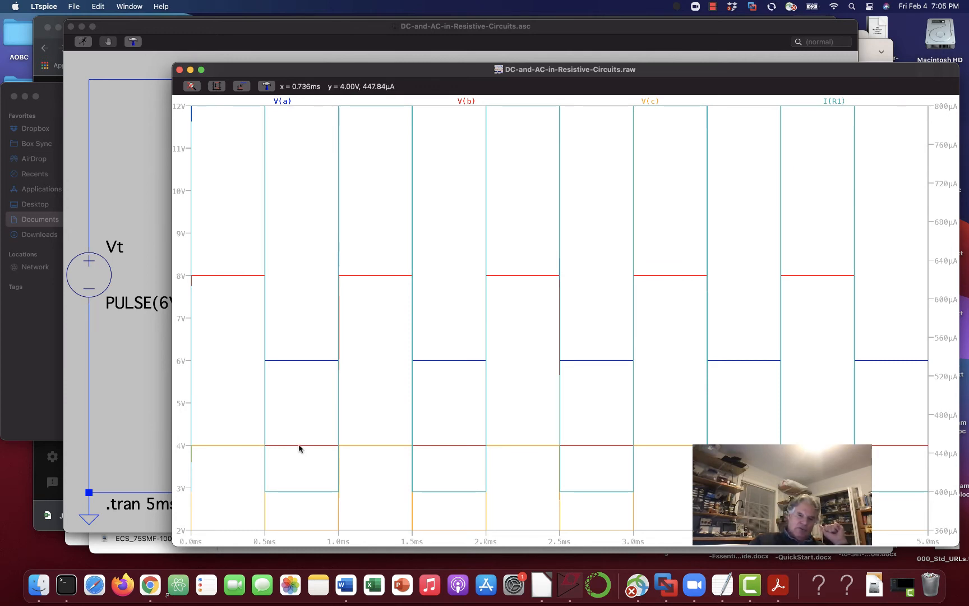
{"action": "mouse_move", "coordinate": [246, 216]}
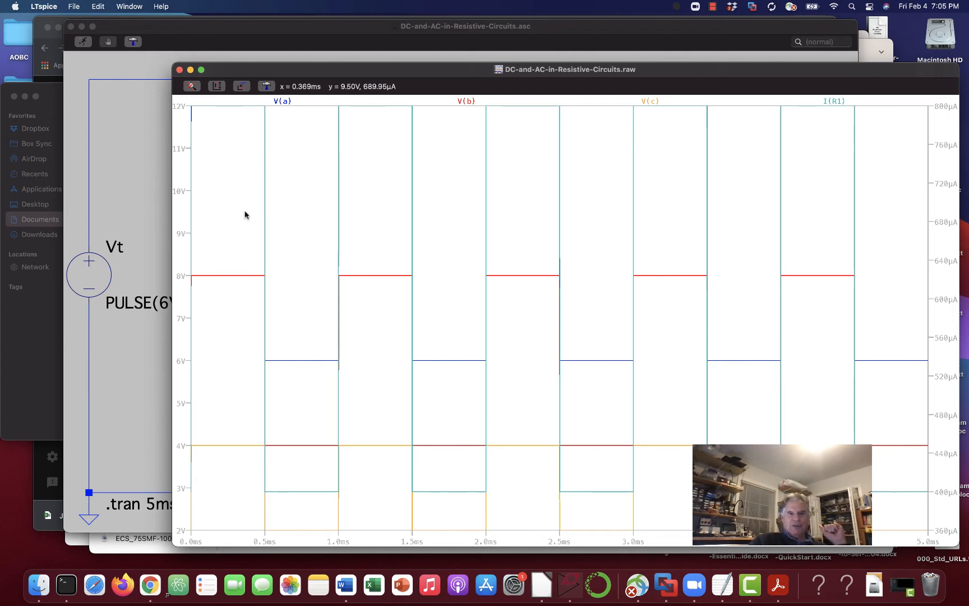
{"action": "mouse_move", "coordinate": [223, 210]}
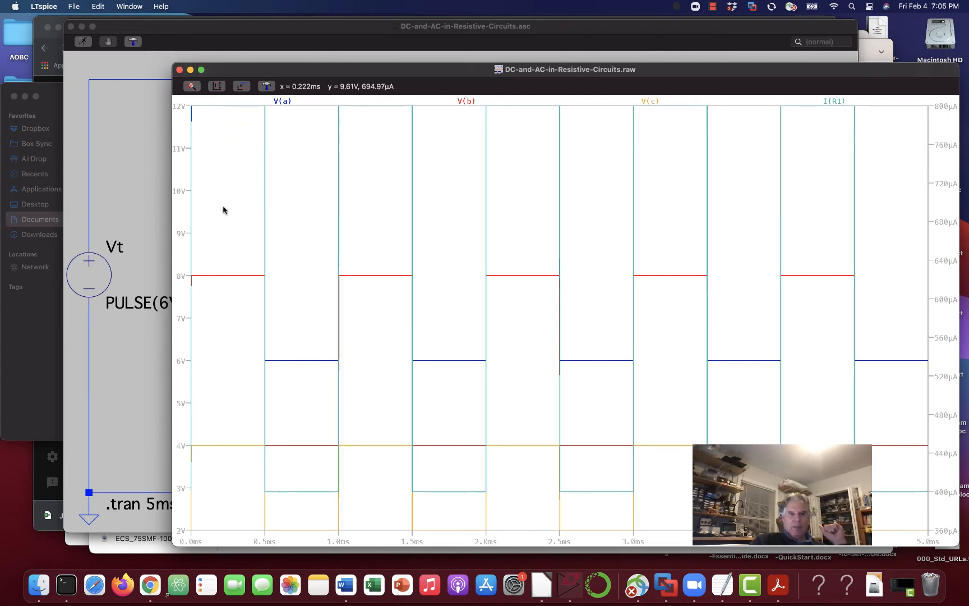
{"action": "mouse_move", "coordinate": [220, 279]}
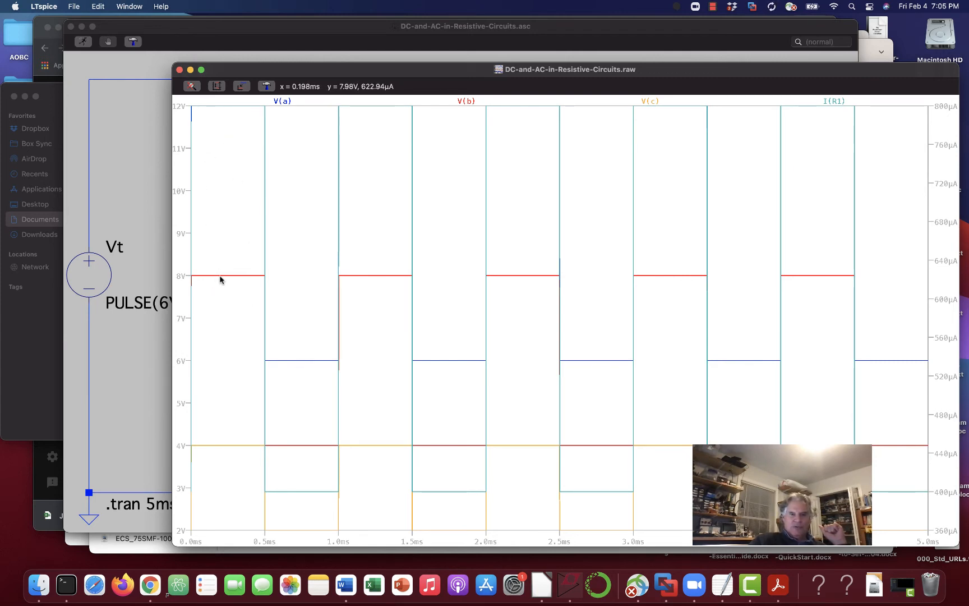
{"action": "mouse_move", "coordinate": [228, 279]}
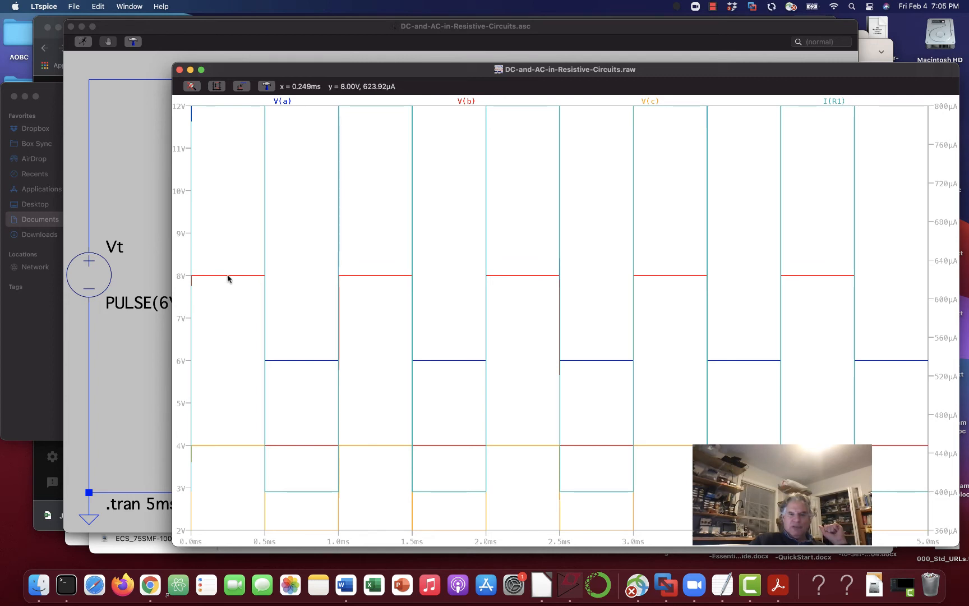
{"action": "mouse_move", "coordinate": [225, 279]}
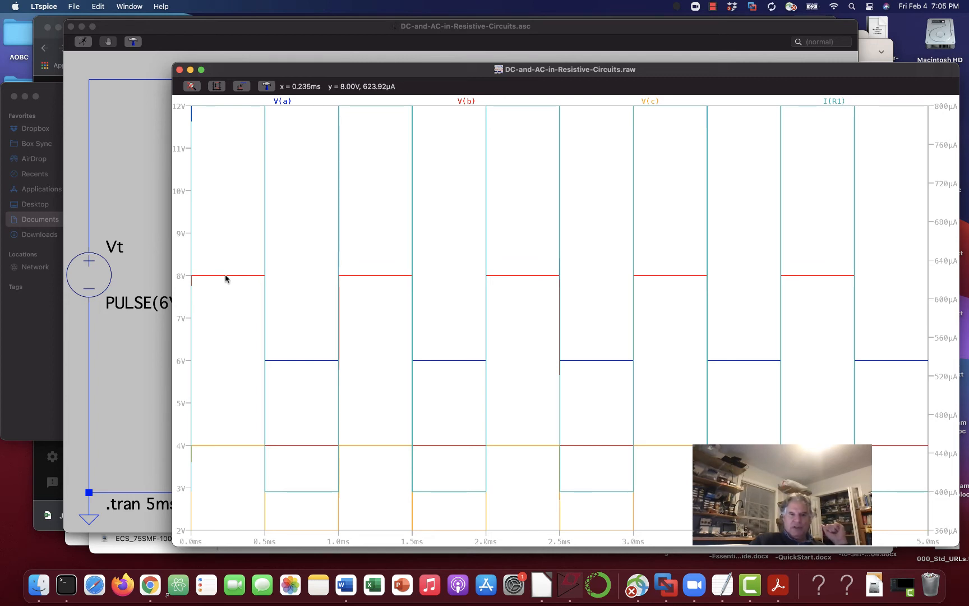
{"action": "mouse_move", "coordinate": [258, 113]}
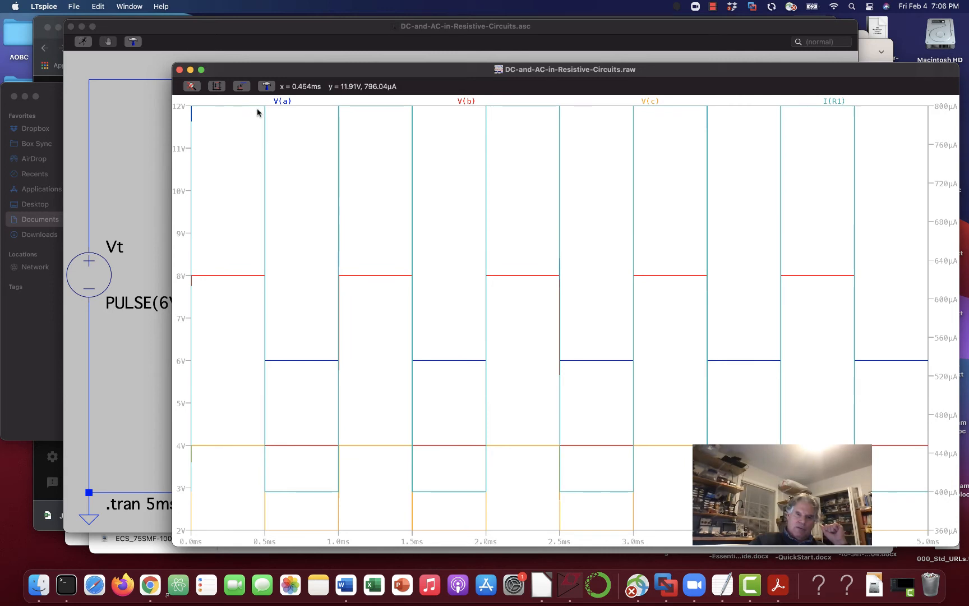
{"action": "mouse_move", "coordinate": [263, 377]}
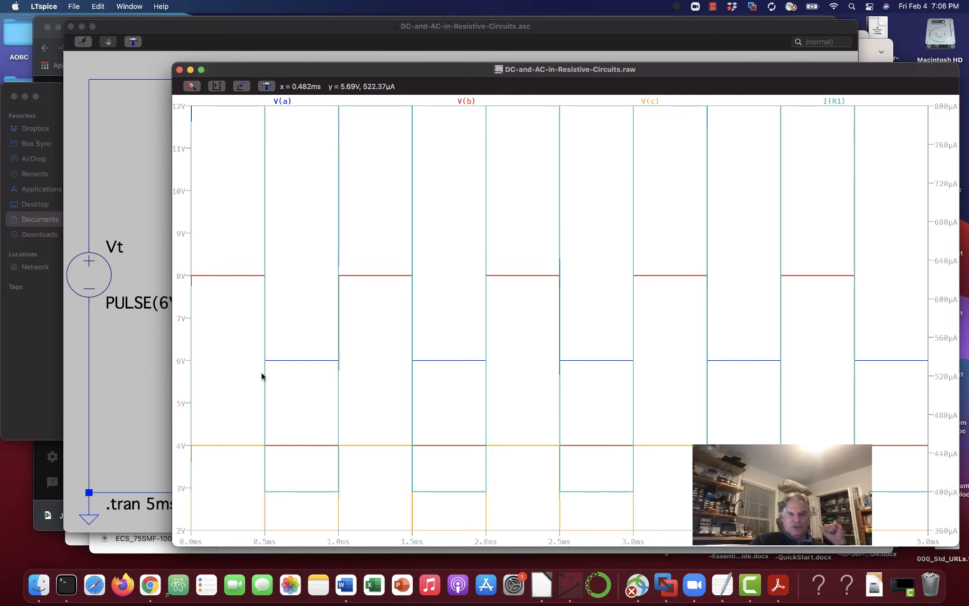
{"action": "mouse_move", "coordinate": [304, 363]}
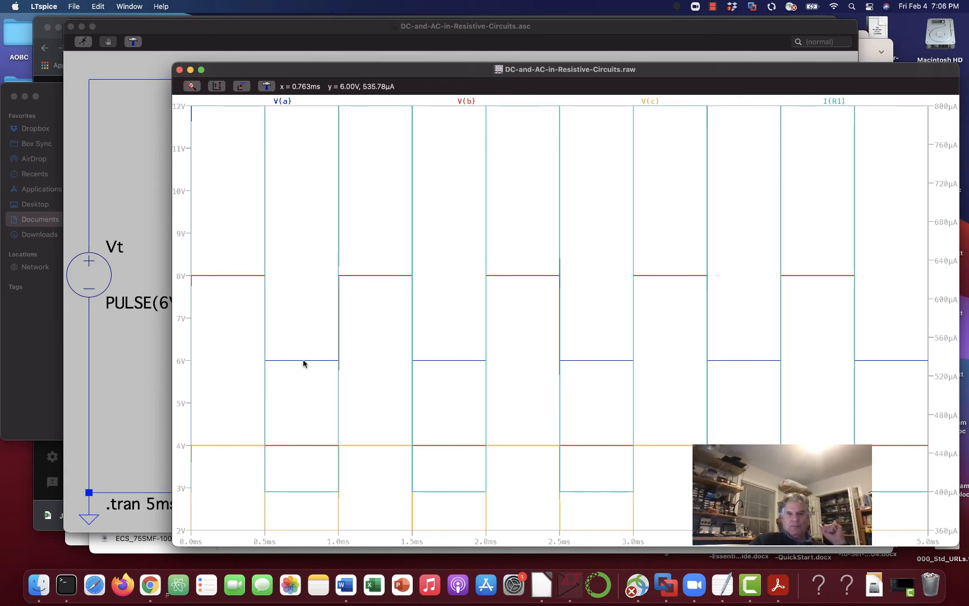
{"action": "mouse_move", "coordinate": [299, 447]}
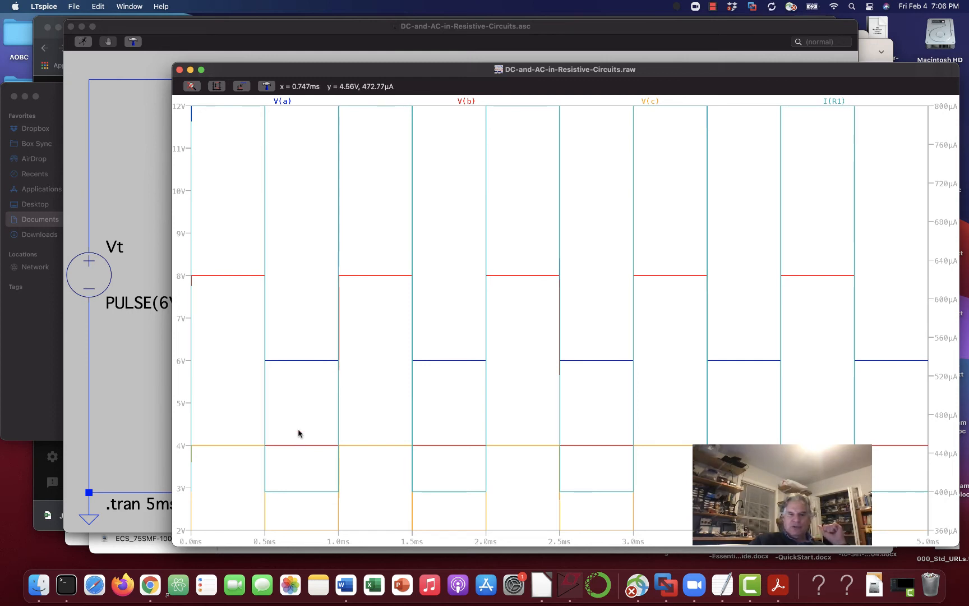
{"action": "mouse_move", "coordinate": [312, 362]}
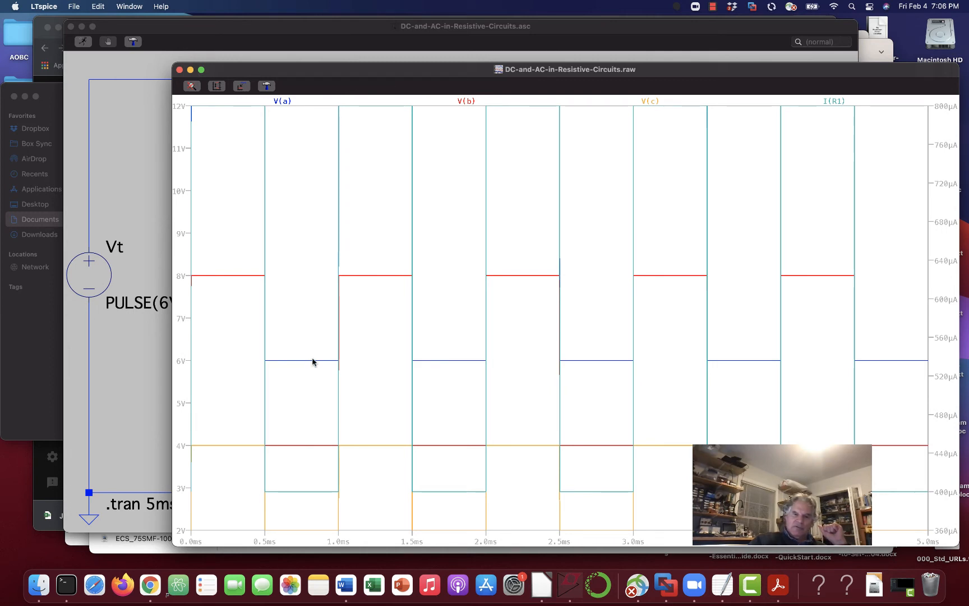
{"action": "mouse_move", "coordinate": [297, 458]}
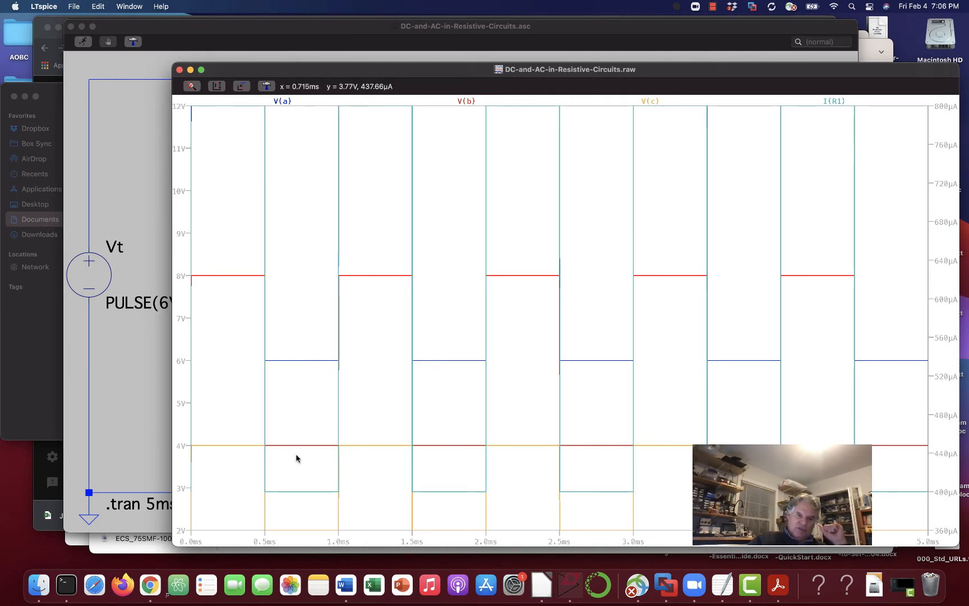
{"action": "mouse_move", "coordinate": [300, 382]}
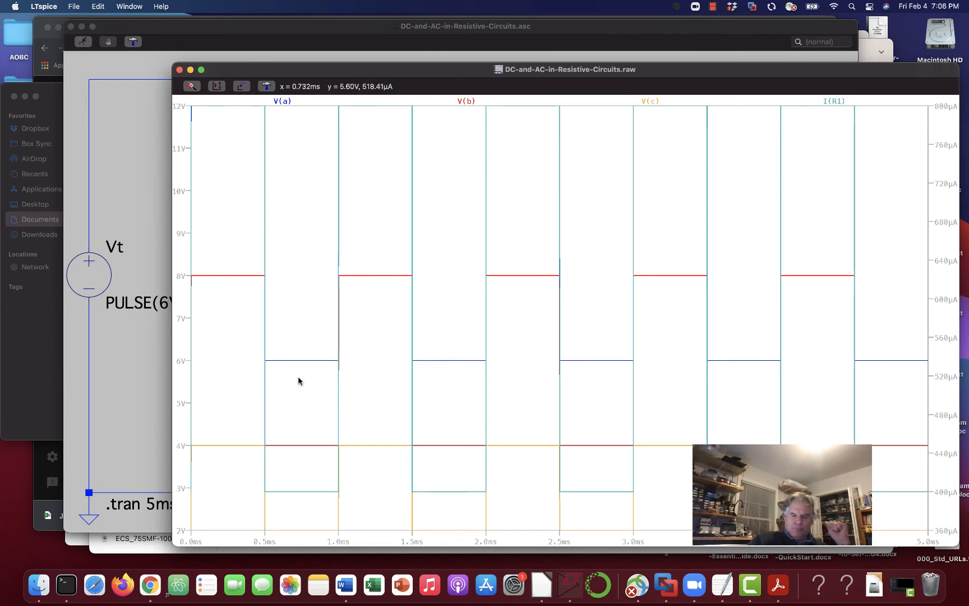
{"action": "mouse_move", "coordinate": [309, 389]}
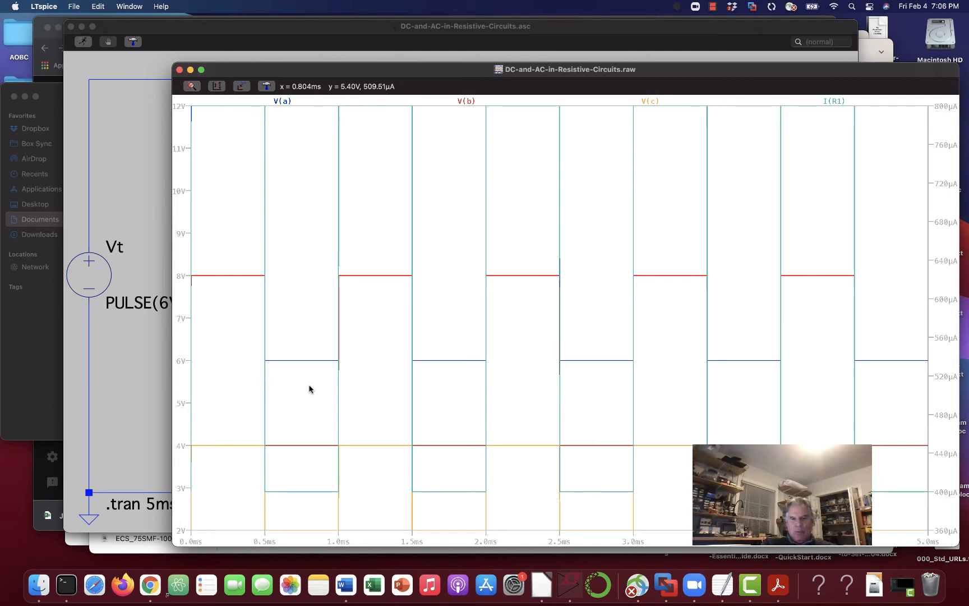
{"action": "mouse_move", "coordinate": [309, 363]}
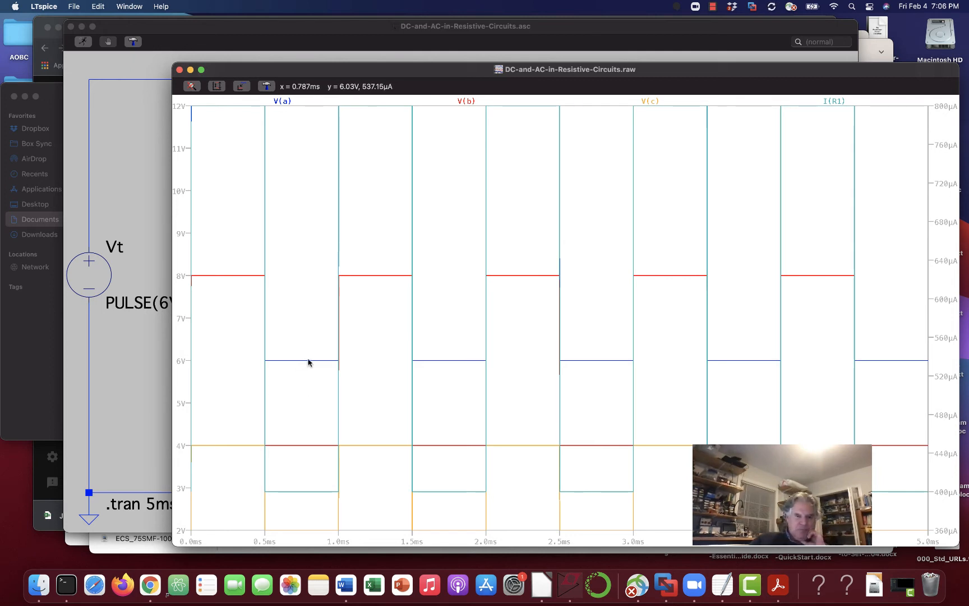
{"action": "mouse_move", "coordinate": [310, 370]}
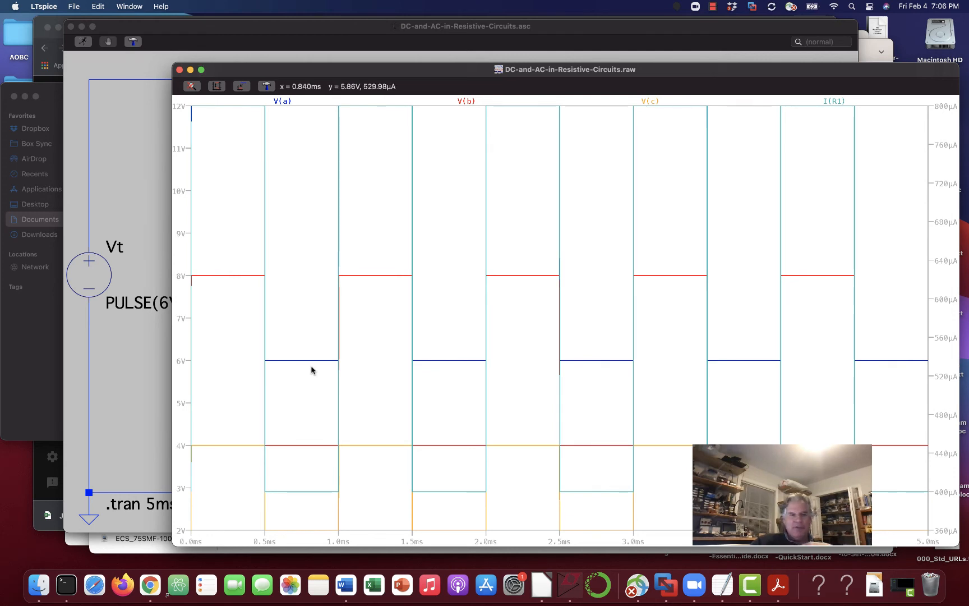
{"action": "mouse_move", "coordinate": [131, 388]}
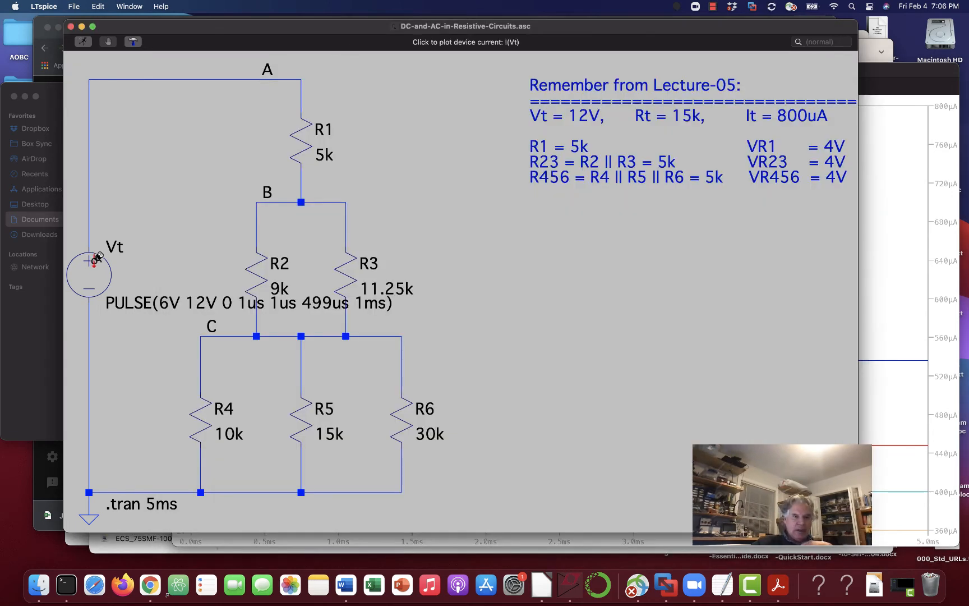
Switch Vt to a SINE source with 6V DC offset and 6V amplitude and apply
{"action": "double_click", "coordinate": [89, 273]}
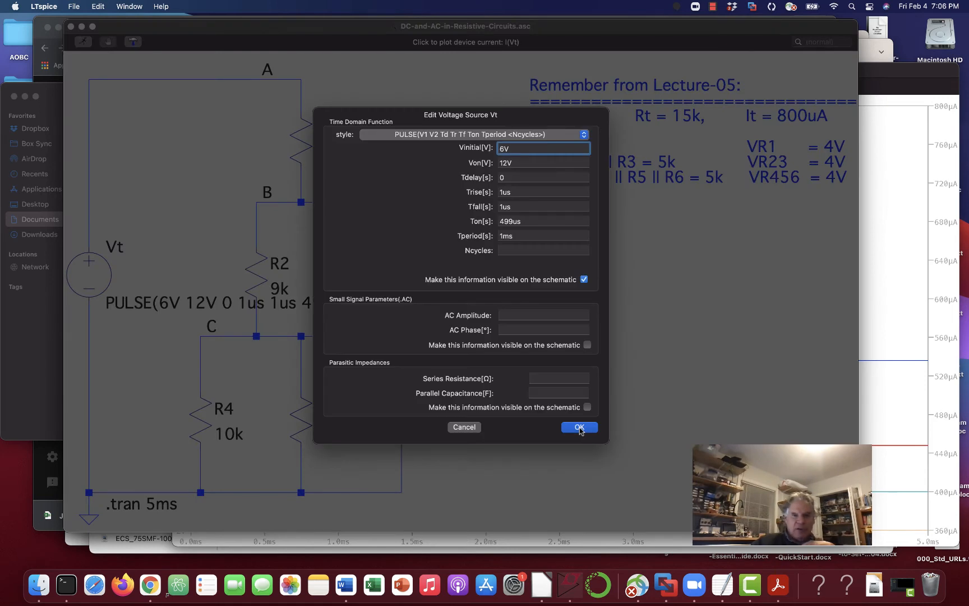
{"action": "mouse_move", "coordinate": [583, 134]}
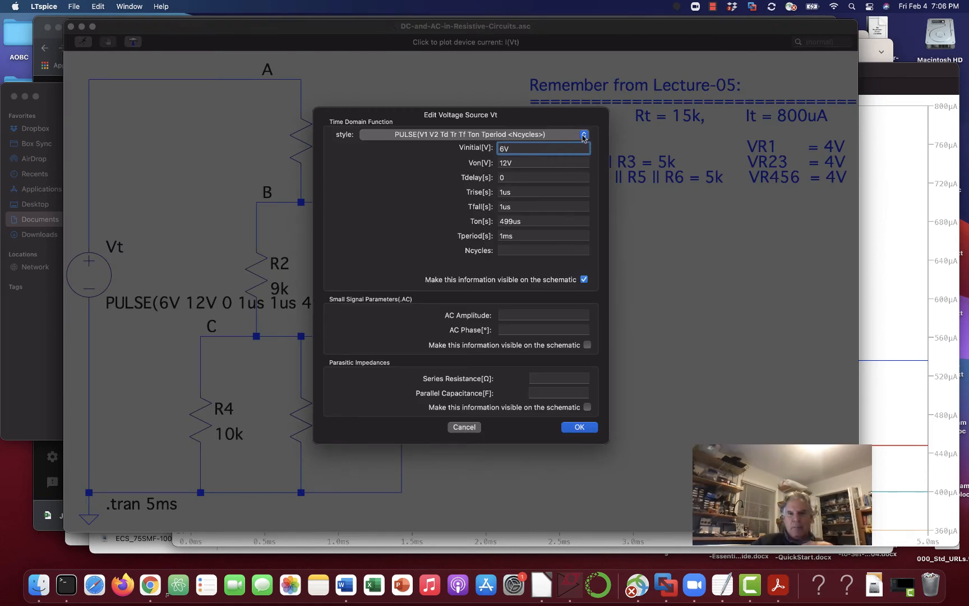
{"action": "left_click", "coordinate": [582, 135]}
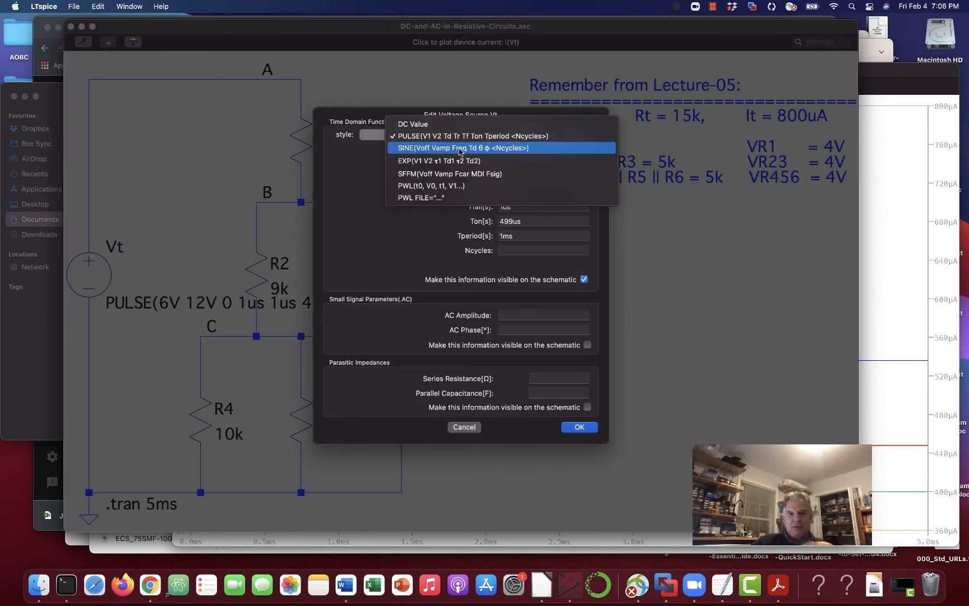
{"action": "left_click", "coordinate": [462, 148]}
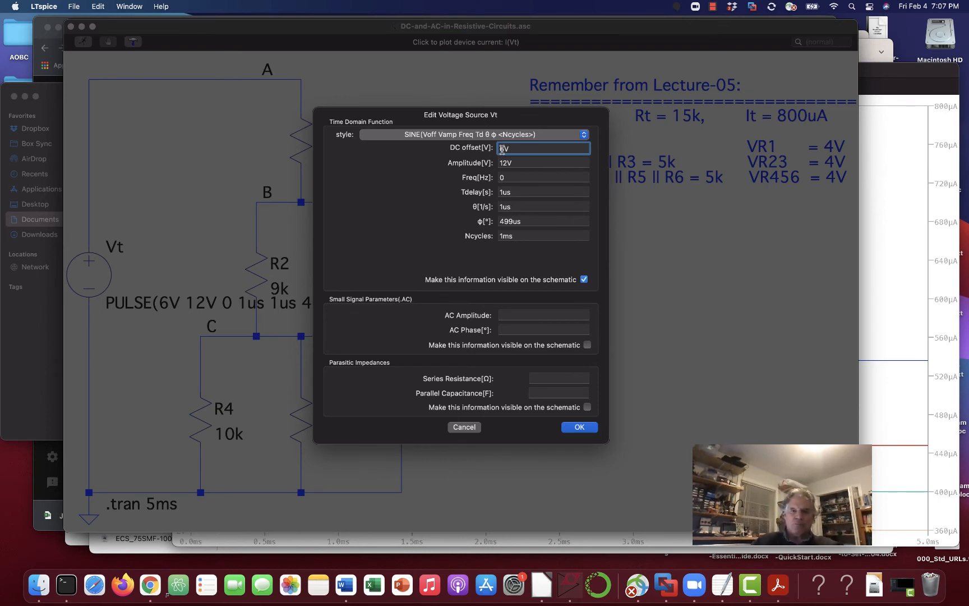
{"action": "type", "text": "6V"}
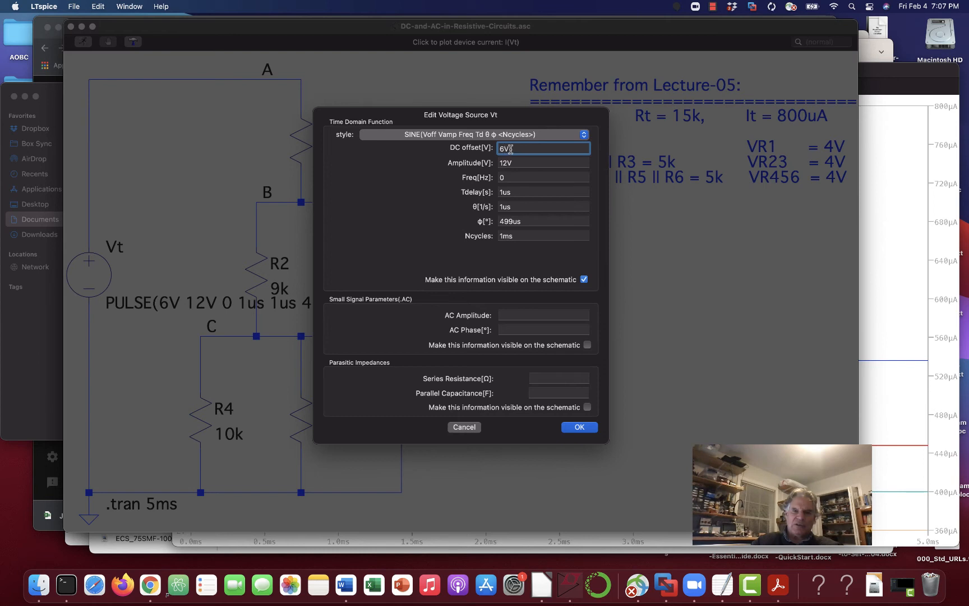
{"action": "left_click", "coordinate": [543, 162]}
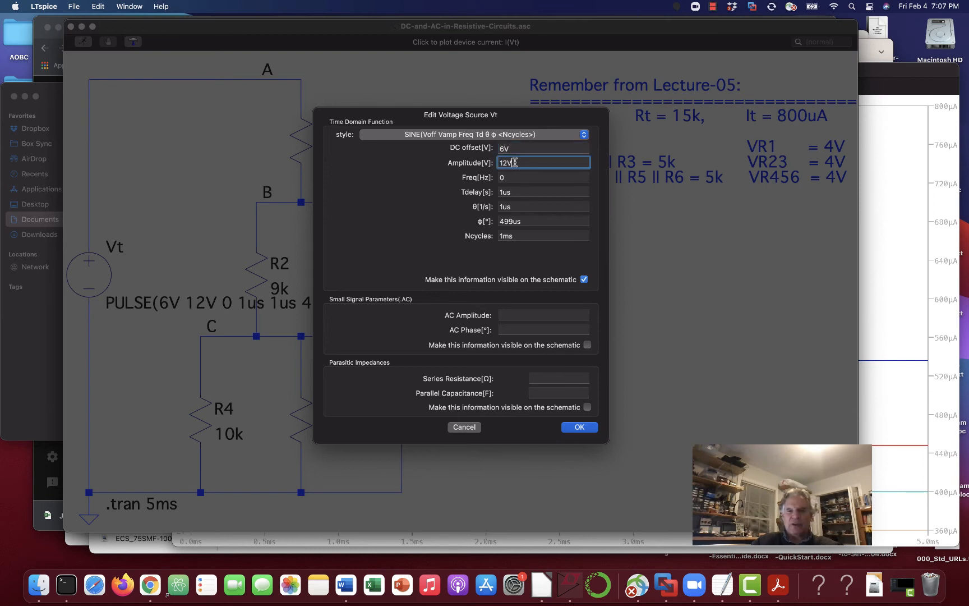
{"action": "type", "text": "6V"}
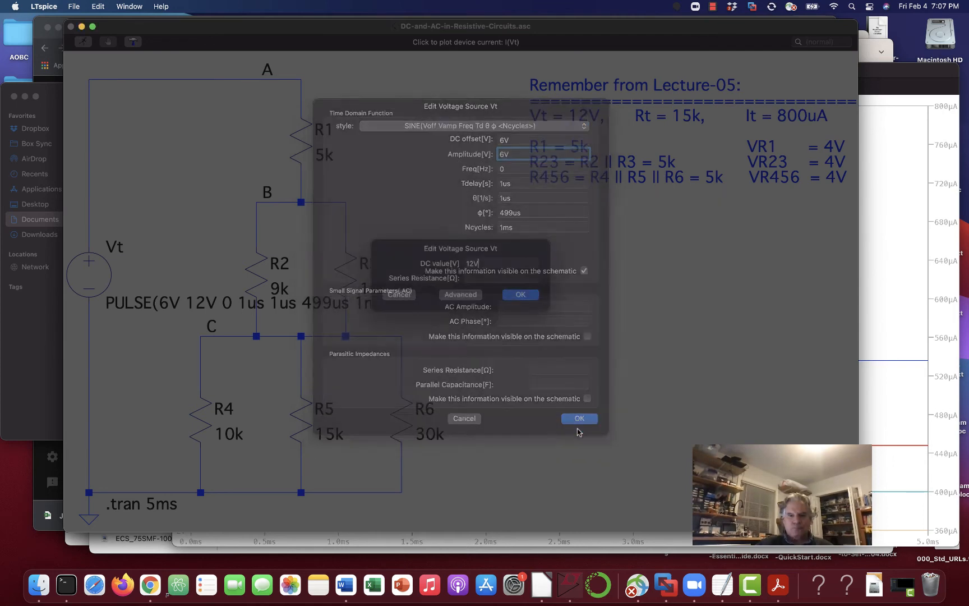
{"action": "left_click", "coordinate": [577, 417]}
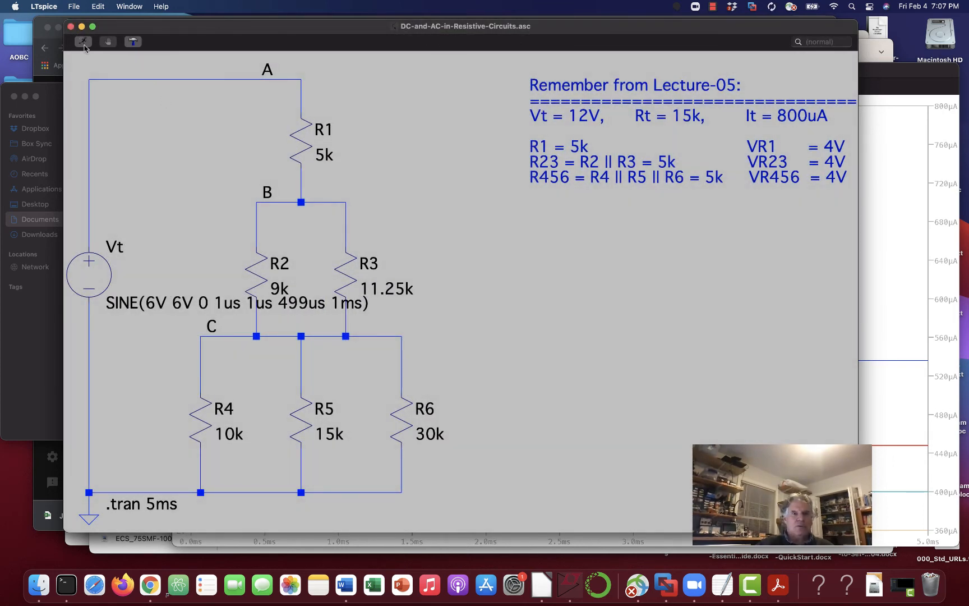
Rerun the simulation with the sine source, giving flat node voltage traces
{"action": "left_click", "coordinate": [82, 41]}
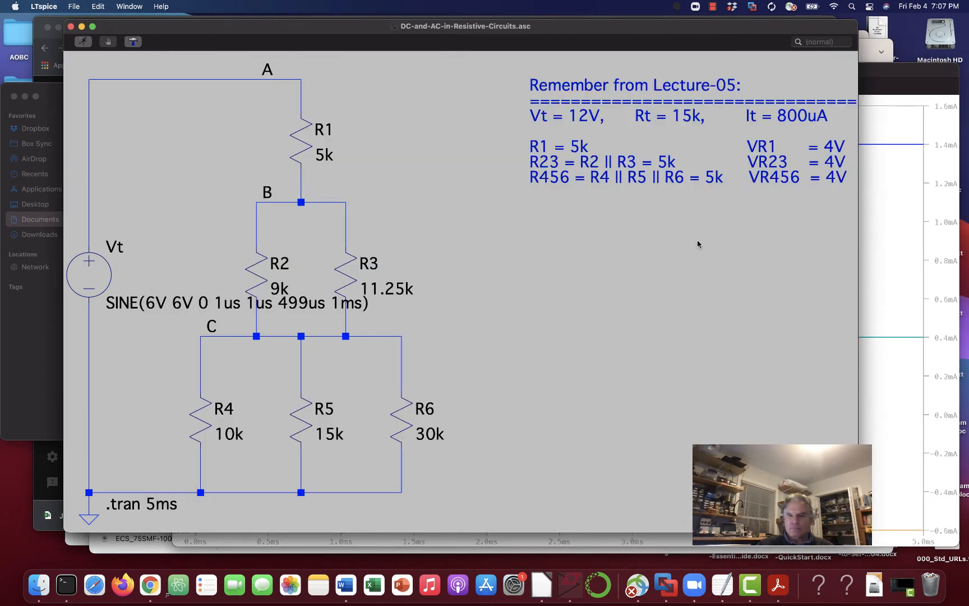
{"action": "mouse_move", "coordinate": [254, 74]}
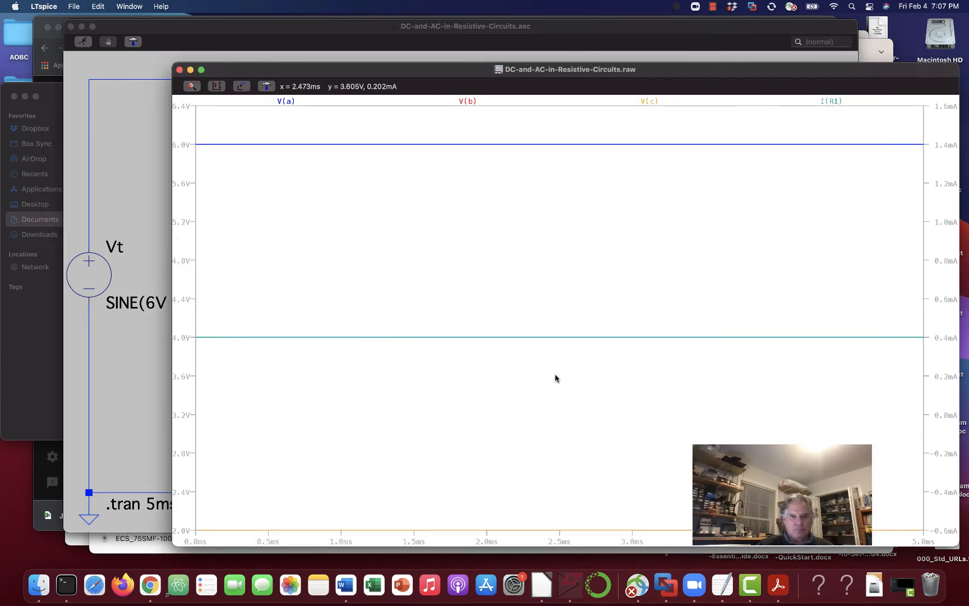
{"action": "mouse_move", "coordinate": [185, 251]}
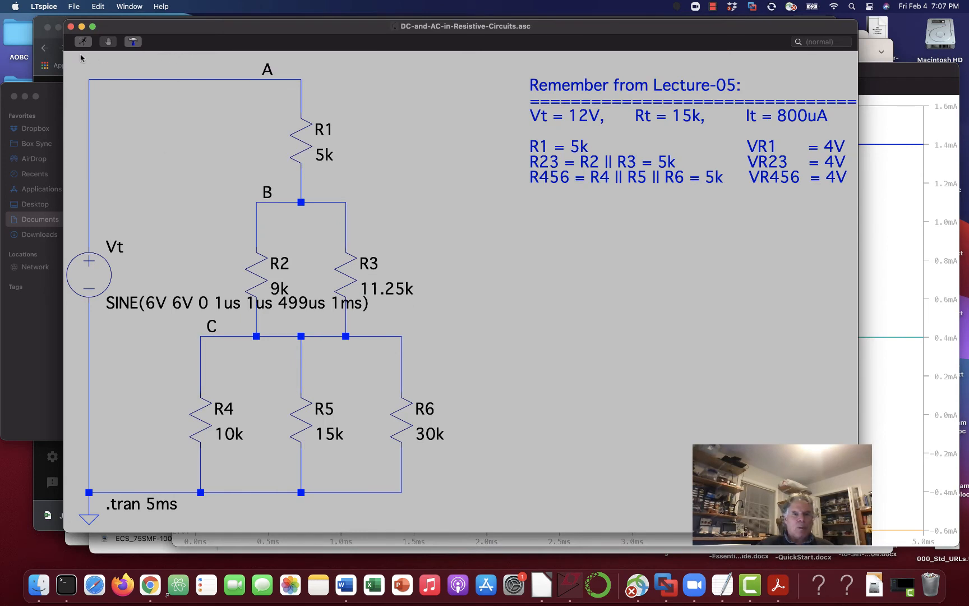
{"action": "mouse_move", "coordinate": [173, 422]}
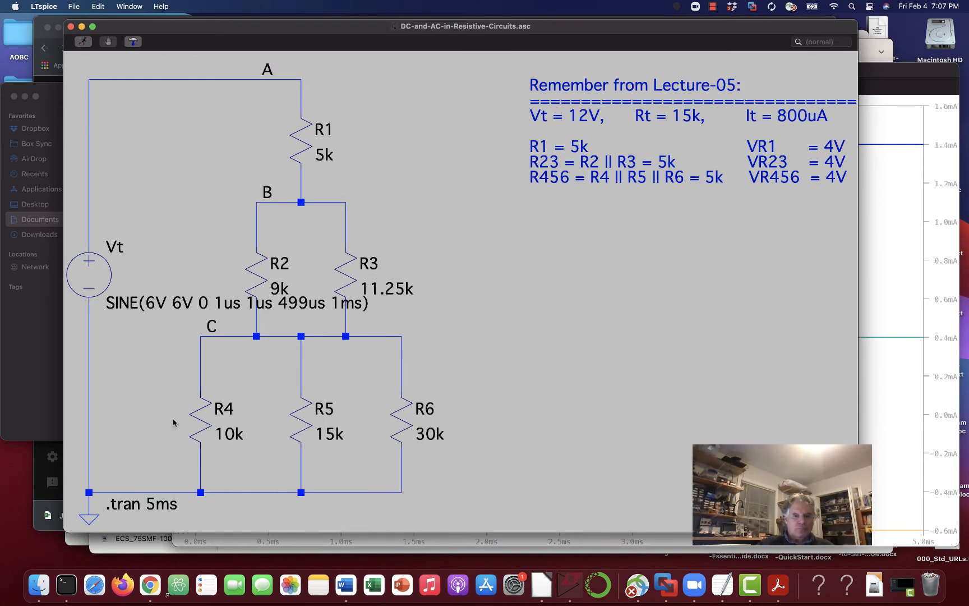
{"action": "mouse_move", "coordinate": [89, 273]}
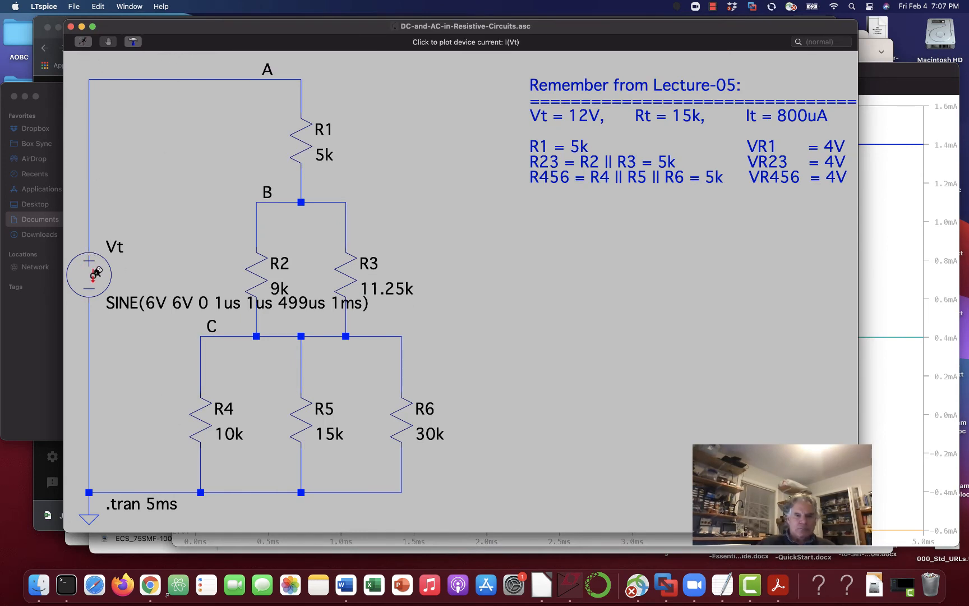
Give Vt a 1kHz frequency, zero Tdelay, cleared Ncycles, yielding SINE(6V 6V 1kHz 0 0 0)
{"action": "double_click", "coordinate": [89, 275]}
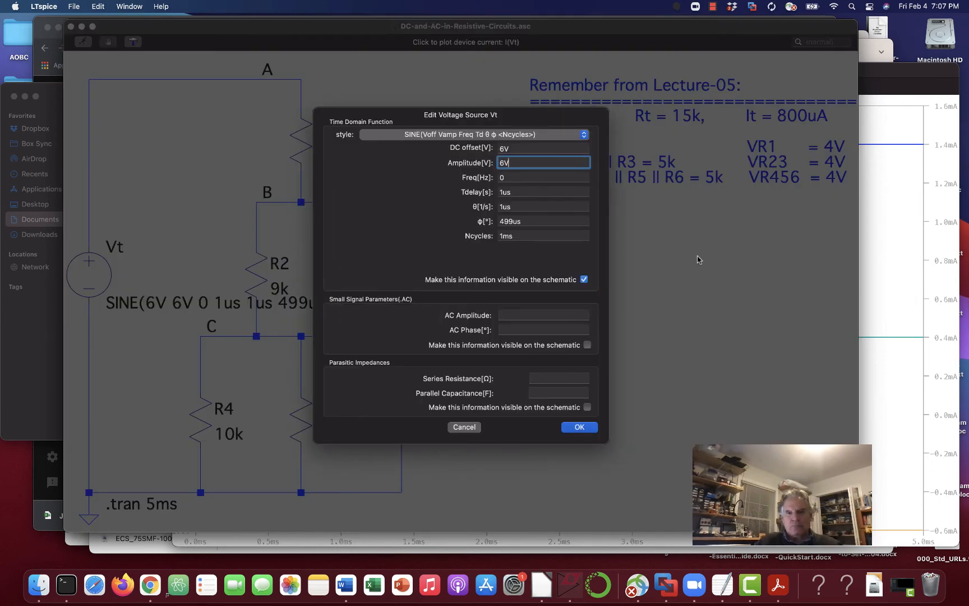
{"action": "mouse_move", "coordinate": [529, 184]}
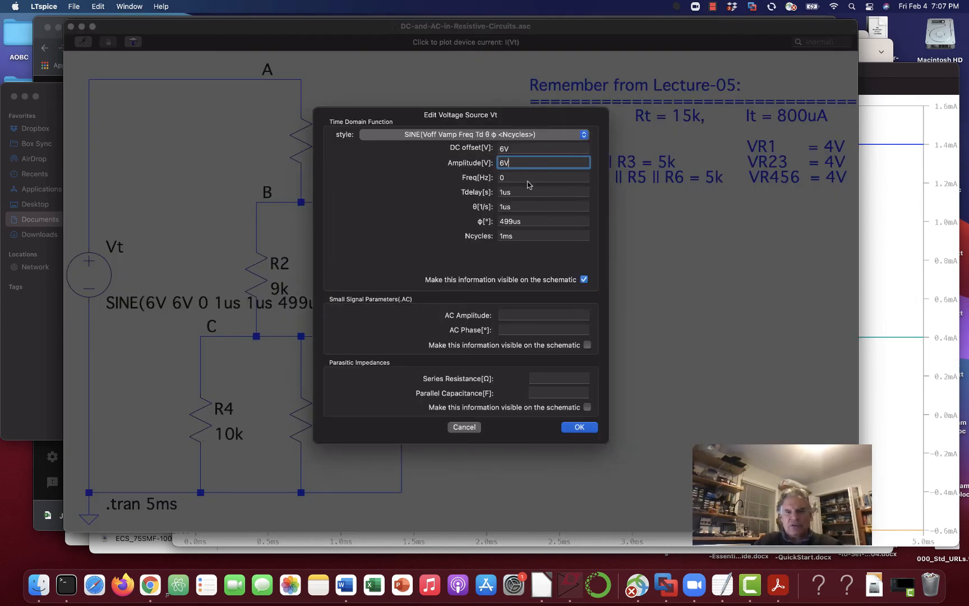
{"action": "left_click", "coordinate": [543, 178]}
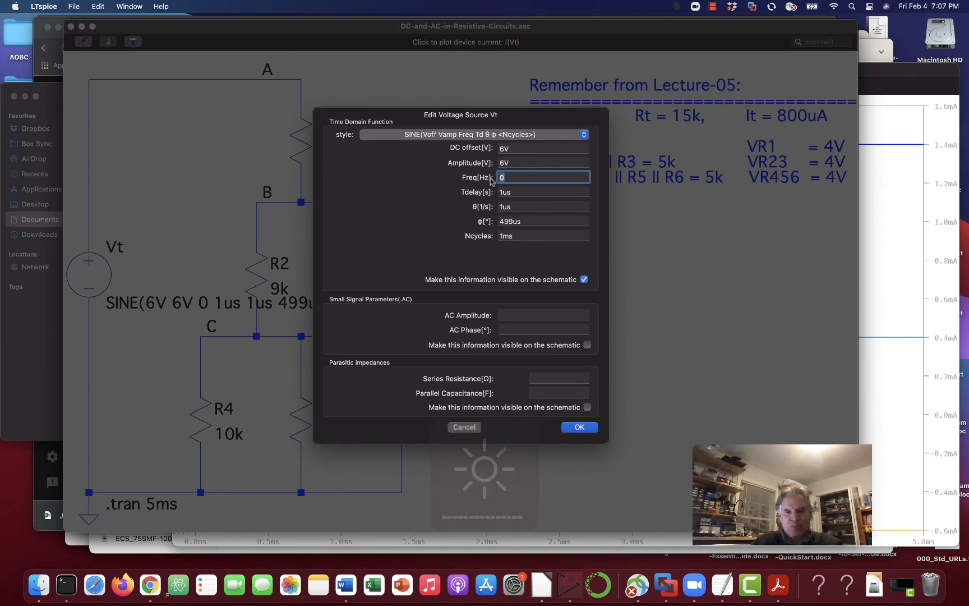
{"action": "type", "text": "1k"}
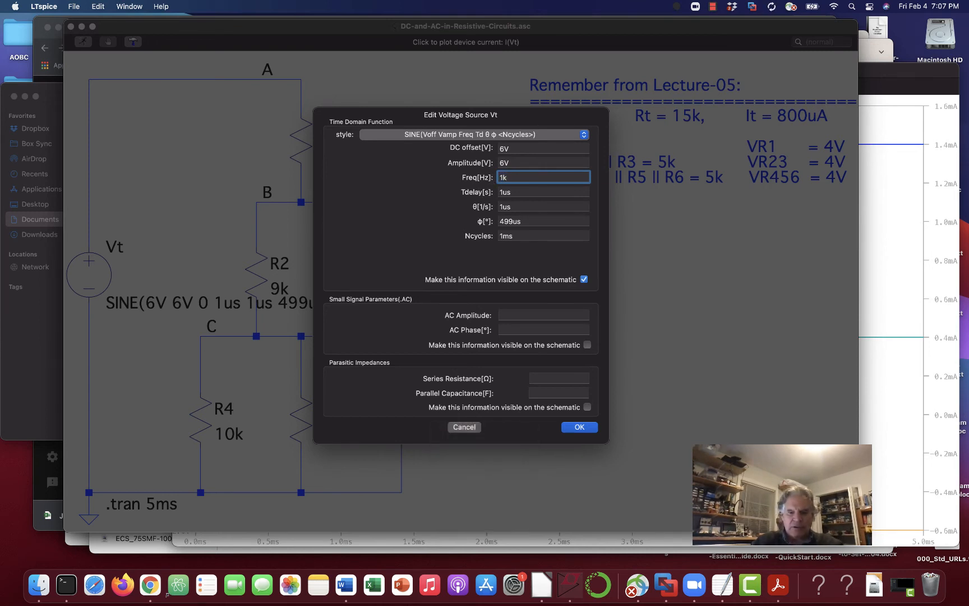
{"action": "type", "text": "Hz"}
{"action": "left_click", "coordinate": [543, 192]}
{"action": "type", "text": "0"}
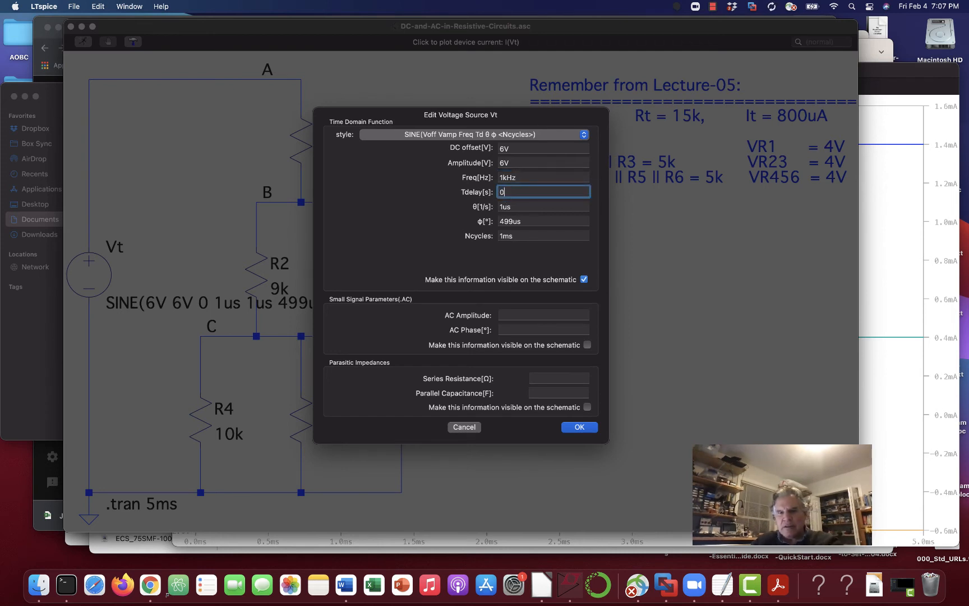
{"action": "left_click", "coordinate": [543, 207]}
{"action": "type", "text": "0"}
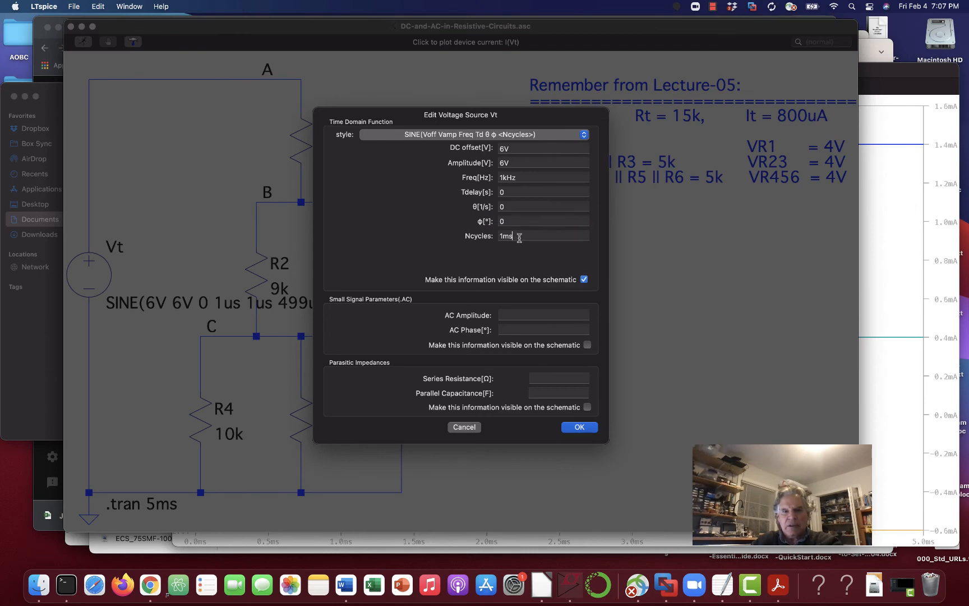
{"action": "triple_click", "coordinate": [543, 236]}
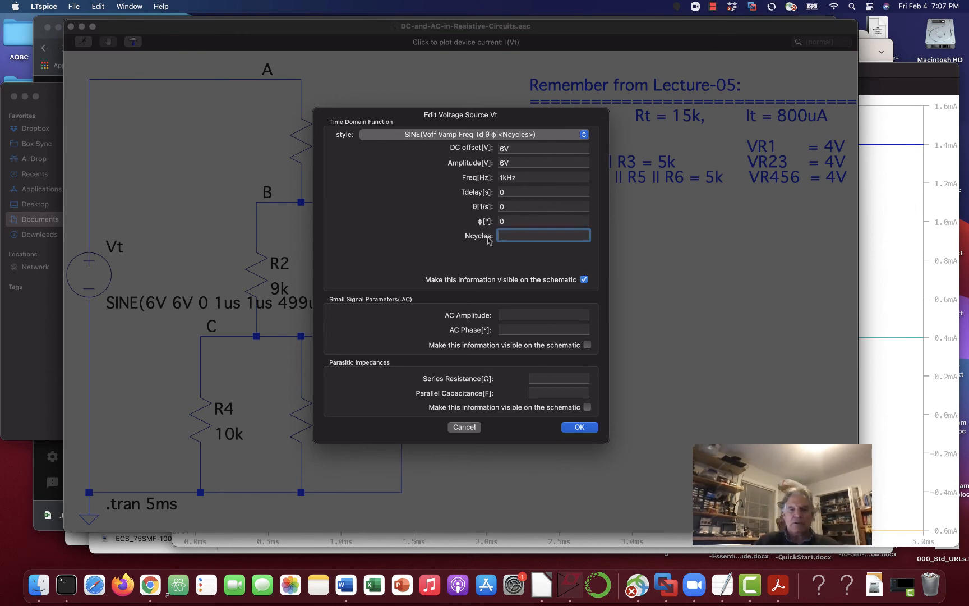
{"action": "left_click", "coordinate": [577, 426]}
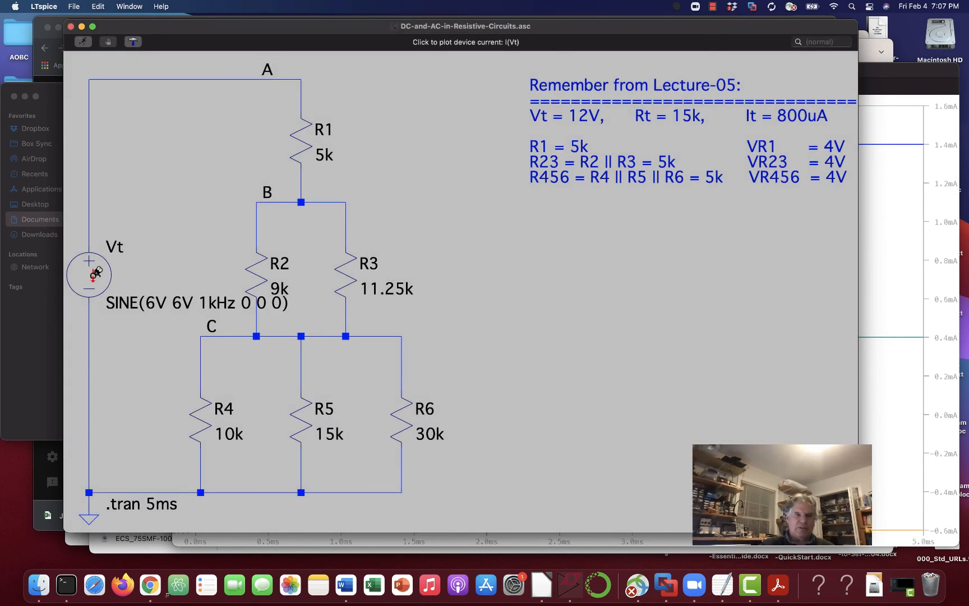
Rerun the simulation to plot V(a) 0–12V, V(b) 0–8V, V(c) 0–4V and I(R1) over 5 ms
{"action": "left_click", "coordinate": [81, 42]}
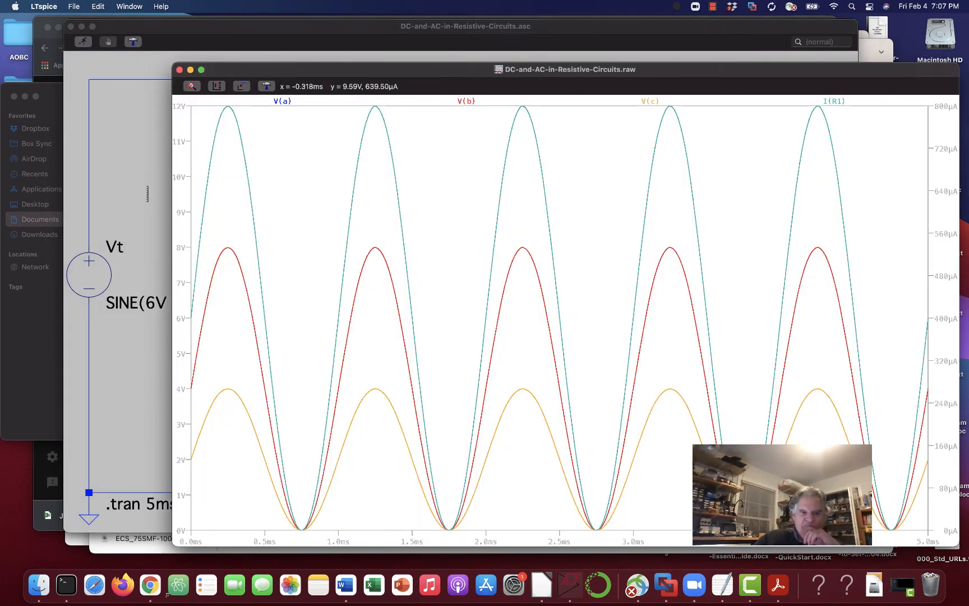
{"action": "mouse_move", "coordinate": [193, 320]}
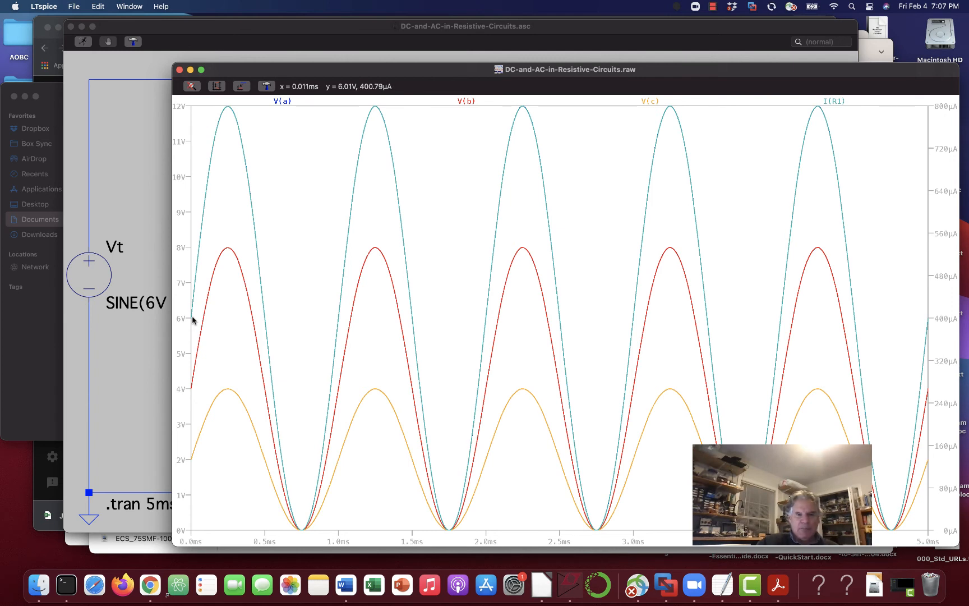
{"action": "mouse_move", "coordinate": [191, 320]}
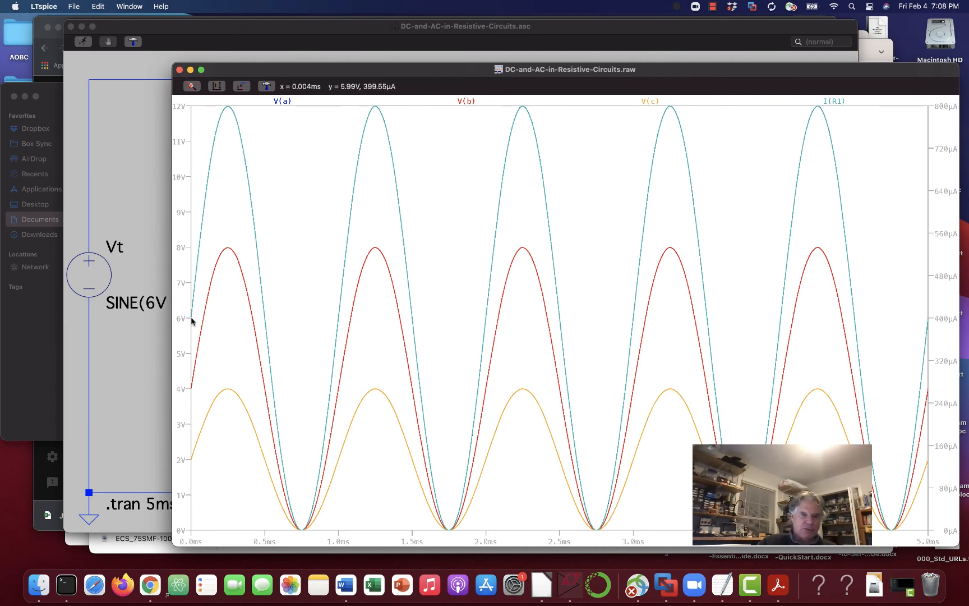
{"action": "mouse_move", "coordinate": [212, 123]}
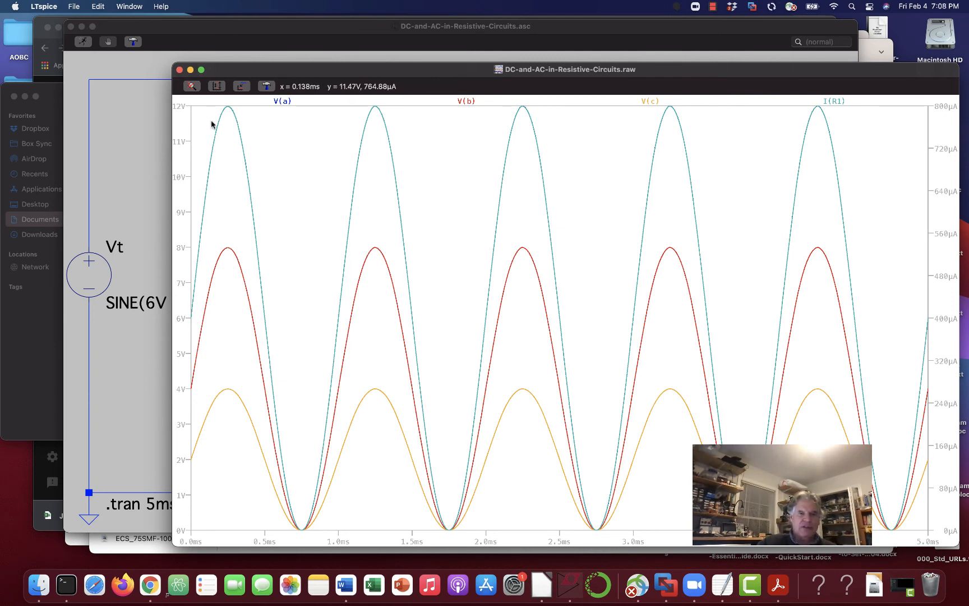
{"action": "mouse_move", "coordinate": [334, 427]}
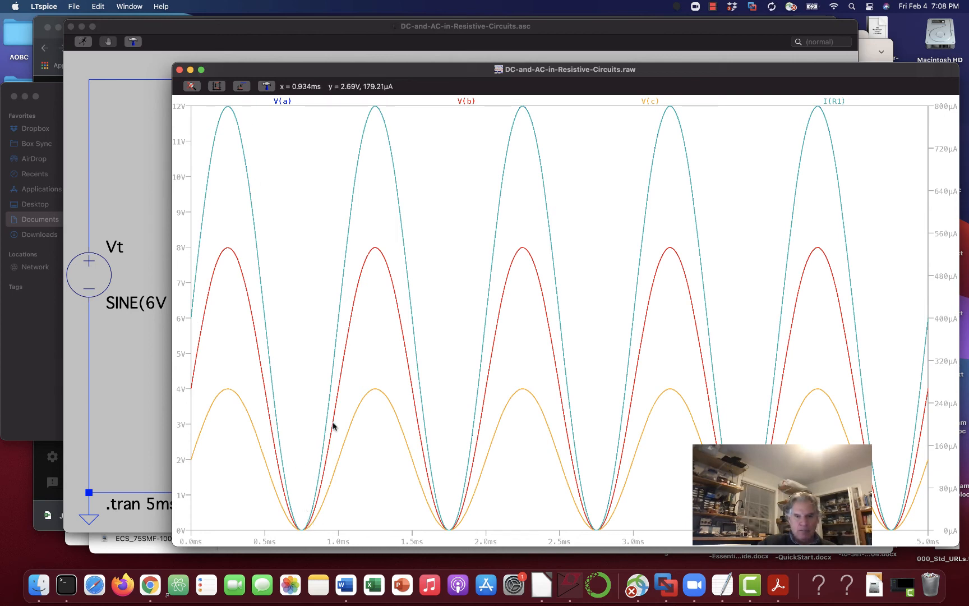
{"action": "mouse_move", "coordinate": [340, 275]}
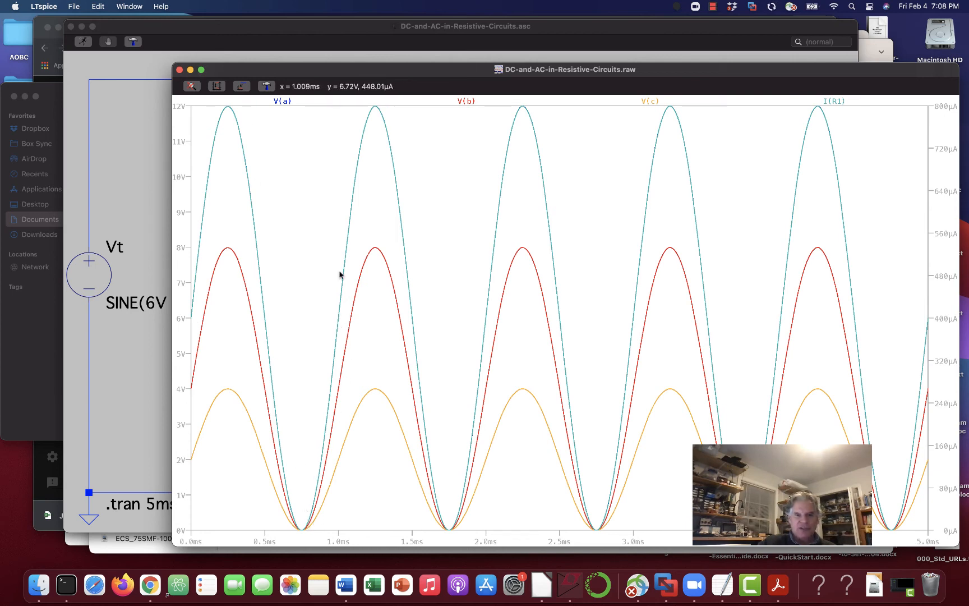
{"action": "mouse_move", "coordinate": [592, 440]}
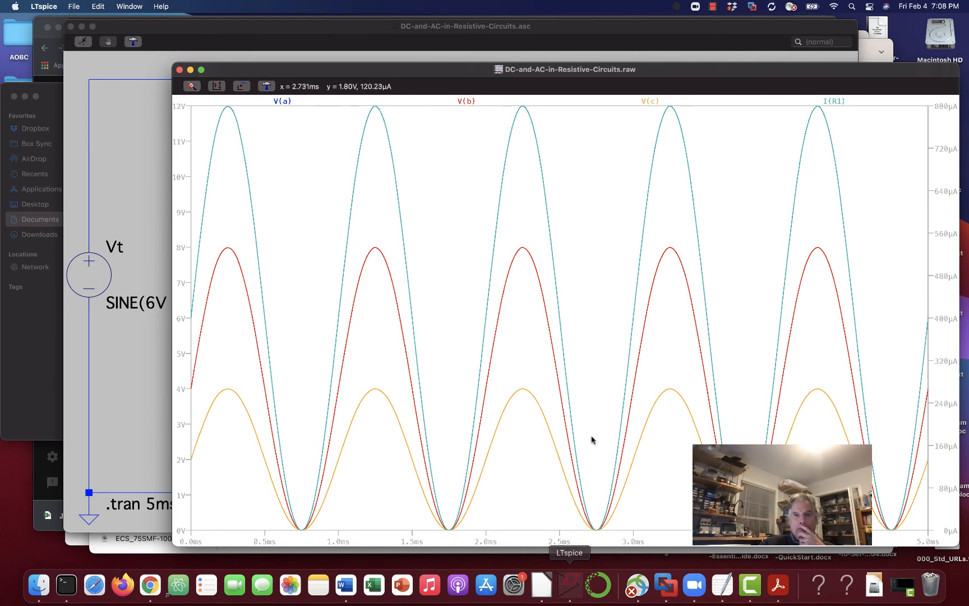
{"action": "mouse_move", "coordinate": [465, 101]}
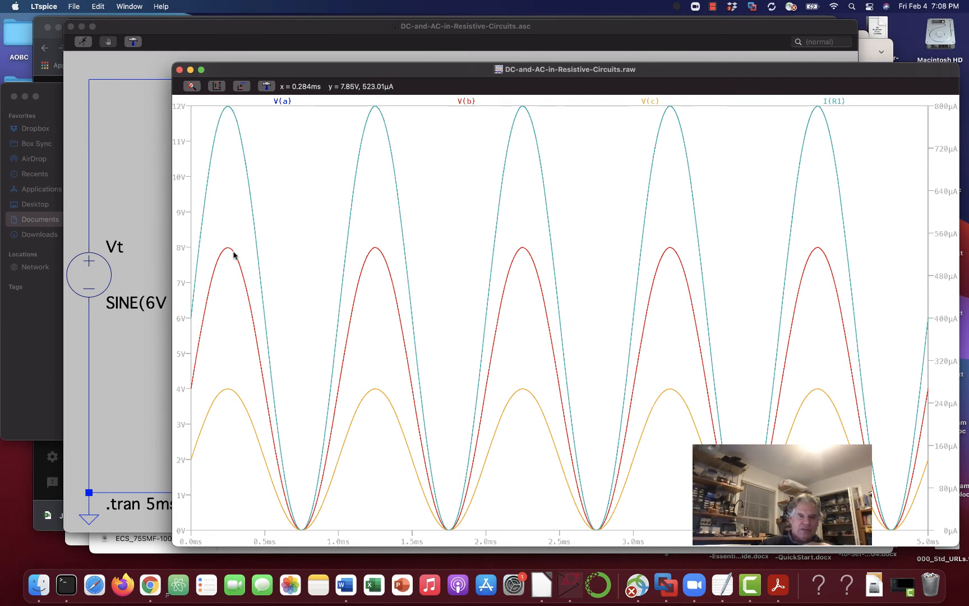
{"action": "mouse_move", "coordinate": [187, 390]}
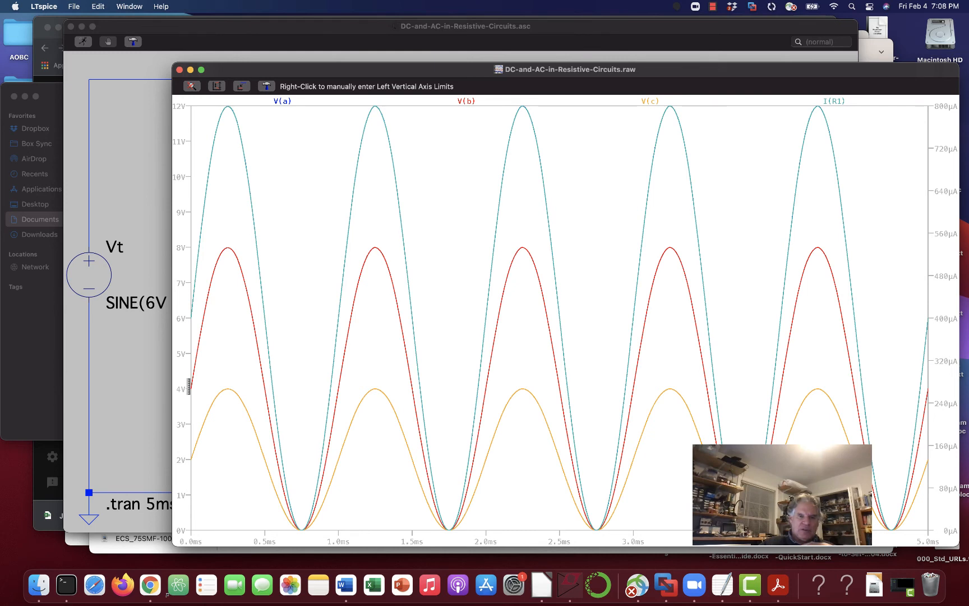
{"action": "mouse_move", "coordinate": [228, 252]}
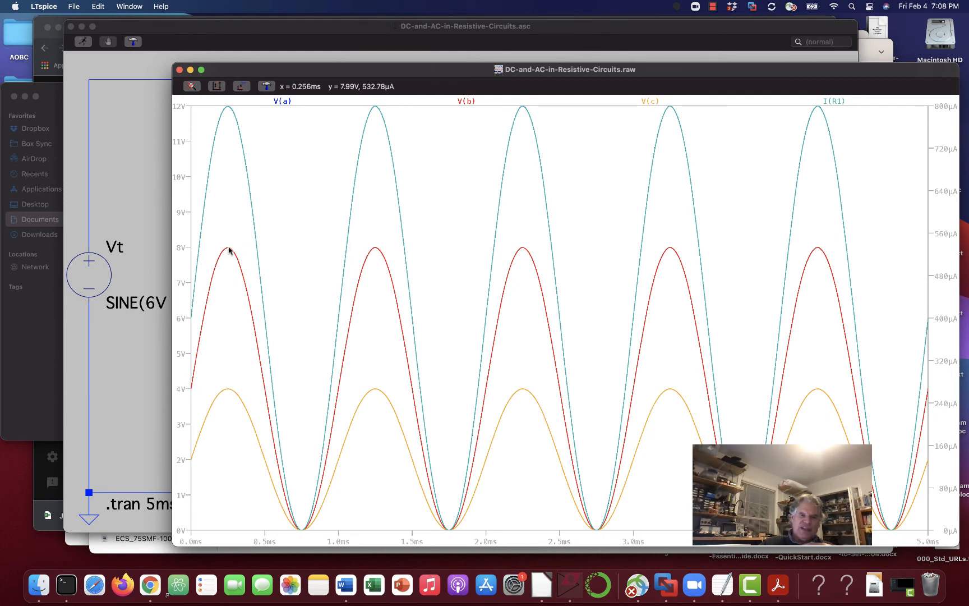
{"action": "mouse_move", "coordinate": [229, 114]}
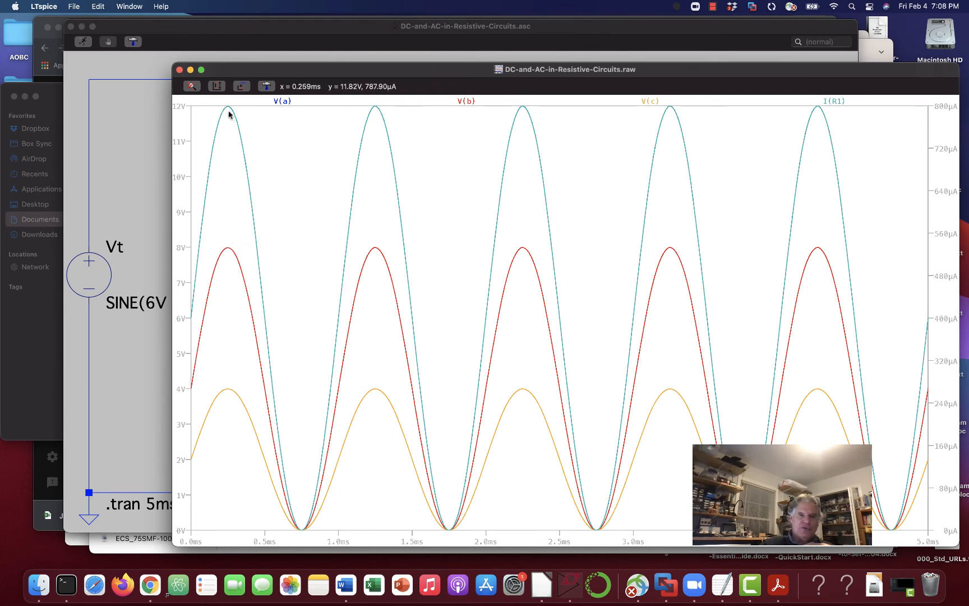
{"action": "mouse_move", "coordinate": [198, 303]}
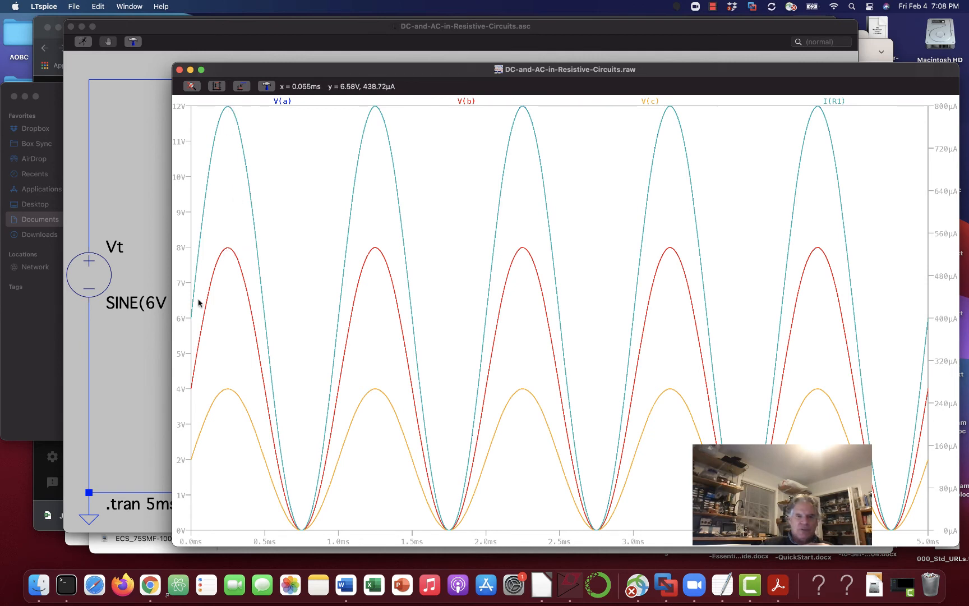
{"action": "mouse_move", "coordinate": [189, 389]}
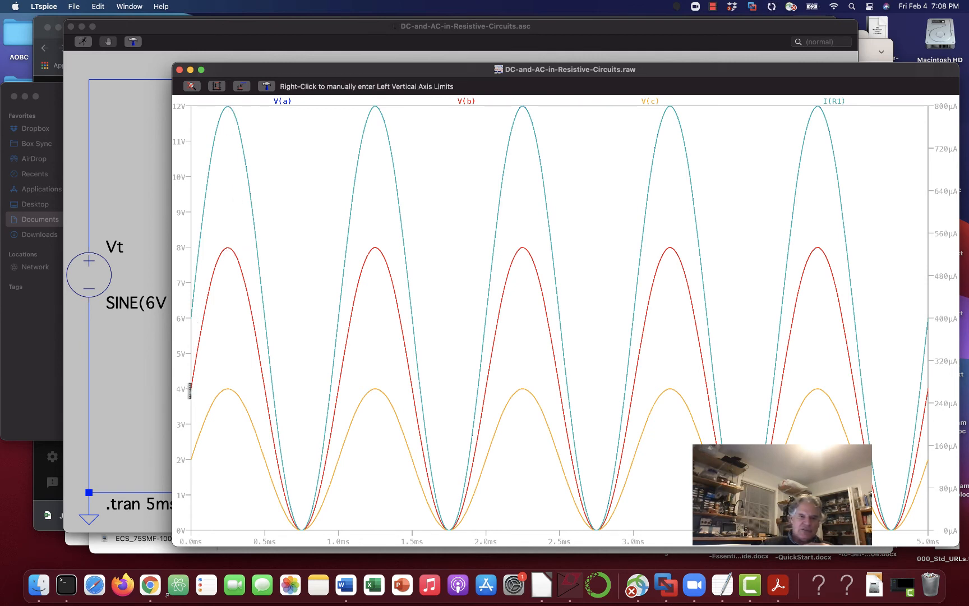
{"action": "mouse_move", "coordinate": [231, 255]}
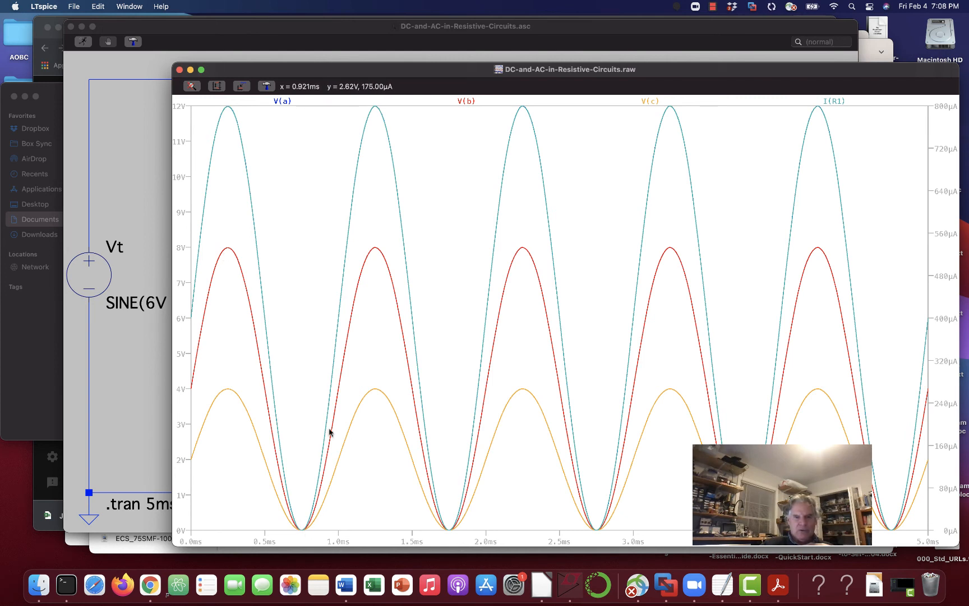
{"action": "mouse_move", "coordinate": [338, 390]}
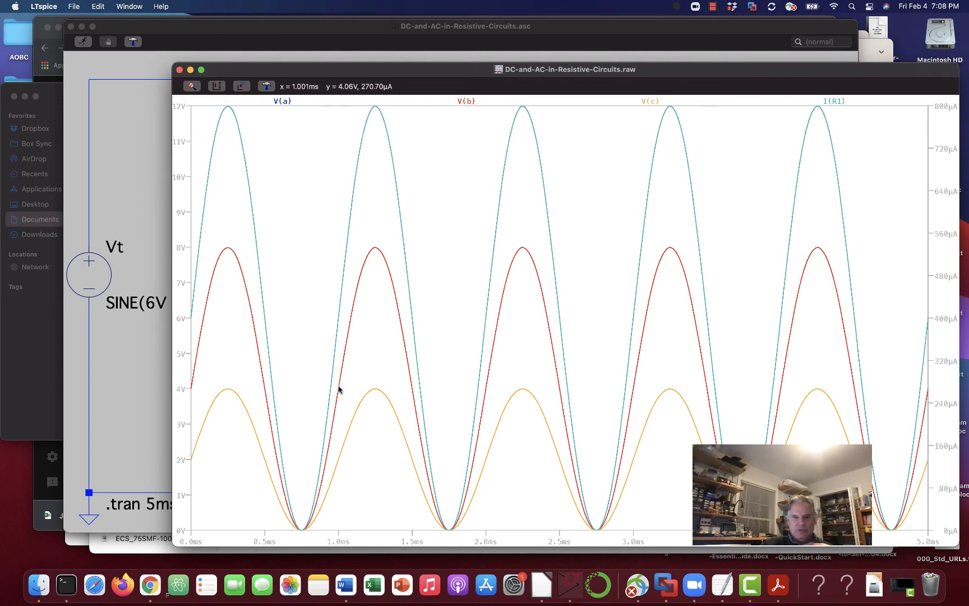
{"action": "mouse_move", "coordinate": [392, 283]}
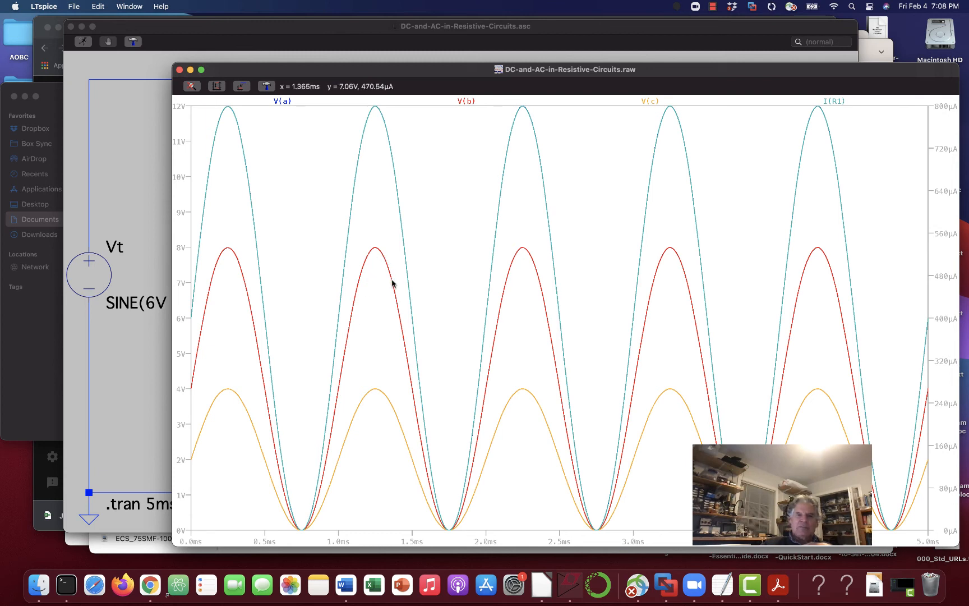
{"action": "mouse_move", "coordinate": [465, 487]}
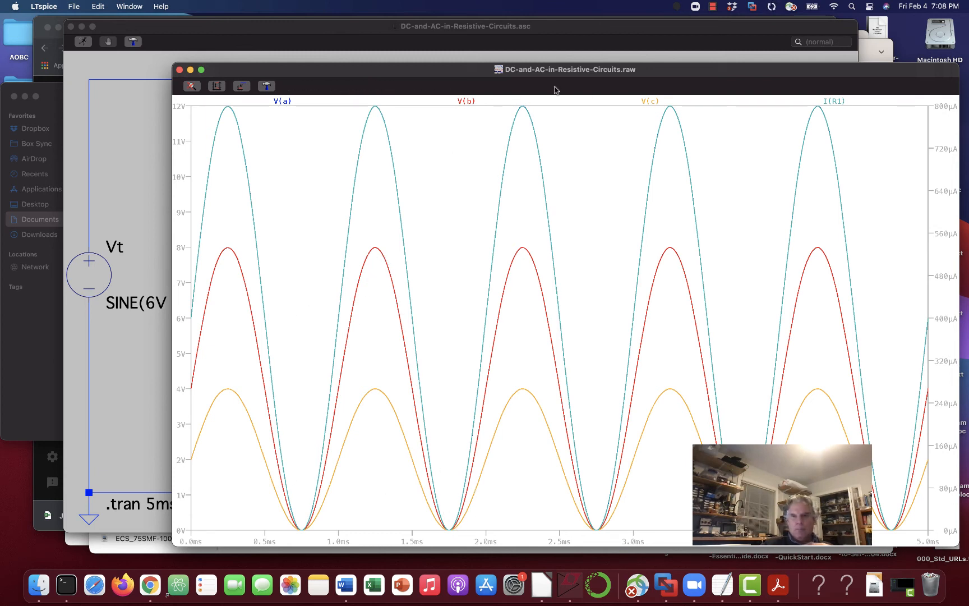
{"action": "mouse_move", "coordinate": [193, 456]}
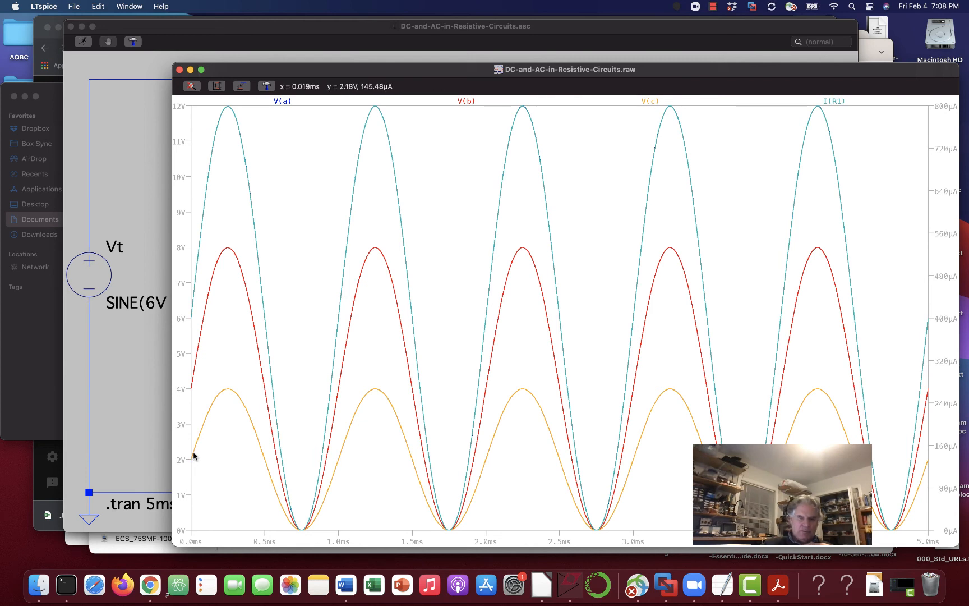
{"action": "mouse_move", "coordinate": [227, 379]}
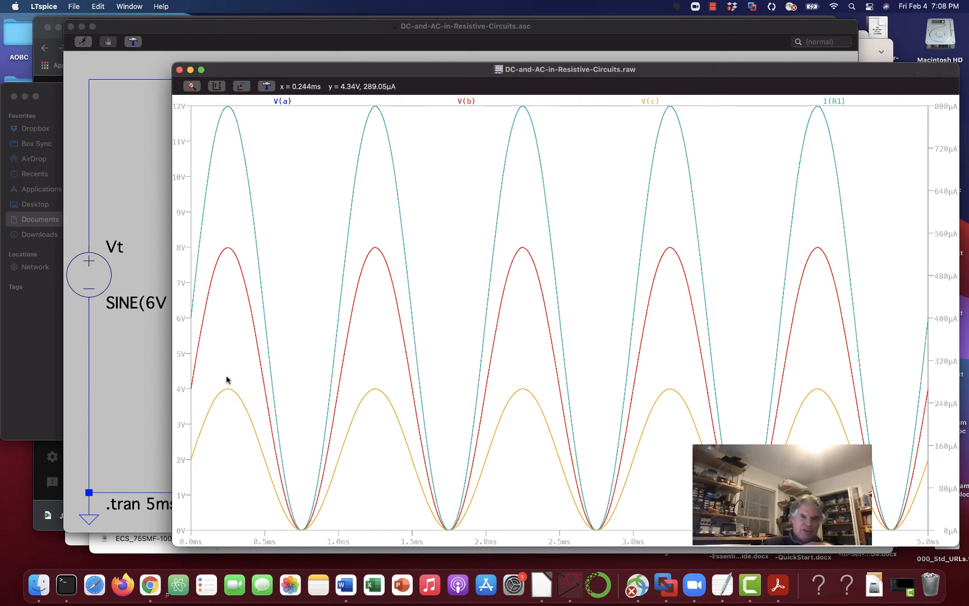
{"action": "mouse_move", "coordinate": [192, 319]}
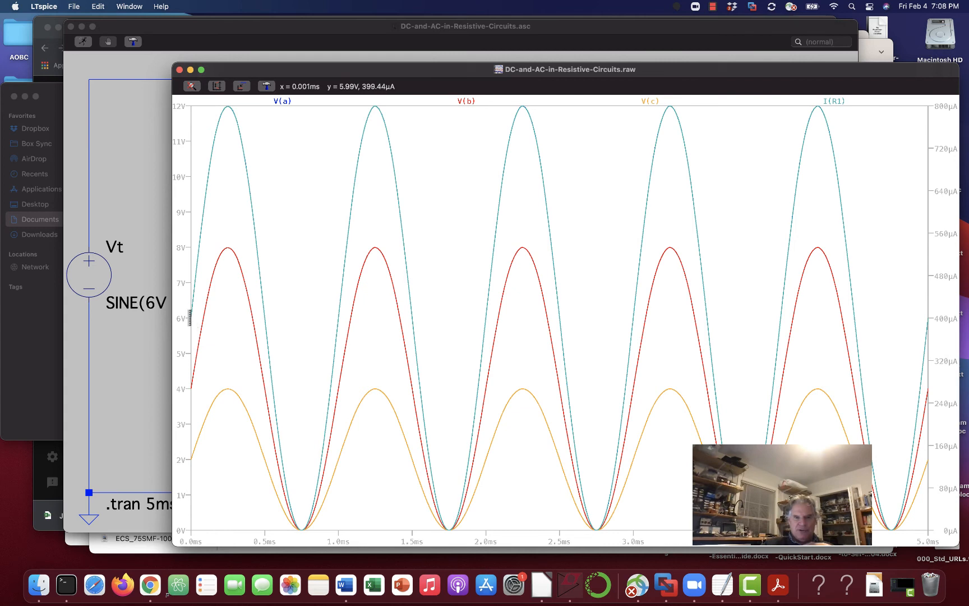
{"action": "mouse_move", "coordinate": [192, 320]}
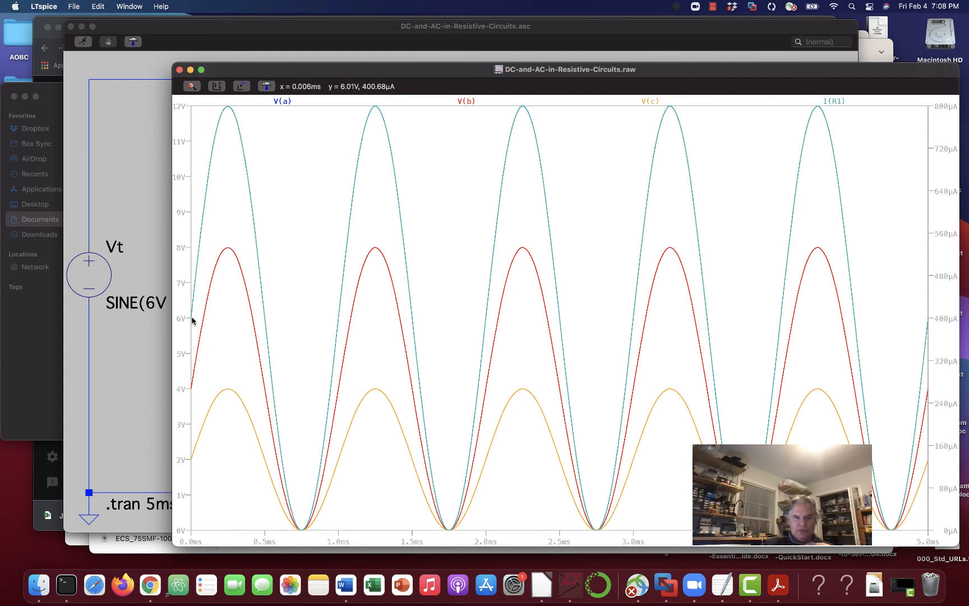
{"action": "mouse_move", "coordinate": [192, 462]}
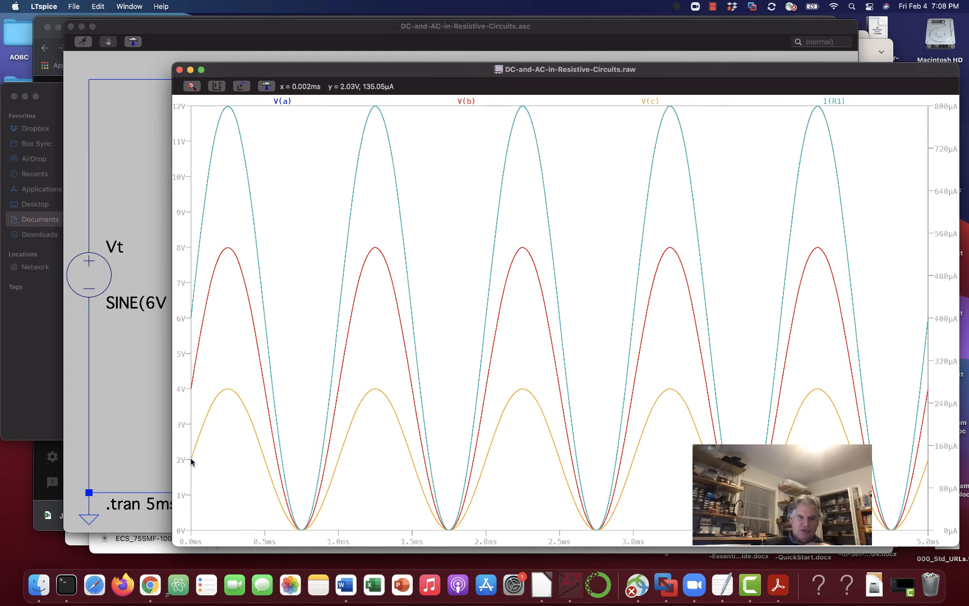
{"action": "mouse_move", "coordinate": [221, 397]}
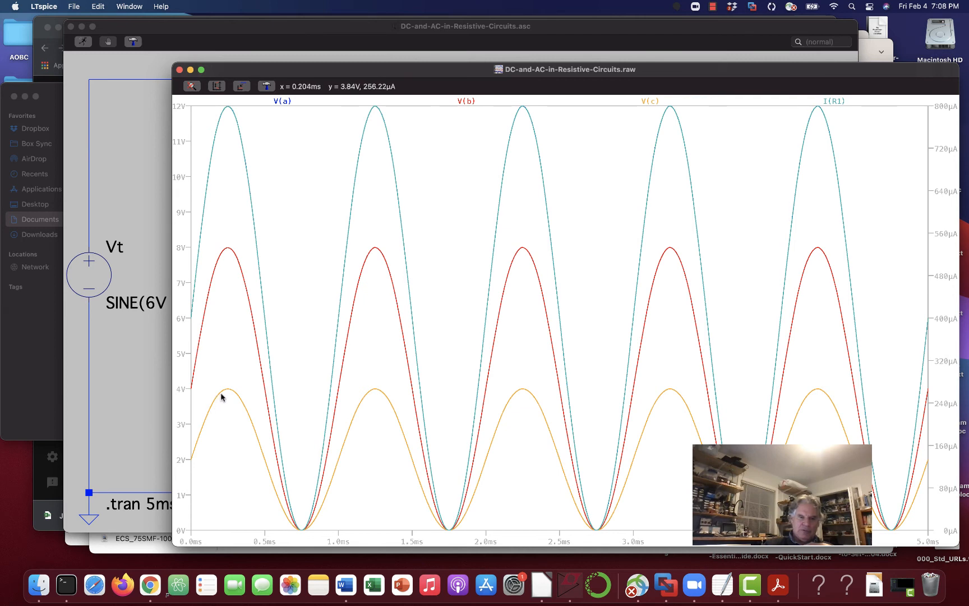
{"action": "mouse_move", "coordinate": [228, 395]}
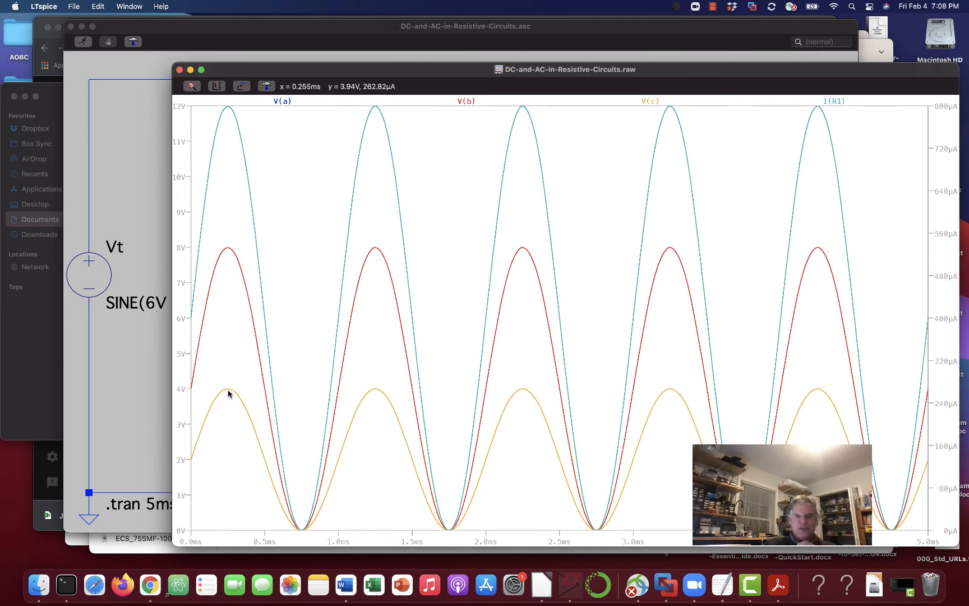
{"action": "mouse_move", "coordinate": [301, 526]}
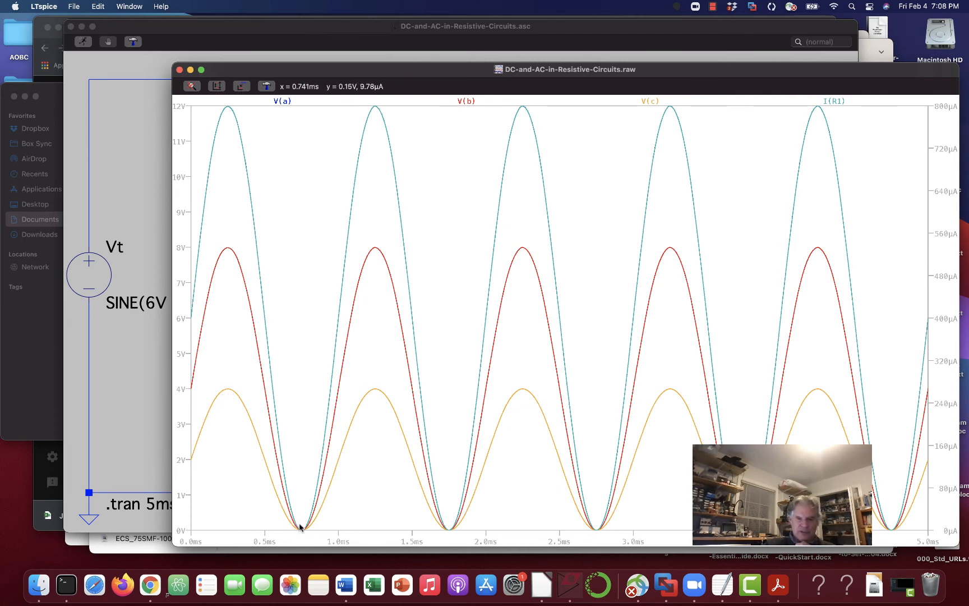
{"action": "mouse_move", "coordinate": [352, 435]}
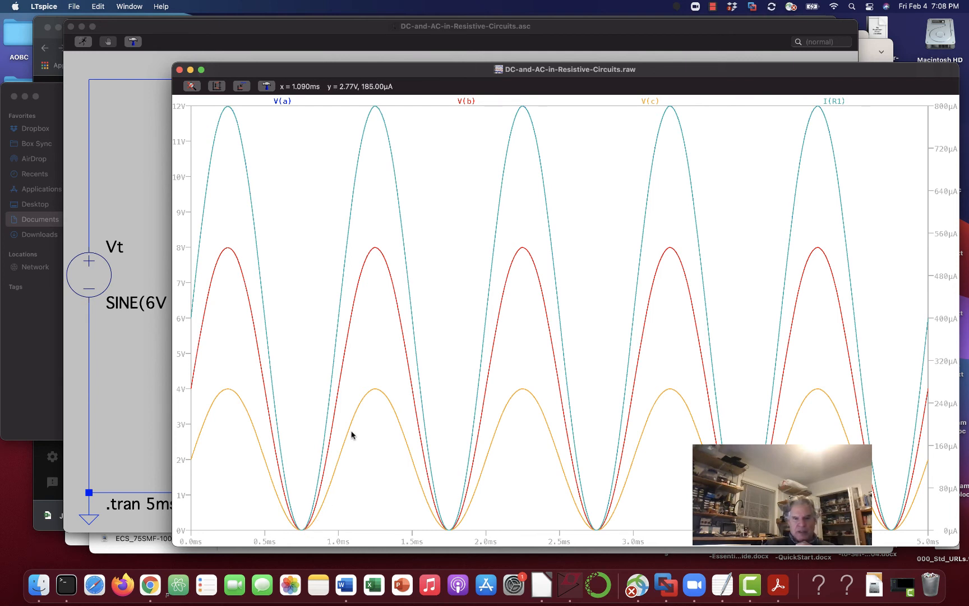
{"action": "mouse_move", "coordinate": [371, 393]}
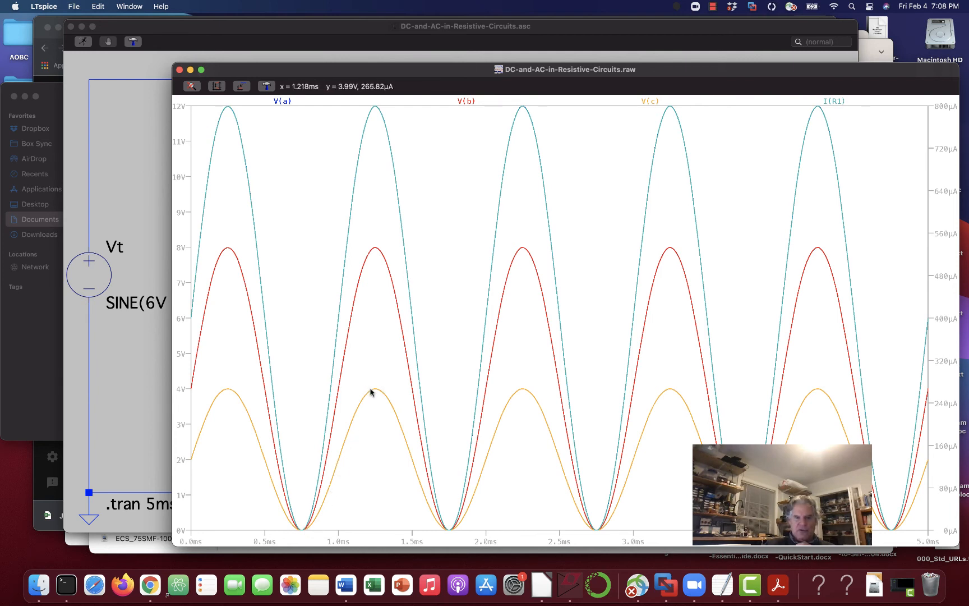
{"action": "mouse_move", "coordinate": [417, 482]}
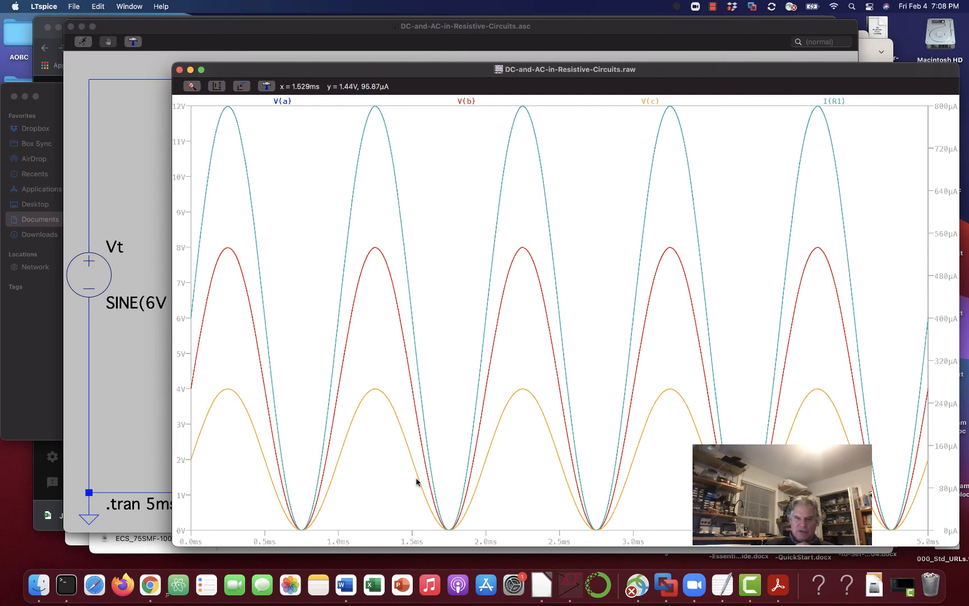
{"action": "mouse_move", "coordinate": [331, 296]}
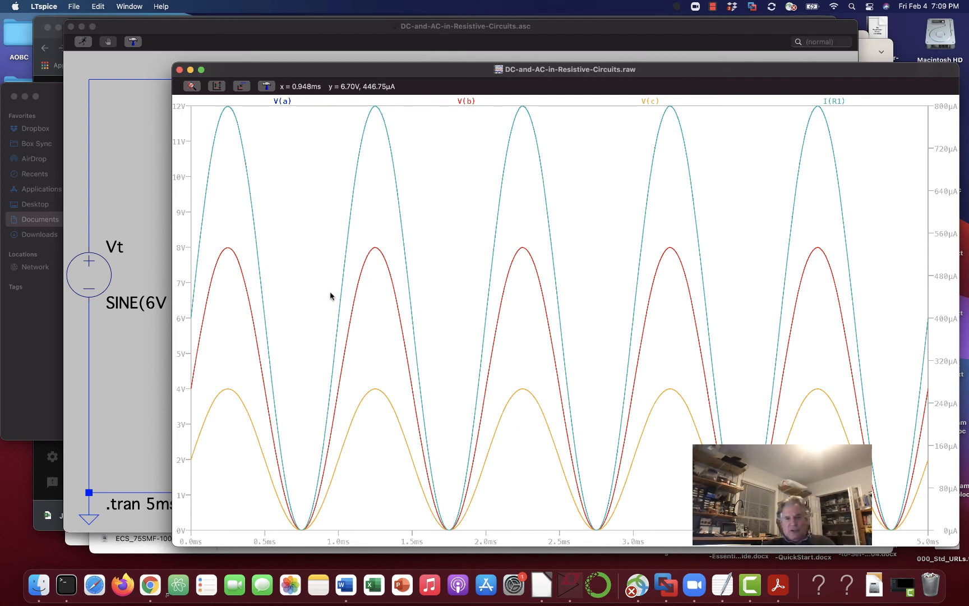
{"action": "mouse_move", "coordinate": [569, 470]}
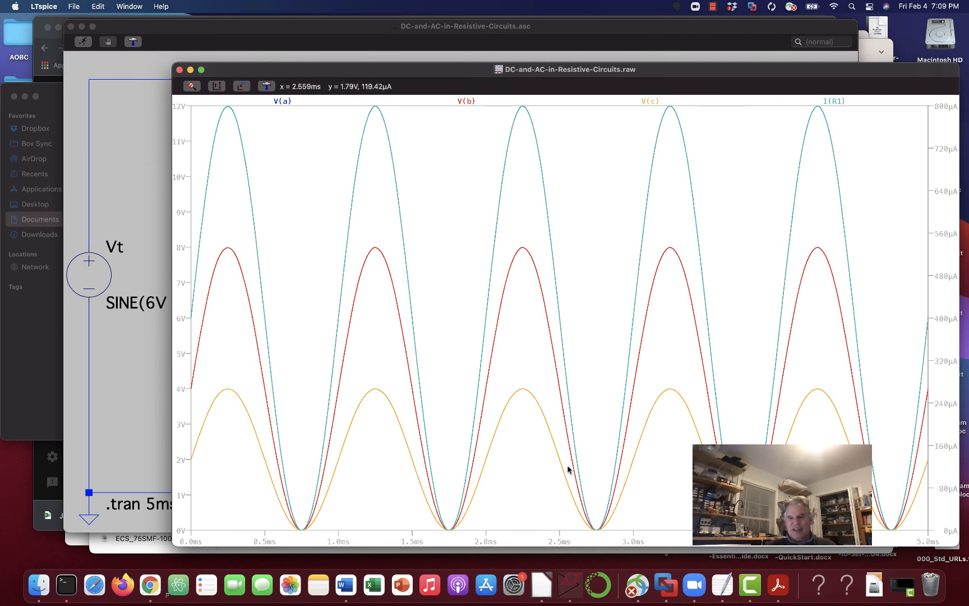
{"action": "mouse_move", "coordinate": [325, 281]}
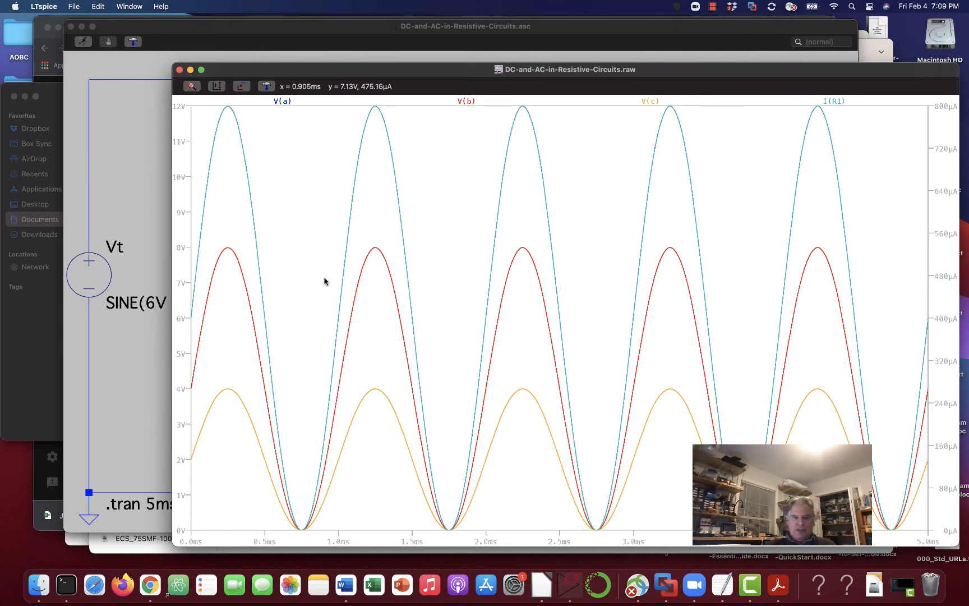
{"action": "mouse_move", "coordinate": [361, 398]}
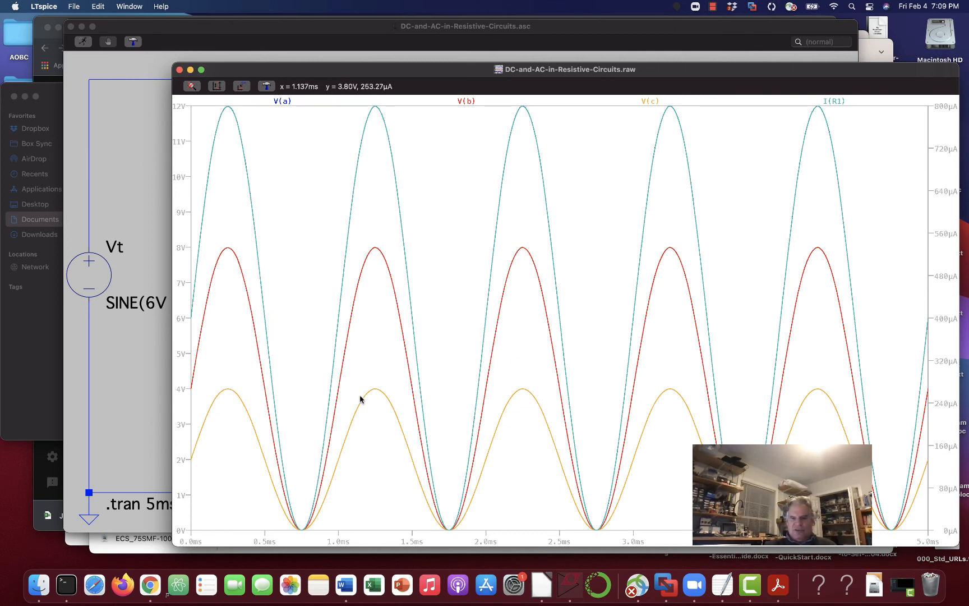
{"action": "mouse_move", "coordinate": [435, 400]}
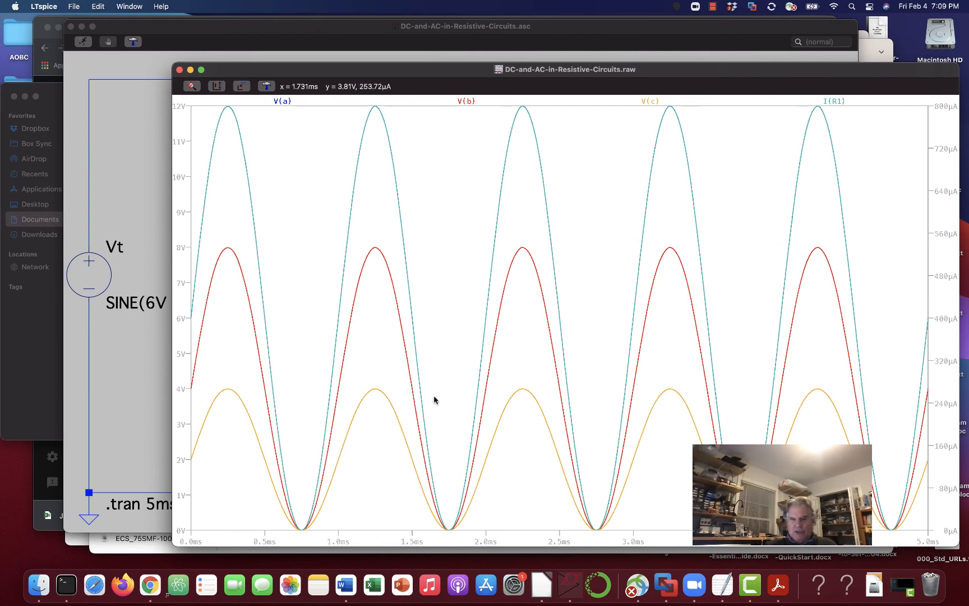
{"action": "mouse_move", "coordinate": [428, 536]}
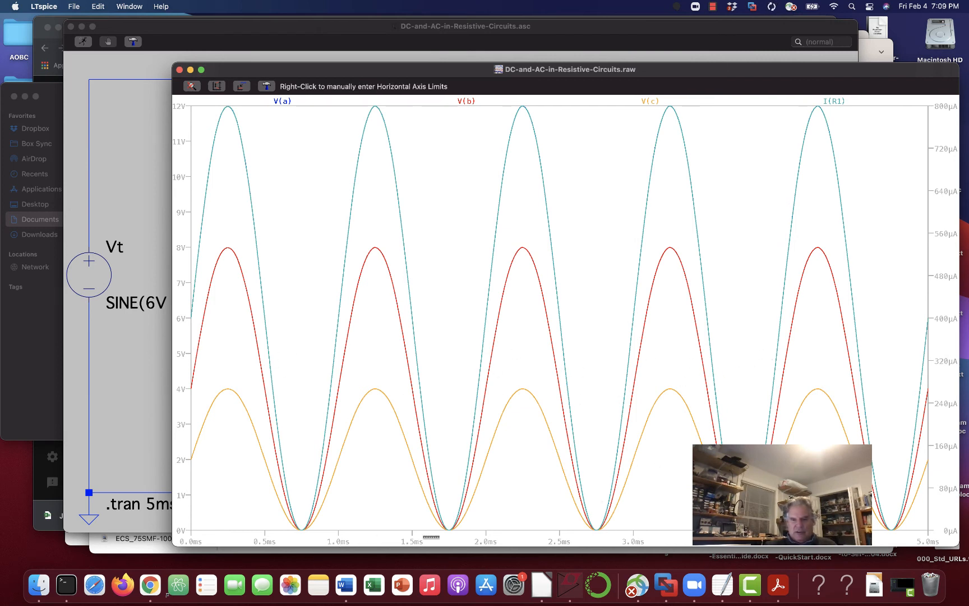
{"action": "mouse_move", "coordinate": [888, 552]}
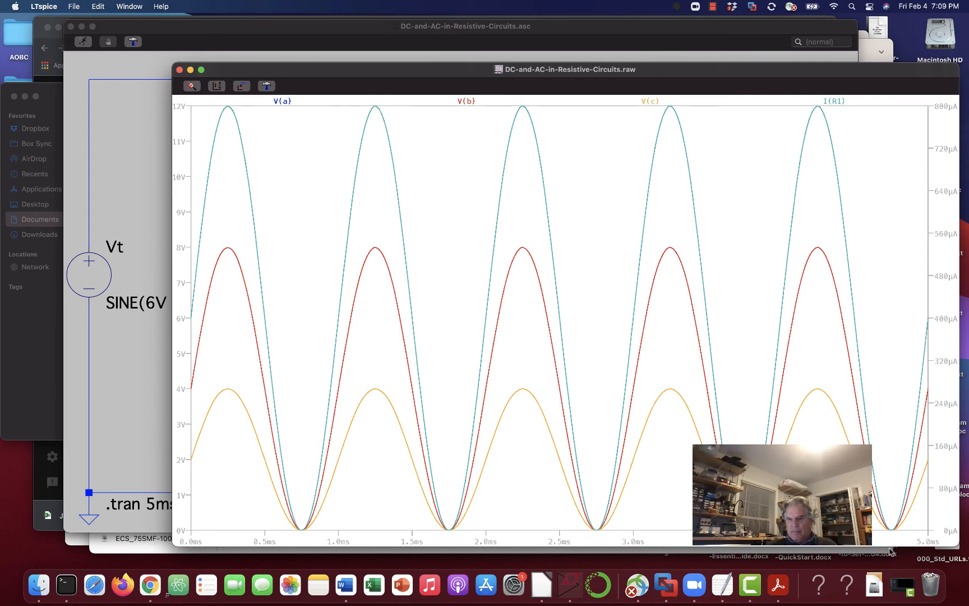
{"action": "mouse_move", "coordinate": [213, 191]}
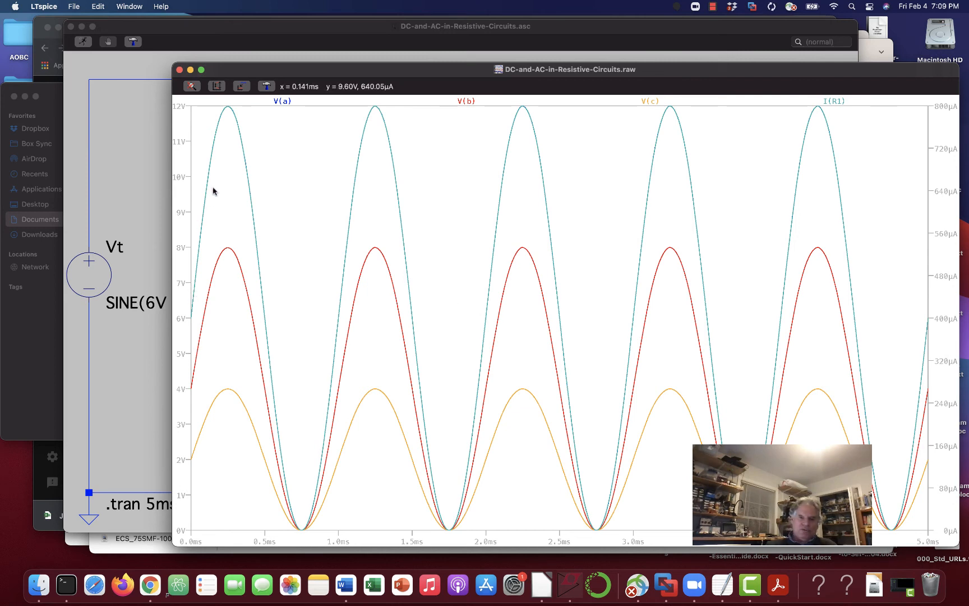
{"action": "mouse_move", "coordinate": [269, 373]}
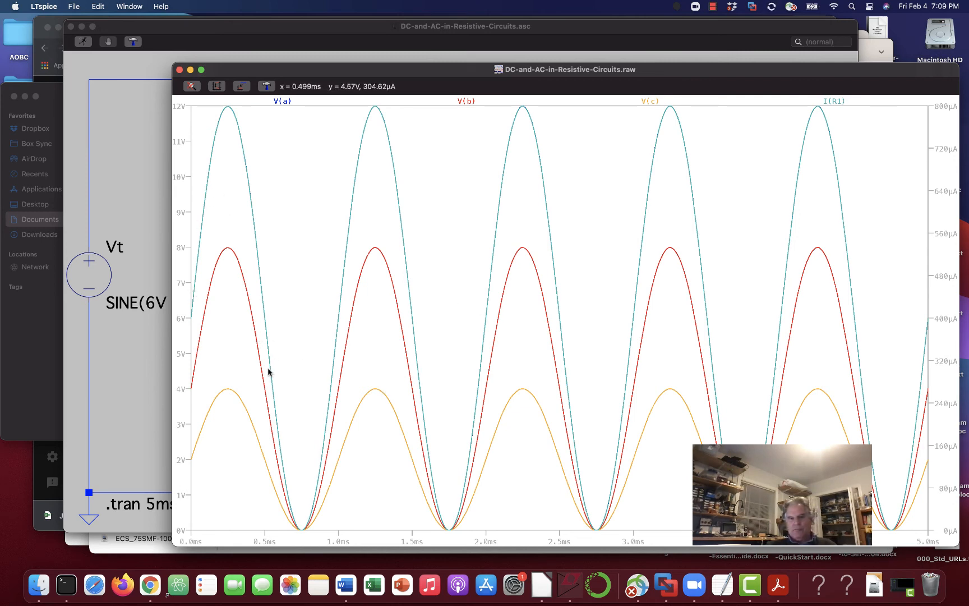
{"action": "mouse_move", "coordinate": [527, 357]}
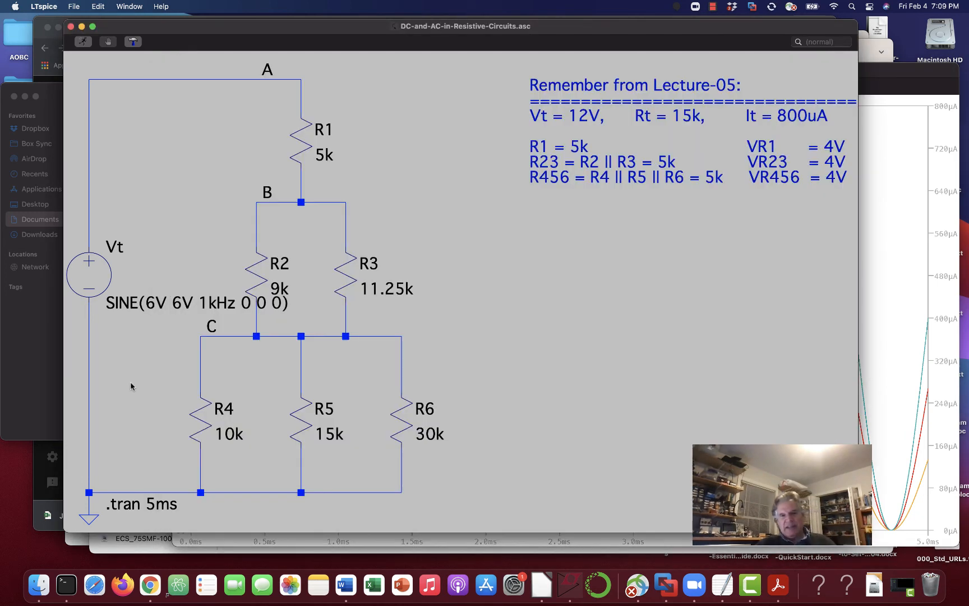
{"action": "mouse_move", "coordinate": [777, 366]}
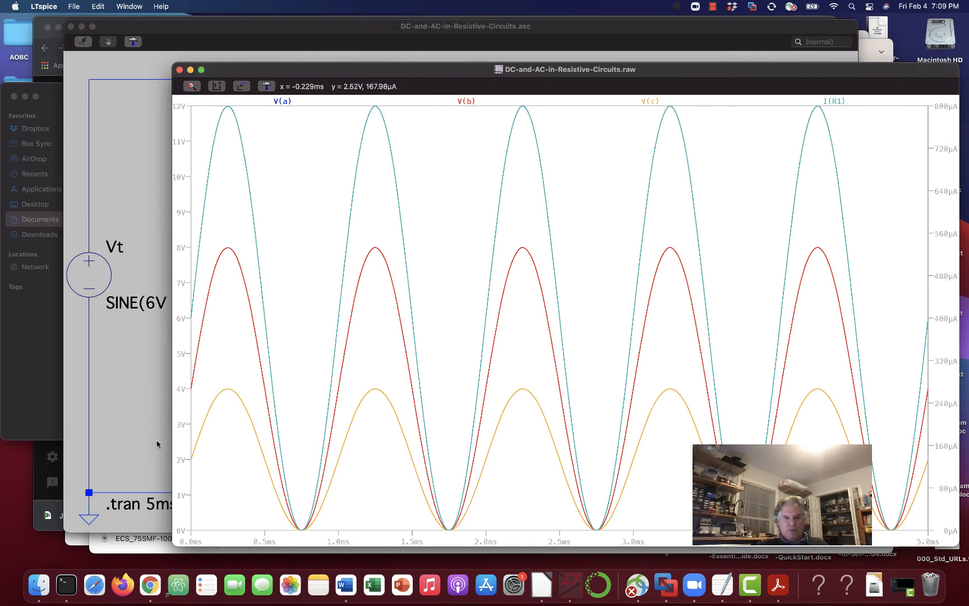
{"action": "mouse_move", "coordinate": [136, 228]}
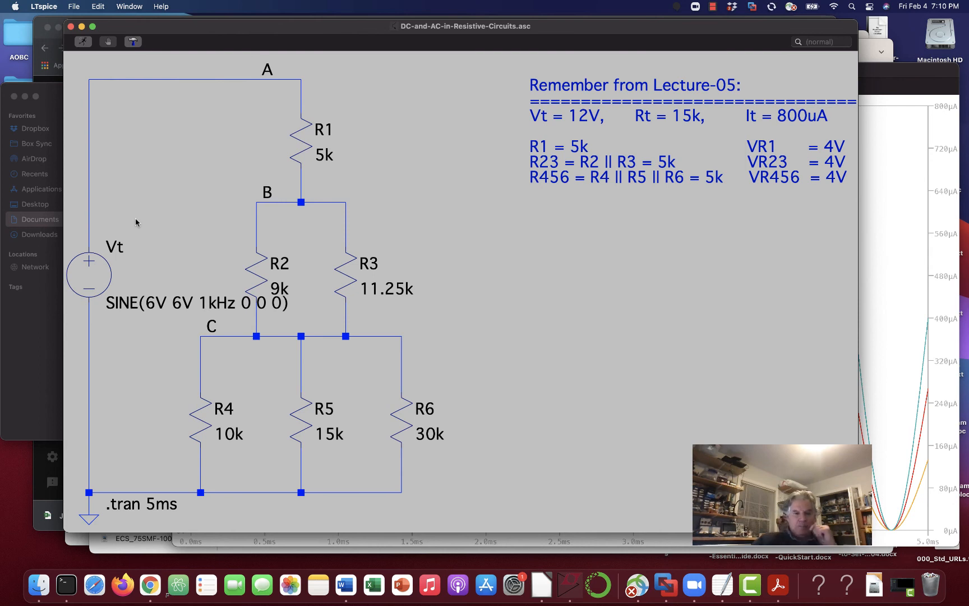
{"action": "mouse_move", "coordinate": [96, 273]}
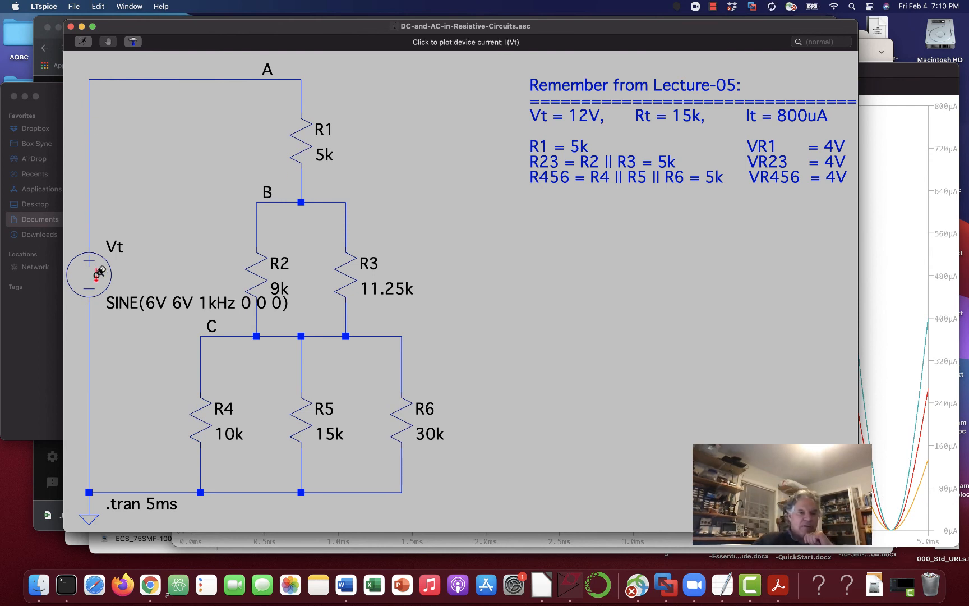
Set Vt to 0V DC offset and 12V amplitude so V(a) swings ±12V
{"action": "double_click", "coordinate": [89, 274]}
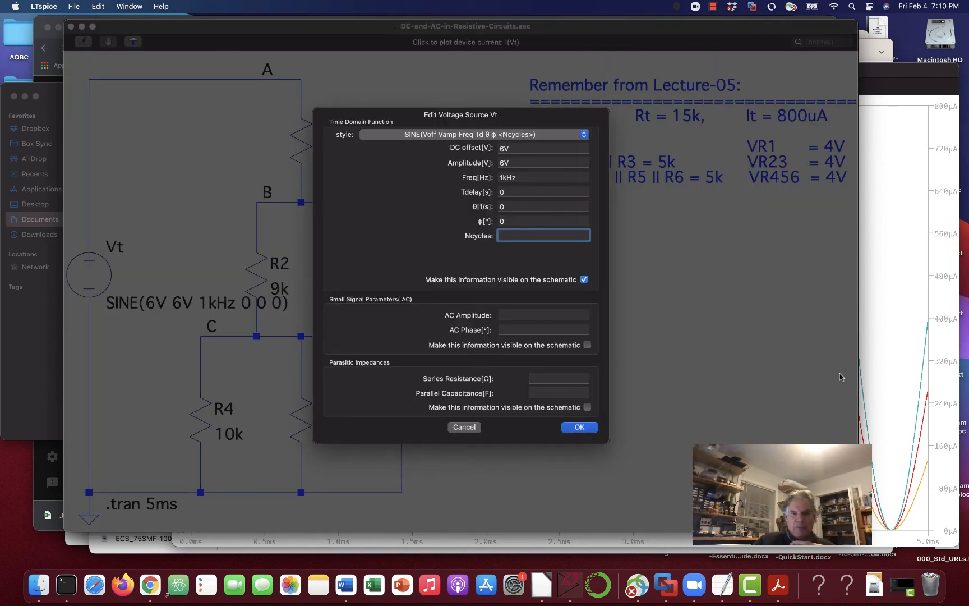
{"action": "left_click", "coordinate": [543, 148]}
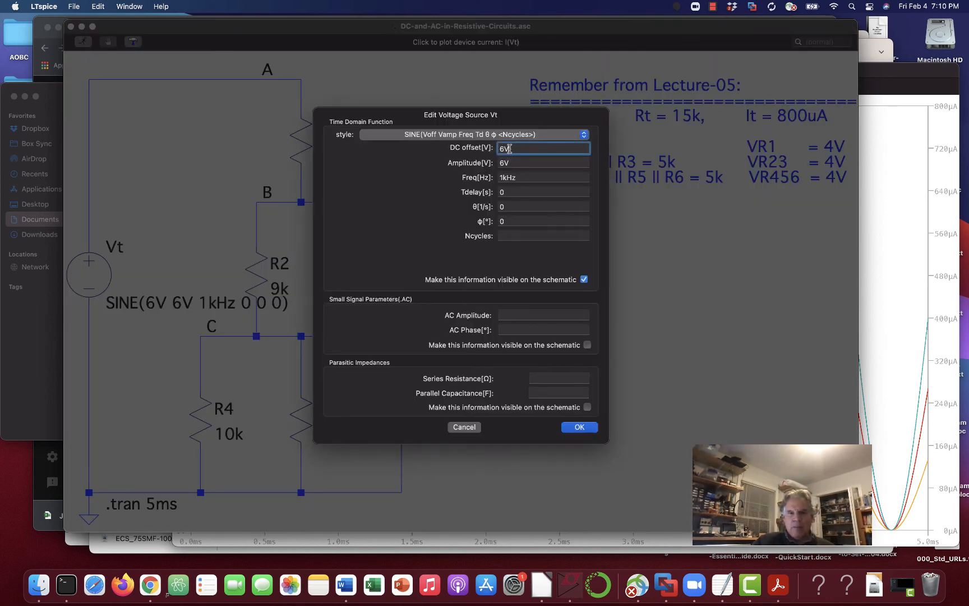
{"action": "key", "text": "Backspace"}
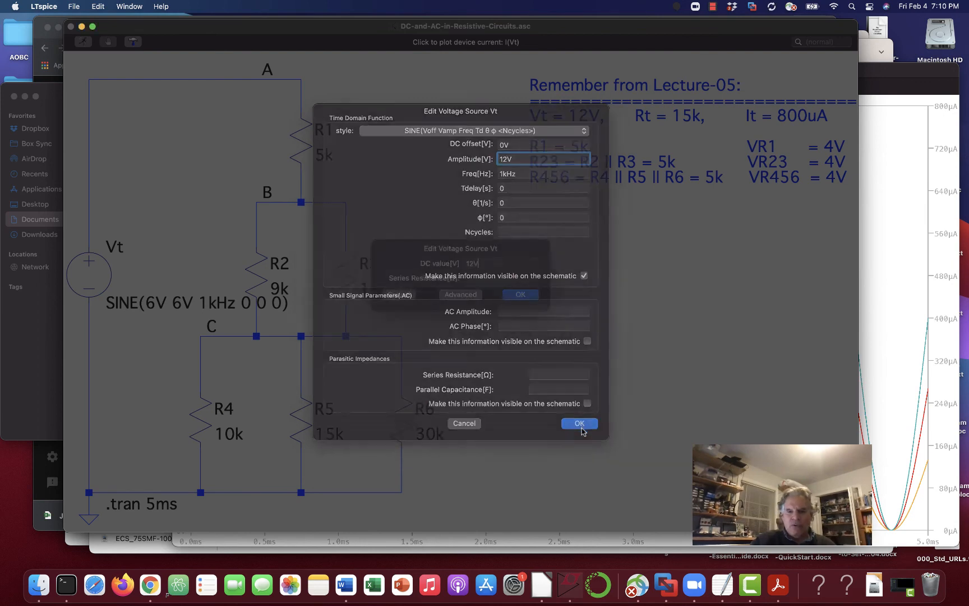
{"action": "left_click", "coordinate": [574, 423]}
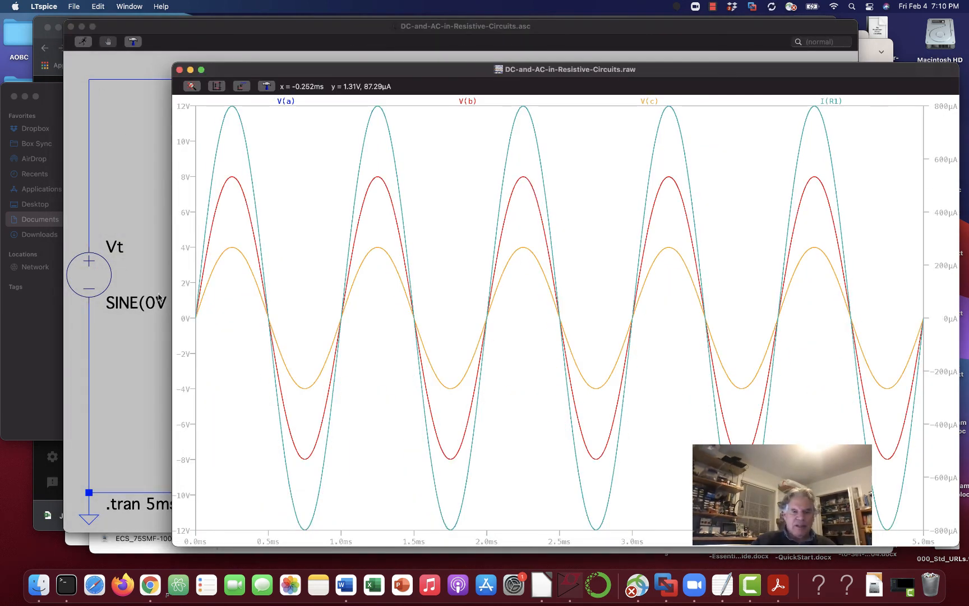
{"action": "mouse_move", "coordinate": [528, 319]}
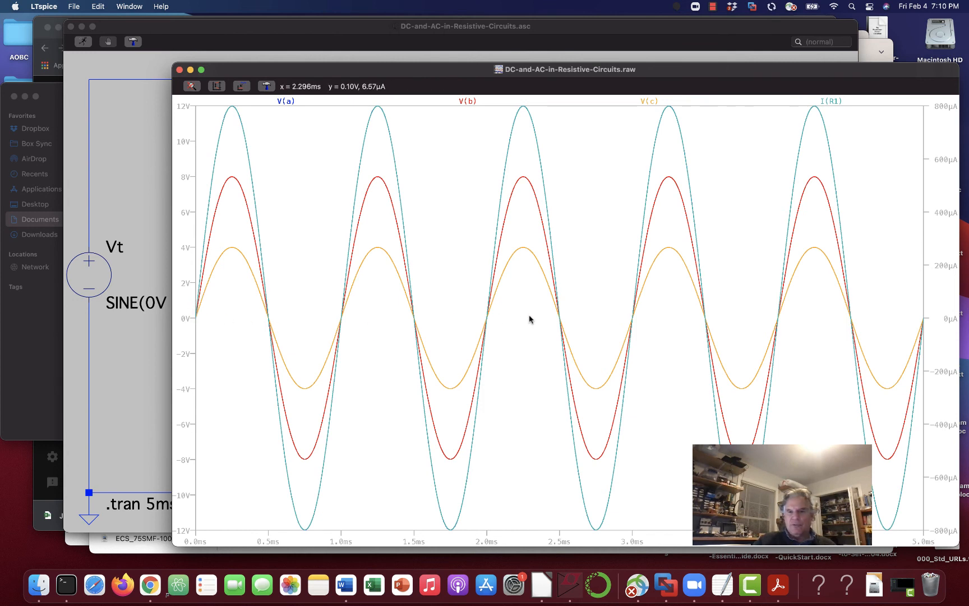
{"action": "mouse_move", "coordinate": [262, 274]}
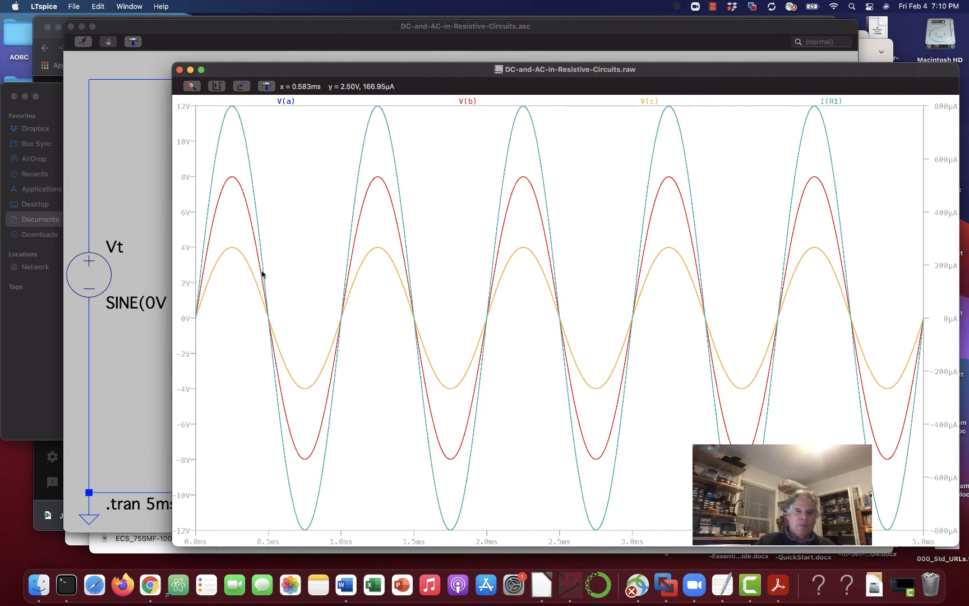
{"action": "mouse_move", "coordinate": [226, 292]}
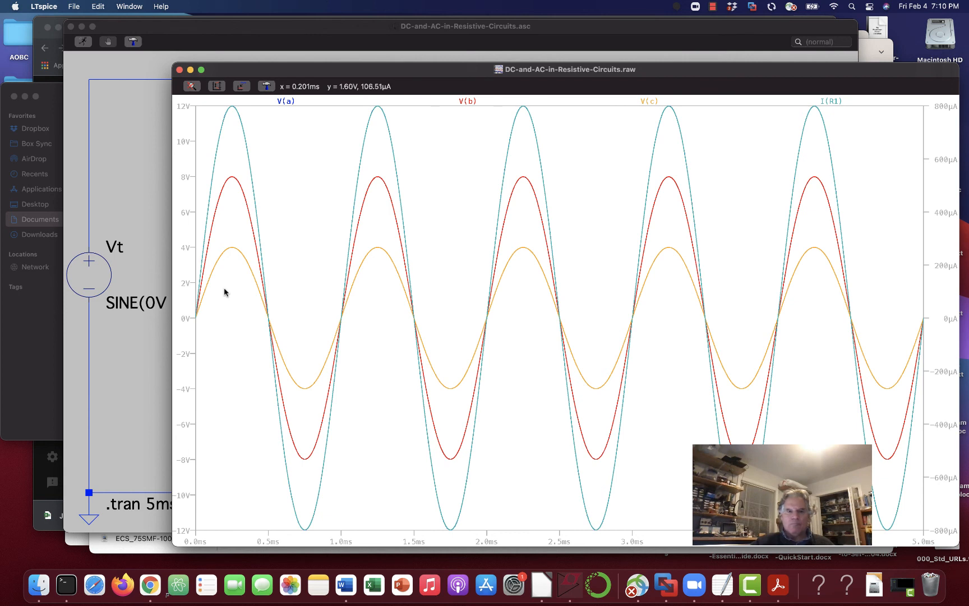
{"action": "mouse_move", "coordinate": [202, 314]}
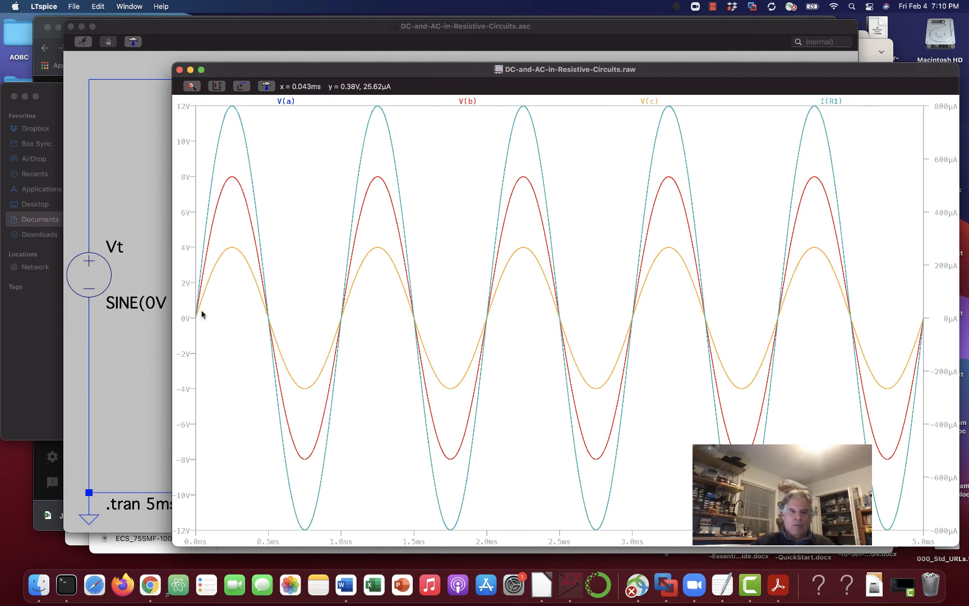
{"action": "mouse_move", "coordinate": [193, 312]}
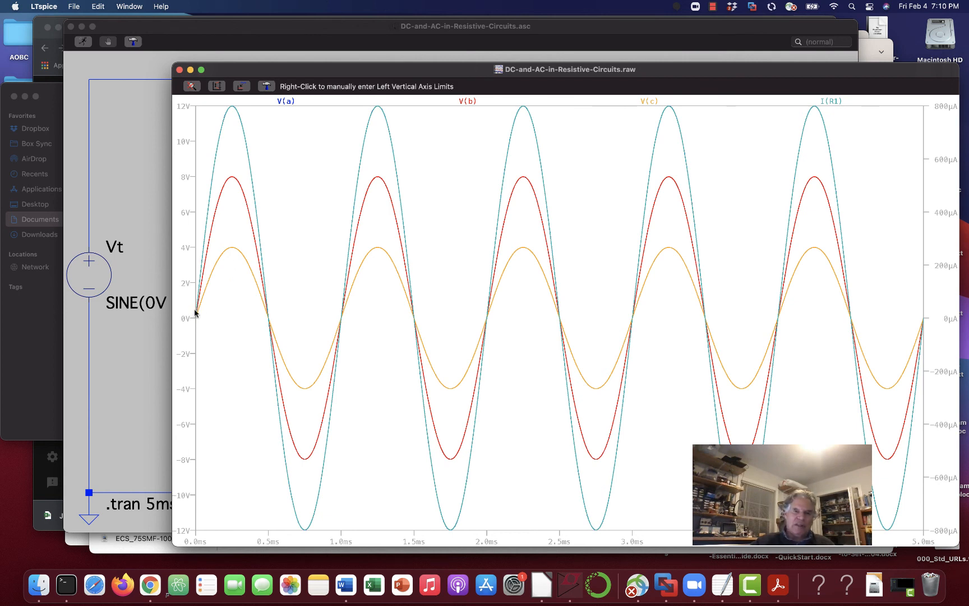
{"action": "mouse_move", "coordinate": [305, 468]}
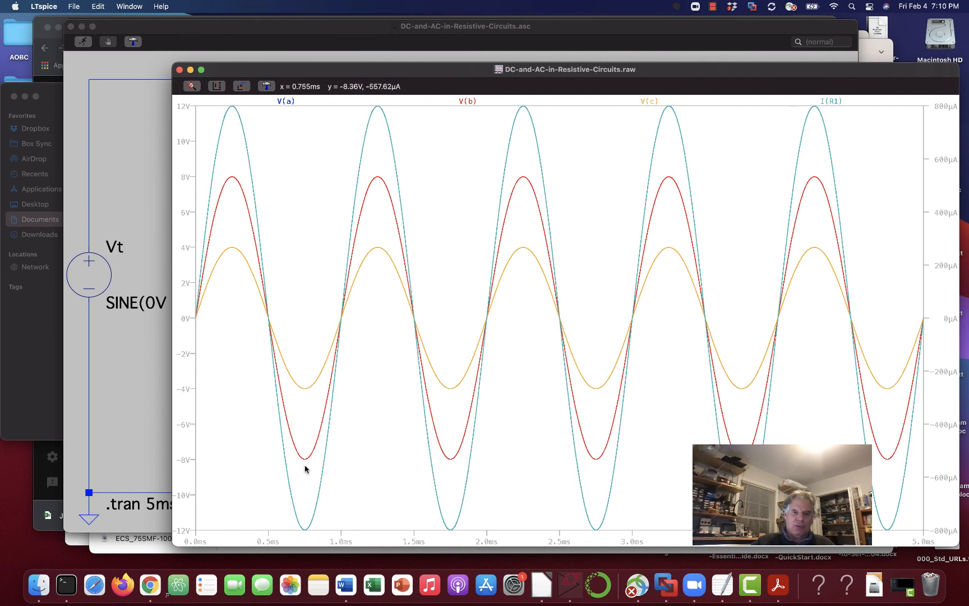
{"action": "mouse_move", "coordinate": [364, 137]}
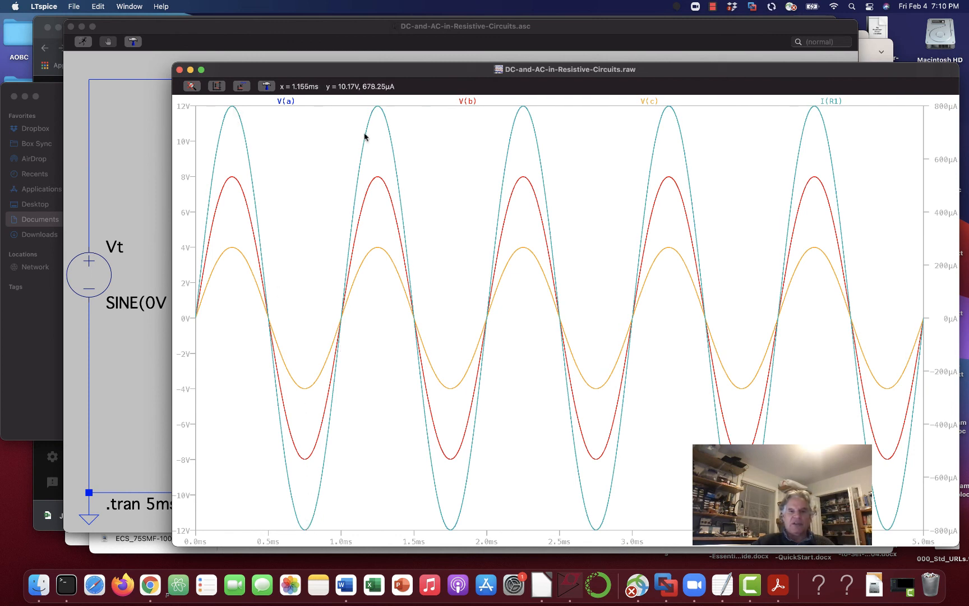
{"action": "mouse_move", "coordinate": [285, 173]}
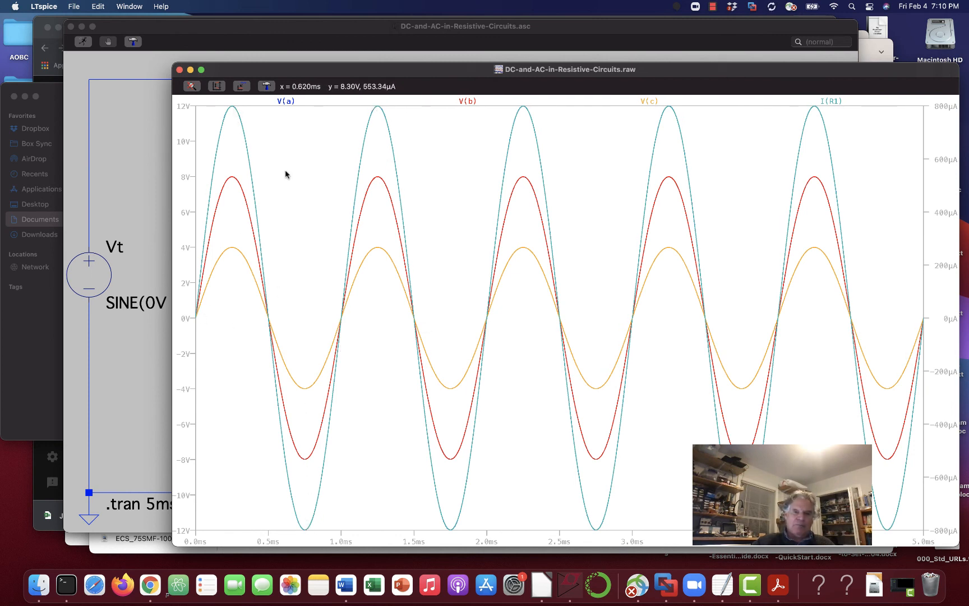
{"action": "mouse_move", "coordinate": [472, 103]}
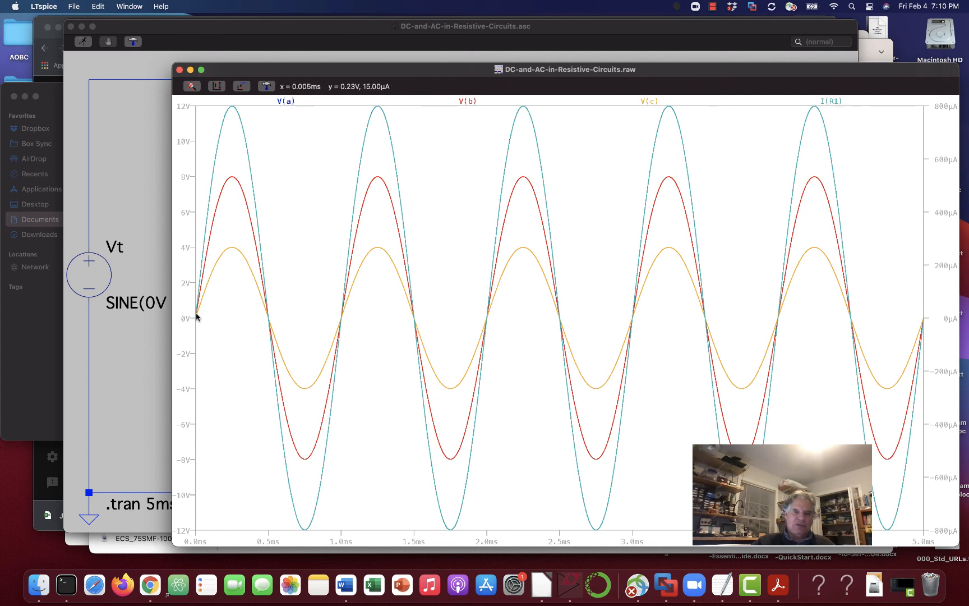
{"action": "mouse_move", "coordinate": [213, 218]}
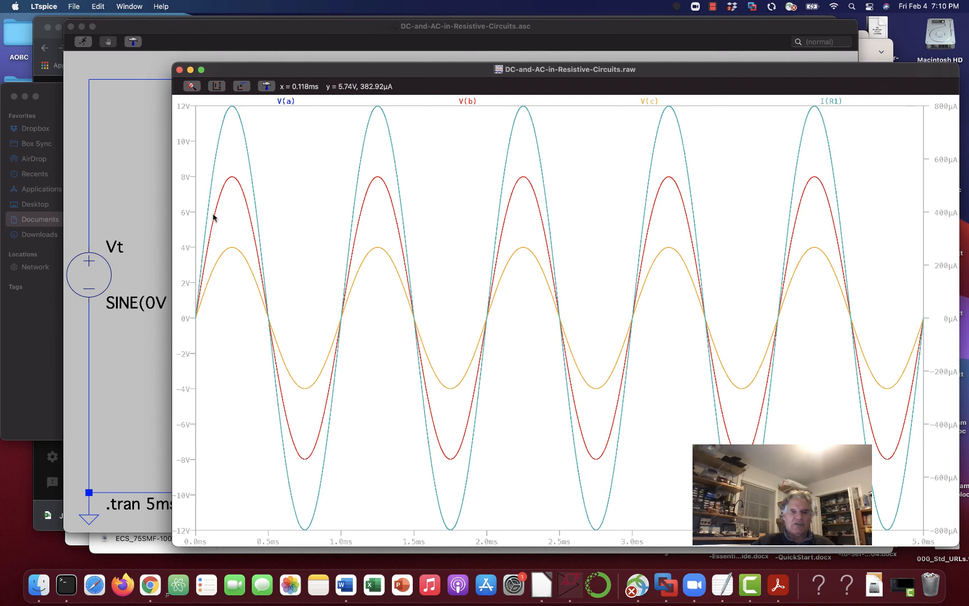
{"action": "mouse_move", "coordinate": [302, 460]}
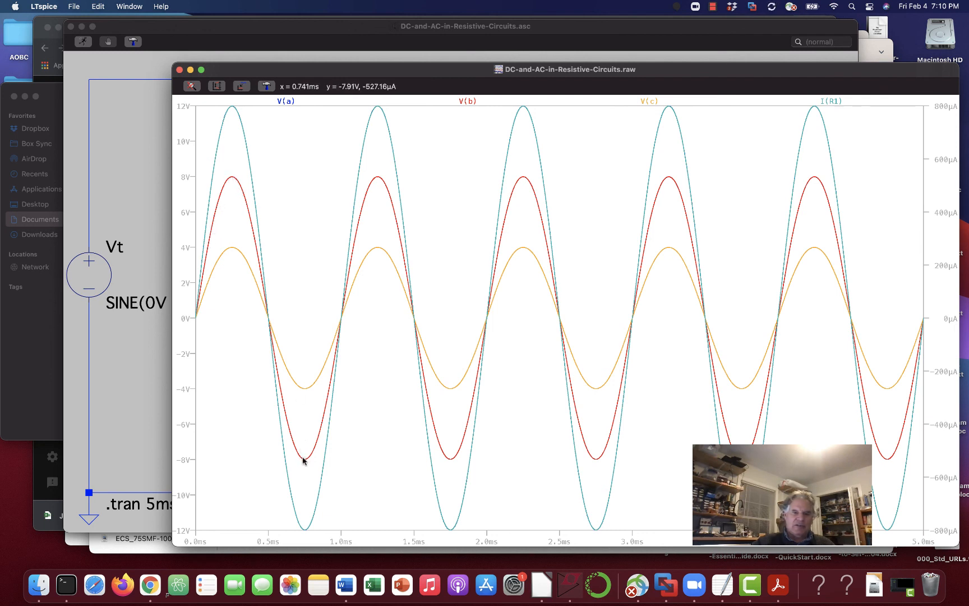
{"action": "mouse_move", "coordinate": [406, 282]}
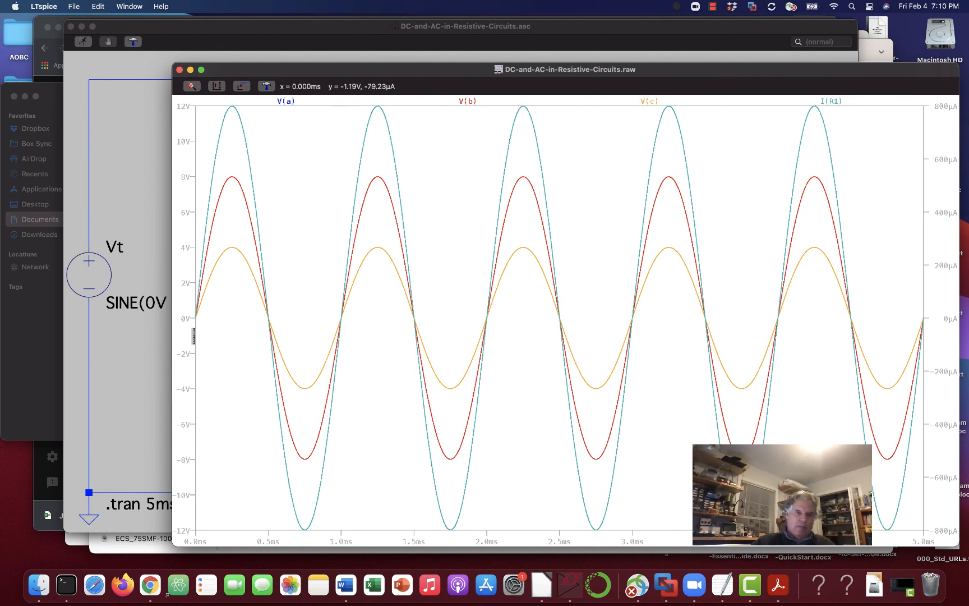
{"action": "mouse_move", "coordinate": [236, 254]}
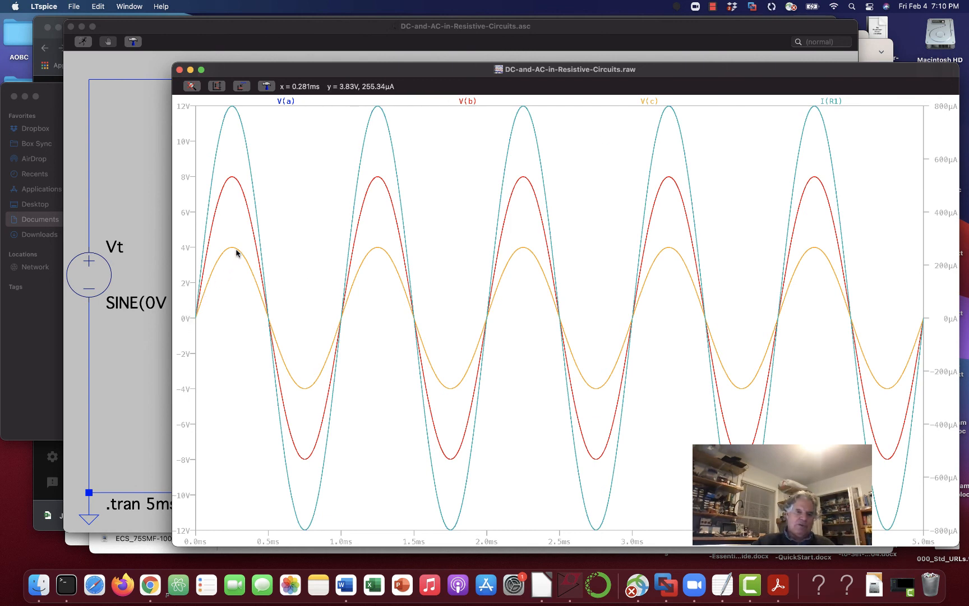
{"action": "mouse_move", "coordinate": [193, 318]}
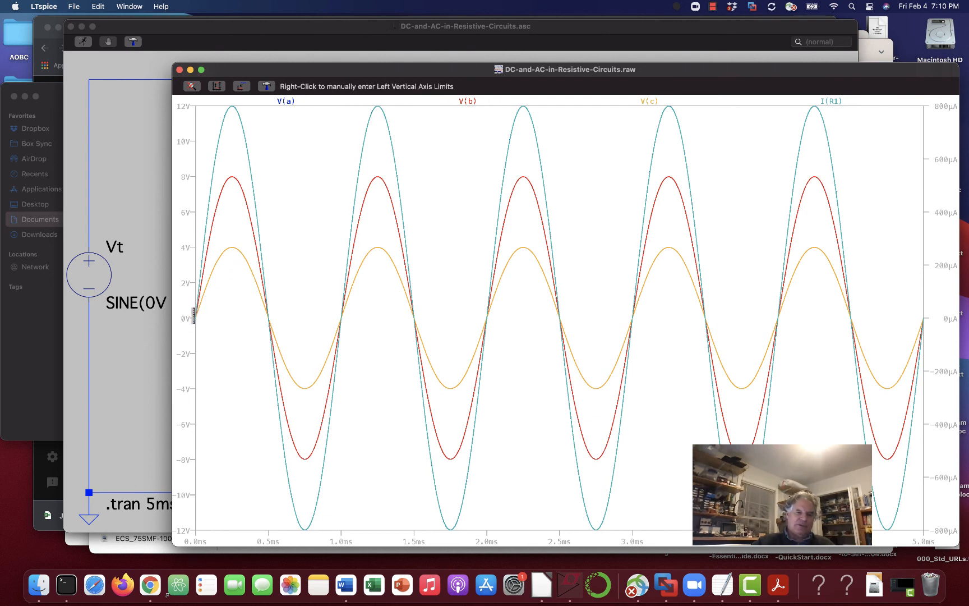
{"action": "mouse_move", "coordinate": [233, 250]}
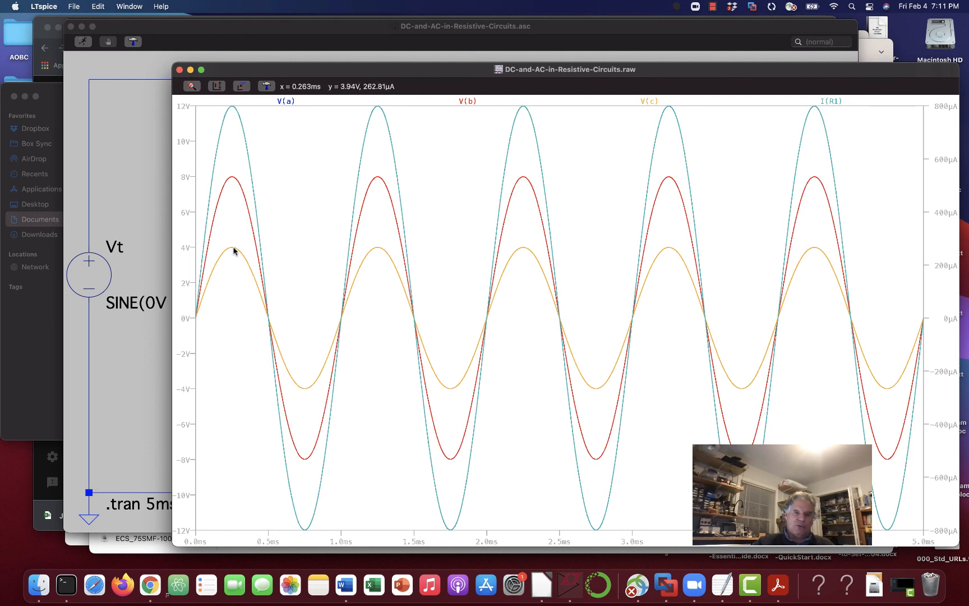
{"action": "mouse_move", "coordinate": [234, 250]}
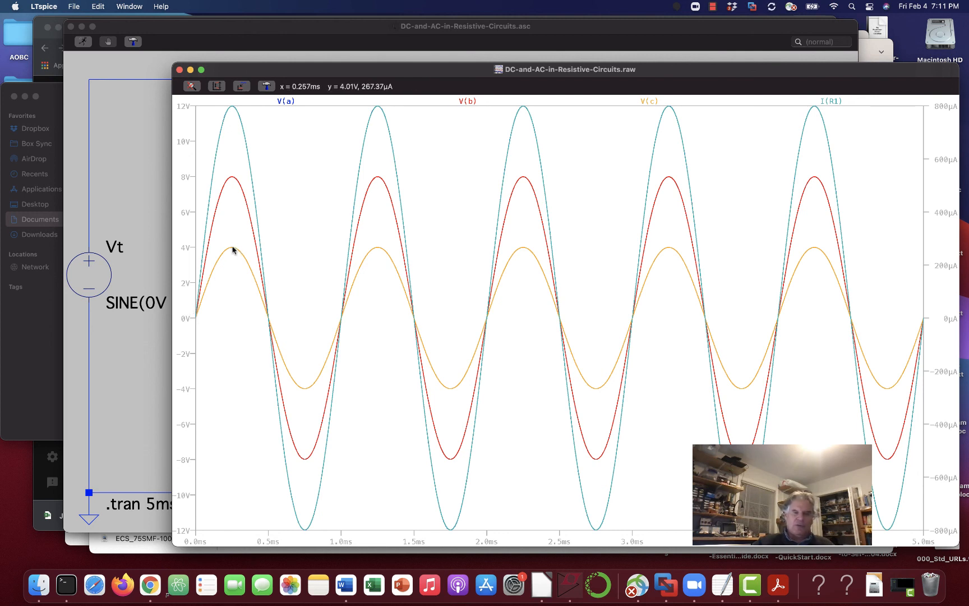
{"action": "mouse_move", "coordinate": [250, 270]}
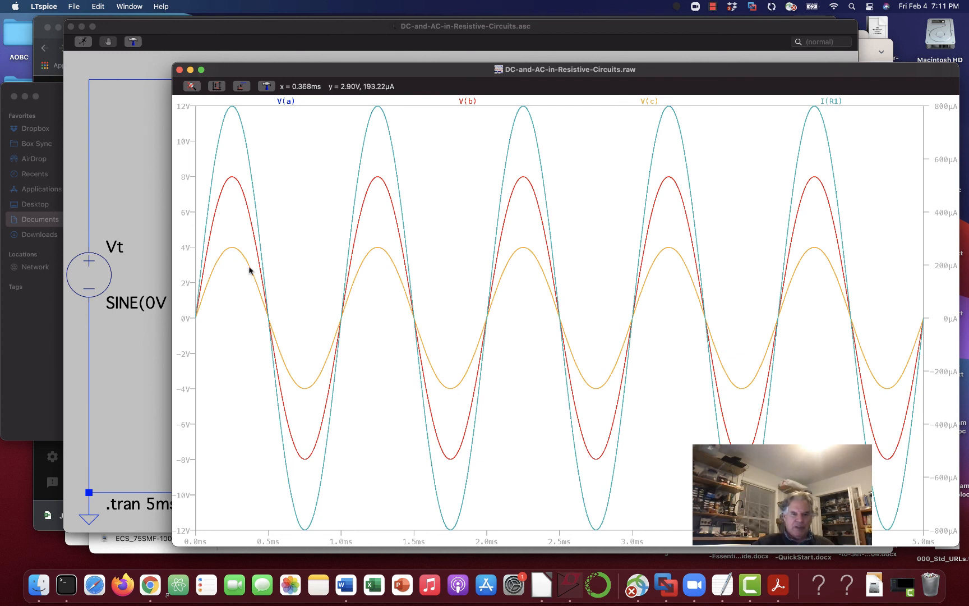
{"action": "mouse_move", "coordinate": [318, 373]}
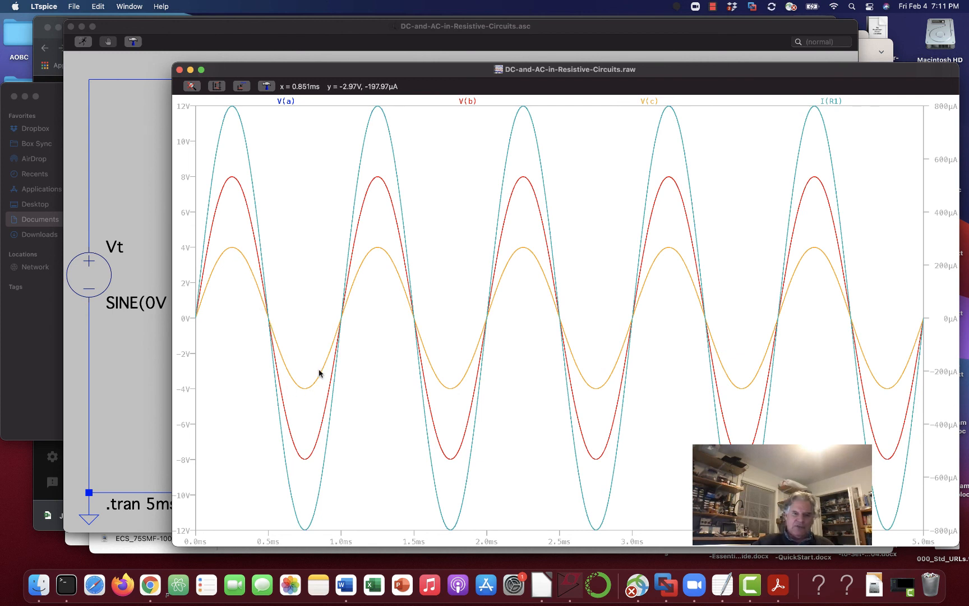
{"action": "mouse_move", "coordinate": [471, 384]}
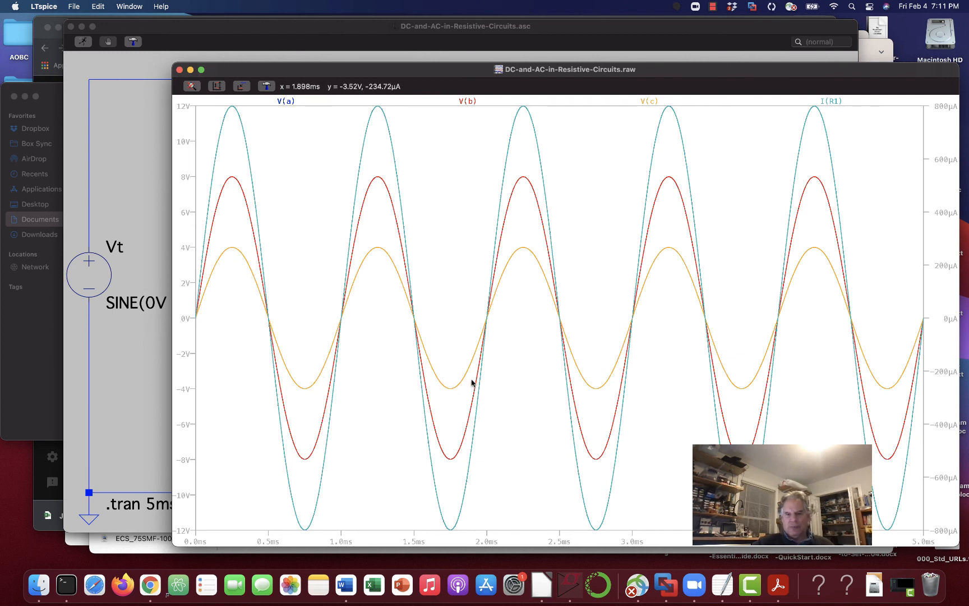
{"action": "mouse_move", "coordinate": [853, 282]}
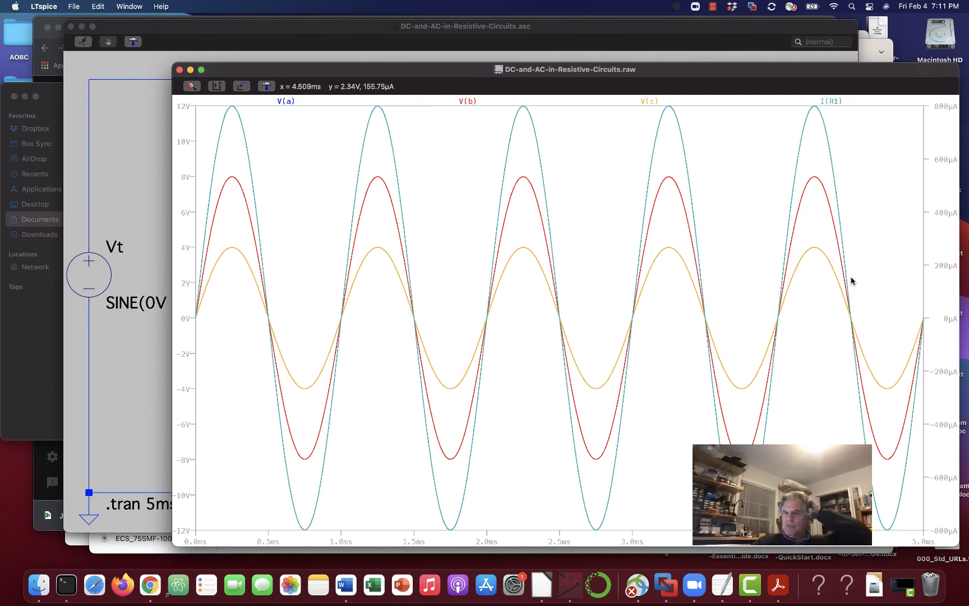
{"action": "mouse_move", "coordinate": [831, 105]}
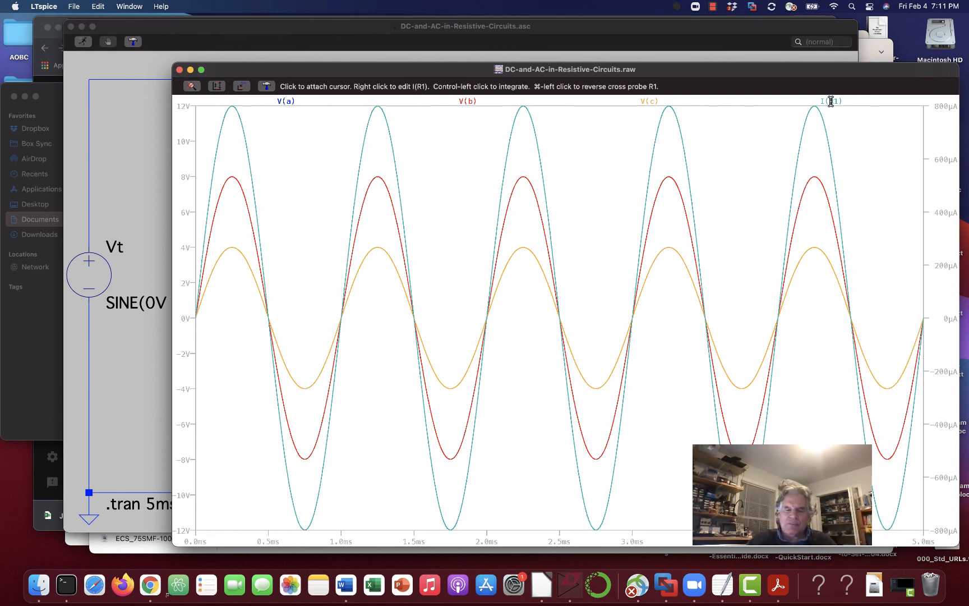
{"action": "mouse_move", "coordinate": [830, 102]}
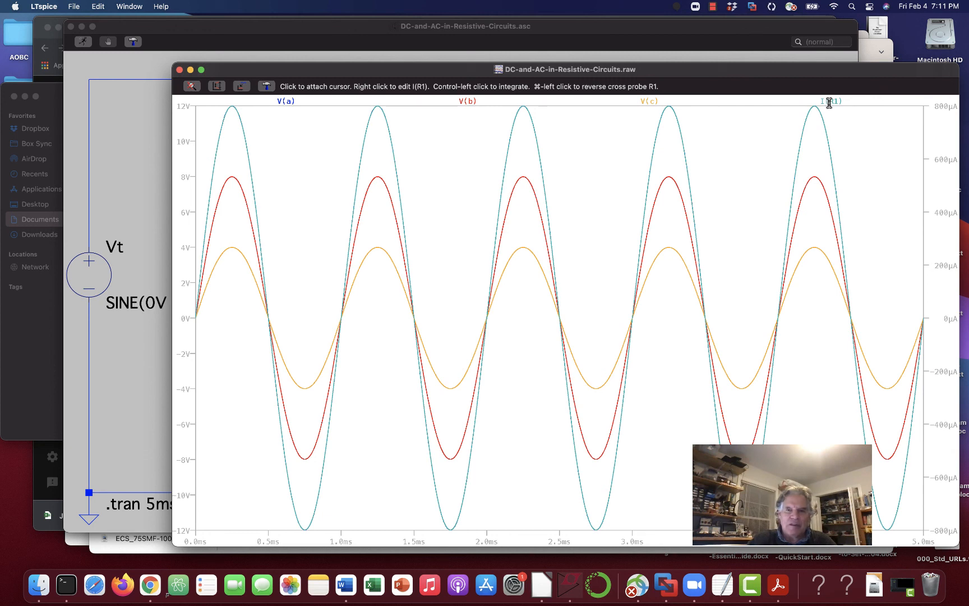
{"action": "mouse_move", "coordinate": [461, 199]}
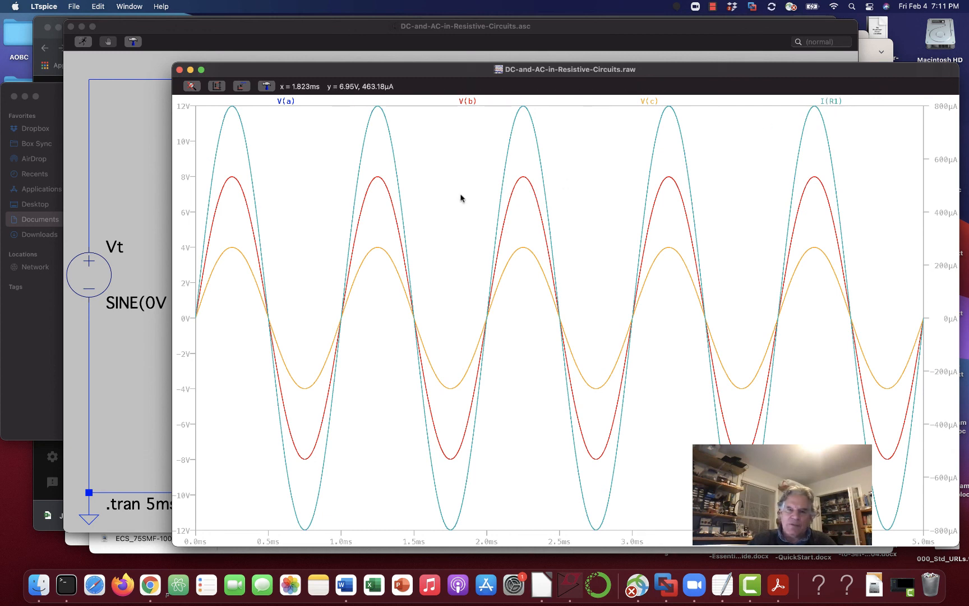
{"action": "mouse_move", "coordinate": [221, 107]}
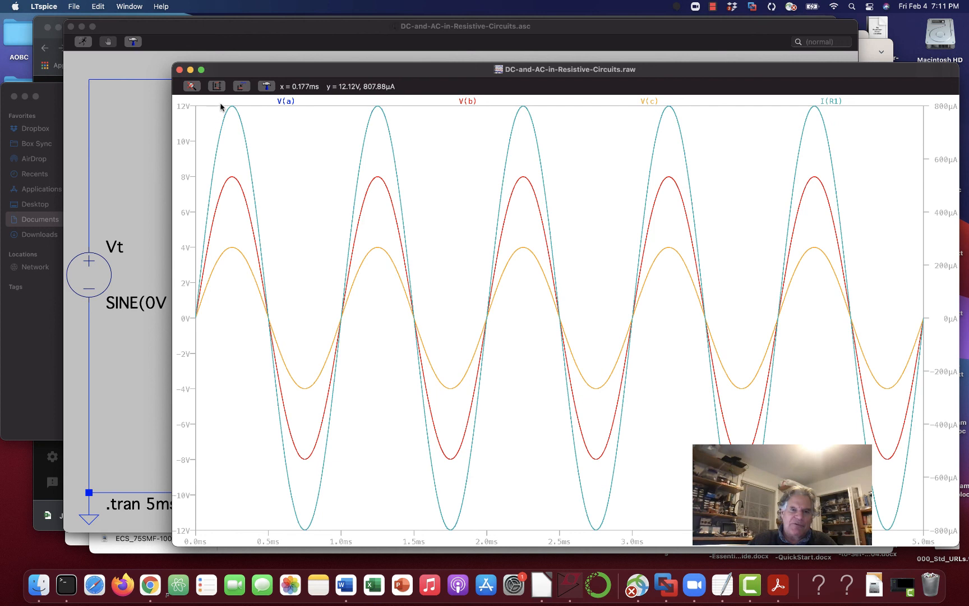
{"action": "mouse_move", "coordinate": [215, 168]}
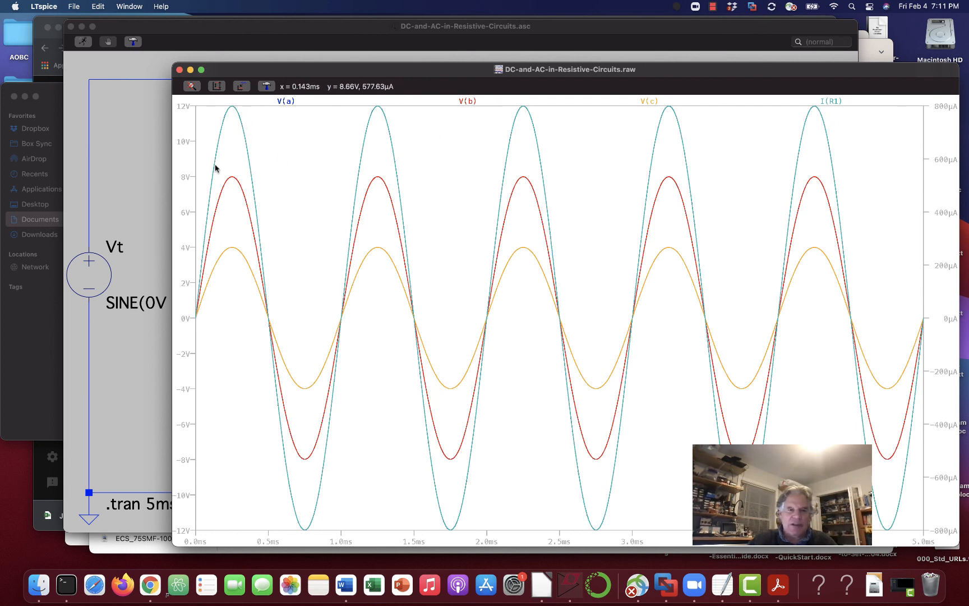
{"action": "mouse_move", "coordinate": [246, 153]}
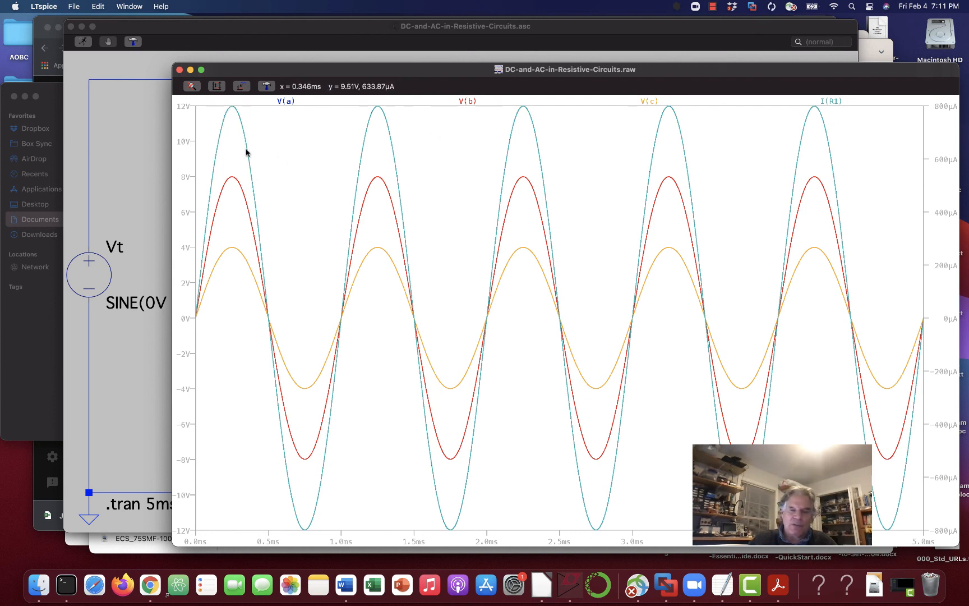
{"action": "mouse_move", "coordinate": [766, 142]}
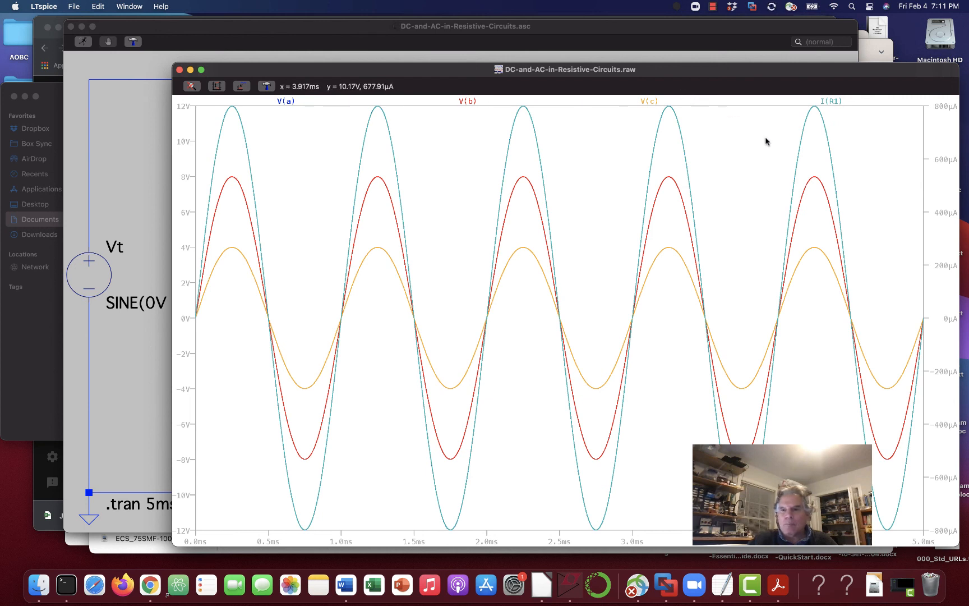
{"action": "mouse_move", "coordinate": [244, 118]}
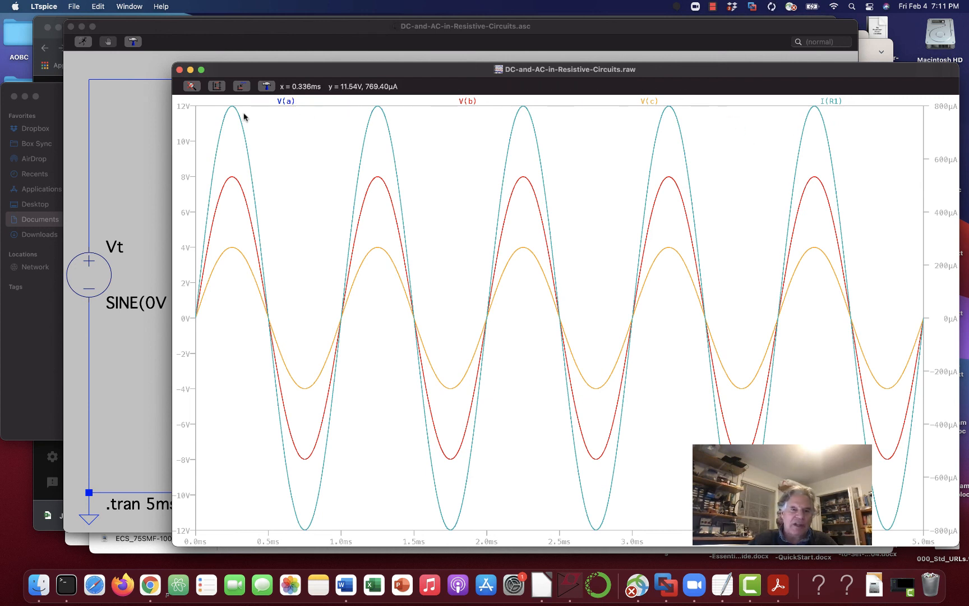
{"action": "mouse_move", "coordinate": [249, 151]}
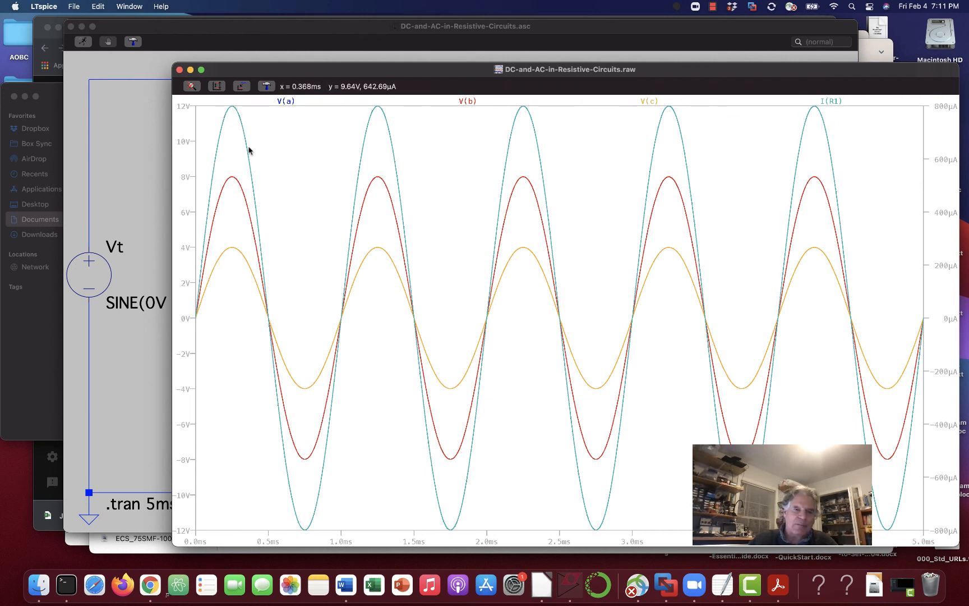
{"action": "mouse_move", "coordinate": [825, 101]}
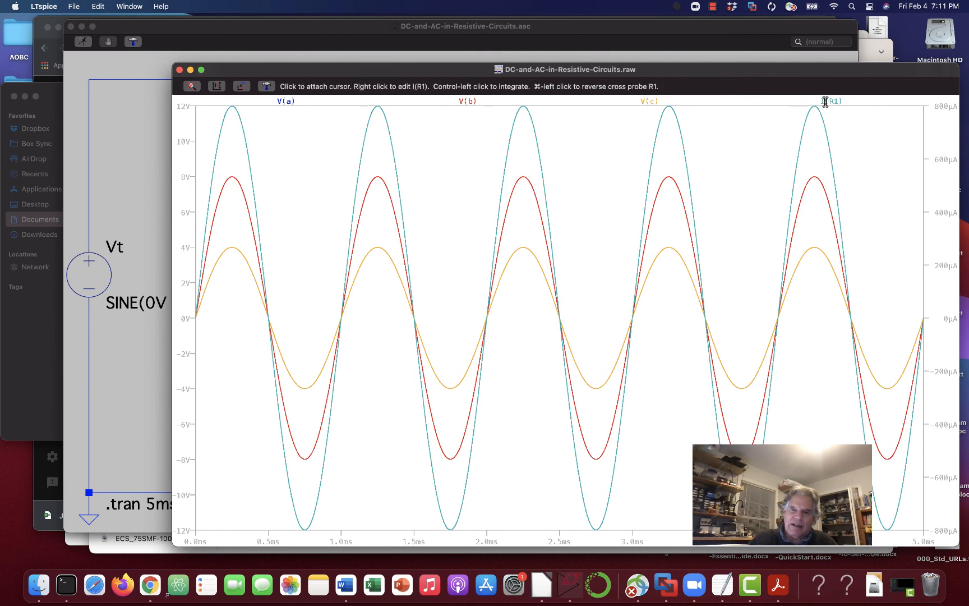
{"action": "mouse_move", "coordinate": [943, 127]}
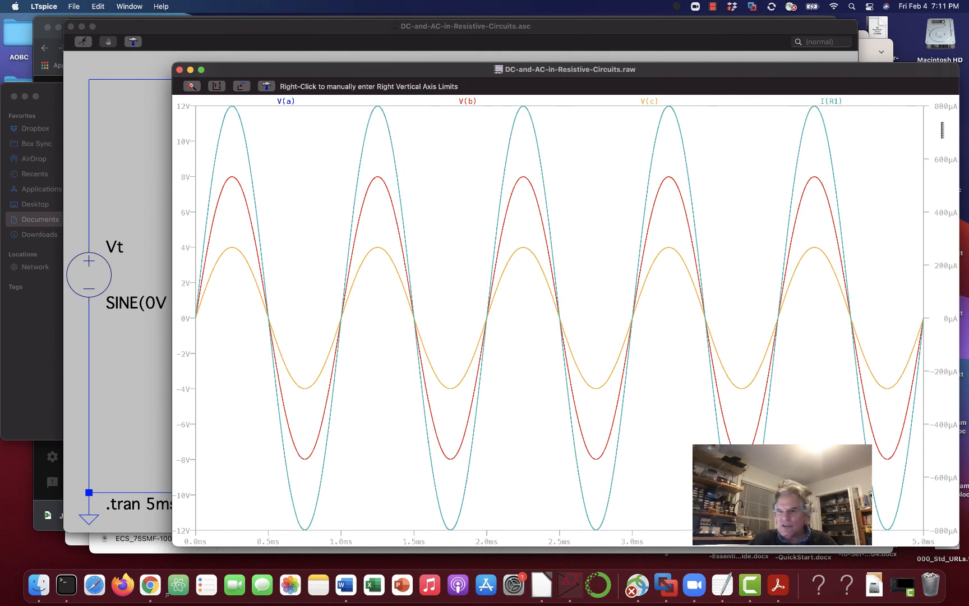
{"action": "mouse_move", "coordinate": [930, 111]}
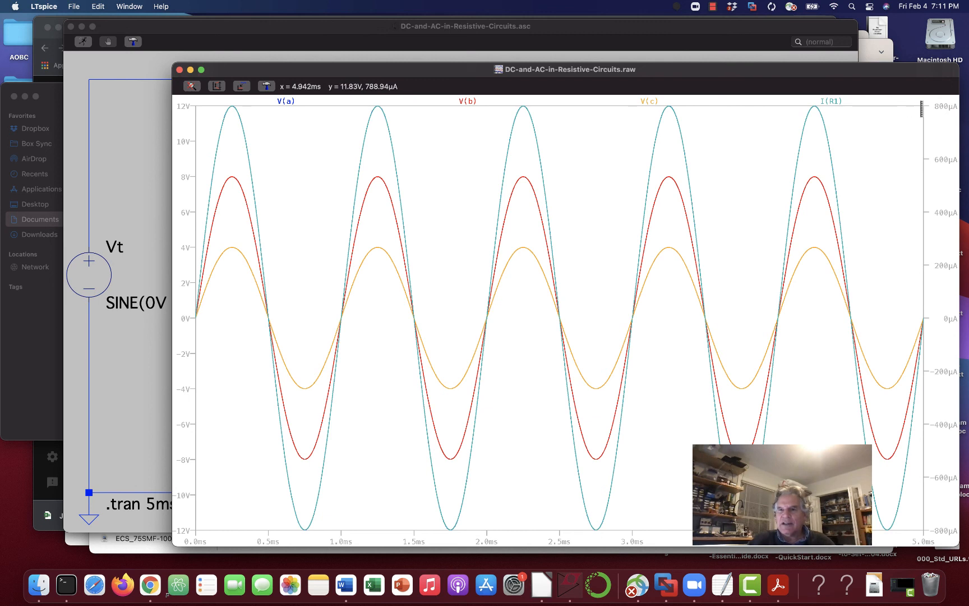
{"action": "mouse_move", "coordinate": [944, 118]}
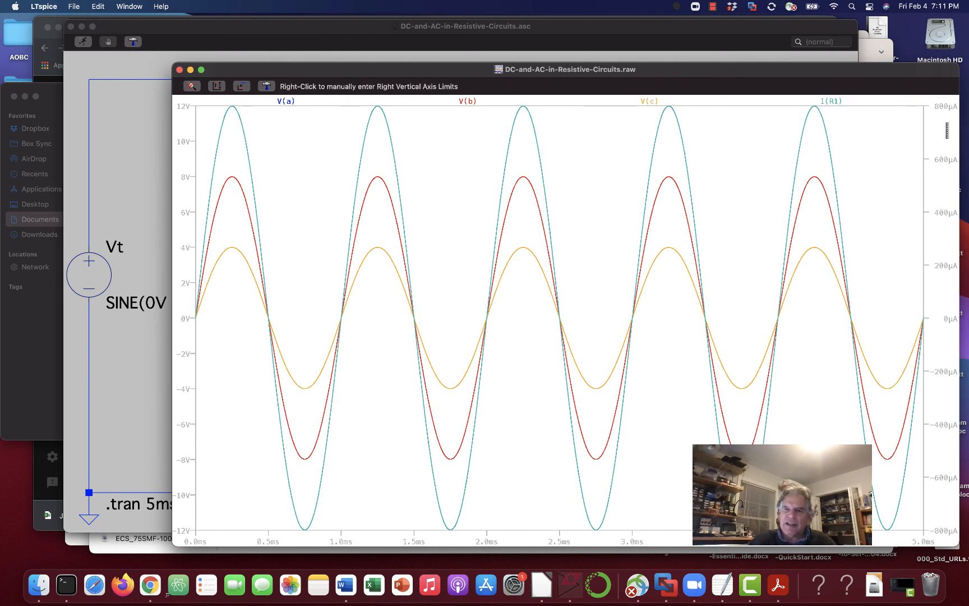
{"action": "mouse_move", "coordinate": [783, 173]}
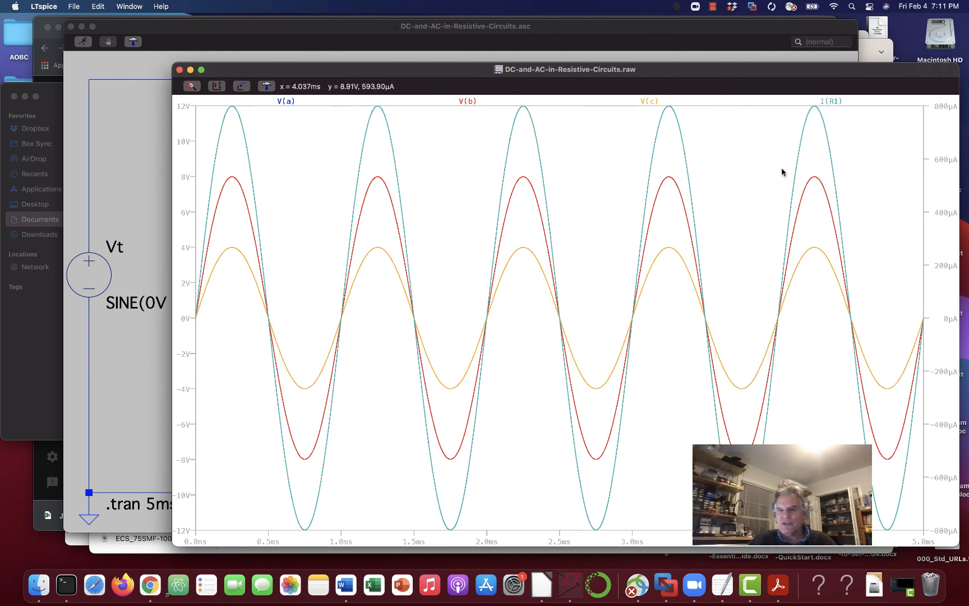
{"action": "mouse_move", "coordinate": [955, 111]}
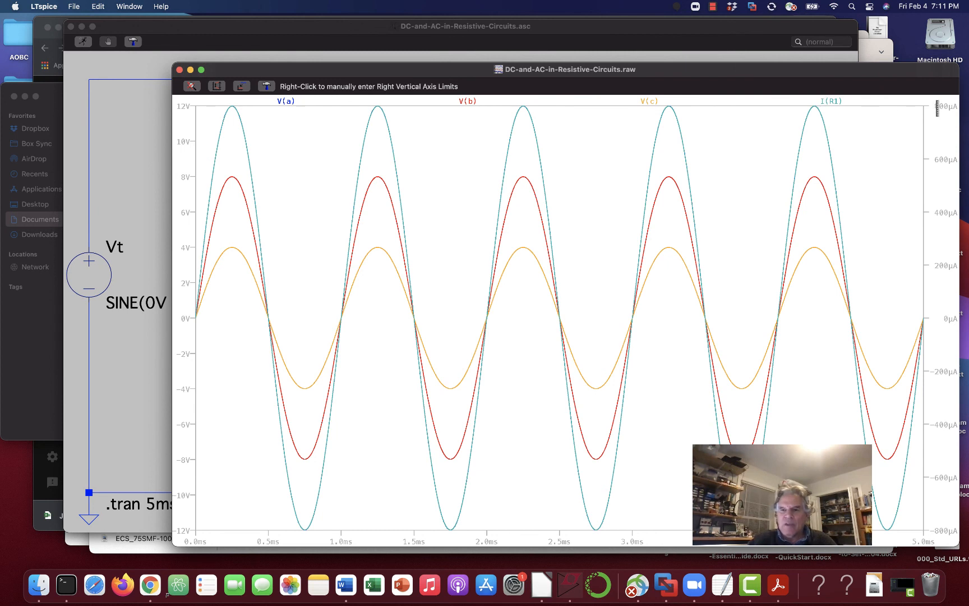
{"action": "mouse_move", "coordinate": [814, 110]}
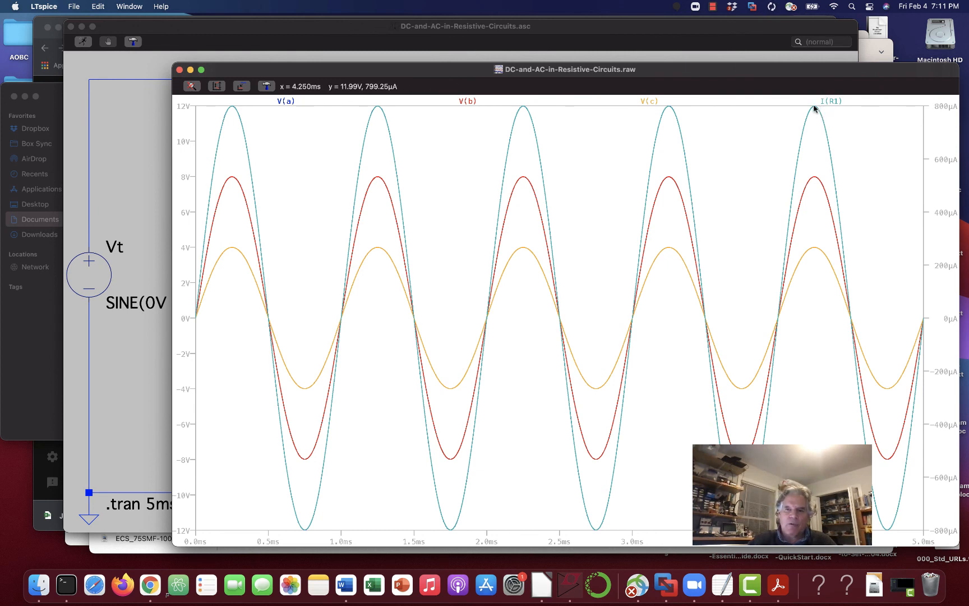
{"action": "mouse_move", "coordinate": [814, 109]}
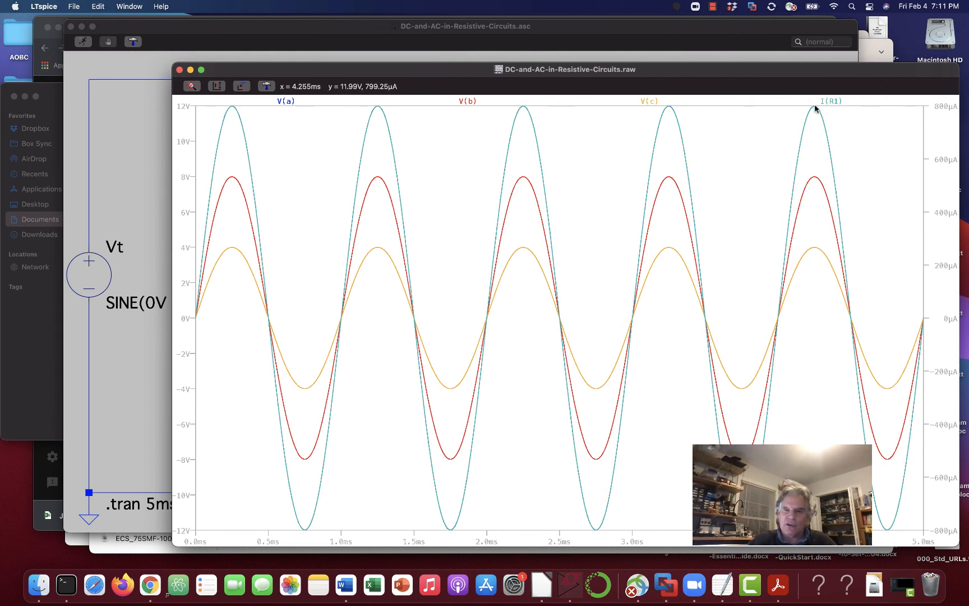
{"action": "mouse_move", "coordinate": [890, 529]}
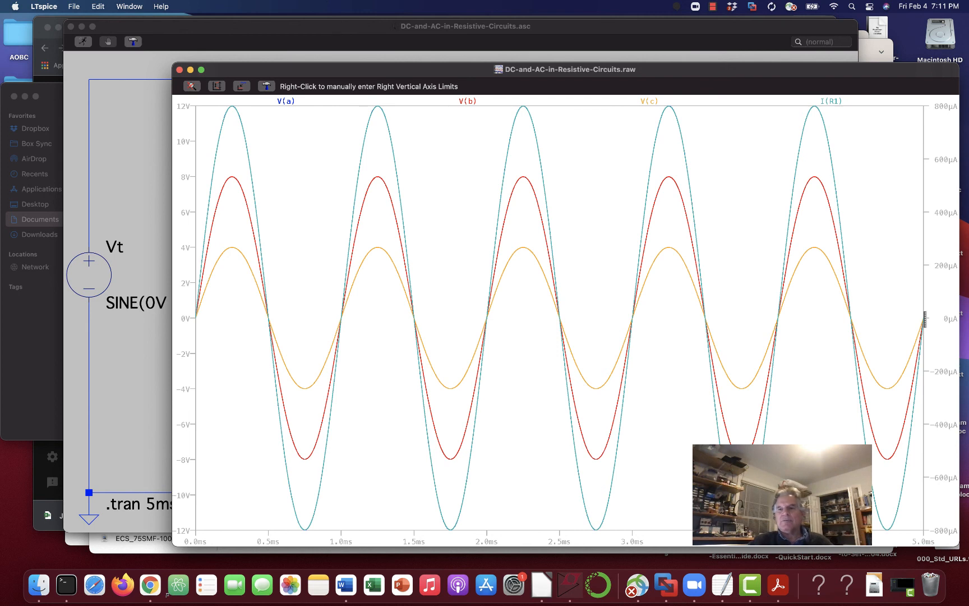
{"action": "mouse_move", "coordinate": [922, 327]}
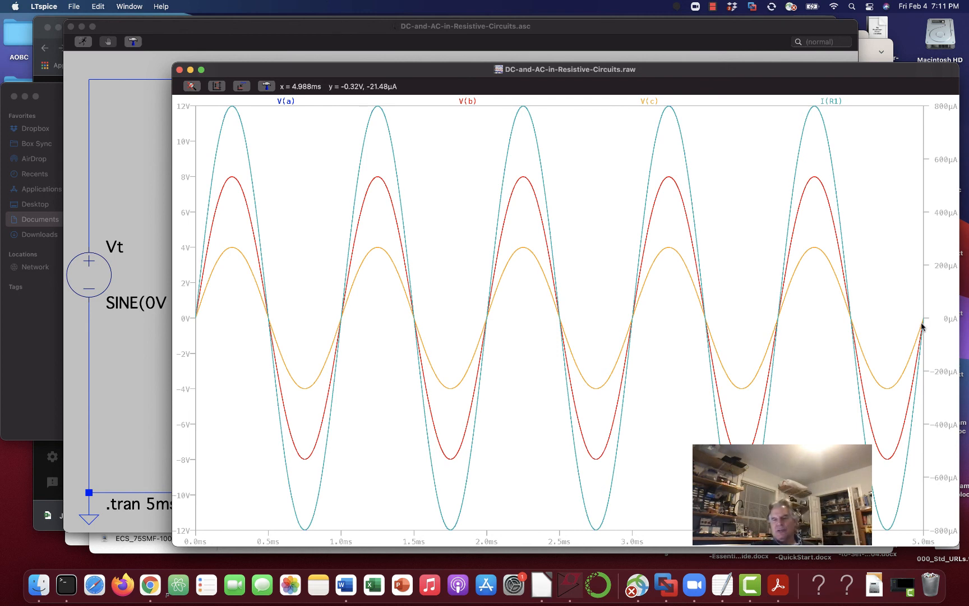
{"action": "mouse_move", "coordinate": [876, 110]}
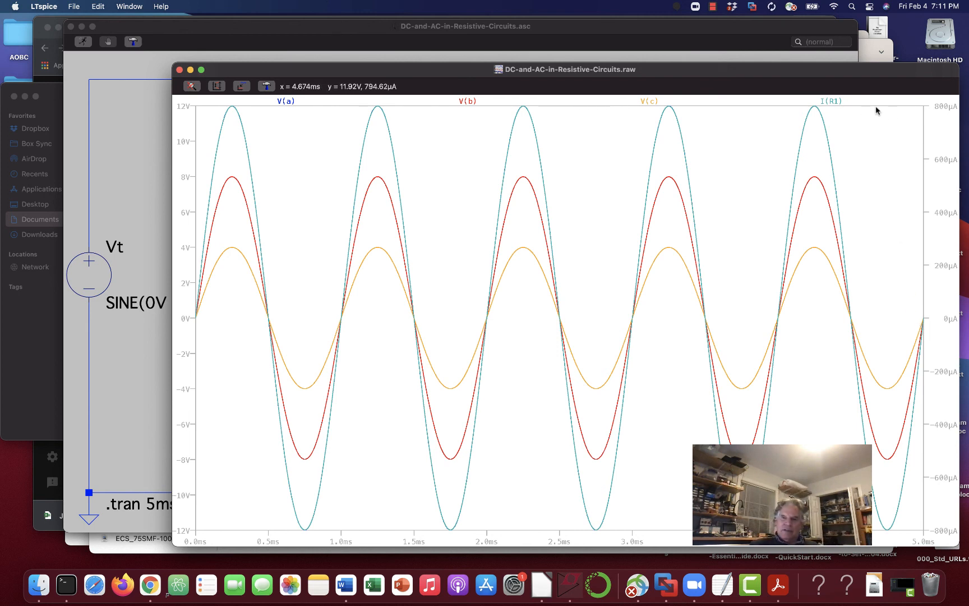
{"action": "mouse_move", "coordinate": [810, 117]}
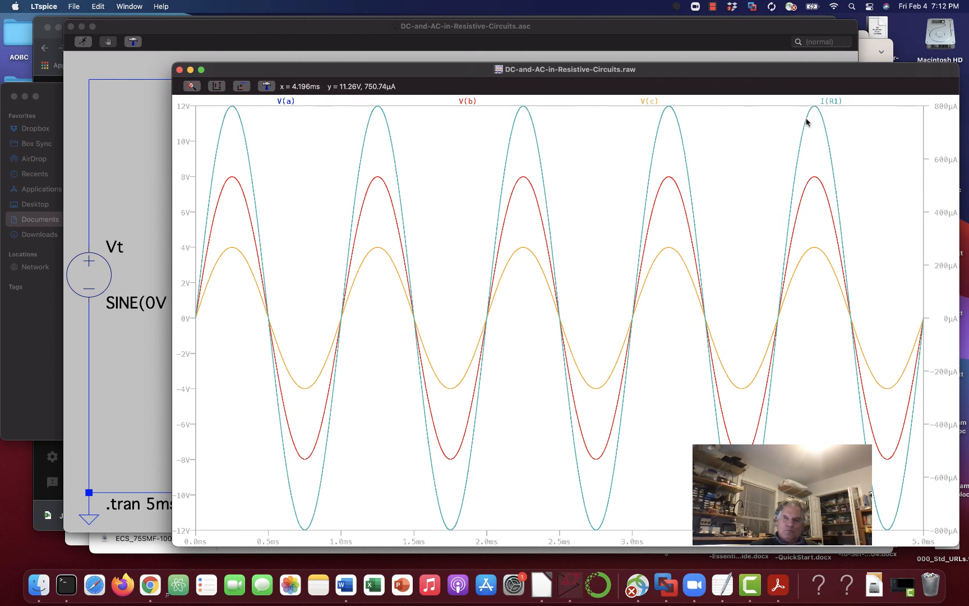
{"action": "mouse_move", "coordinate": [827, 144]}
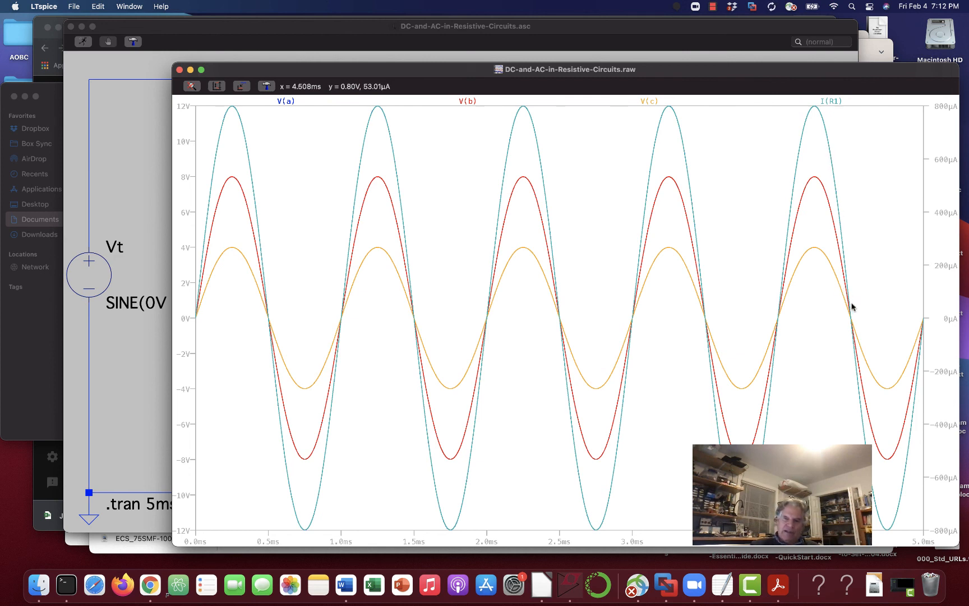
{"action": "mouse_move", "coordinate": [798, 128]}
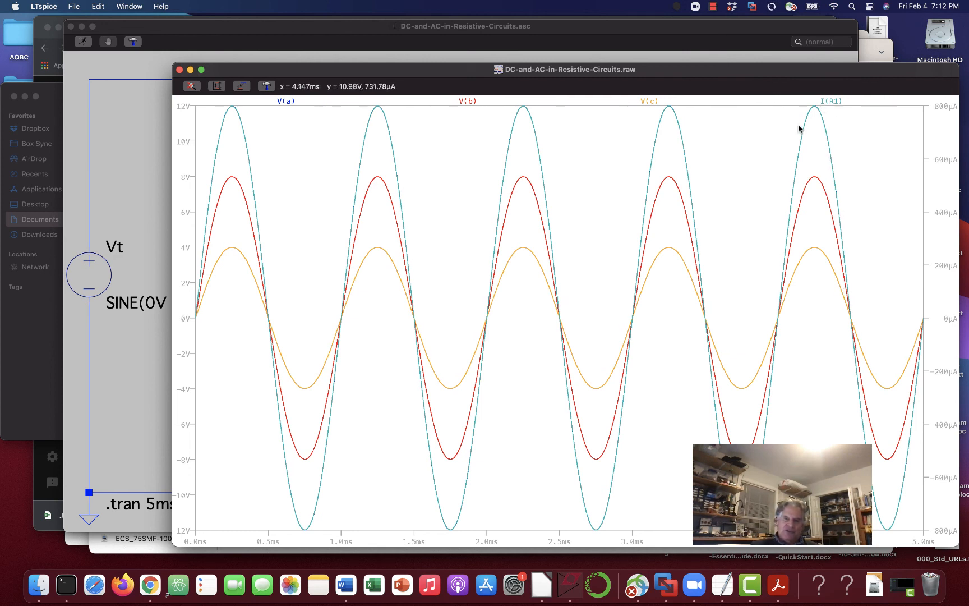
{"action": "mouse_move", "coordinate": [773, 300]}
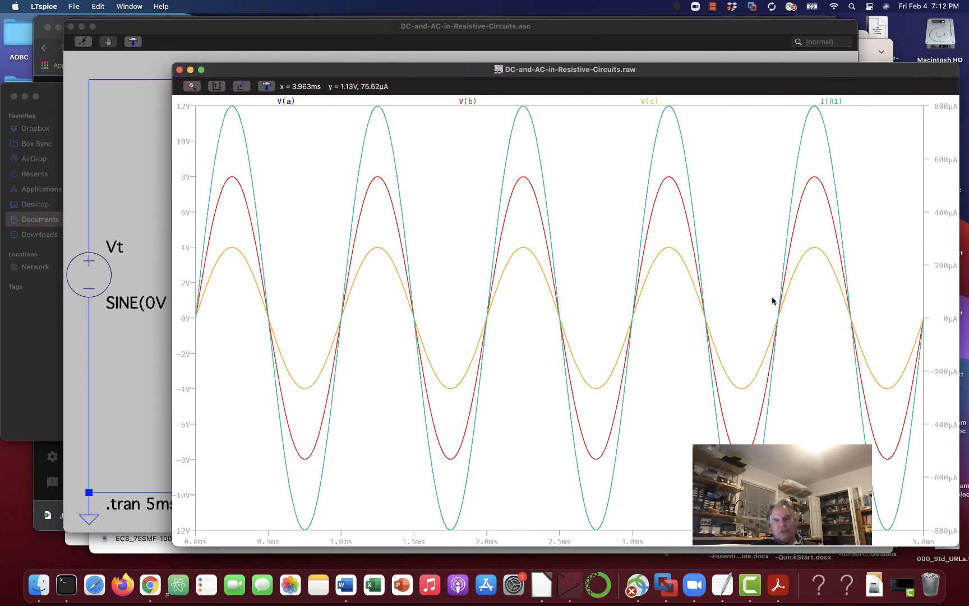
{"action": "mouse_move", "coordinate": [785, 324]}
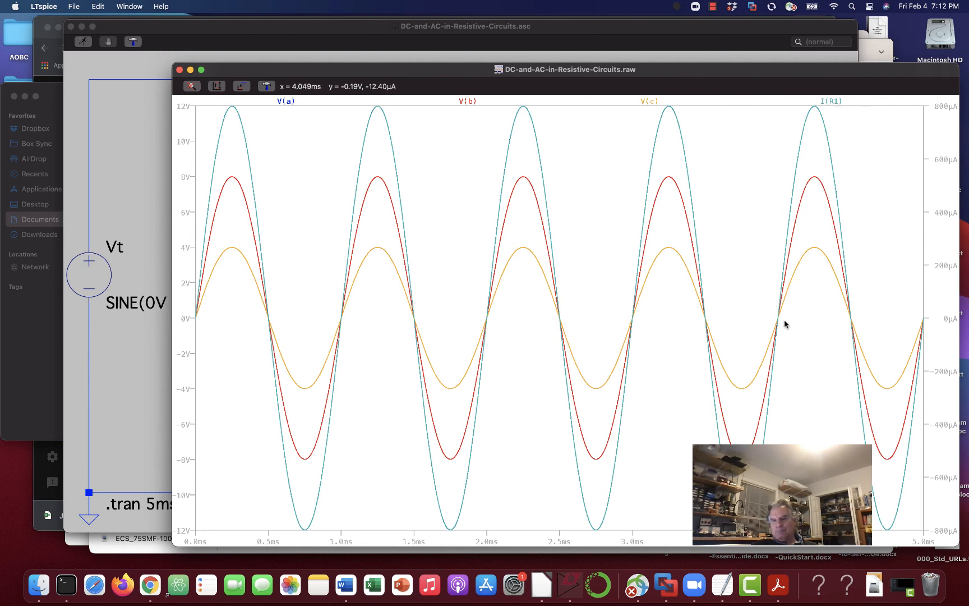
{"action": "mouse_move", "coordinate": [780, 314]}
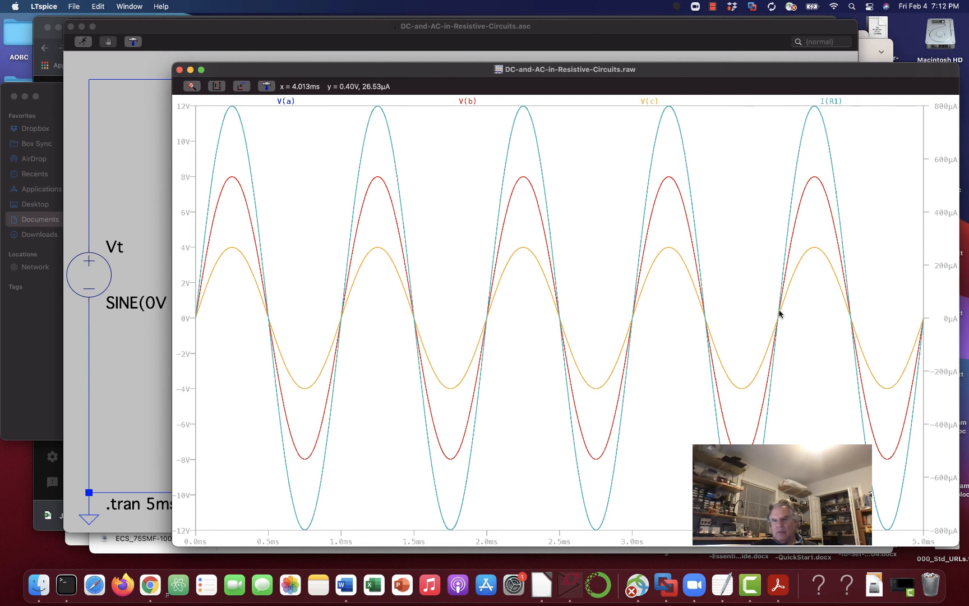
{"action": "mouse_move", "coordinate": [778, 317]}
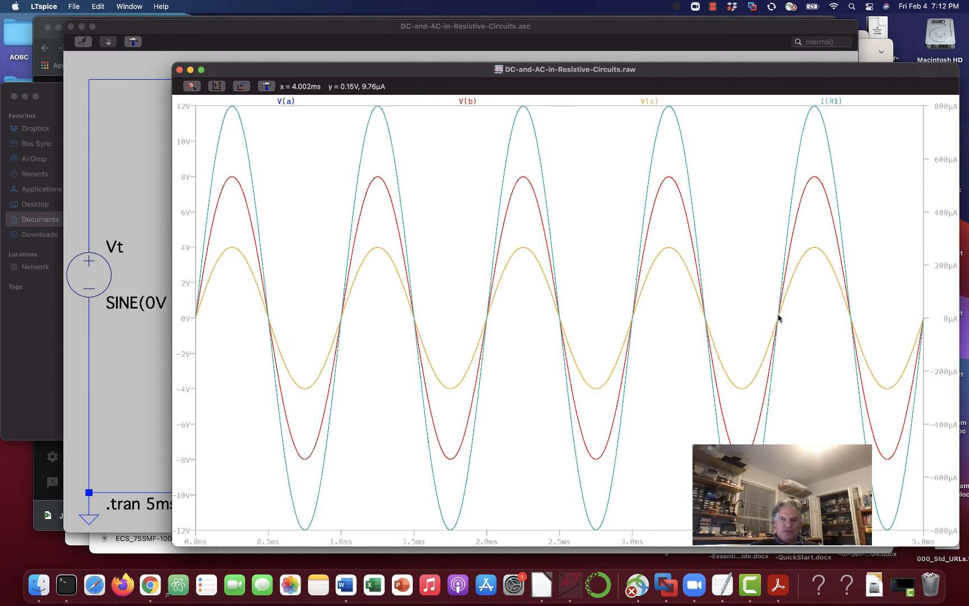
{"action": "mouse_move", "coordinate": [259, 311]}
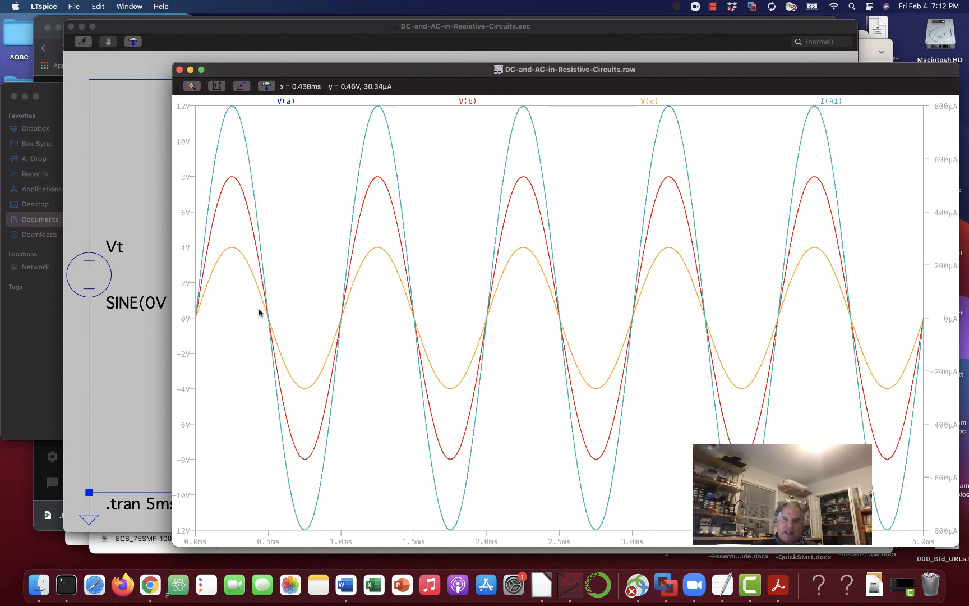
{"action": "mouse_move", "coordinate": [276, 507]}
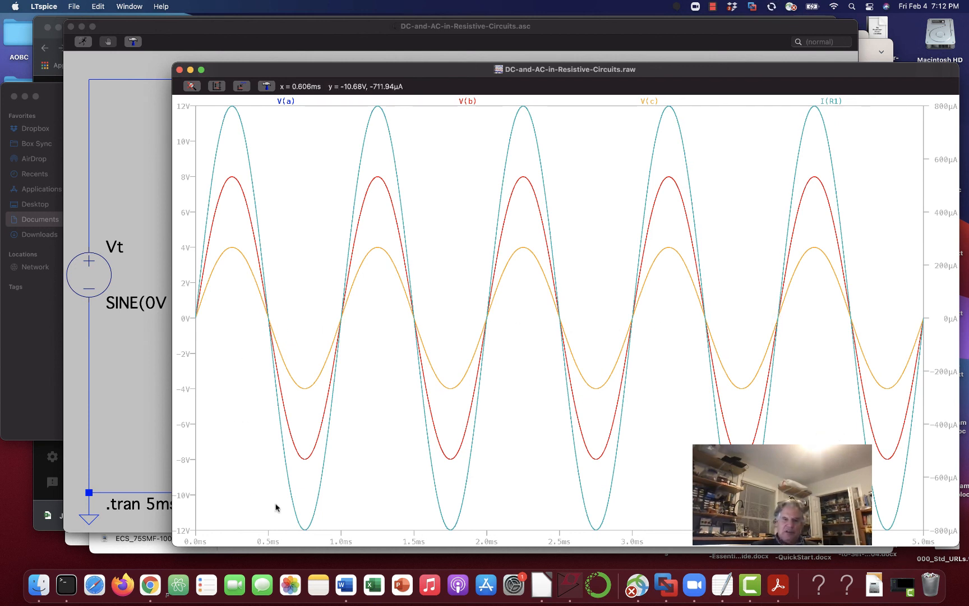
{"action": "mouse_move", "coordinate": [779, 362]}
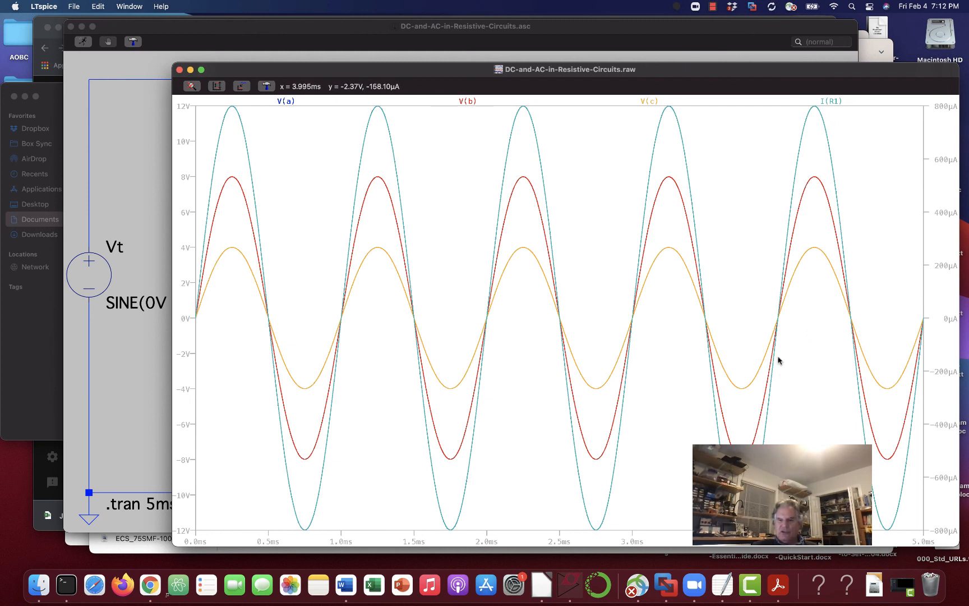
{"action": "mouse_move", "coordinate": [276, 328]}
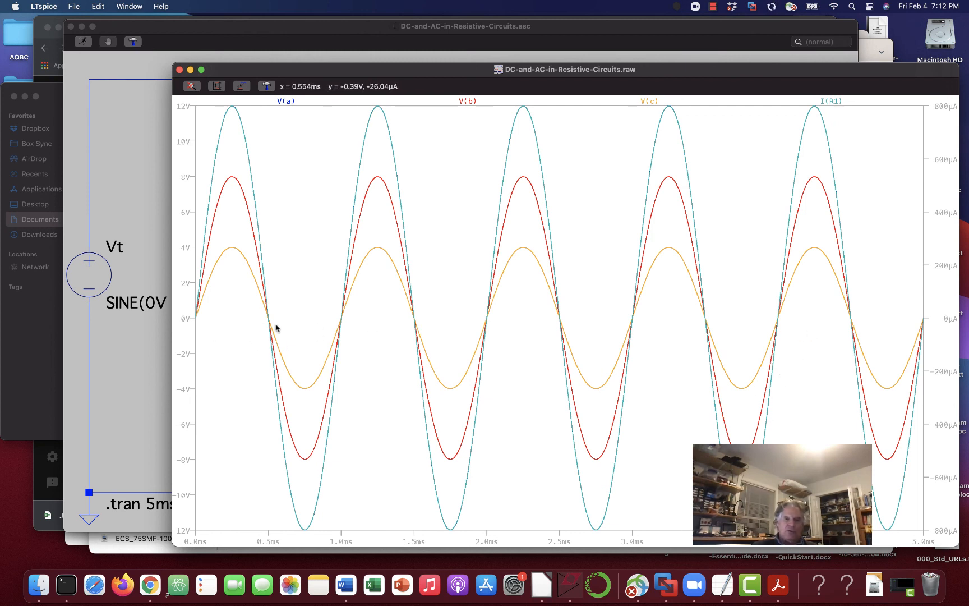
{"action": "mouse_move", "coordinate": [274, 331]}
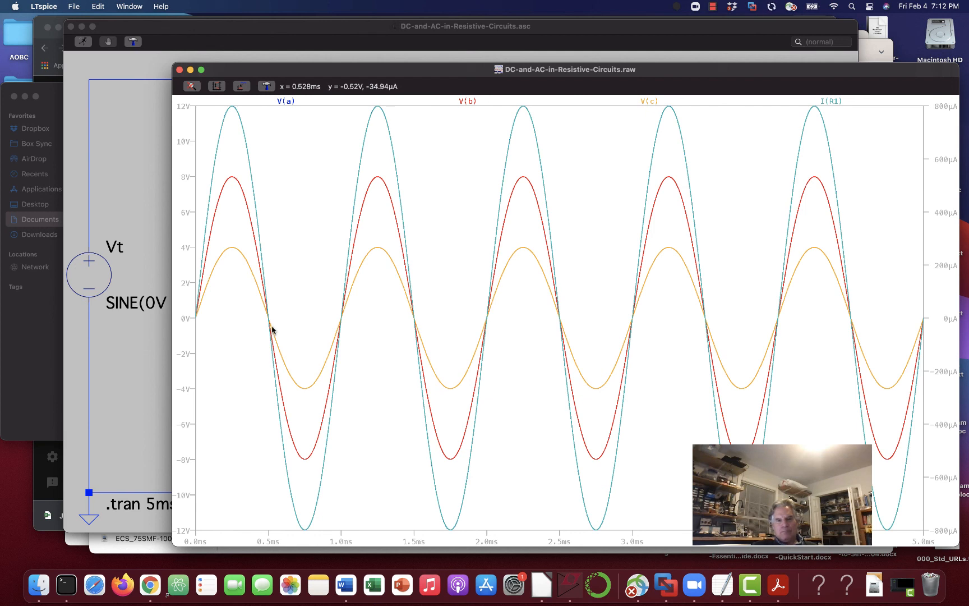
{"action": "mouse_move", "coordinate": [278, 111]}
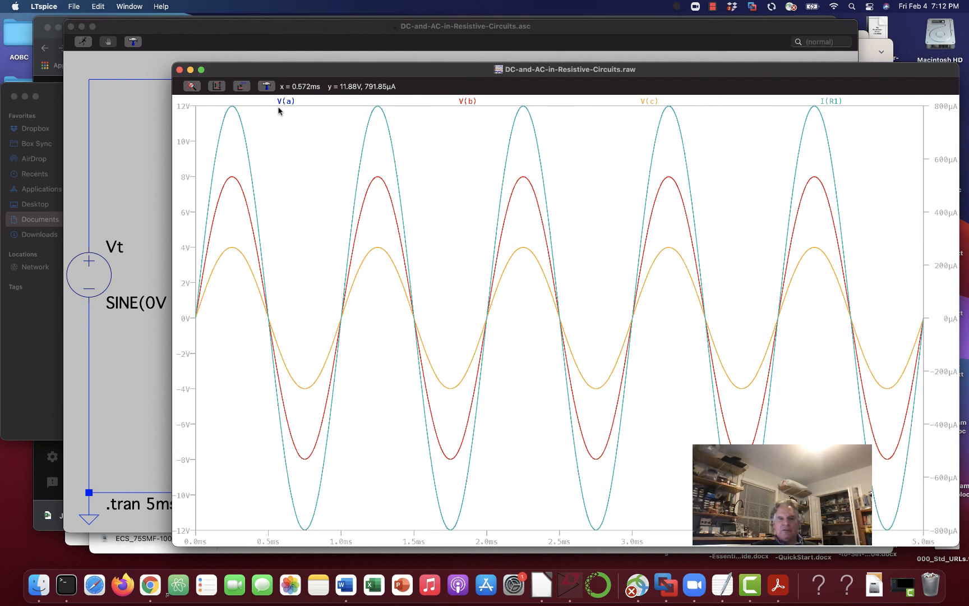
{"action": "mouse_move", "coordinate": [796, 153]}
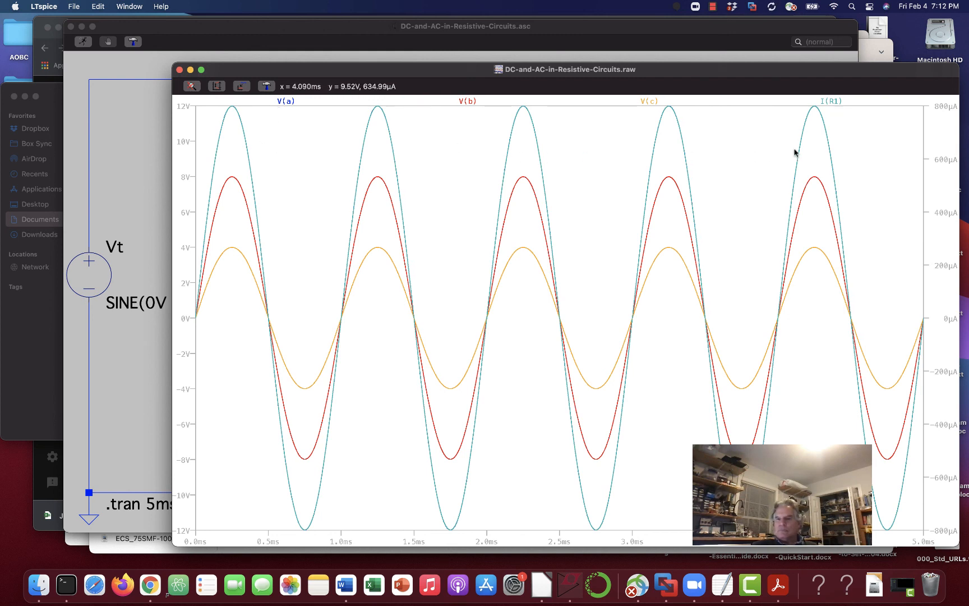
{"action": "mouse_move", "coordinate": [833, 207]}
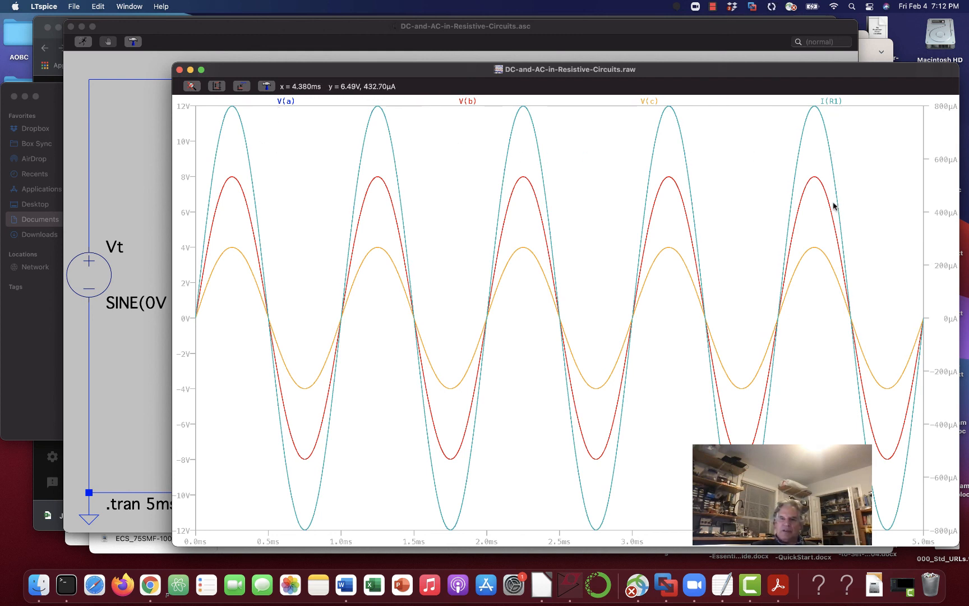
{"action": "mouse_move", "coordinate": [831, 145]}
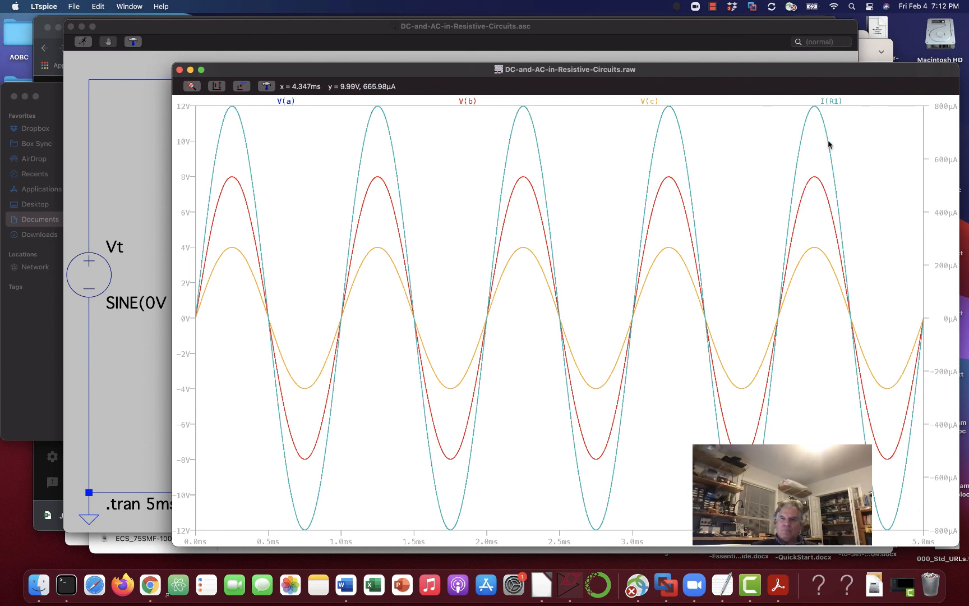
{"action": "mouse_move", "coordinate": [800, 153]}
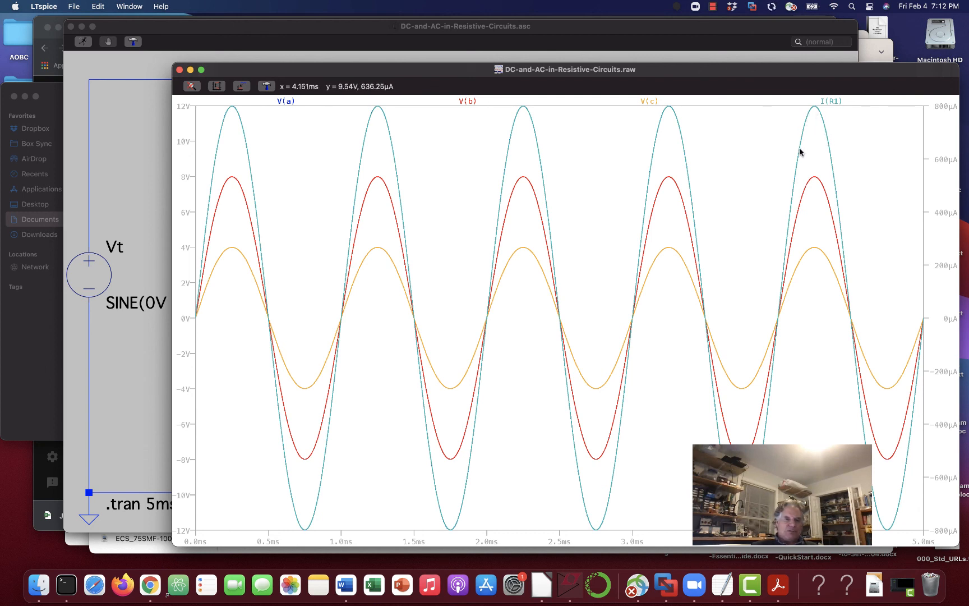
{"action": "mouse_move", "coordinate": [676, 179]}
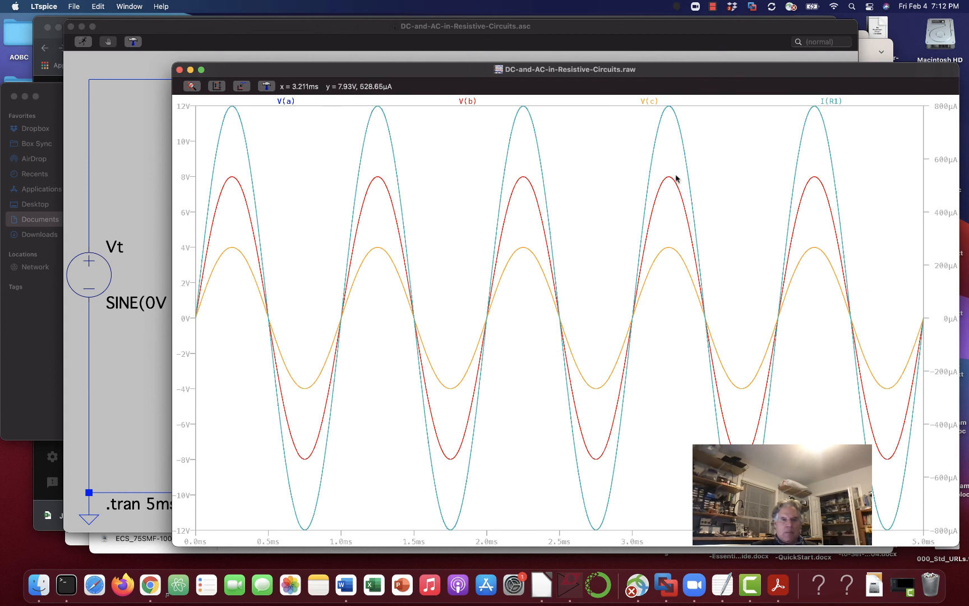
{"action": "mouse_move", "coordinate": [559, 315]}
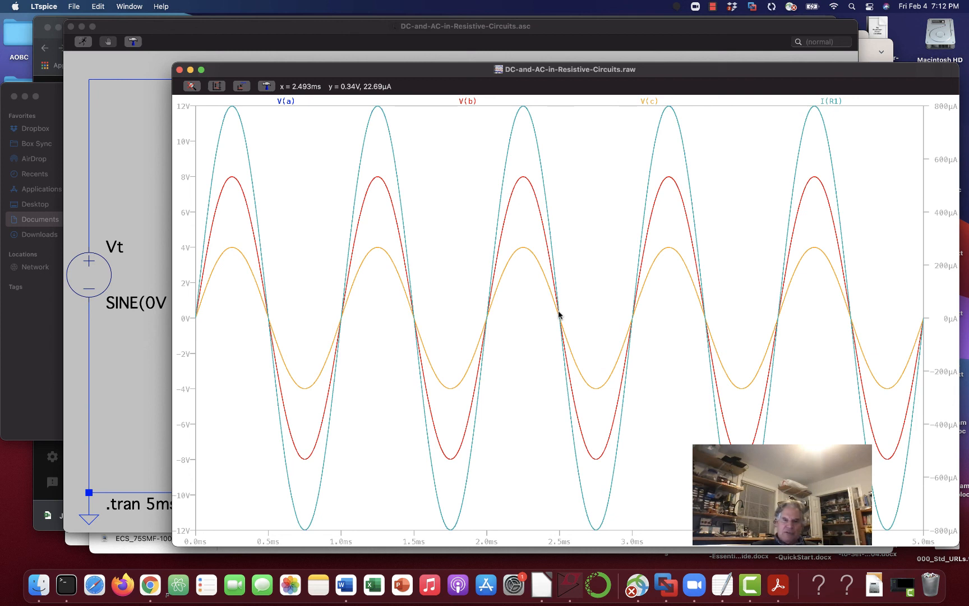
{"action": "mouse_move", "coordinate": [555, 318]}
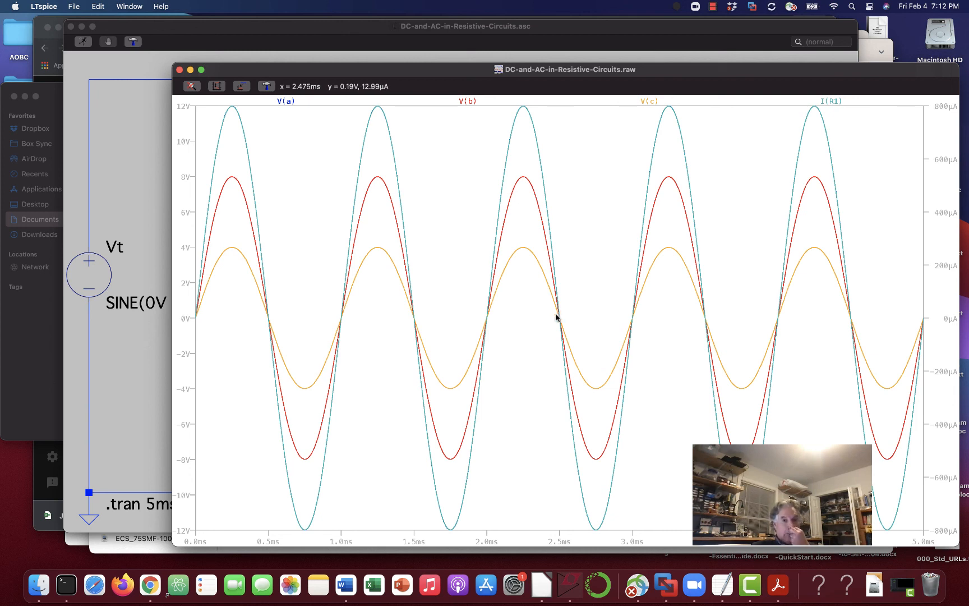
{"action": "mouse_move", "coordinate": [555, 318]}
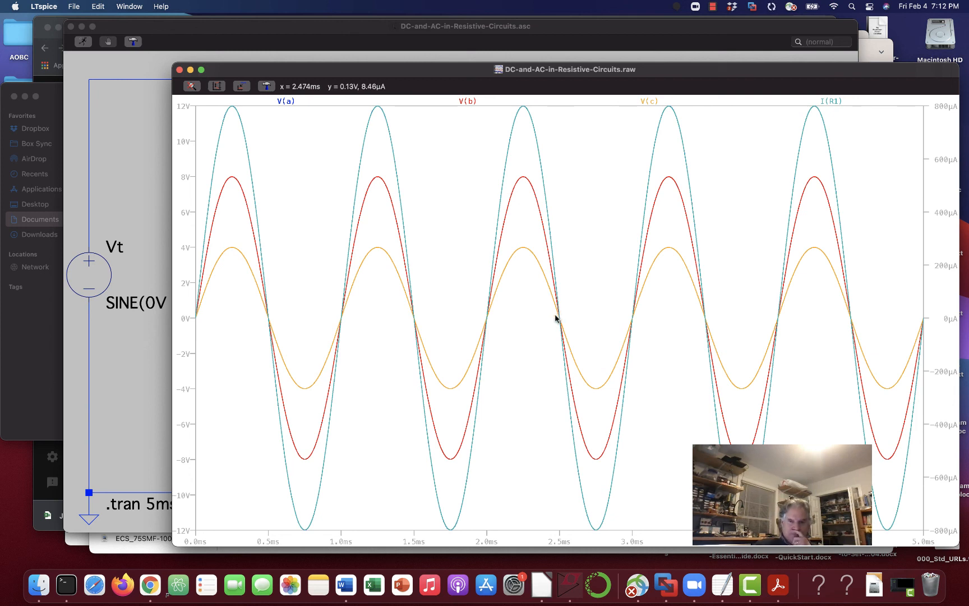
{"action": "mouse_move", "coordinate": [204, 320]}
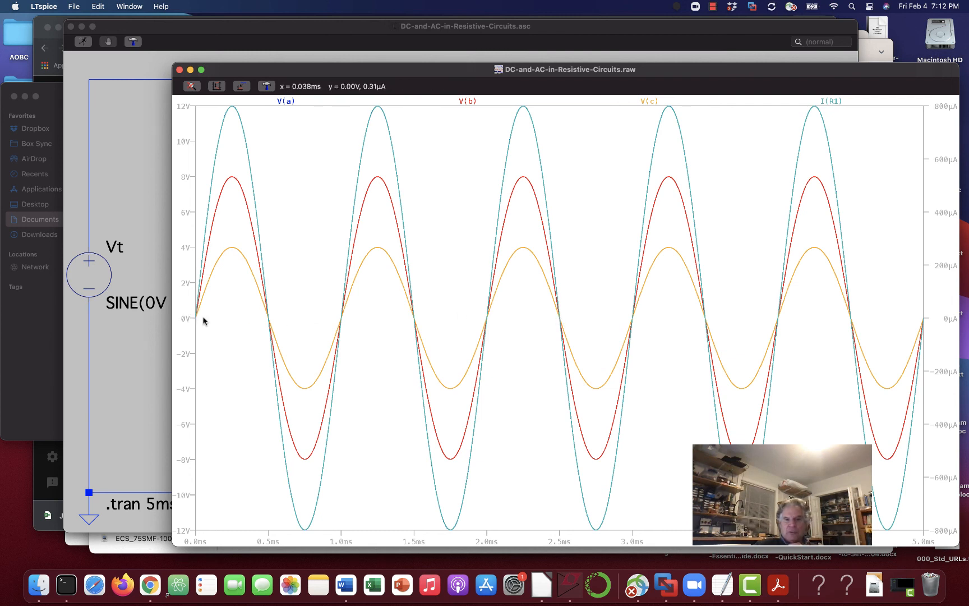
{"action": "mouse_move", "coordinate": [725, 315]}
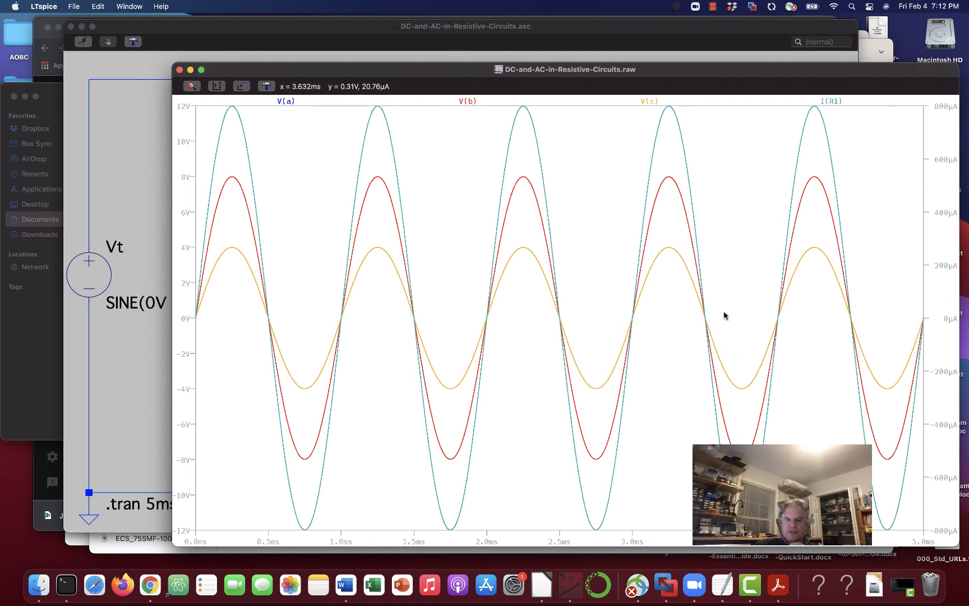
{"action": "mouse_move", "coordinate": [281, 332]}
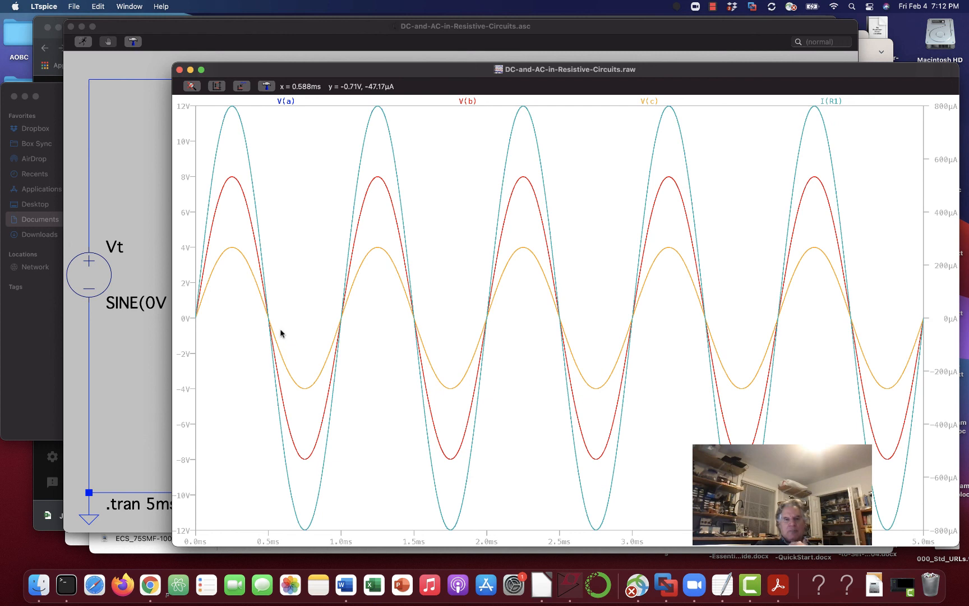
{"action": "mouse_move", "coordinate": [193, 318]}
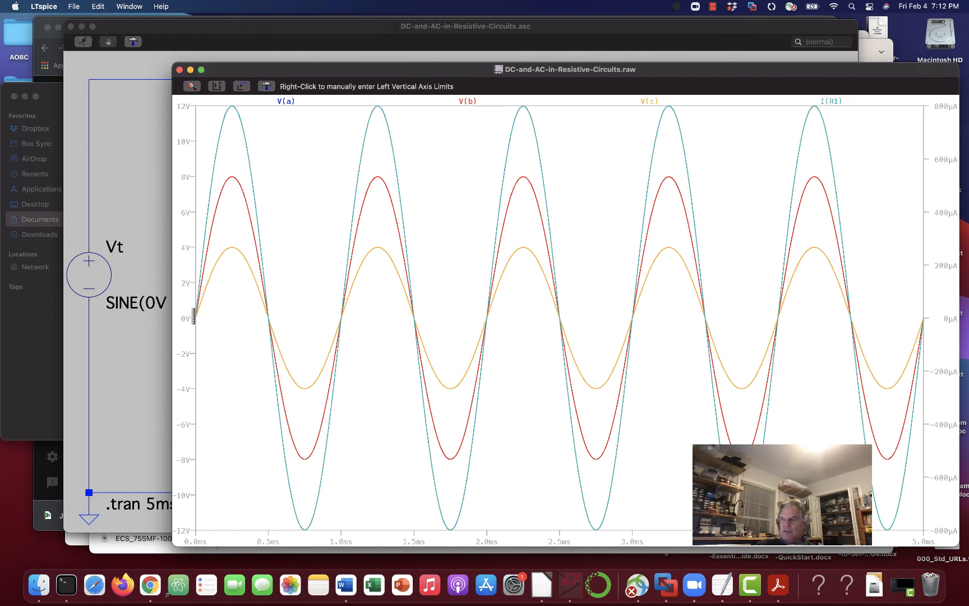
{"action": "mouse_move", "coordinate": [203, 105]}
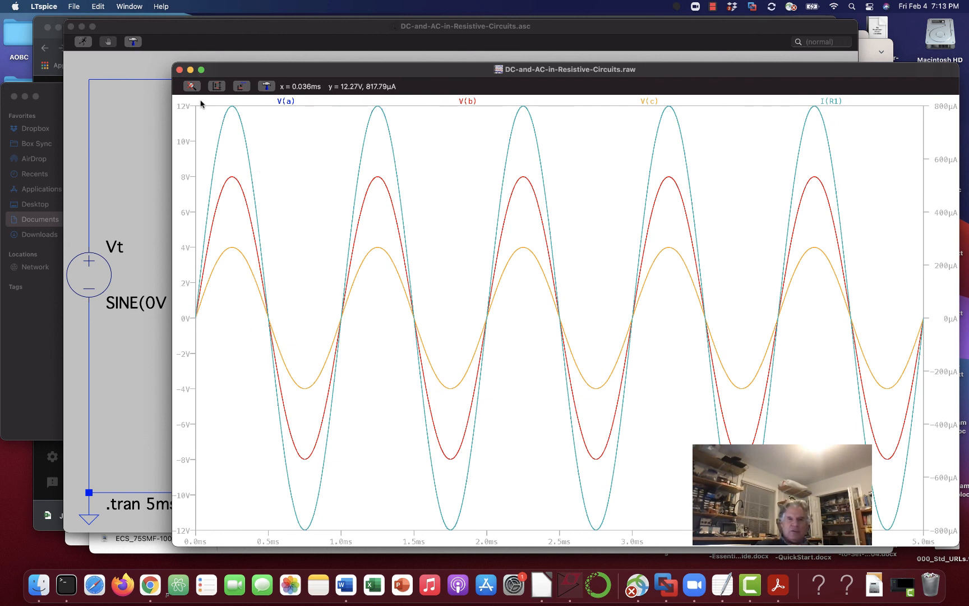